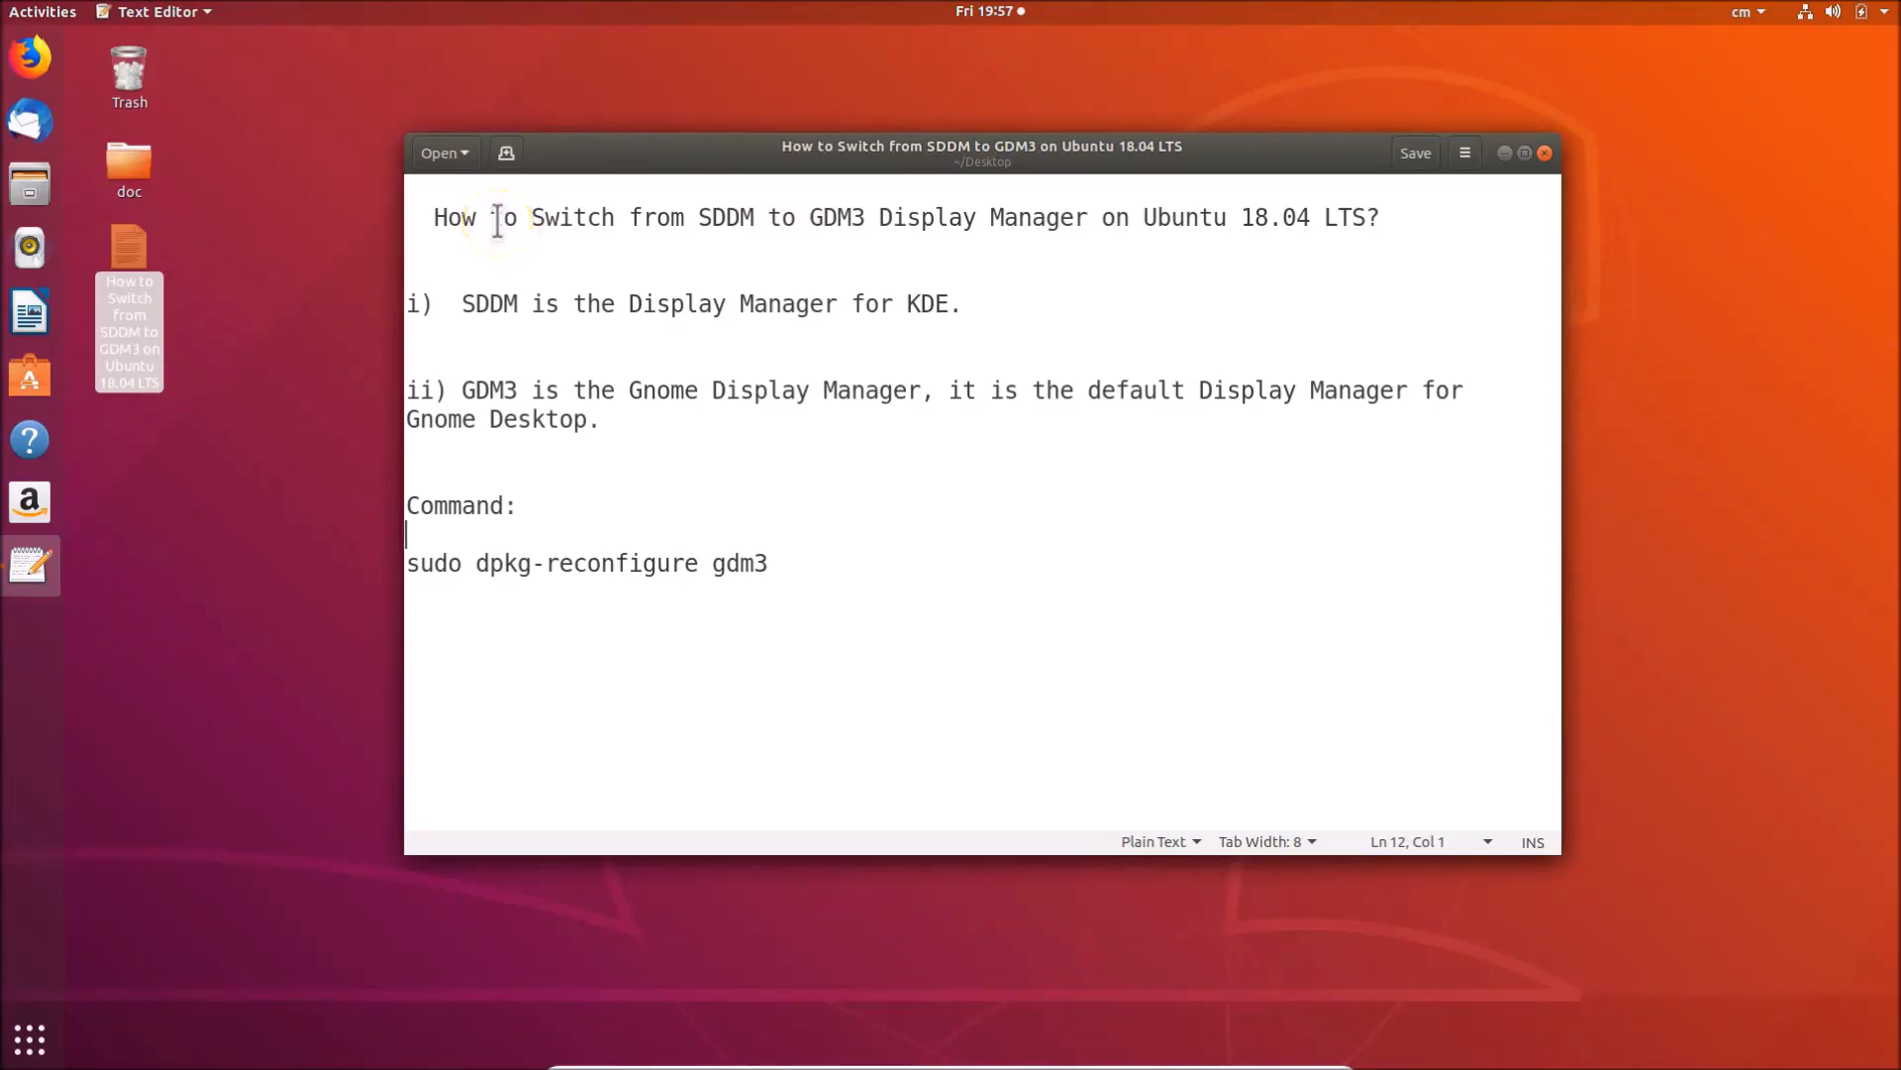
{"action": "mouse_move", "coordinate": [684, 226]}
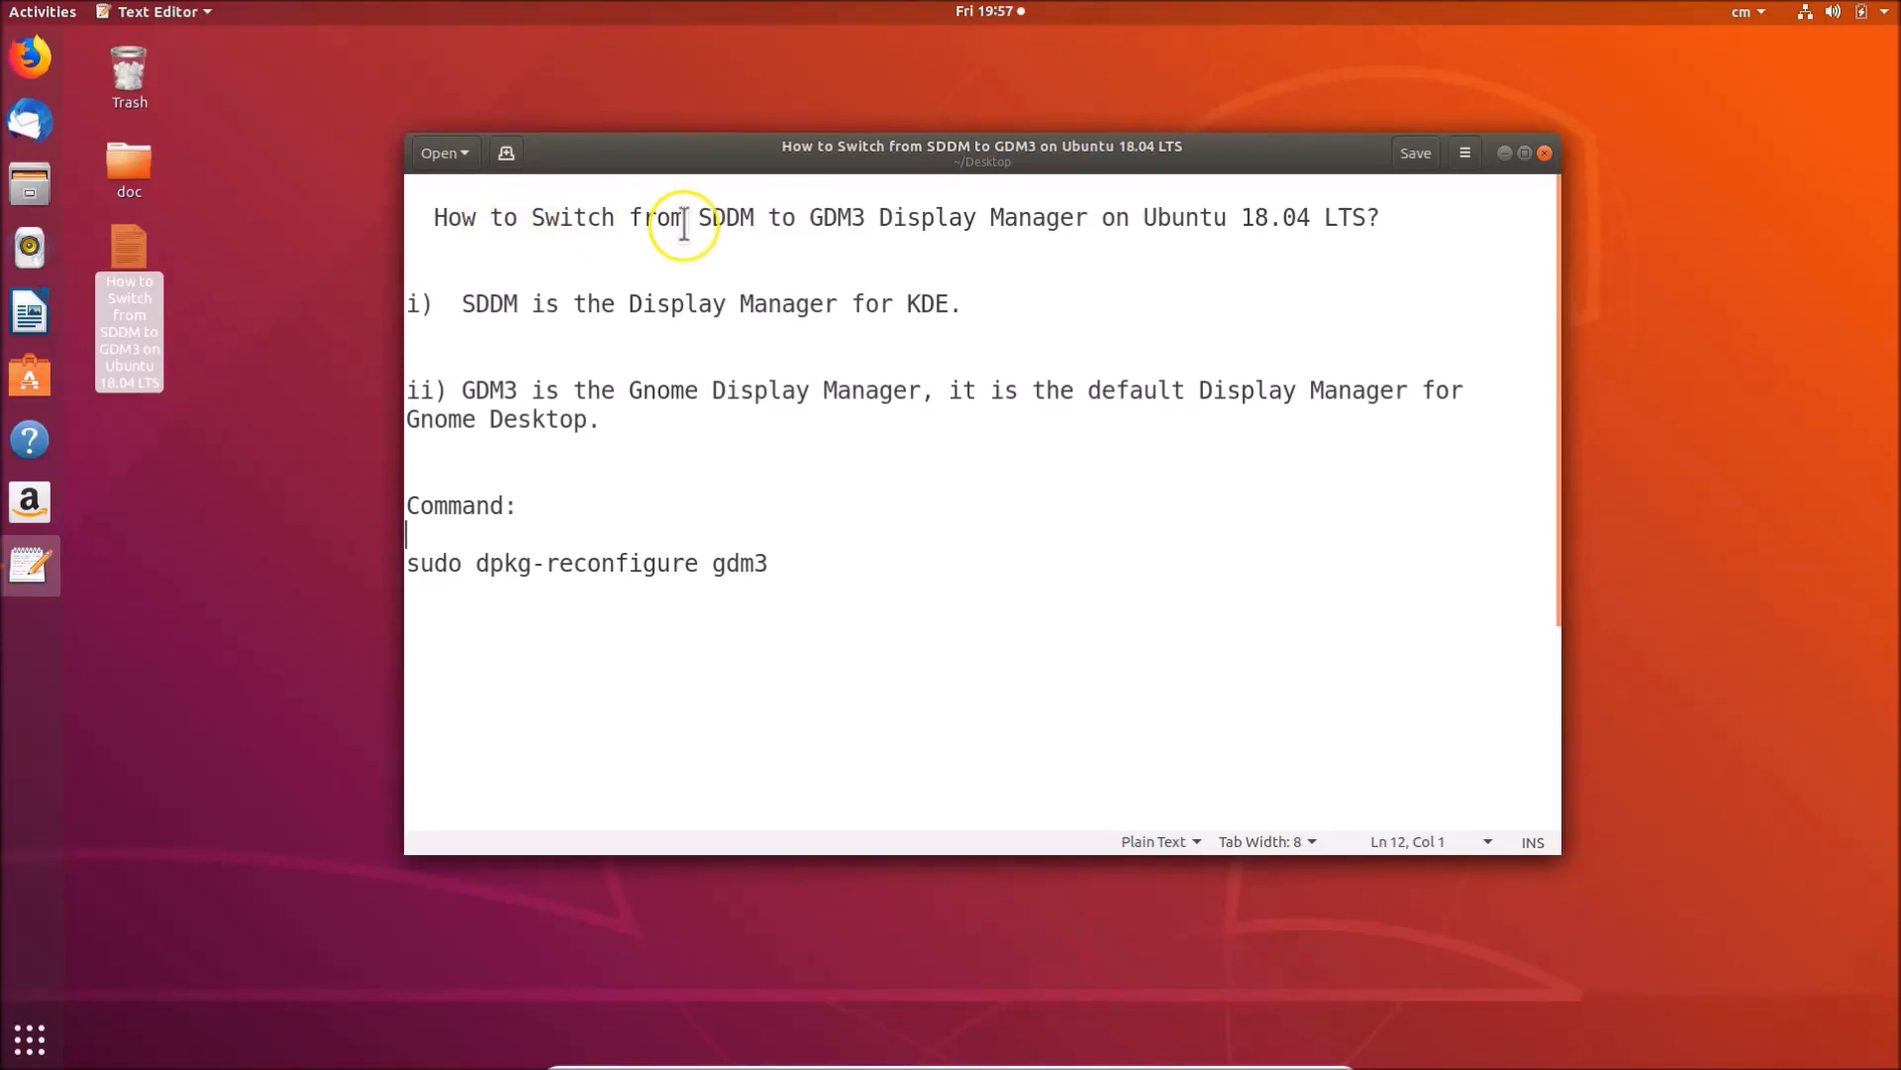
{"action": "mouse_move", "coordinate": [957, 235]}
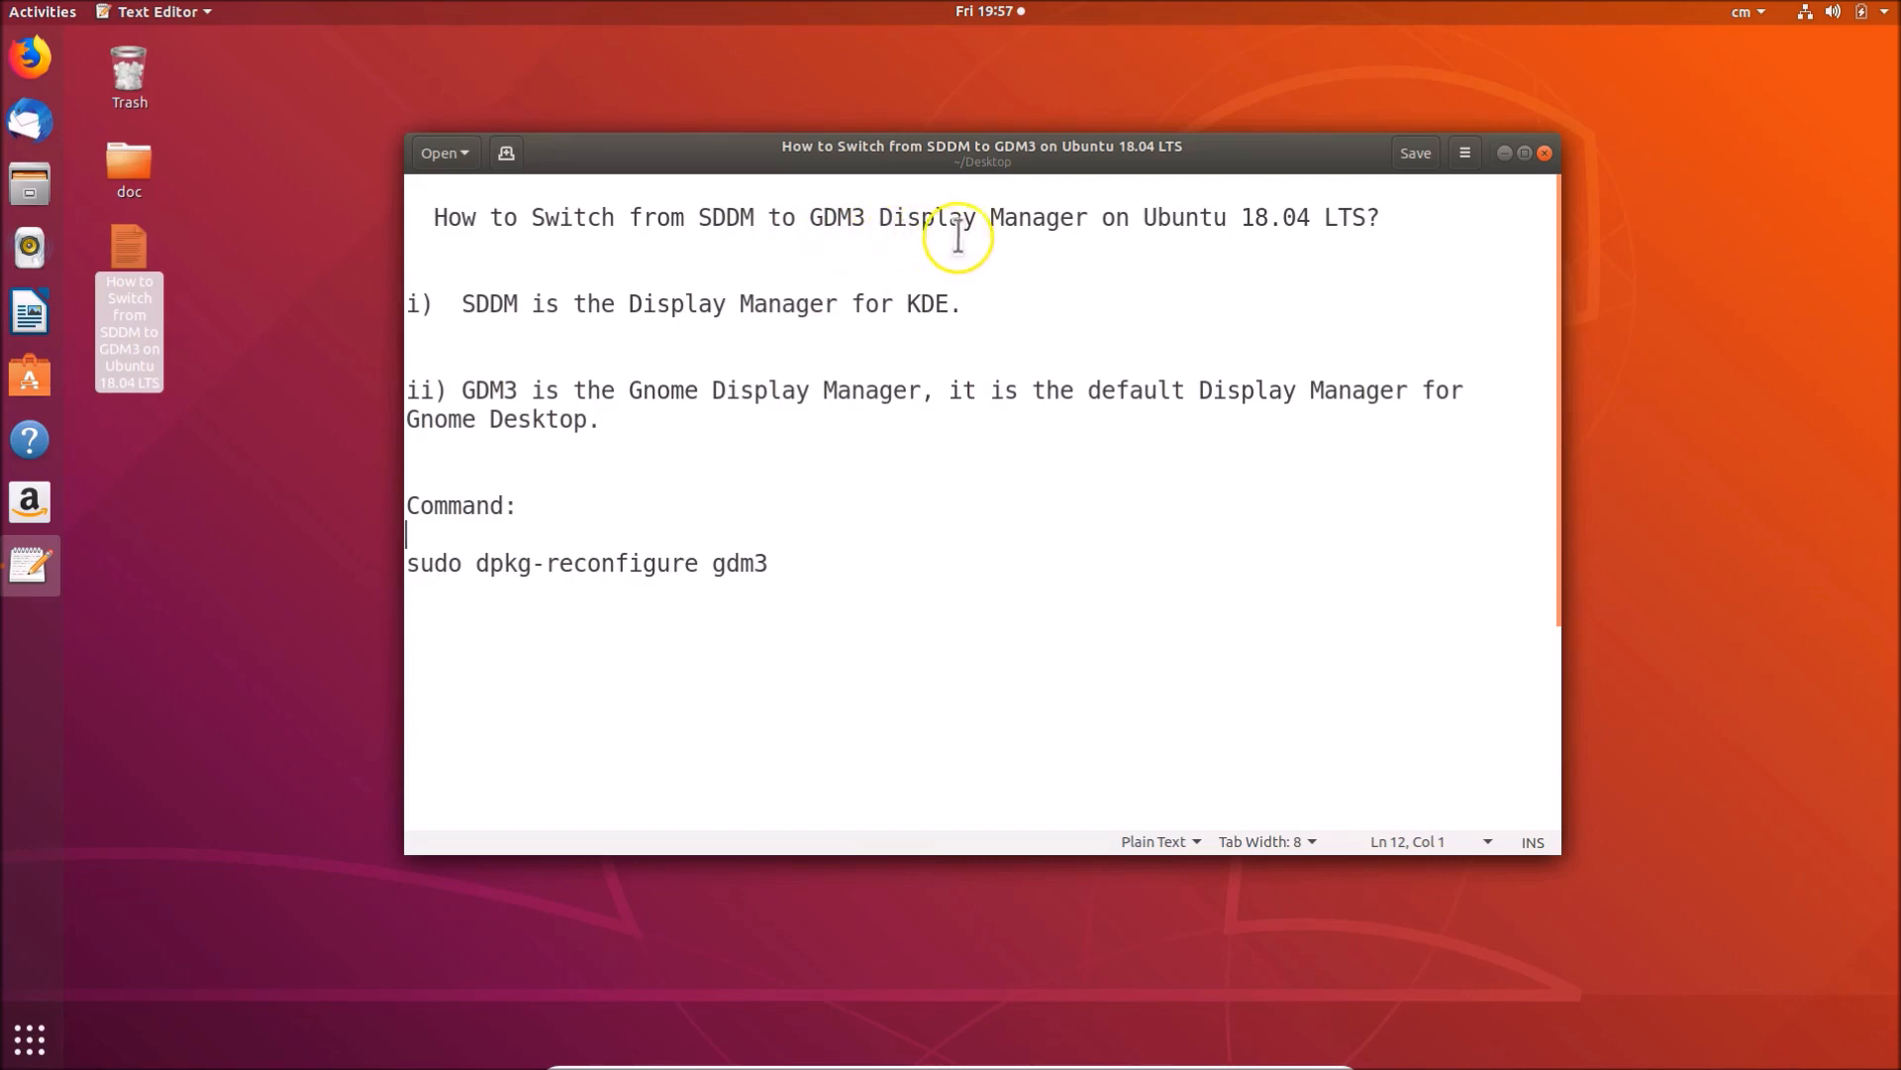
{"action": "mouse_move", "coordinate": [1256, 230]}
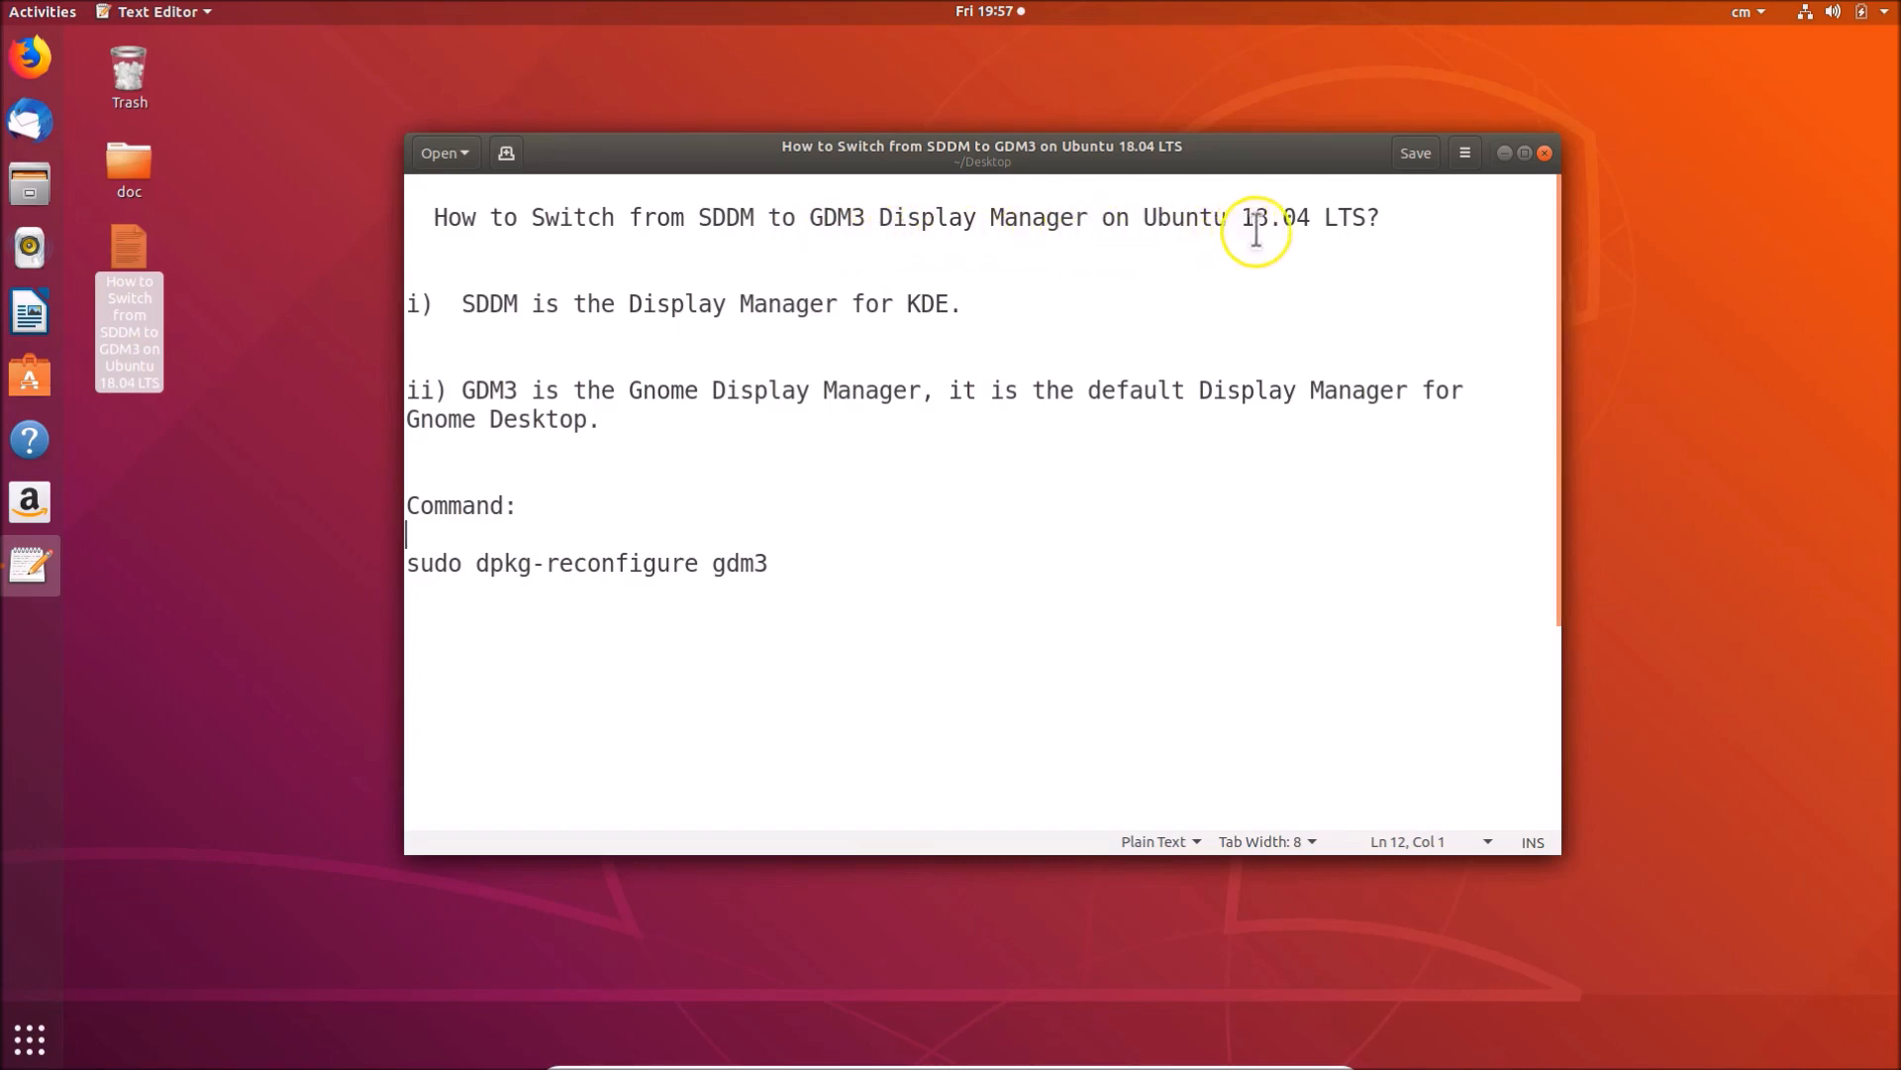
{"action": "mouse_move", "coordinate": [1331, 250]}
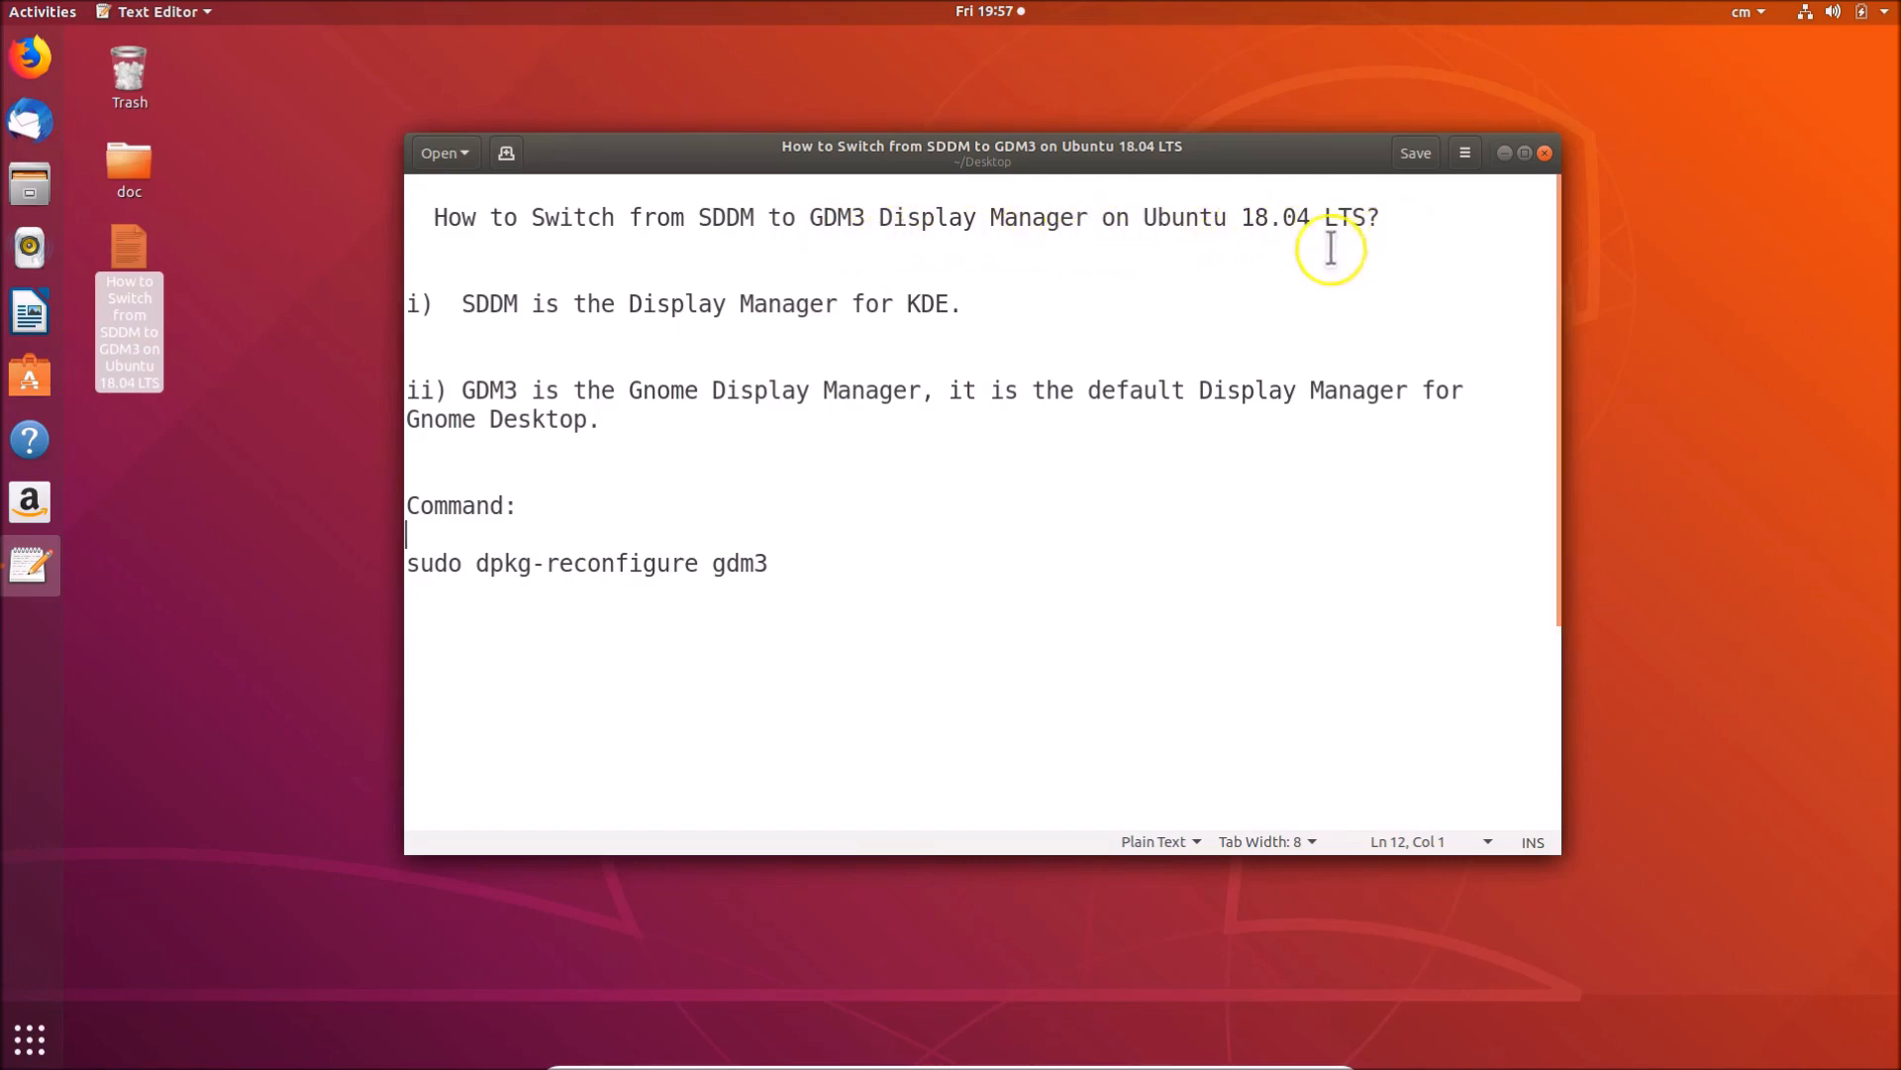
{"action": "mouse_move", "coordinate": [668, 321]}
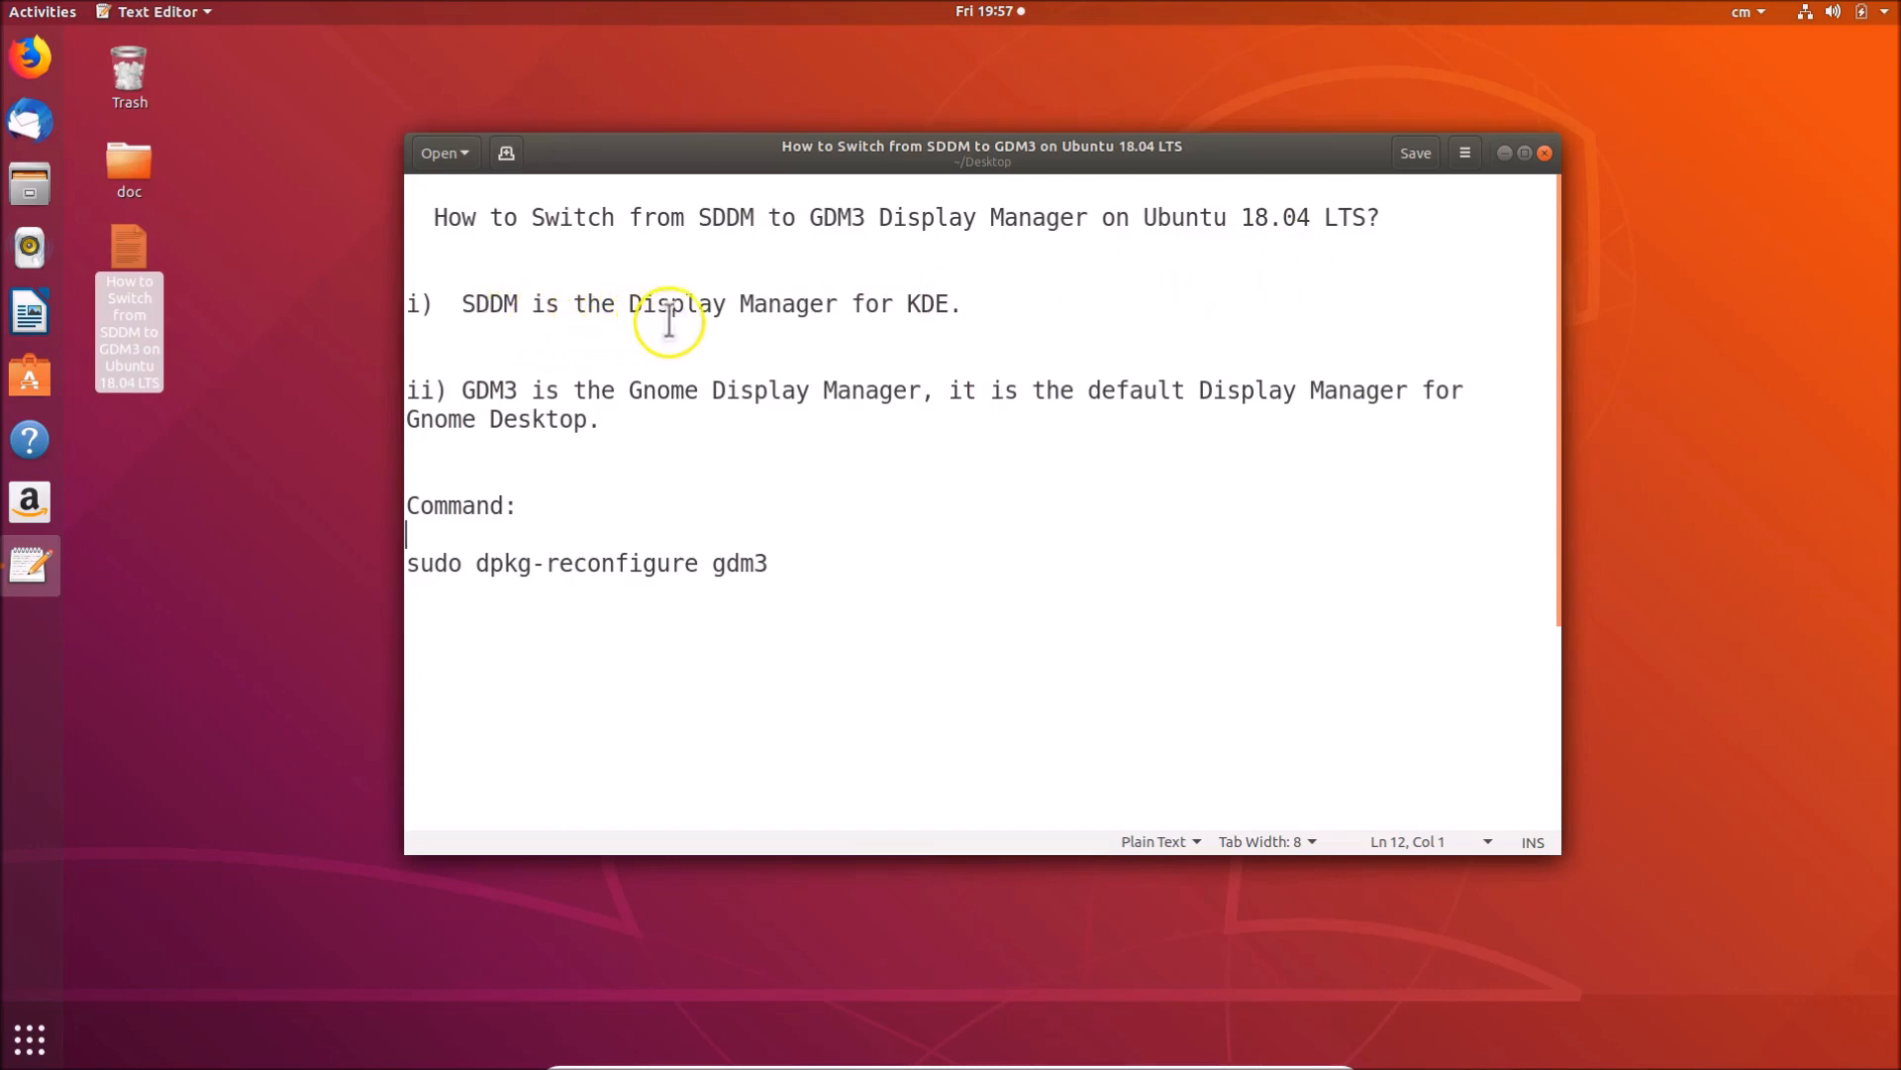
{"action": "mouse_move", "coordinate": [580, 402]}
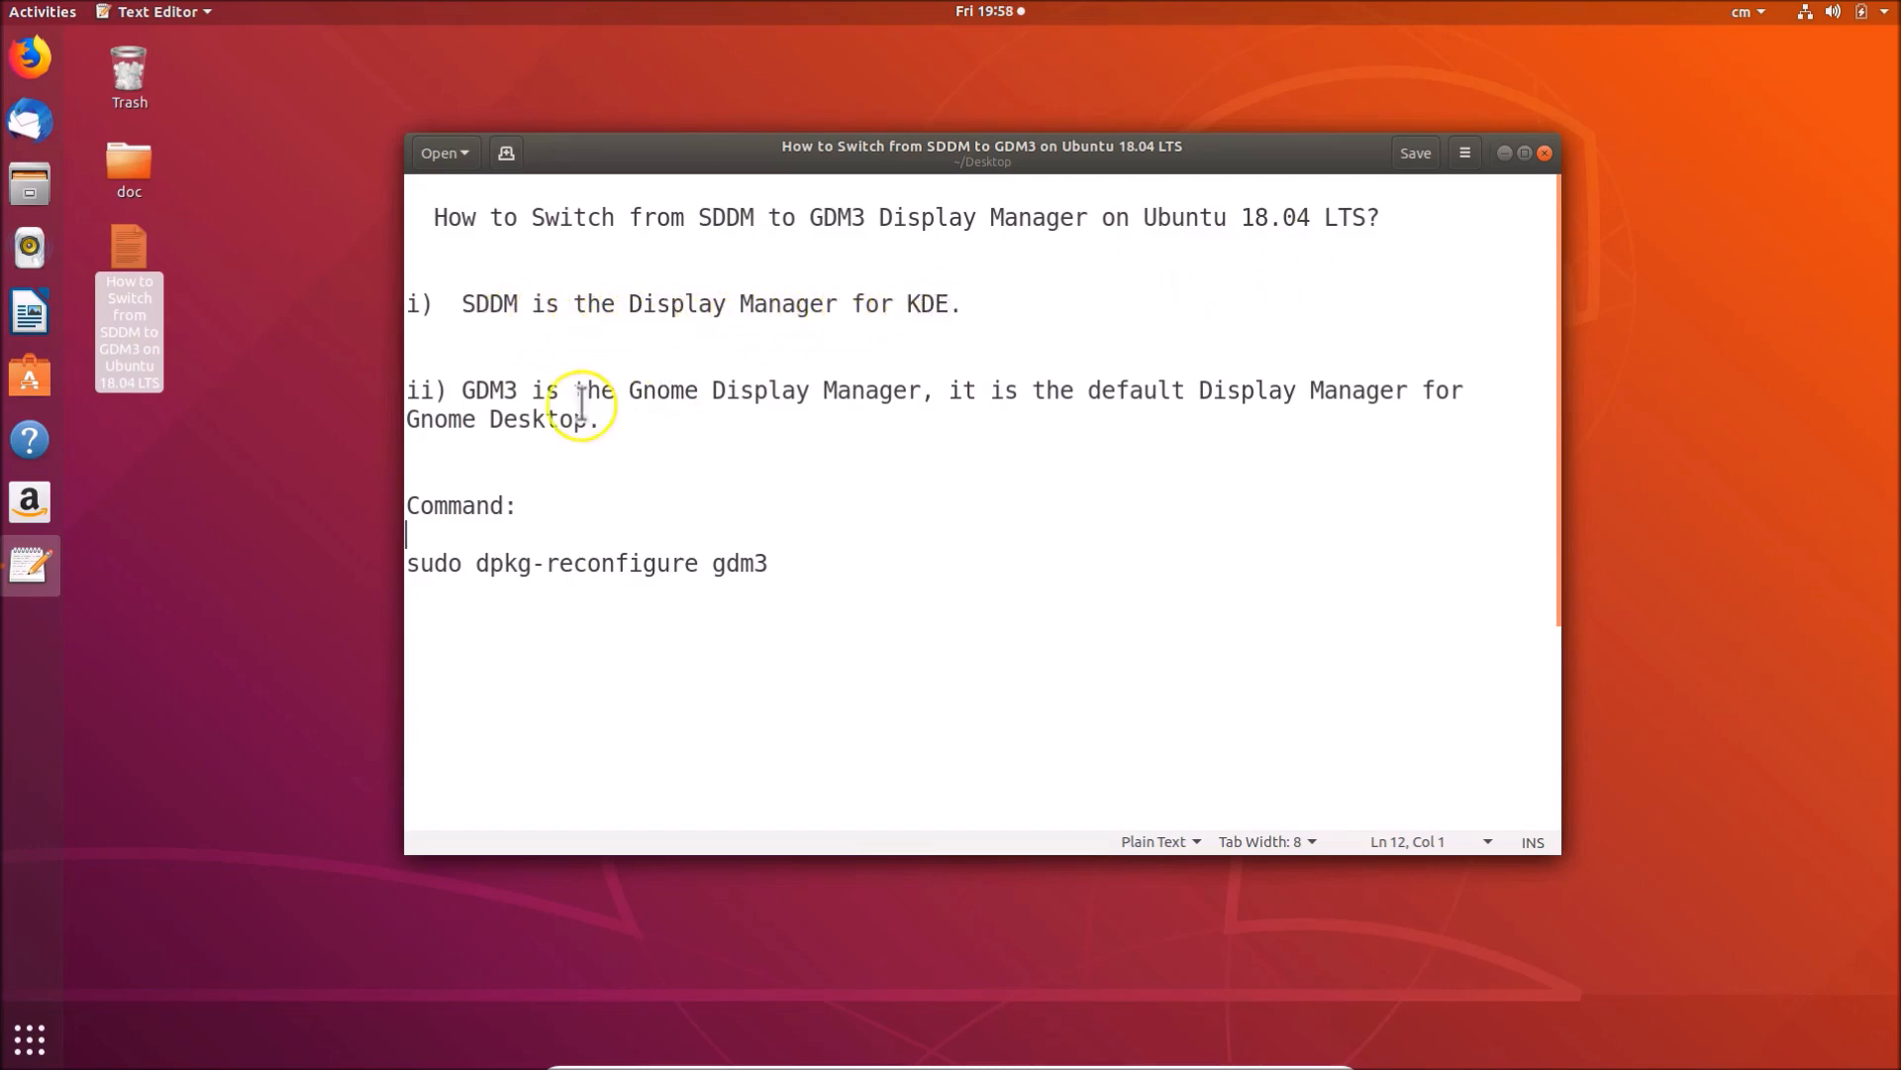
{"action": "mouse_move", "coordinate": [670, 402]}
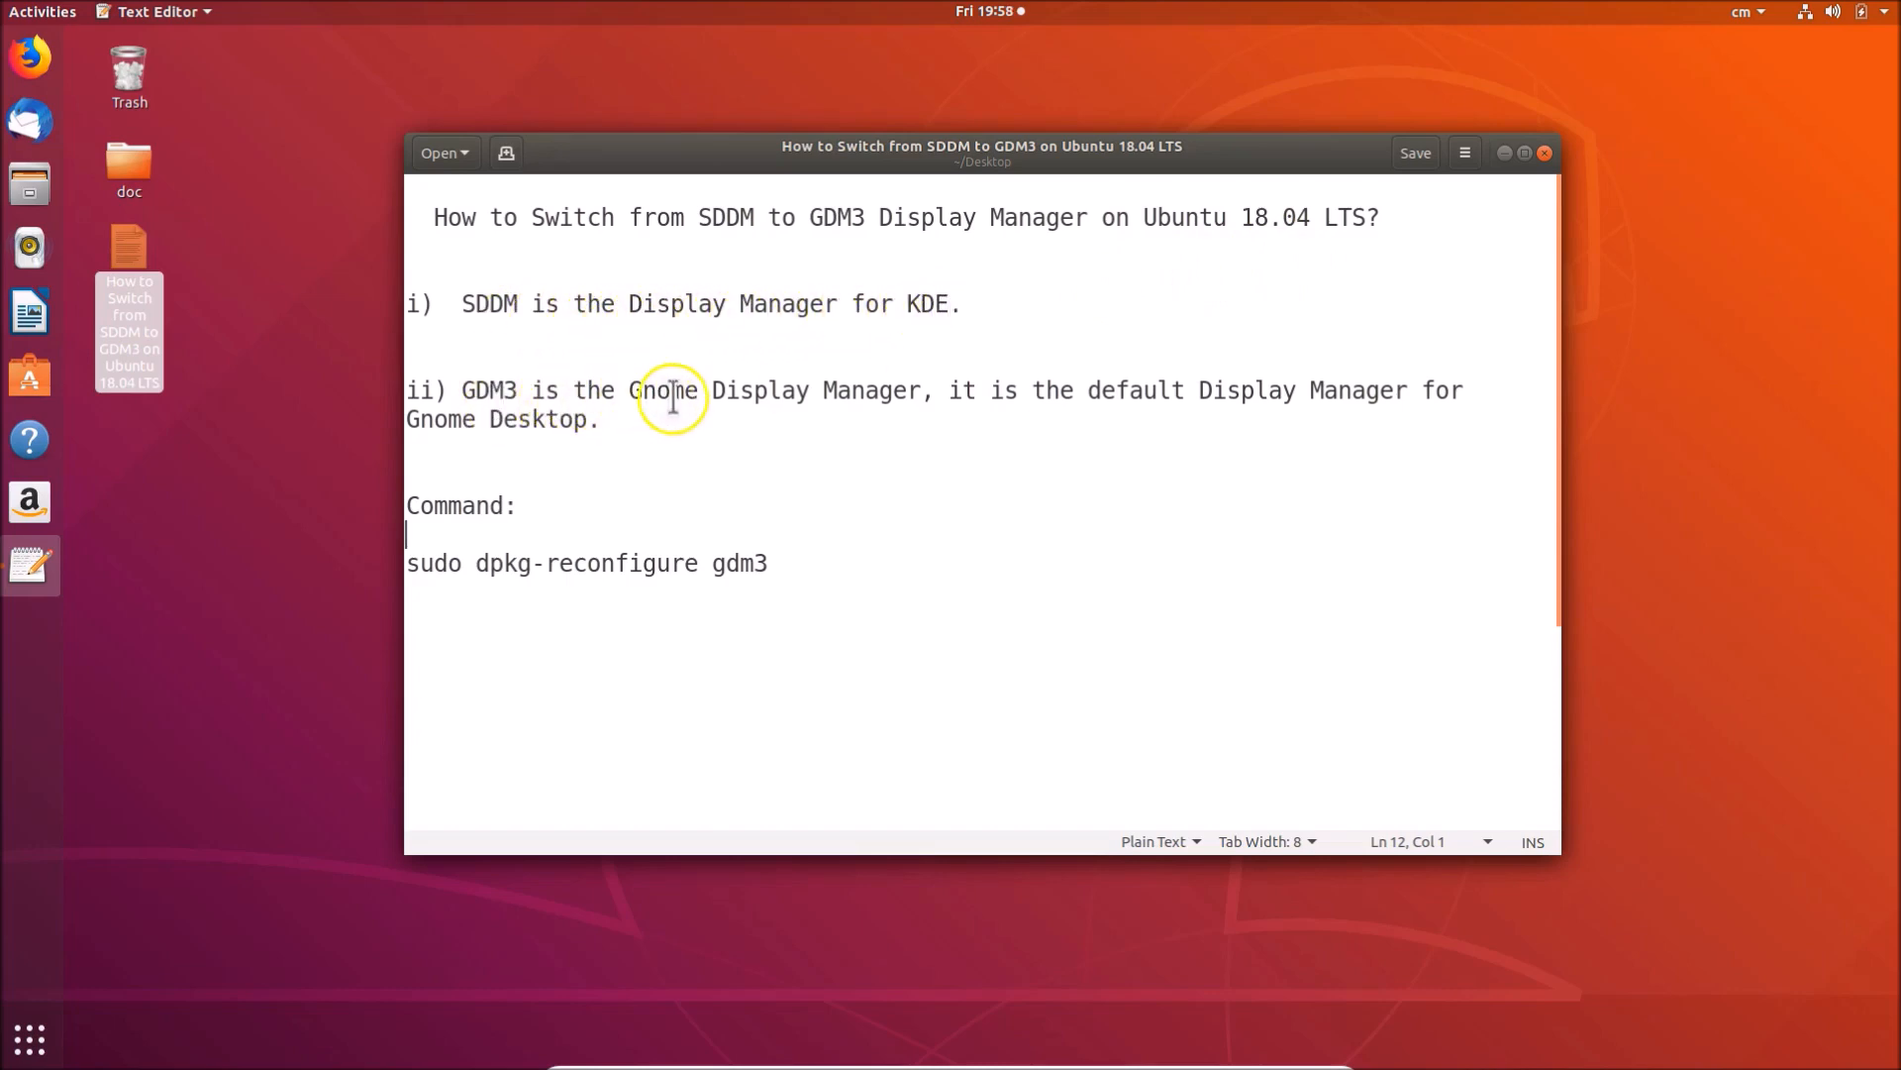
{"action": "mouse_move", "coordinate": [964, 390]}
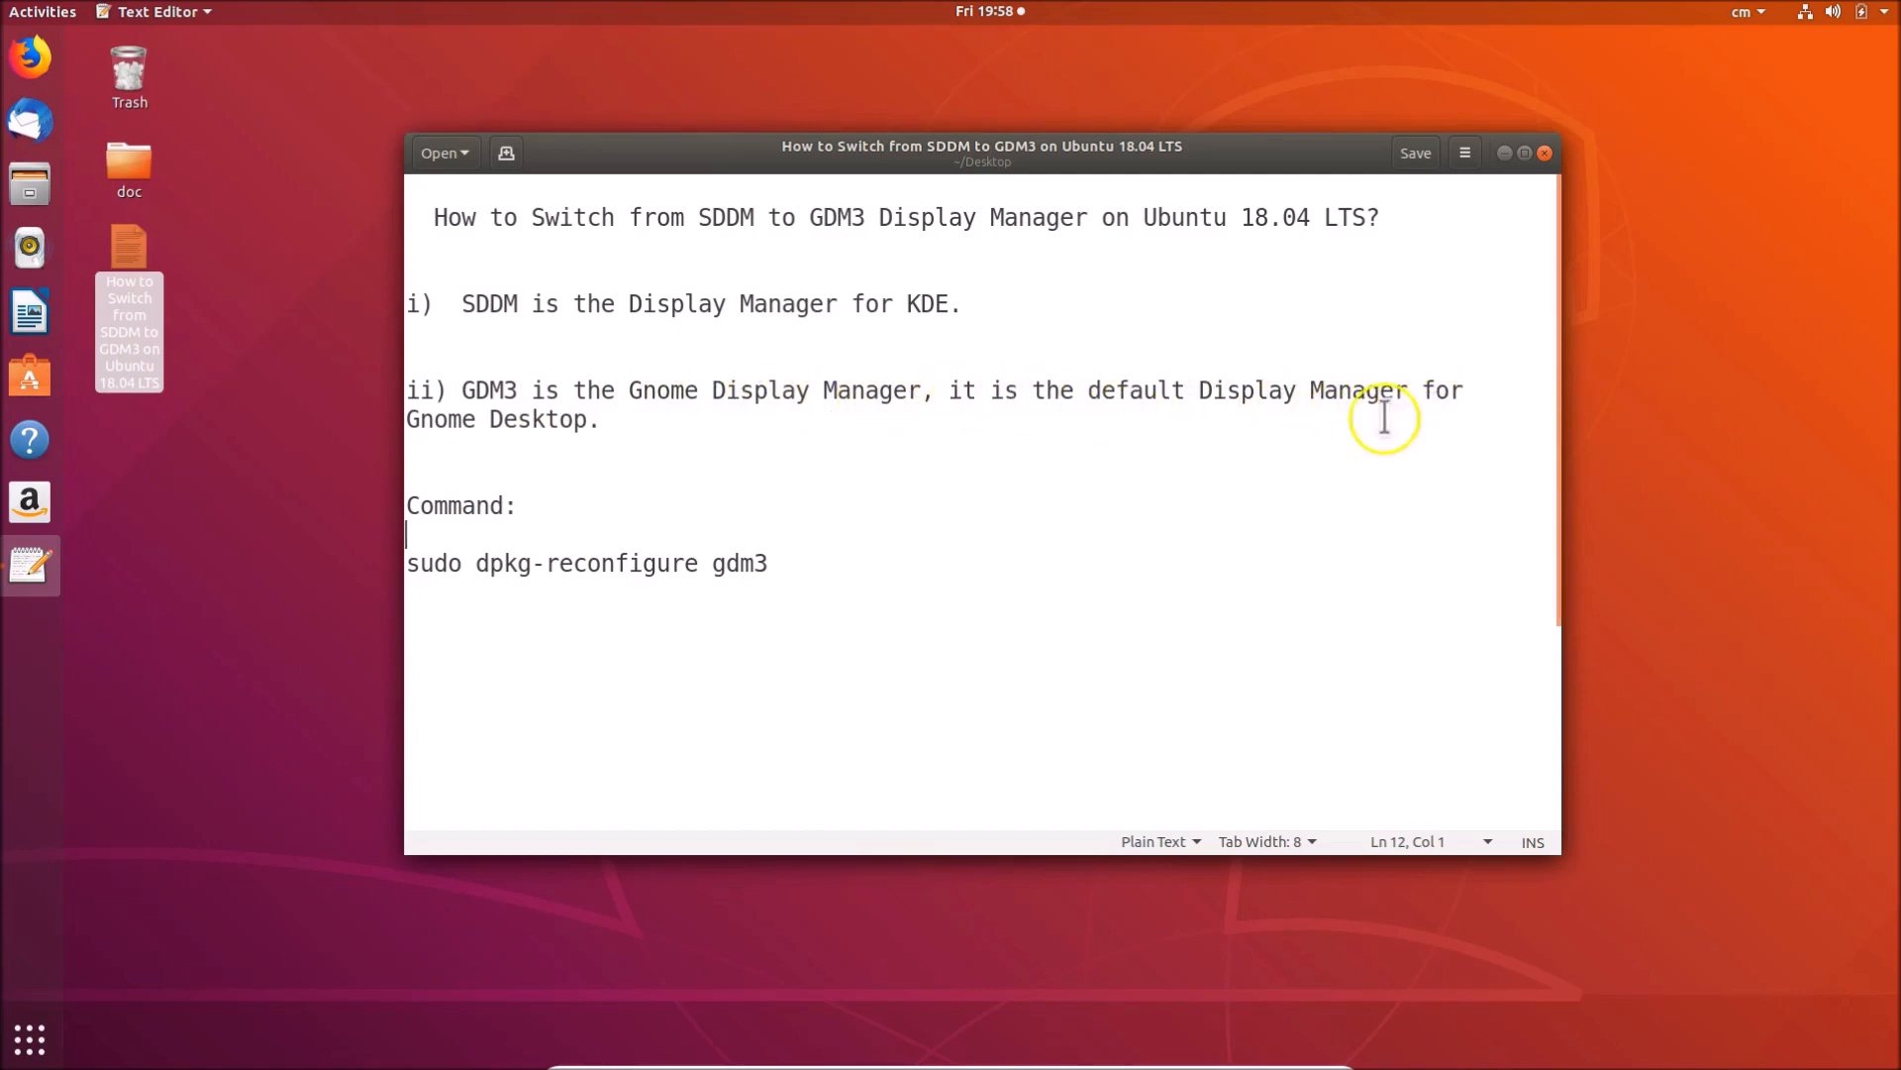
{"action": "mouse_move", "coordinate": [697, 436]}
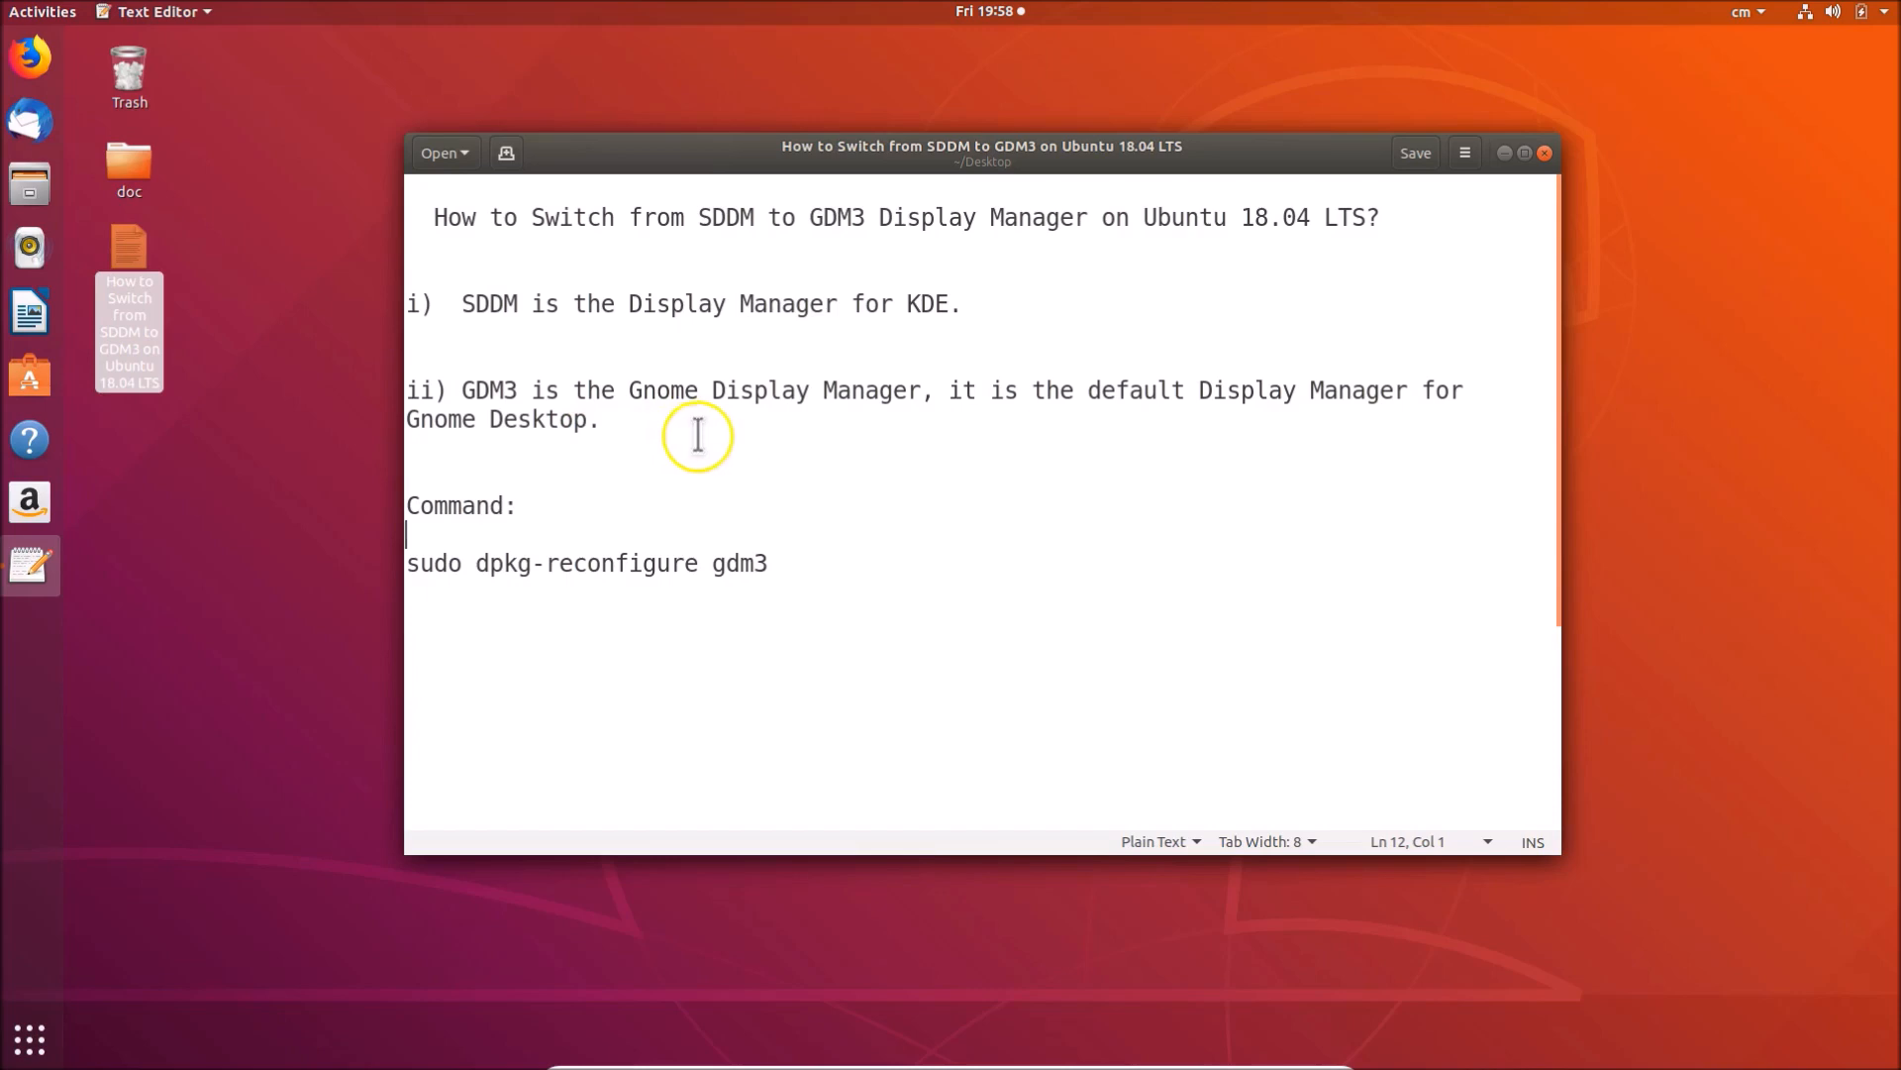
{"action": "mouse_move", "coordinate": [970, 322]}
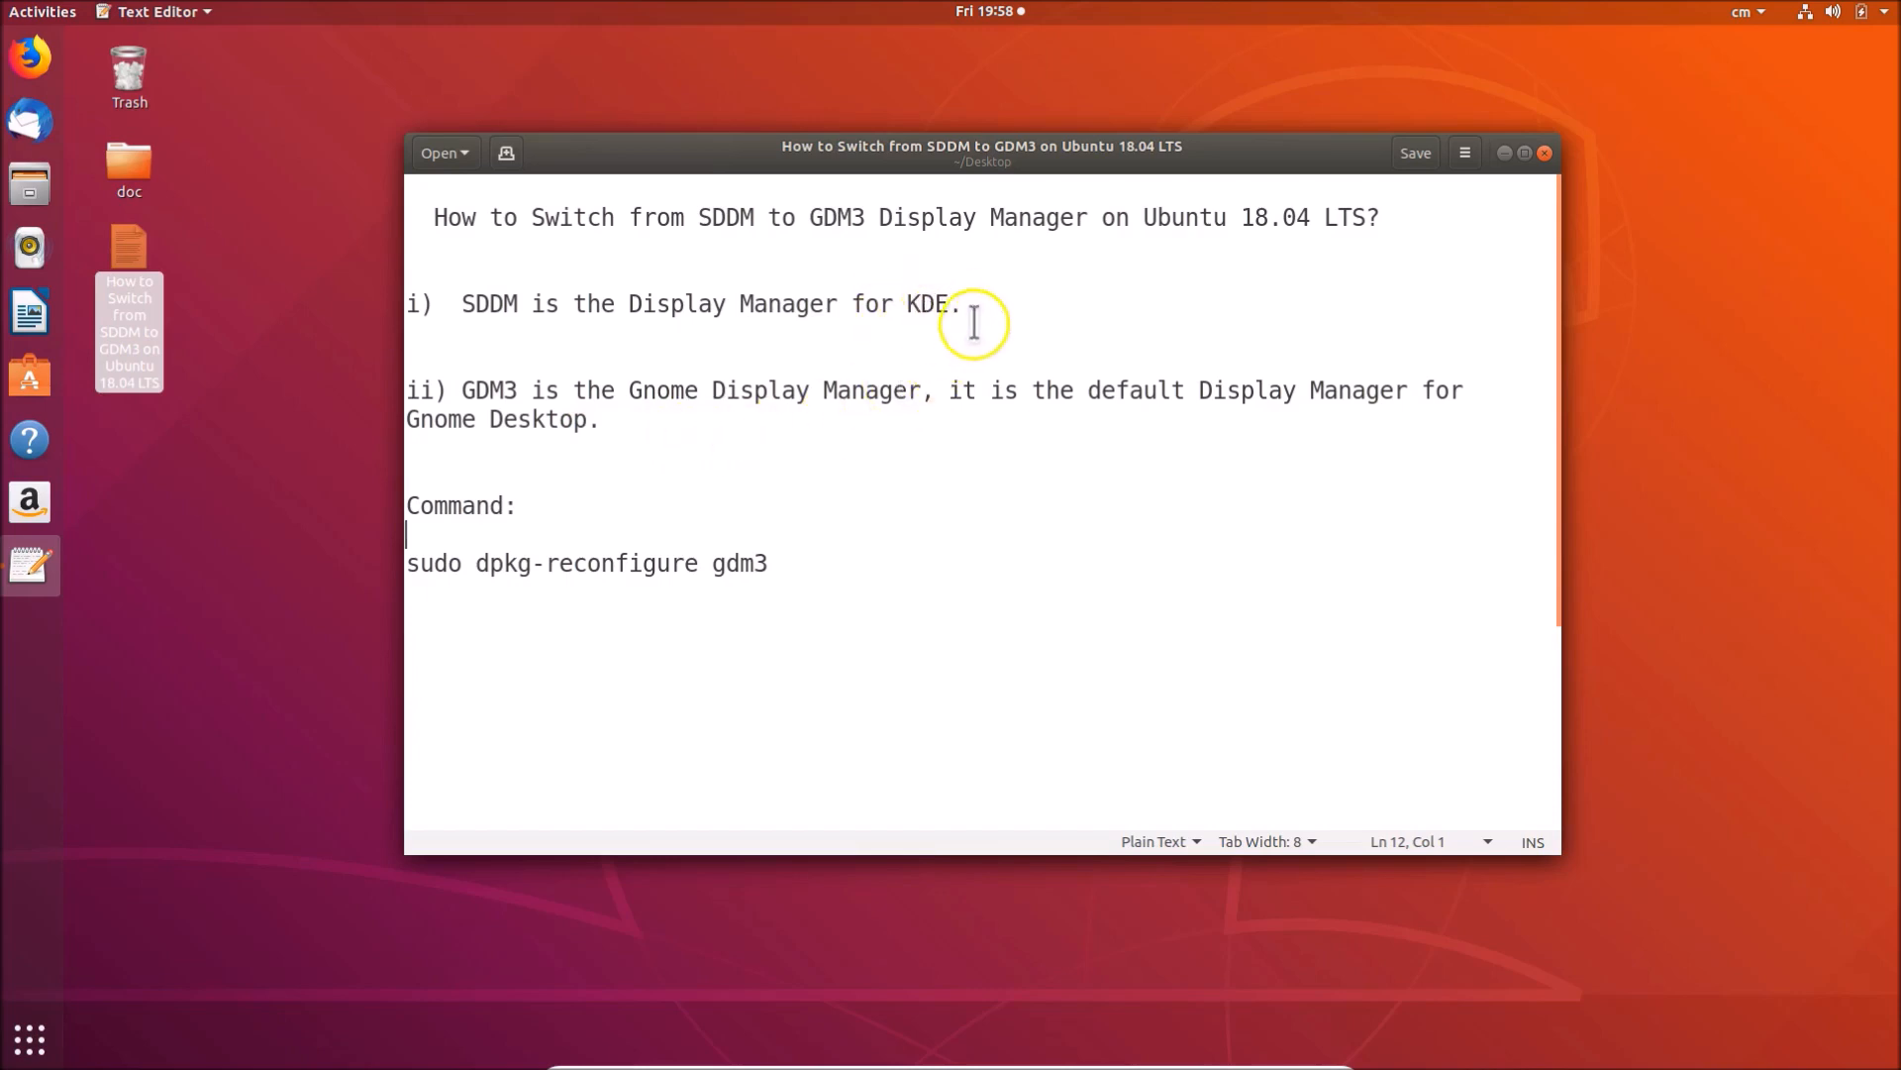
{"action": "mouse_move", "coordinate": [1030, 311]}
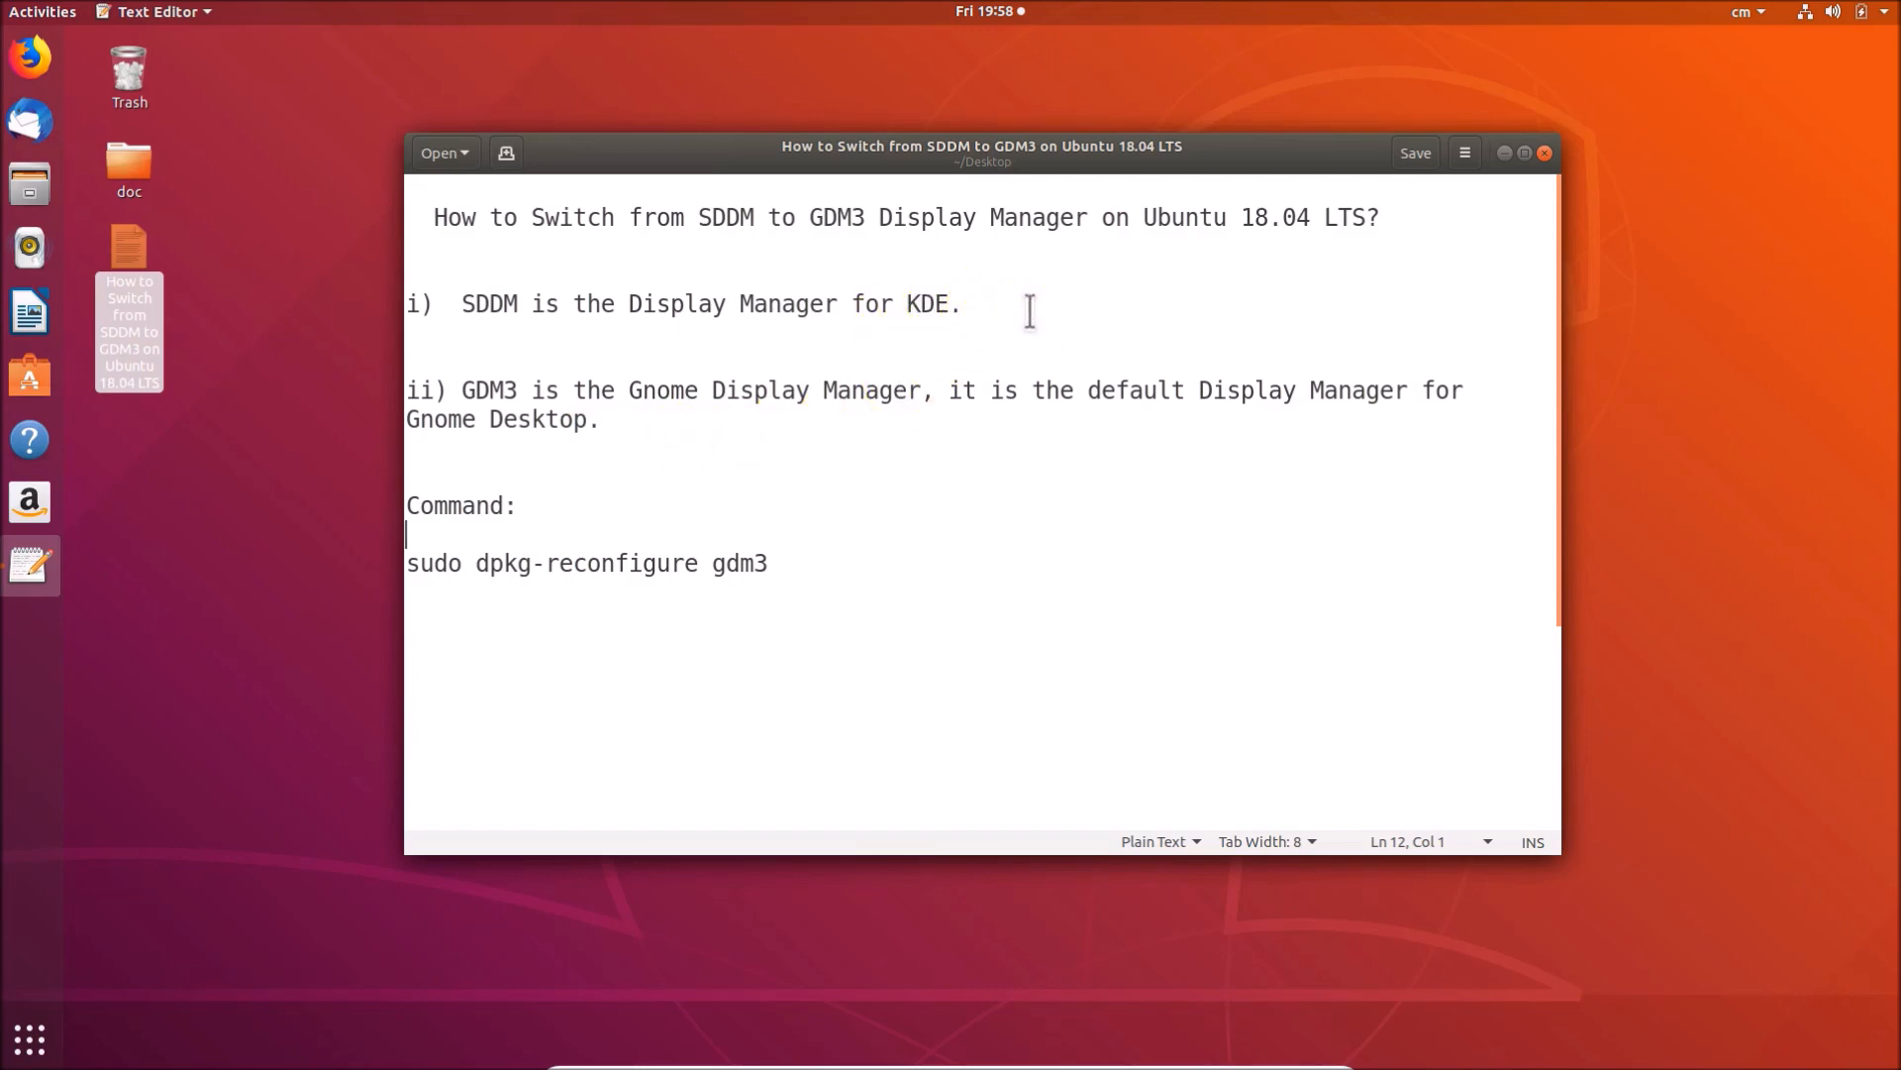
{"action": "mouse_move", "coordinate": [1228, 172]}
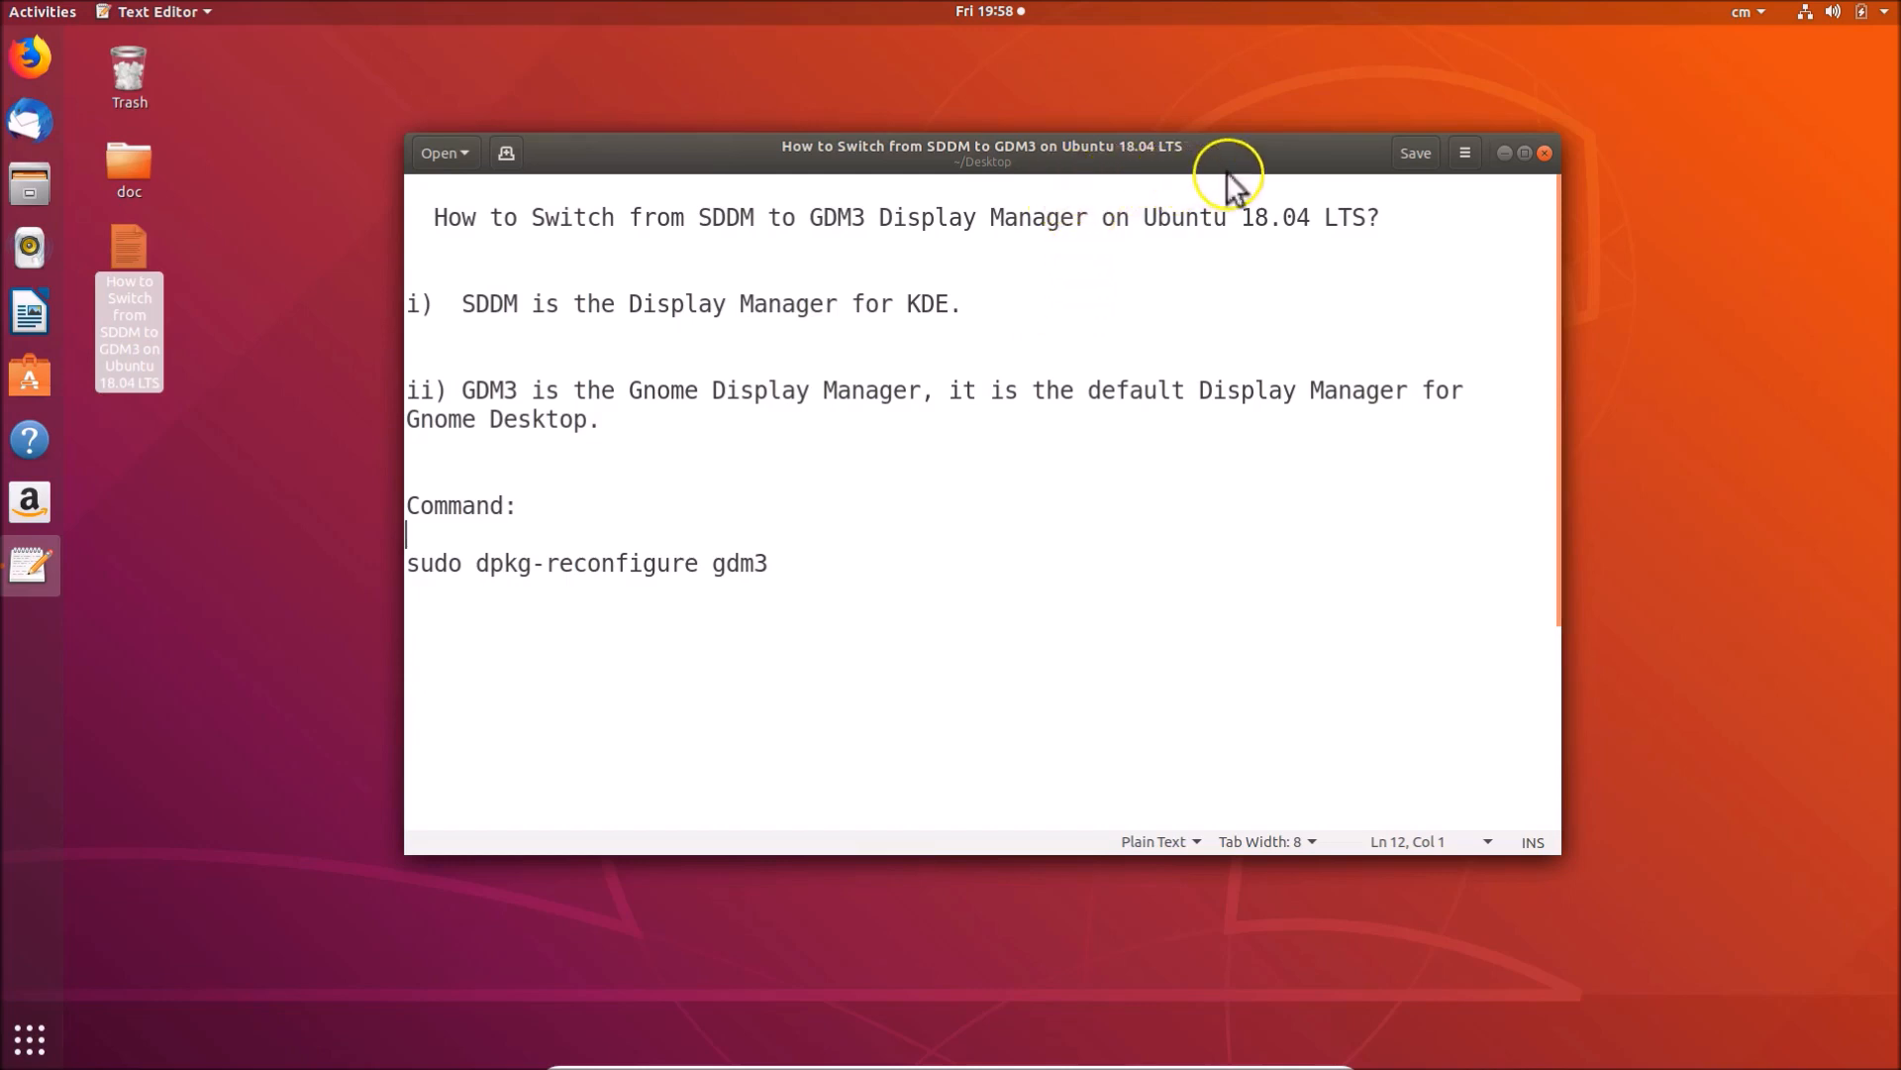
{"action": "mouse_move", "coordinate": [1303, 303]}
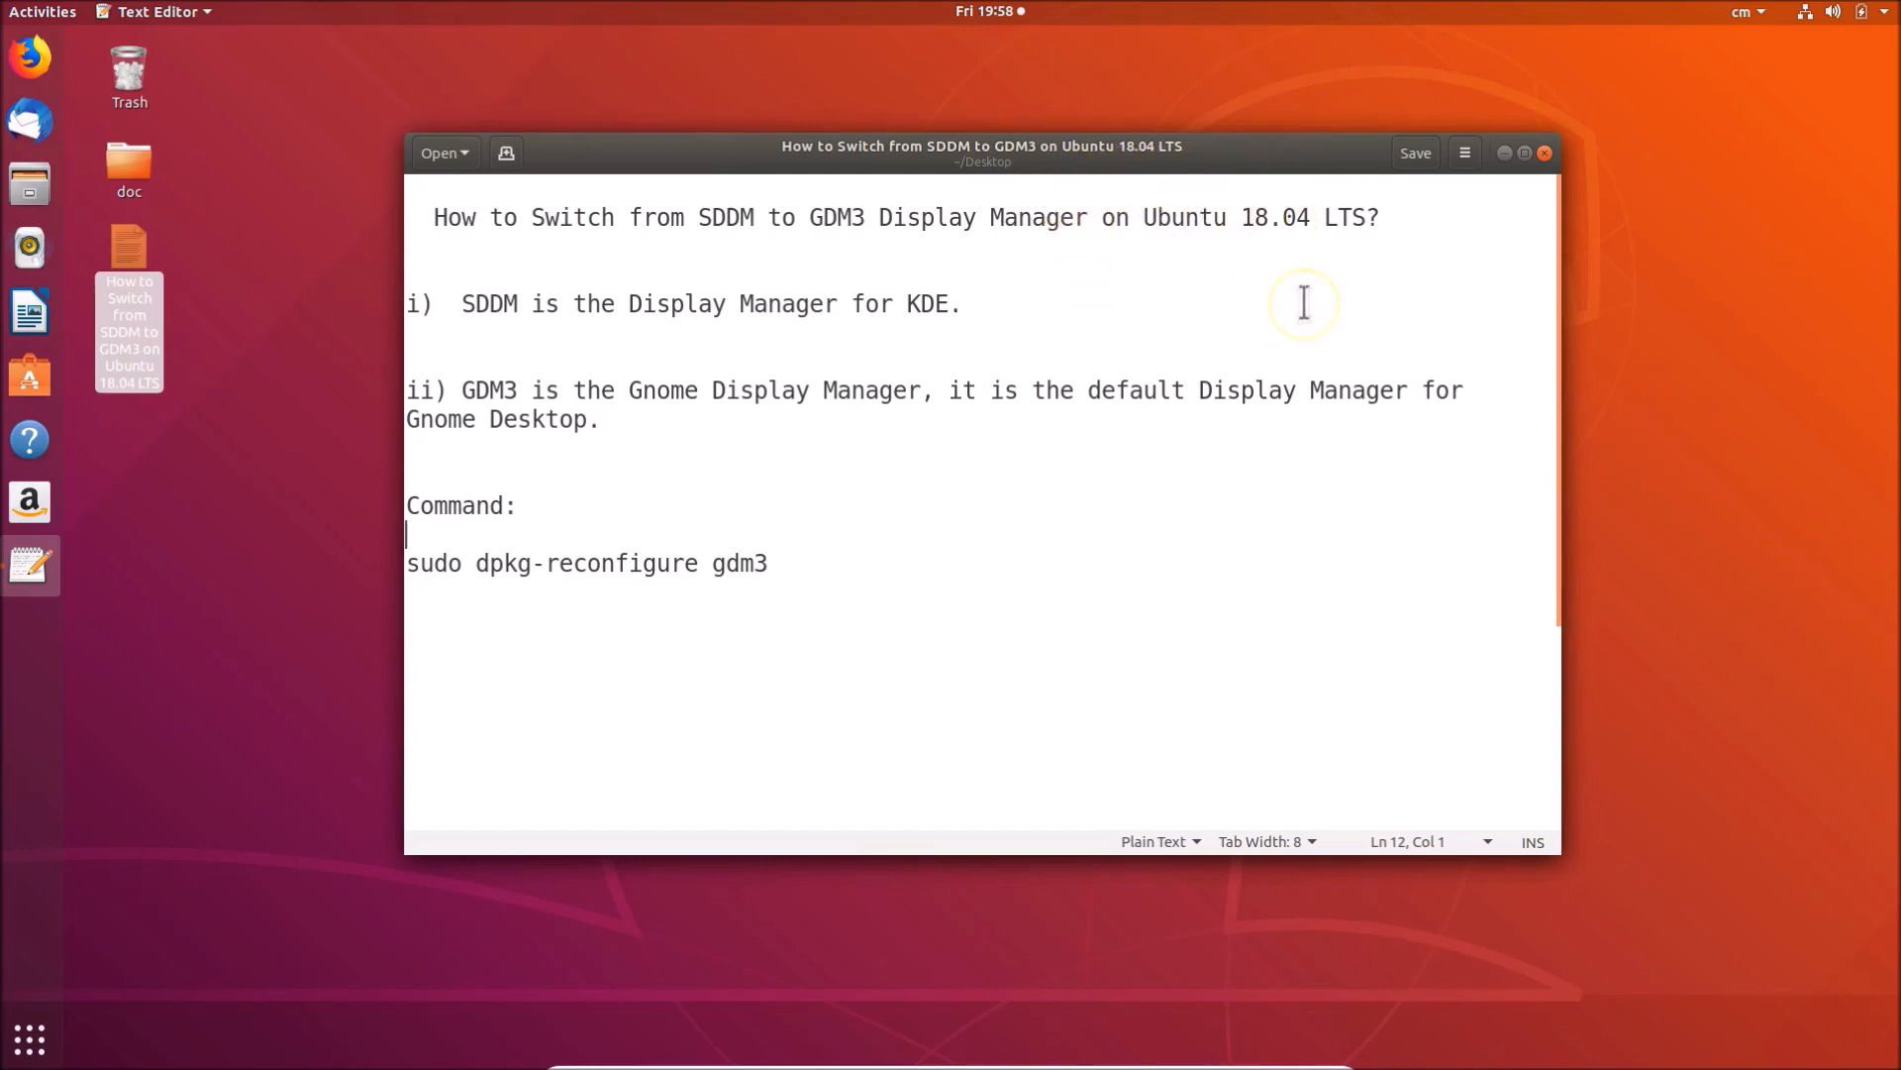
{"action": "mouse_move", "coordinate": [1304, 303]}
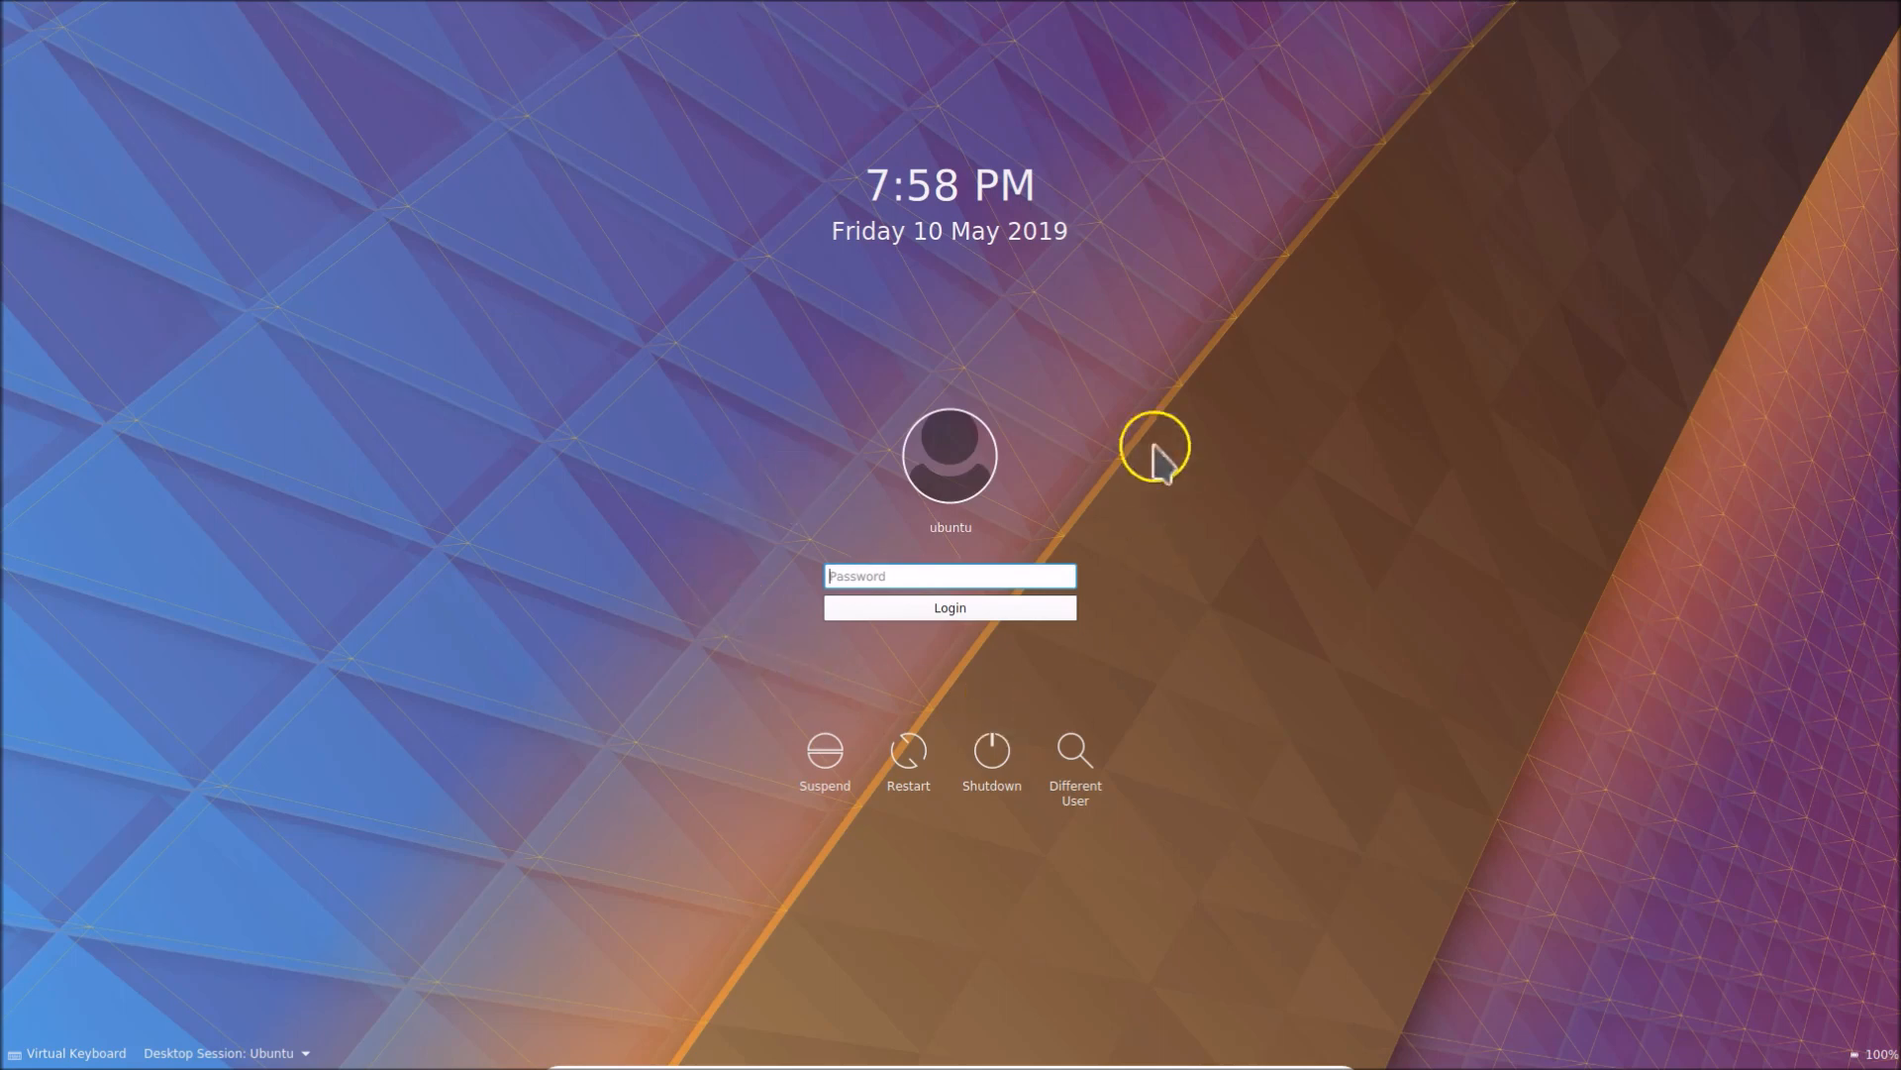
{"action": "mouse_move", "coordinate": [1218, 484]}
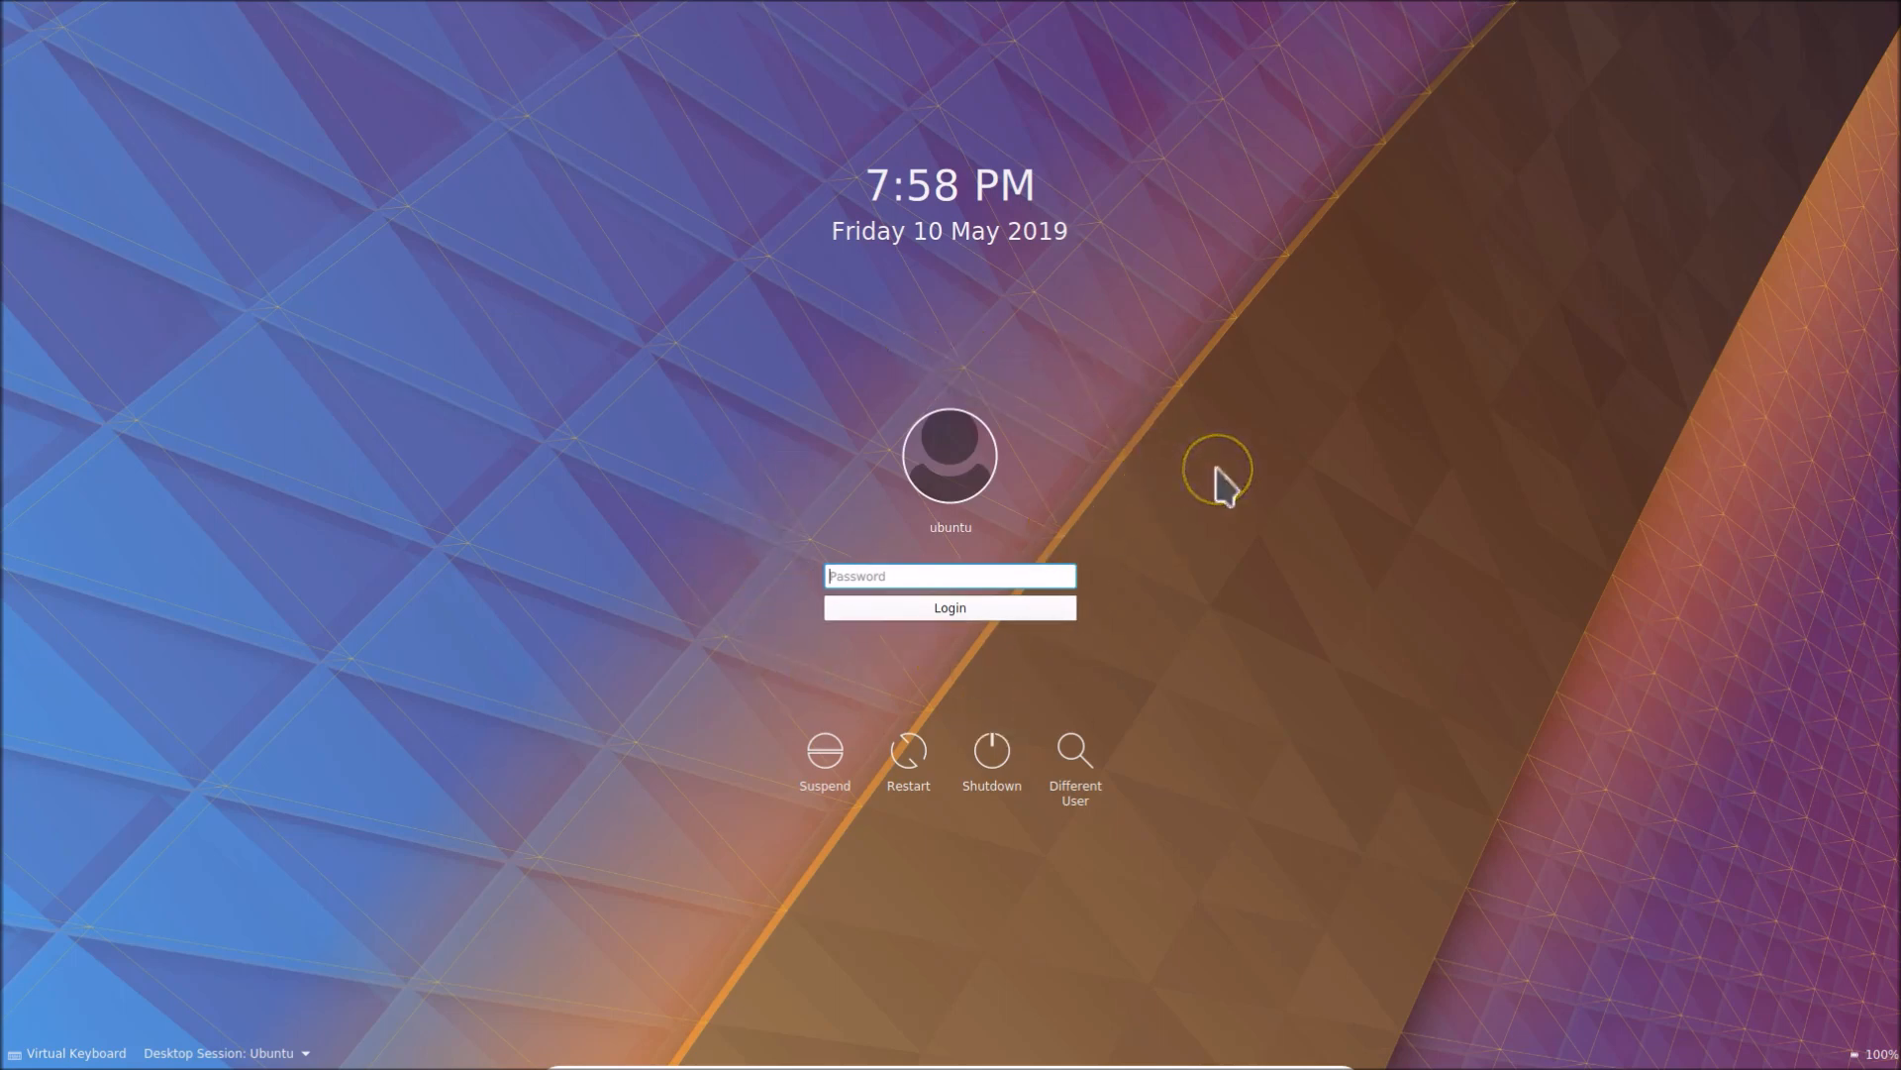
{"action": "mouse_move", "coordinate": [1224, 487]}
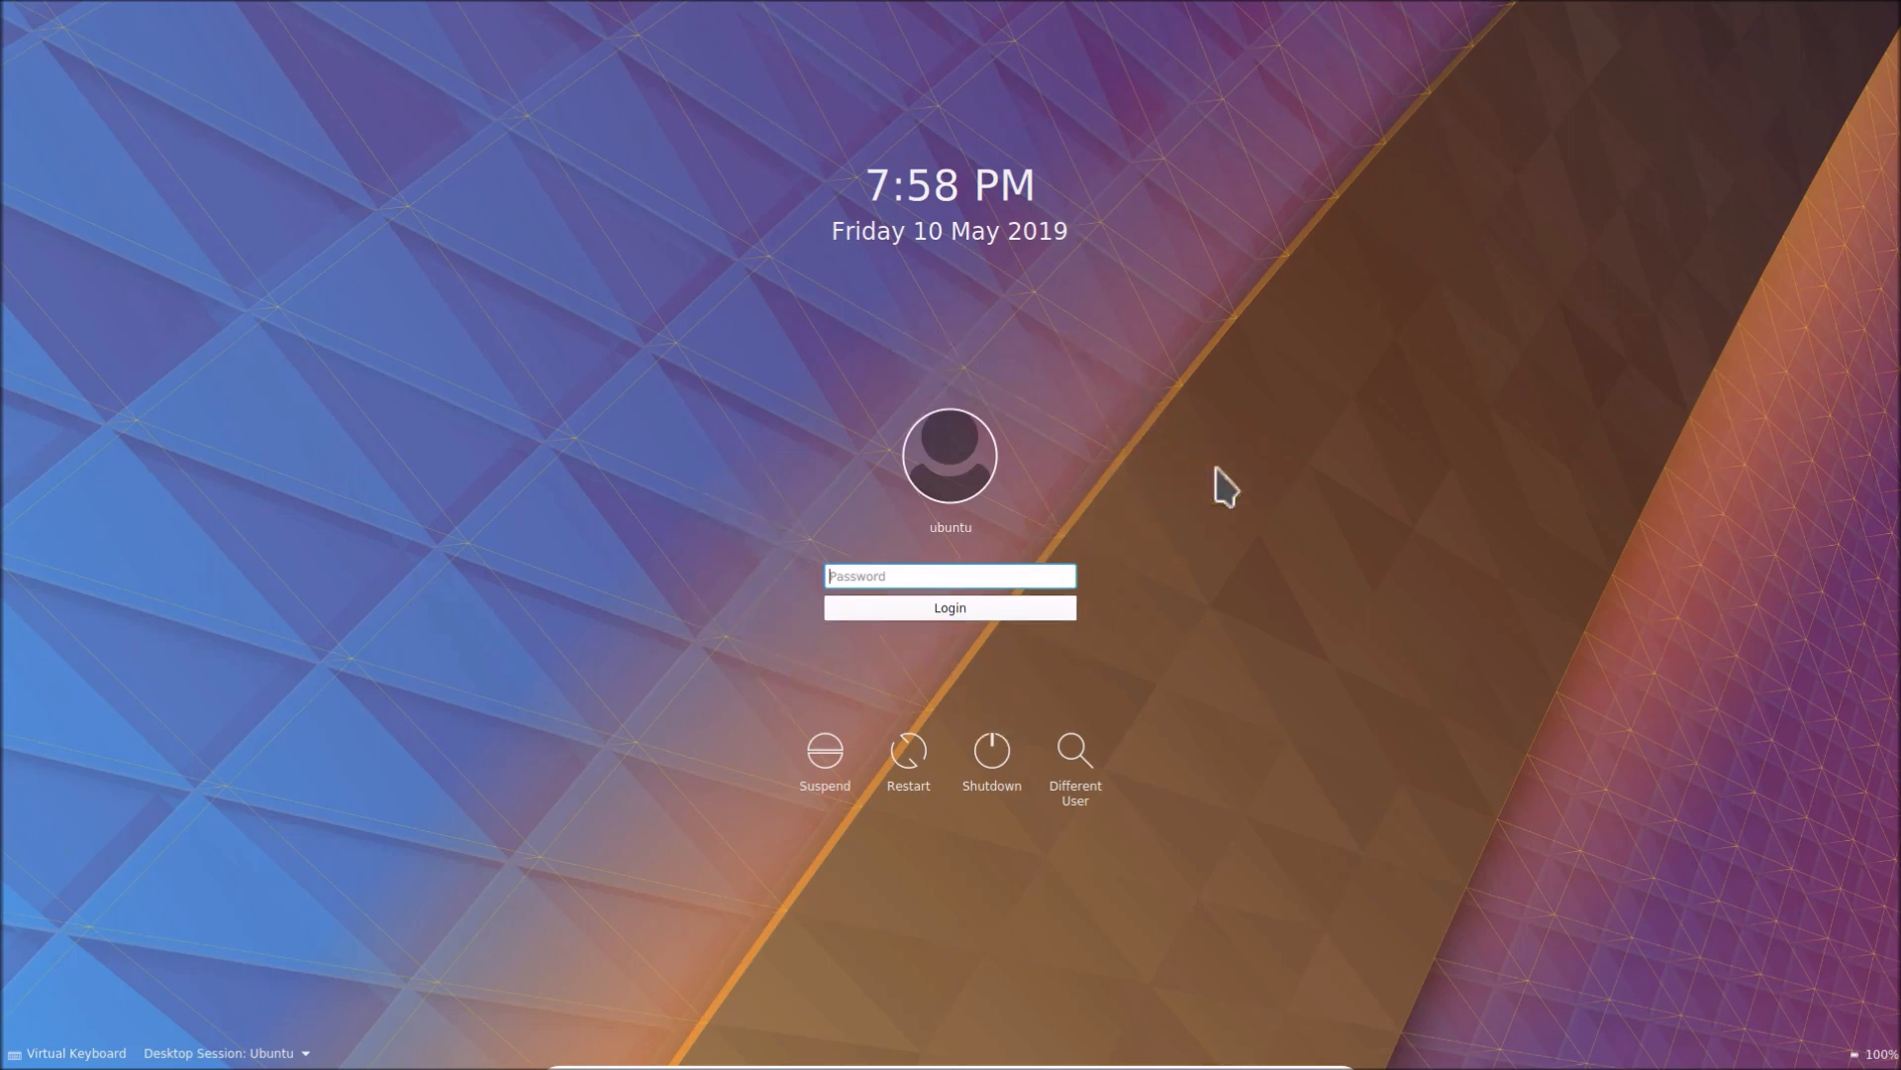
{"action": "mouse_move", "coordinate": [681, 581]}
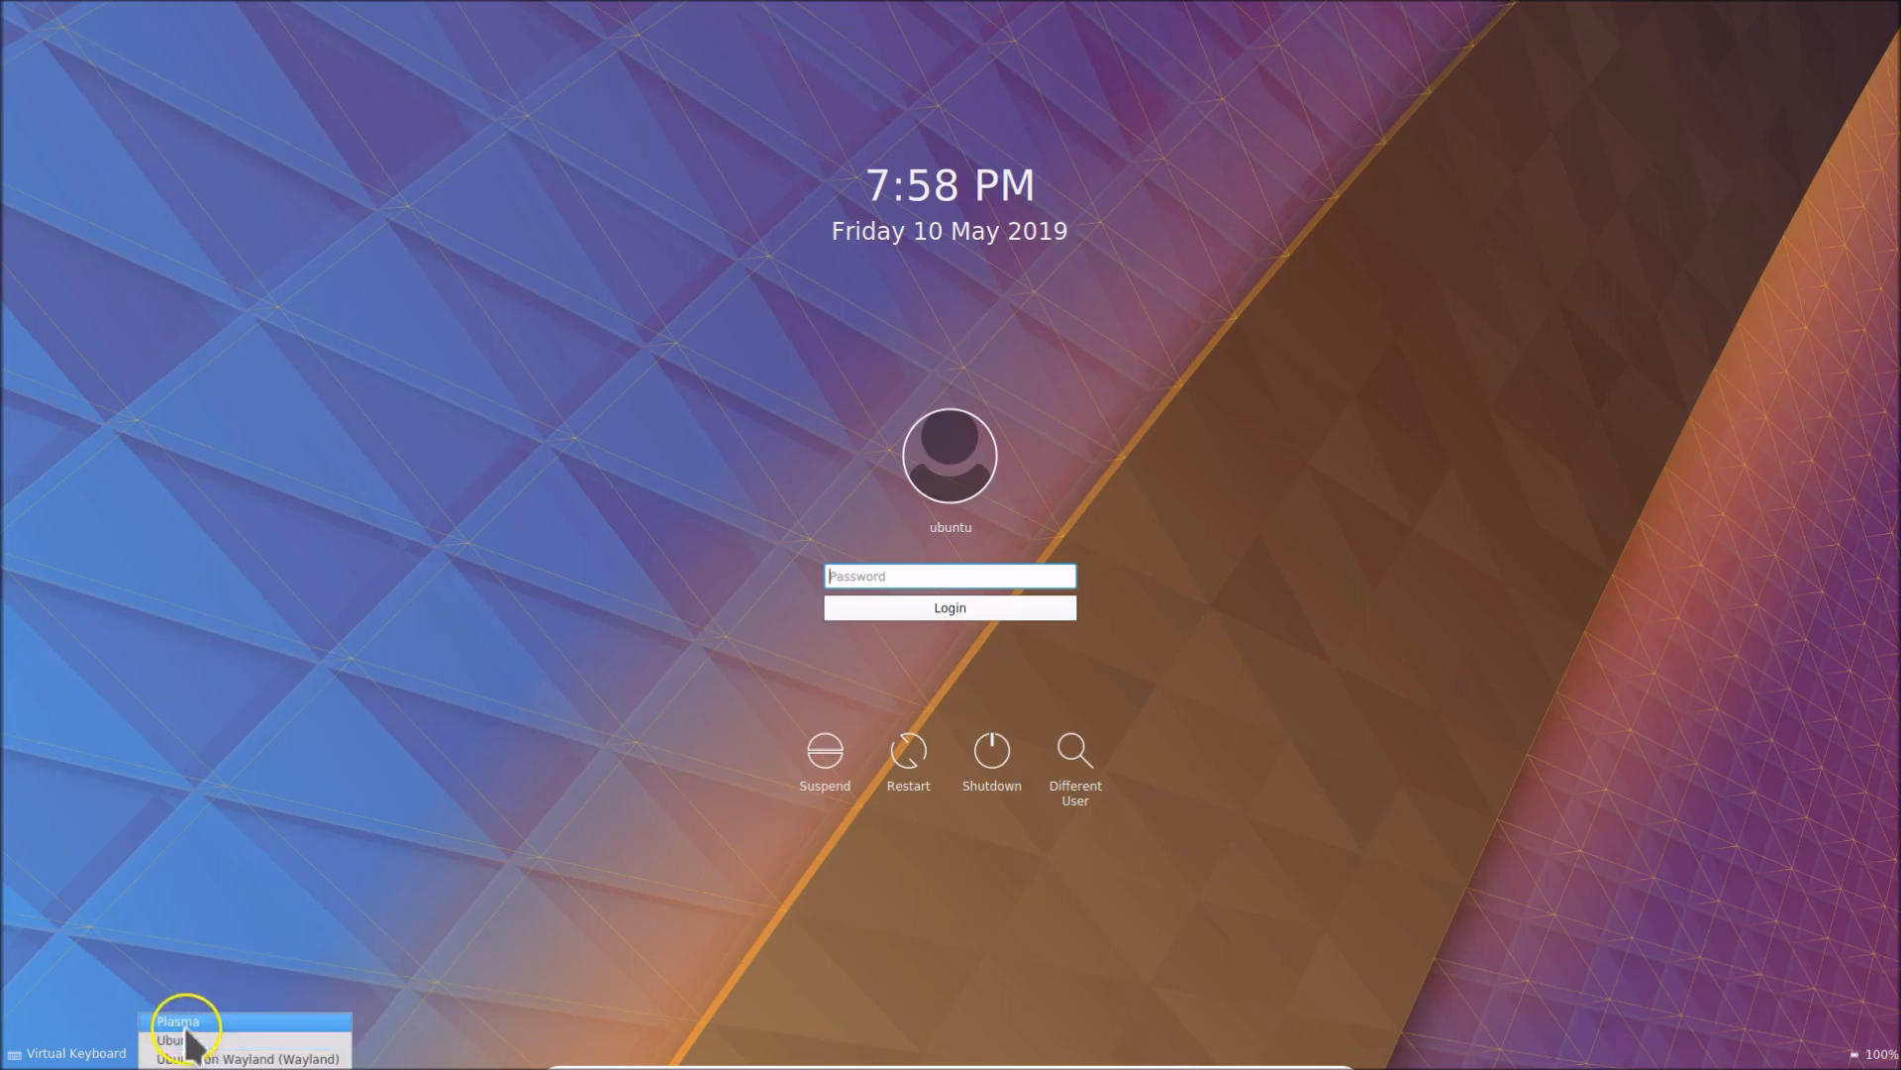
- Choose the Ubuntu desktop session and open the SDDM-to-GDM3 notes file from the desktop
{"action": "left_click", "coordinate": [170, 1039]}
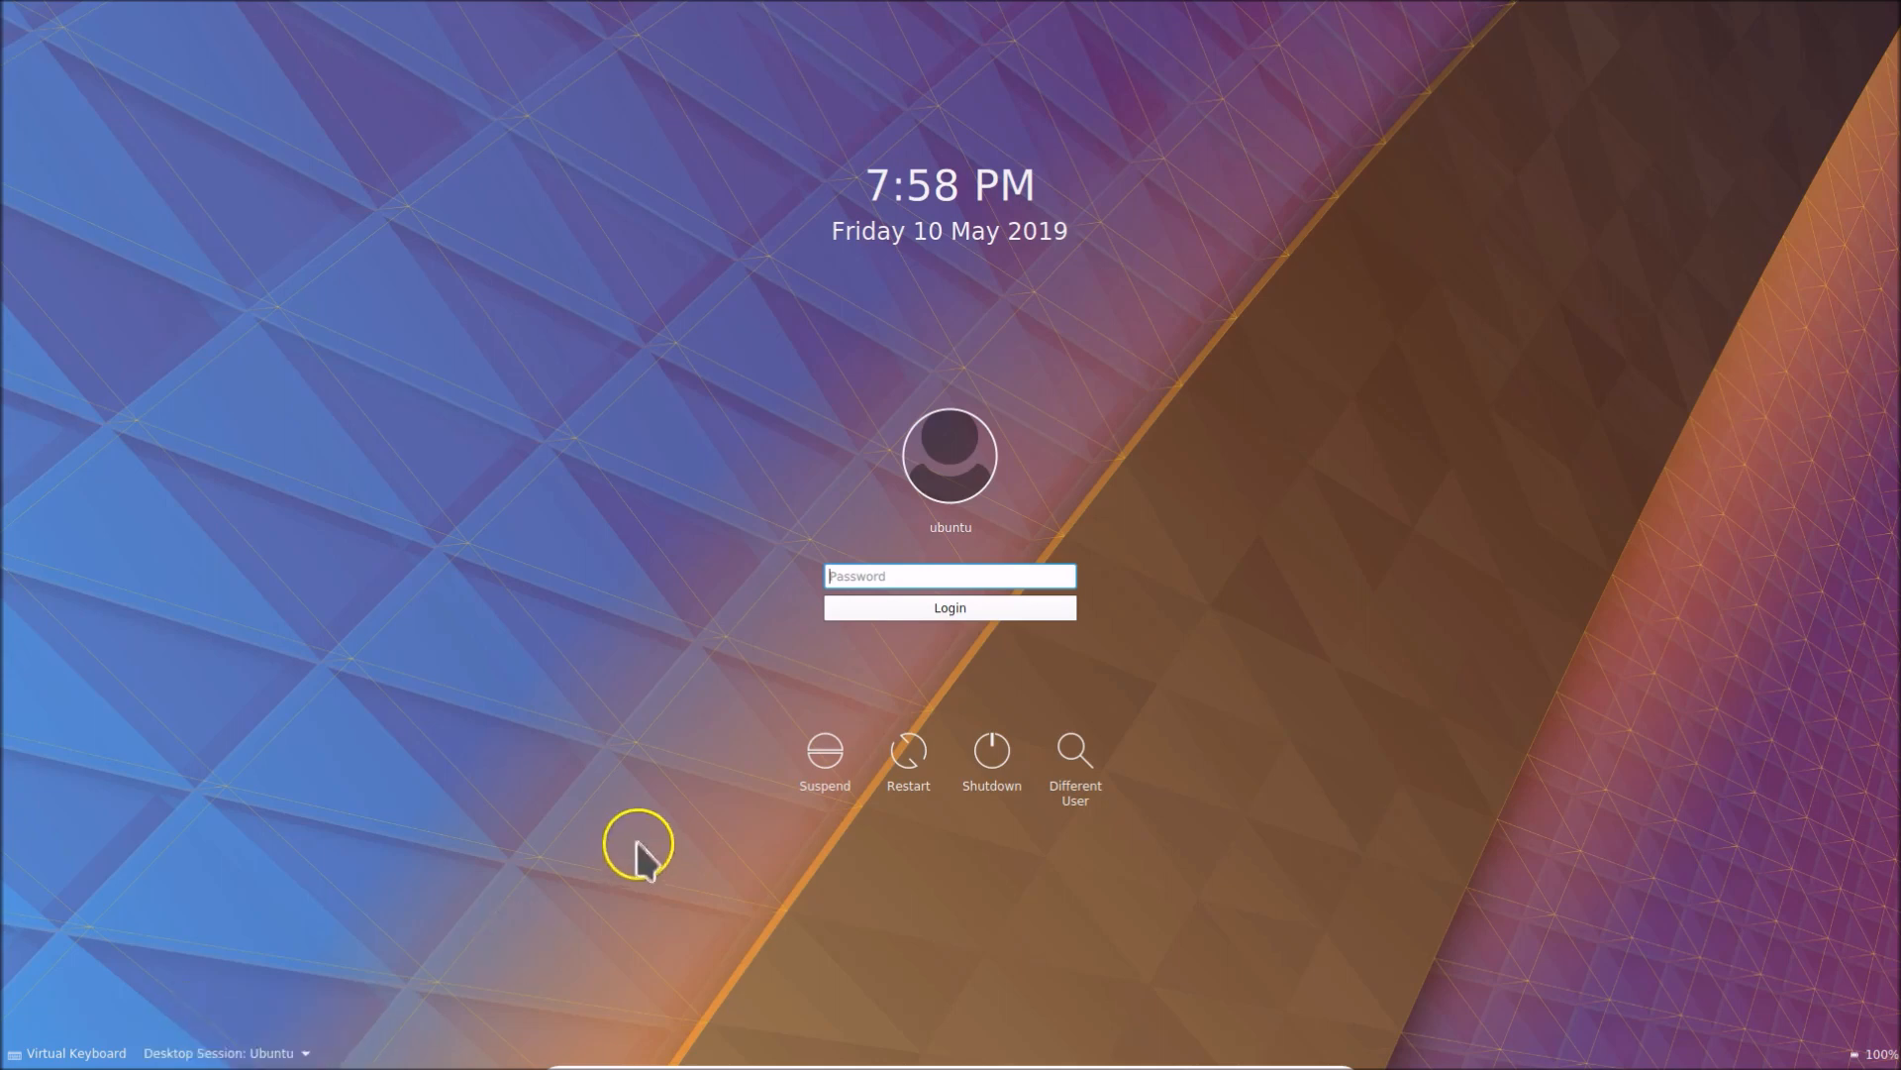
{"action": "mouse_move", "coordinate": [1101, 666]}
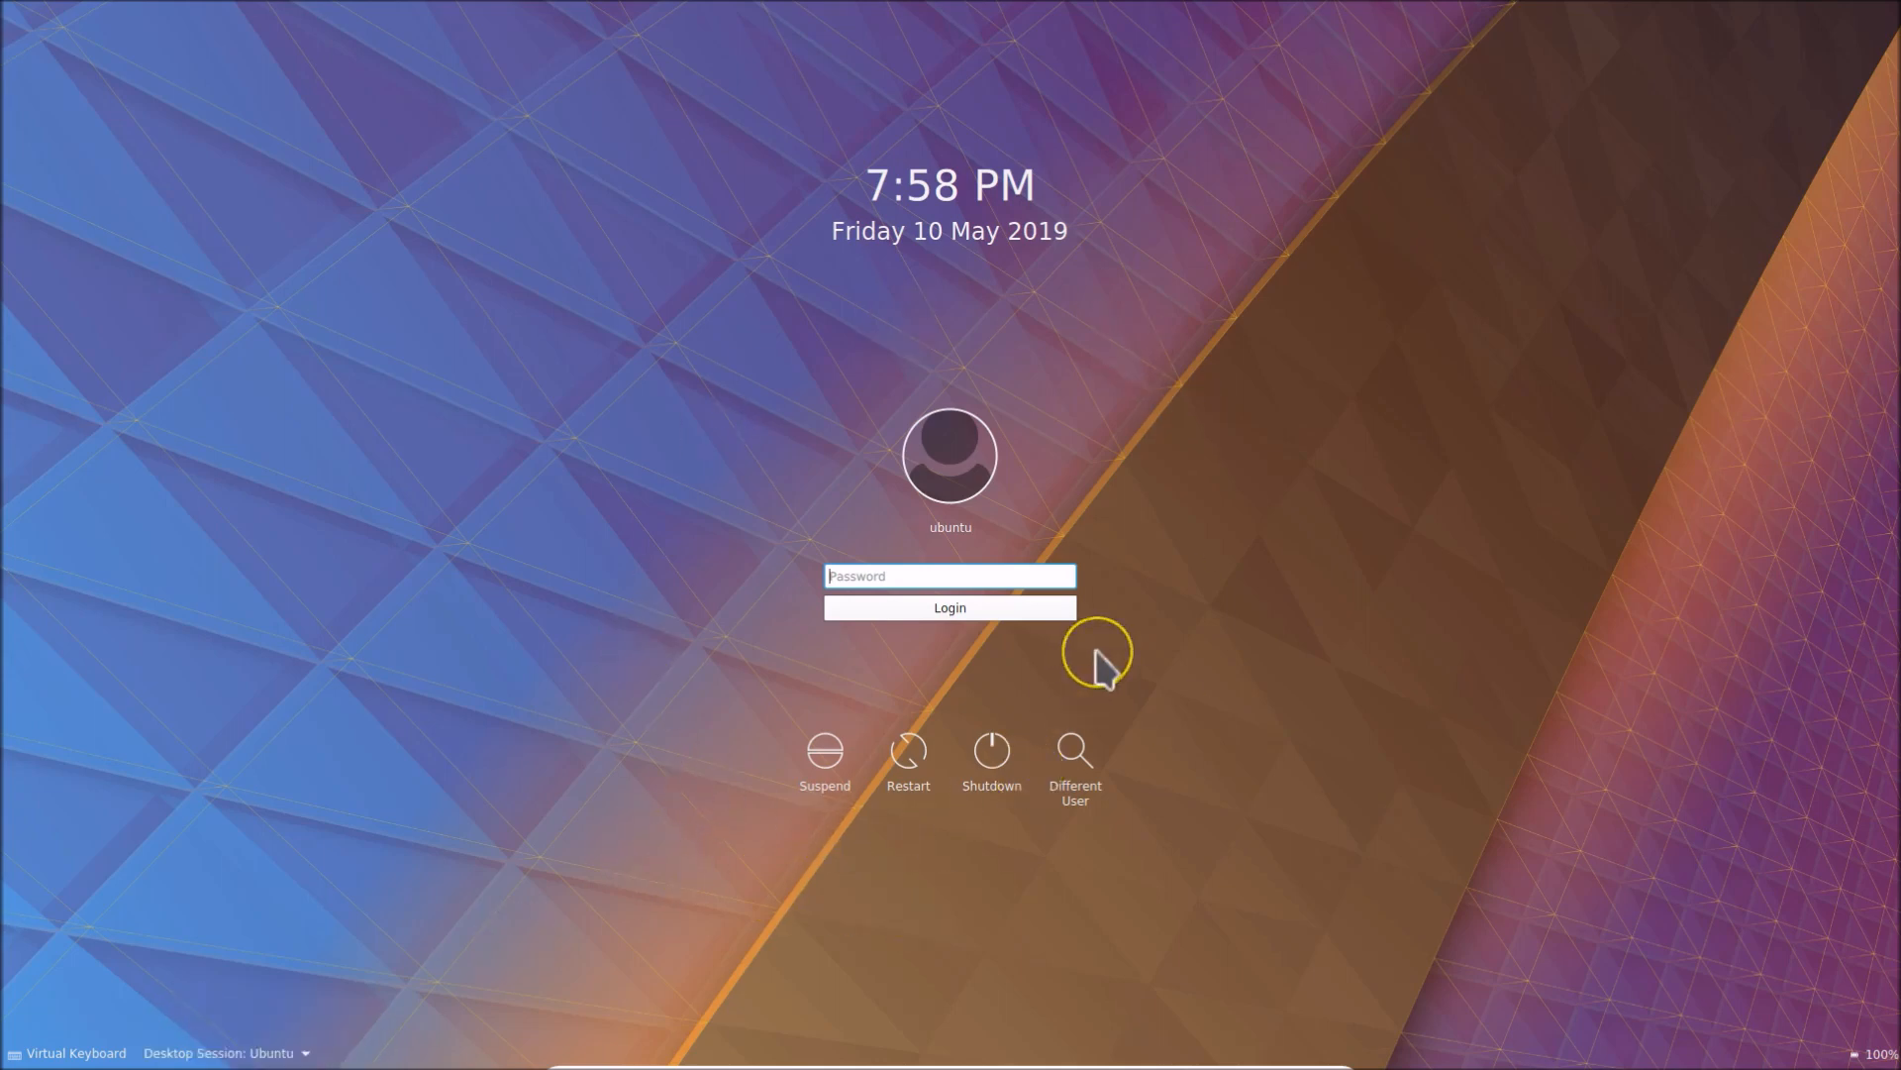
{"action": "mouse_move", "coordinate": [1224, 491]}
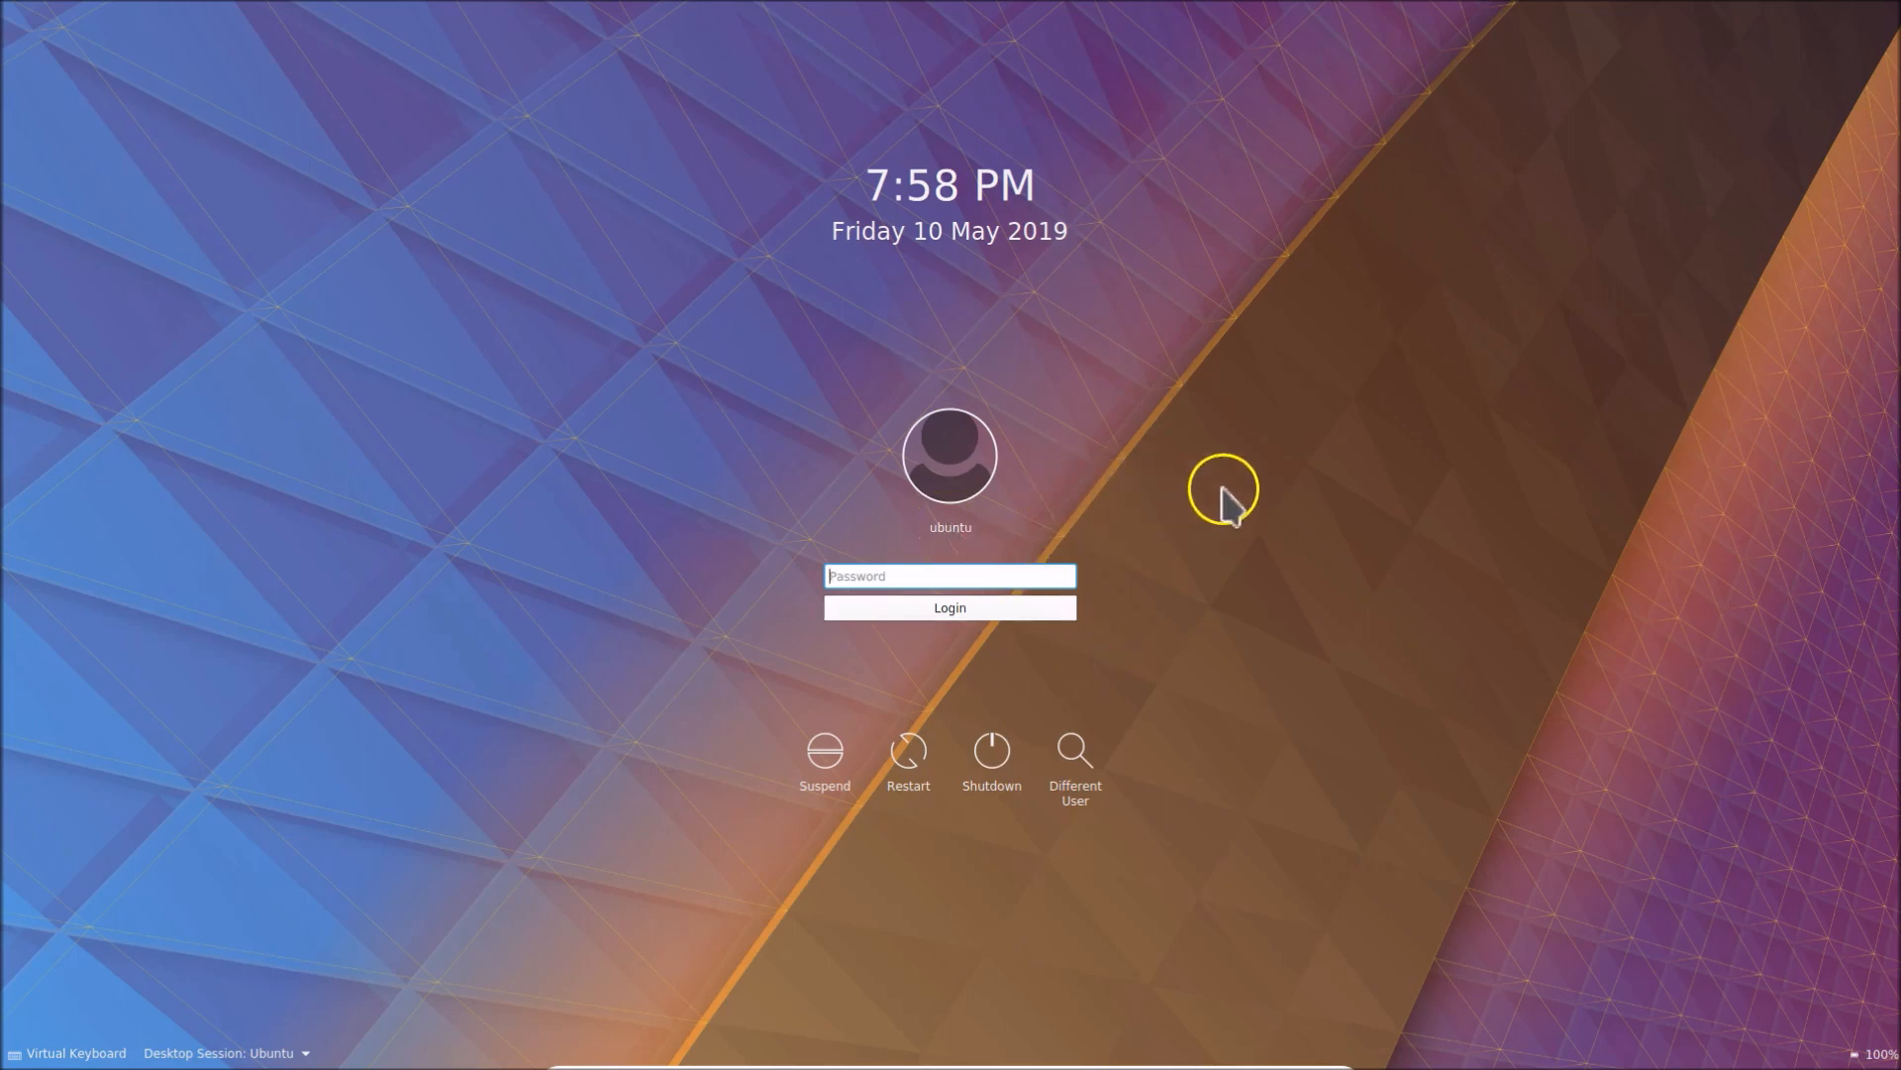
{"action": "mouse_move", "coordinate": [1175, 646]}
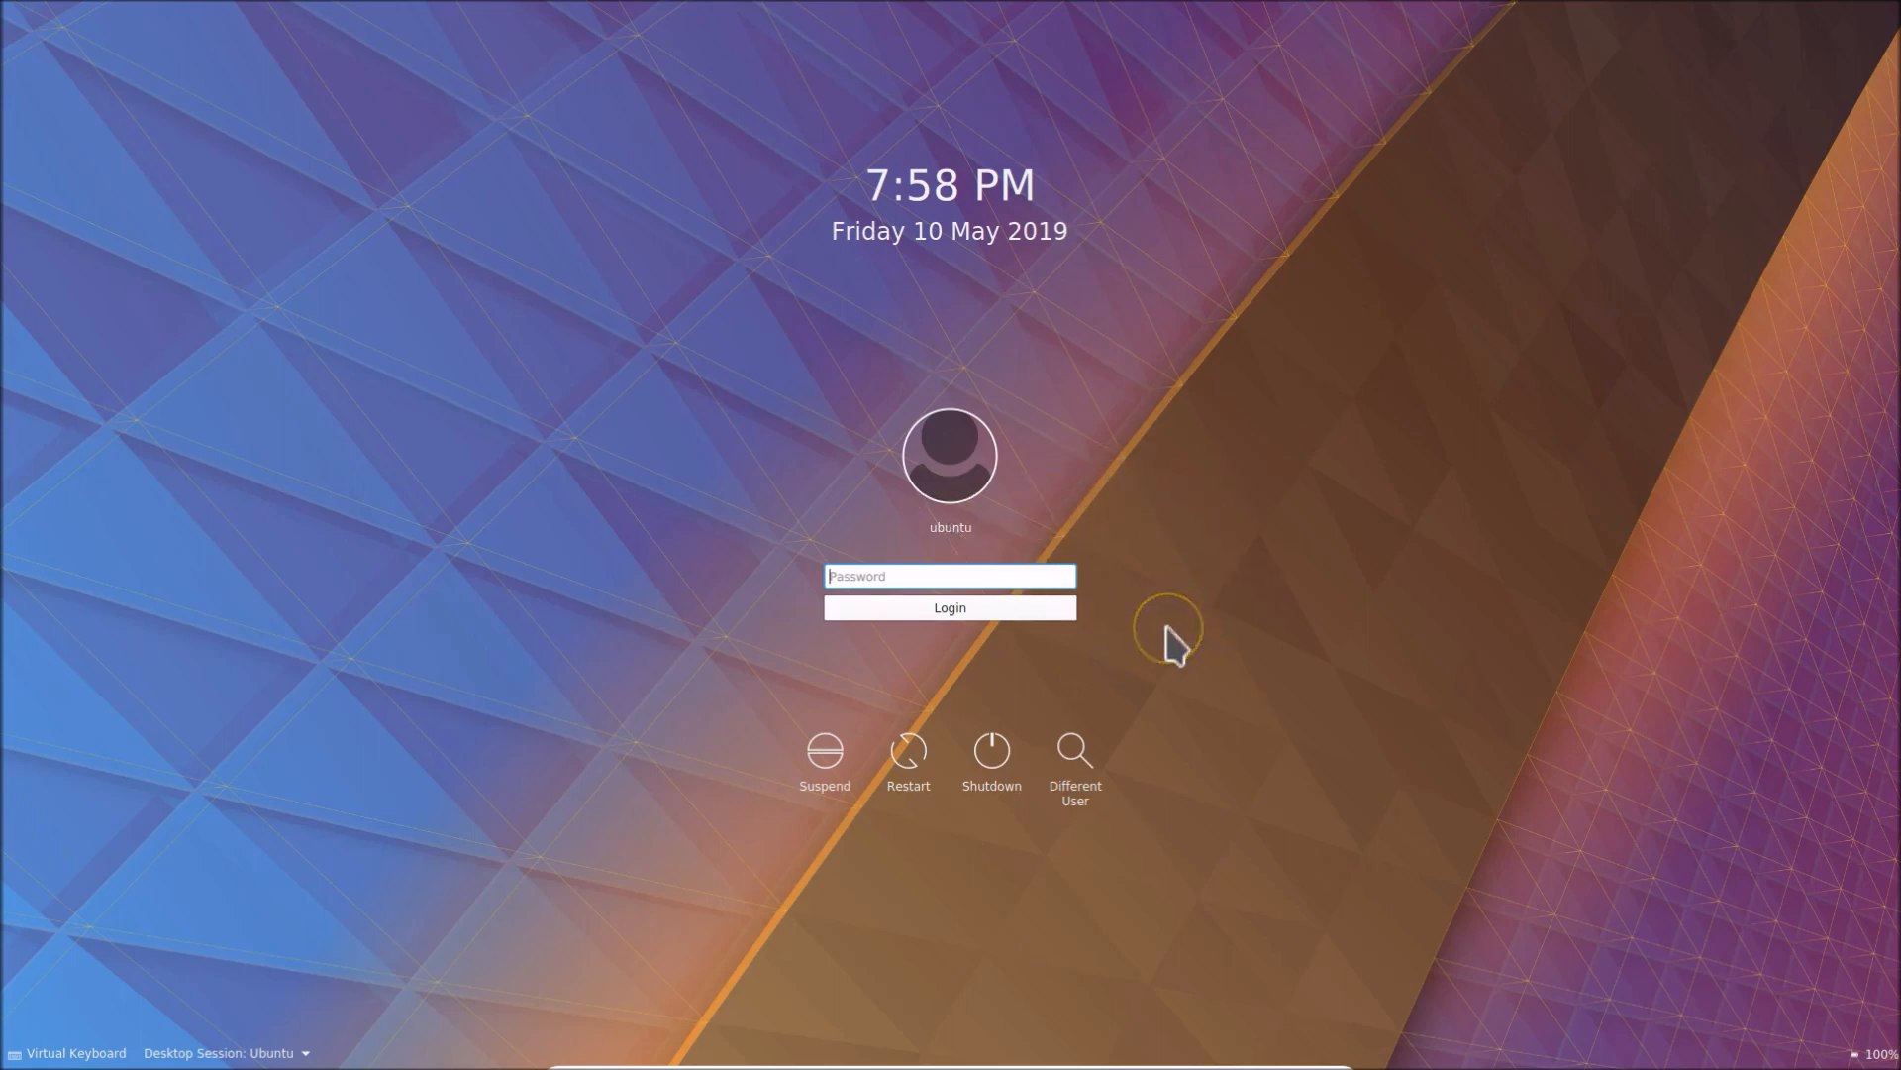
{"action": "mouse_move", "coordinate": [1171, 642]}
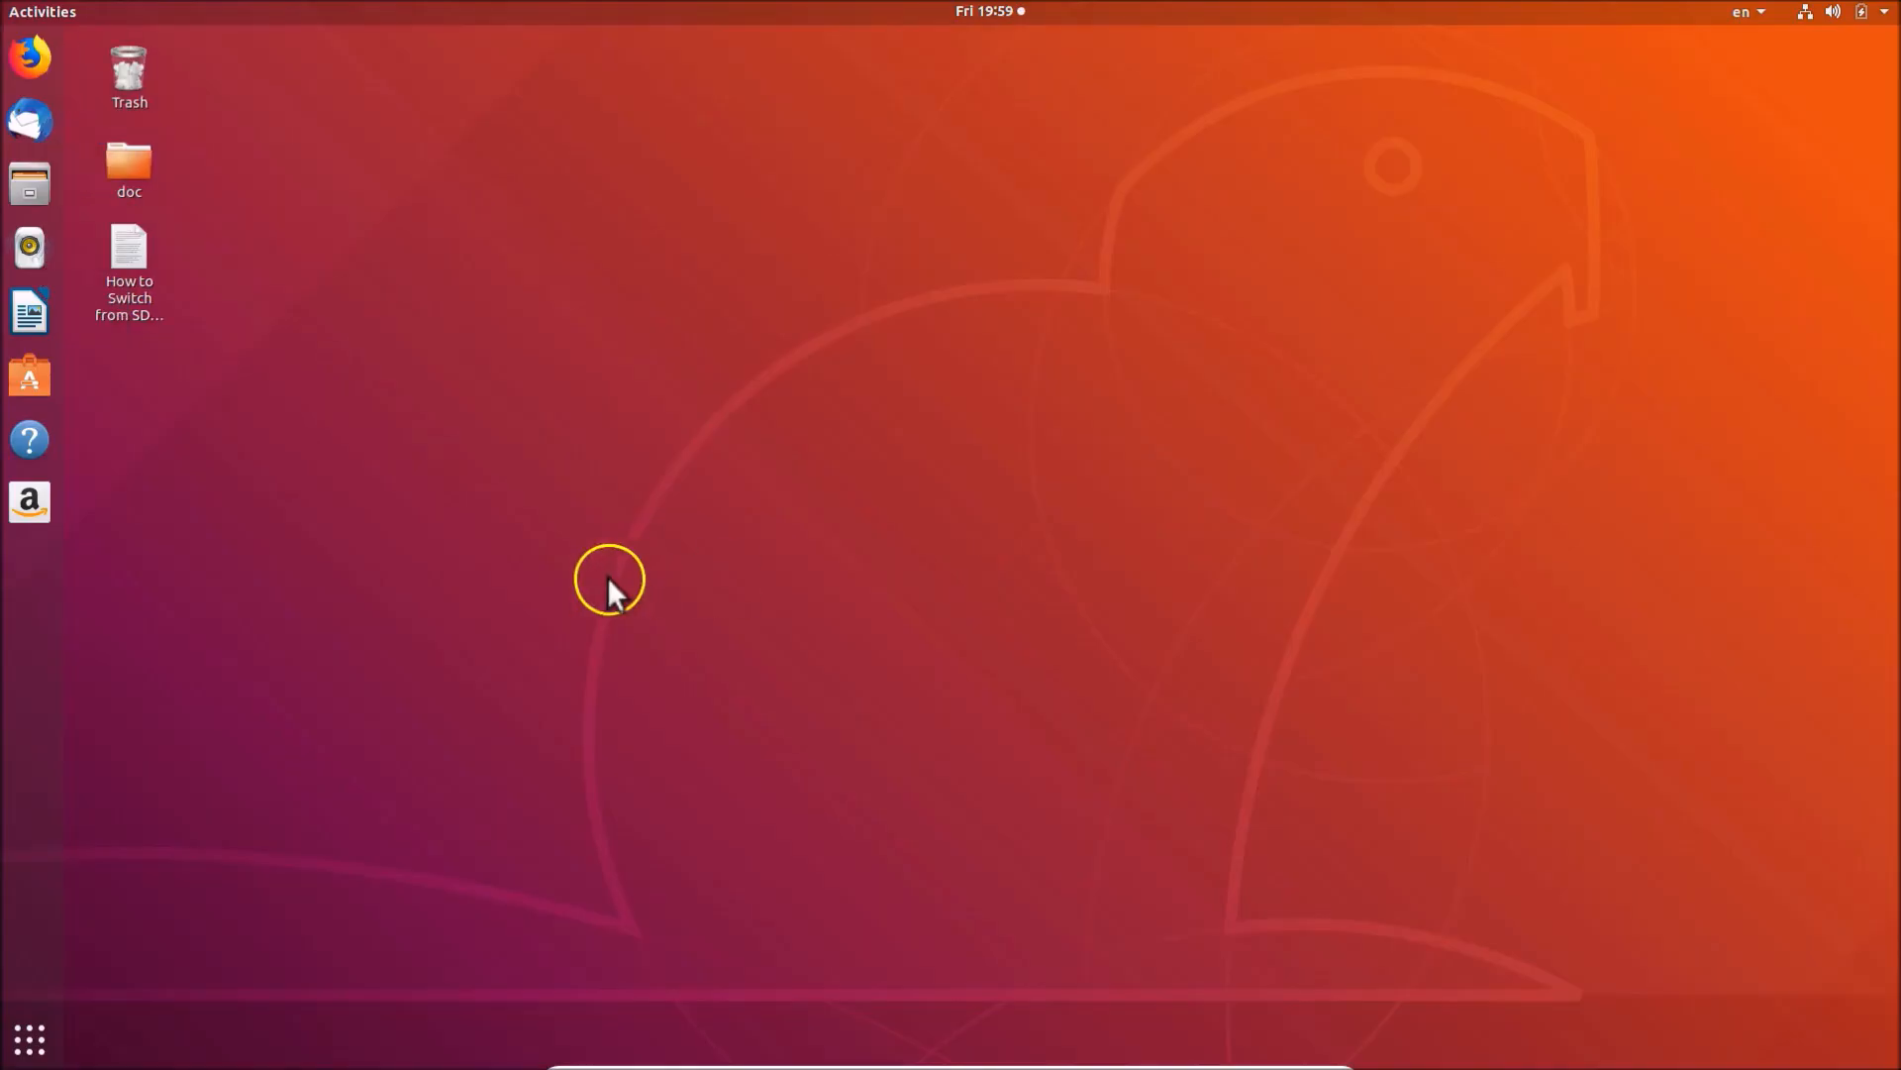
{"action": "mouse_move", "coordinate": [130, 258]}
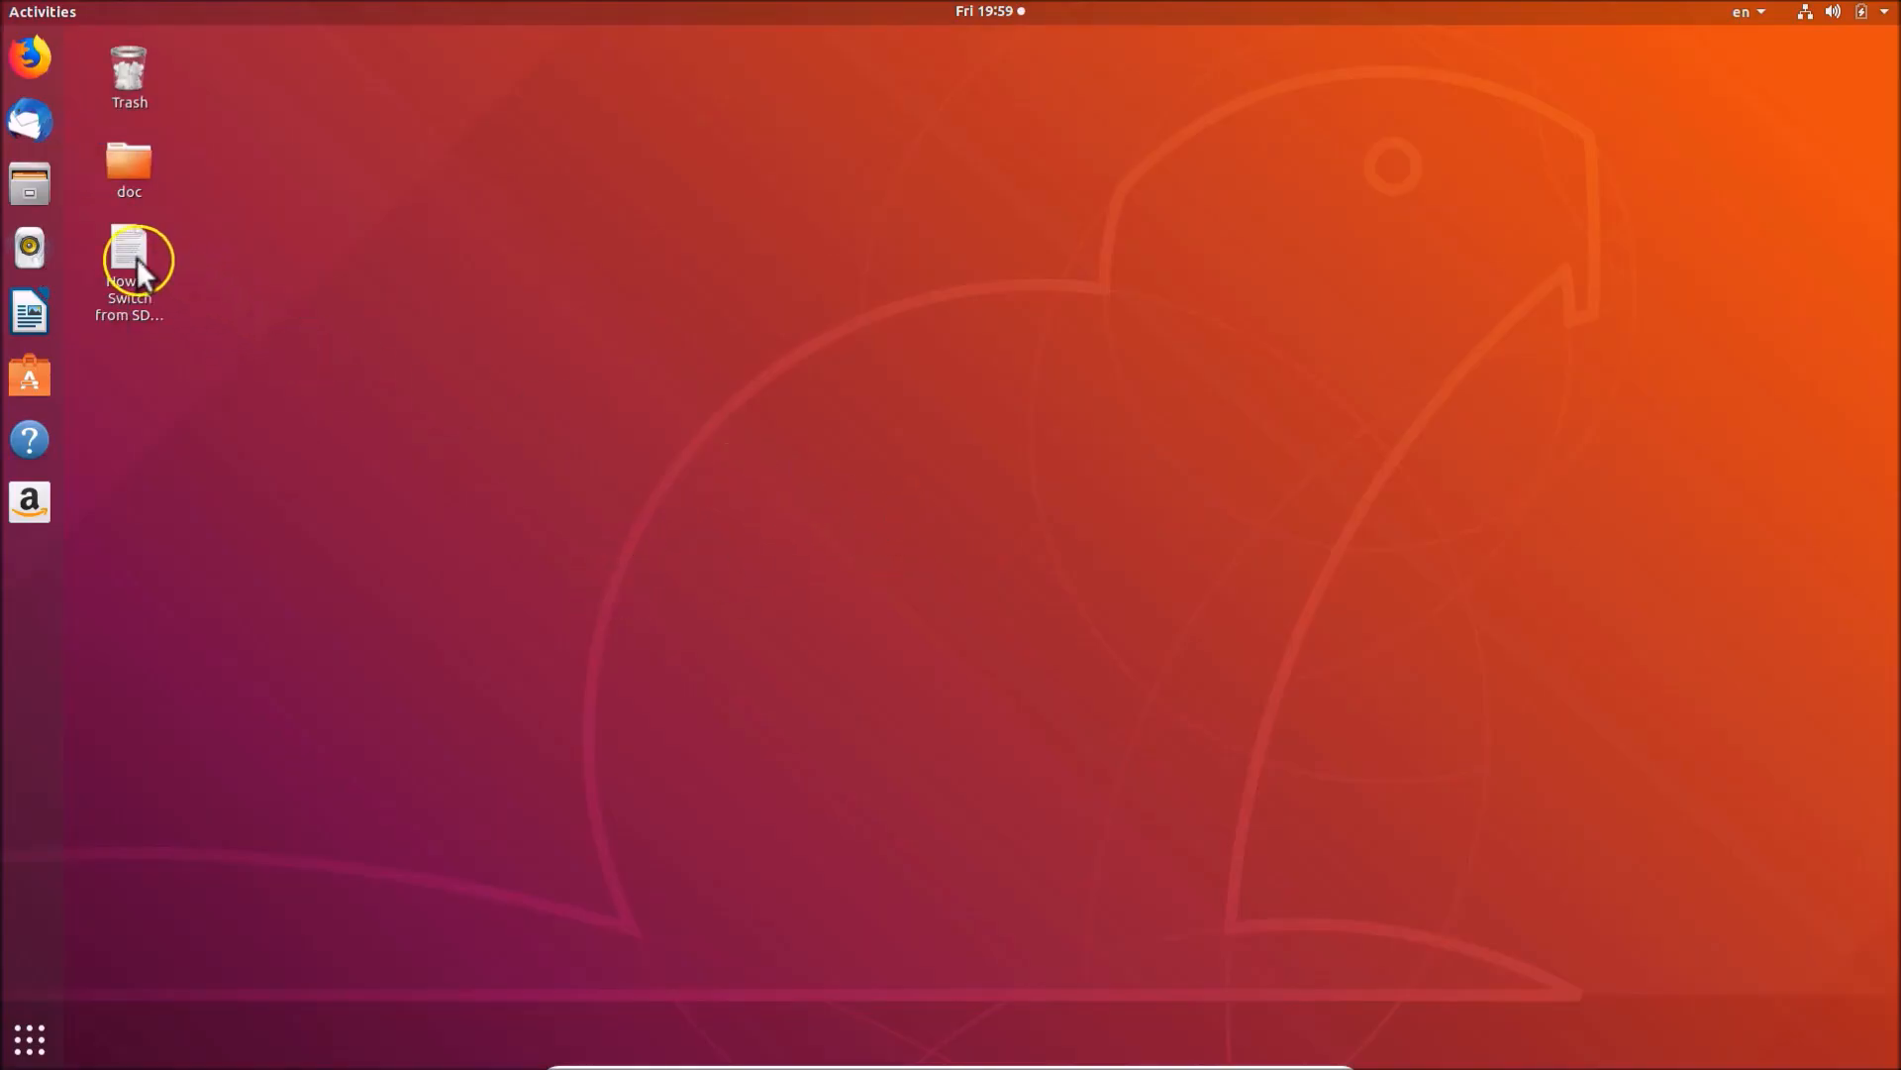
{"action": "double_click", "coordinate": [129, 255]}
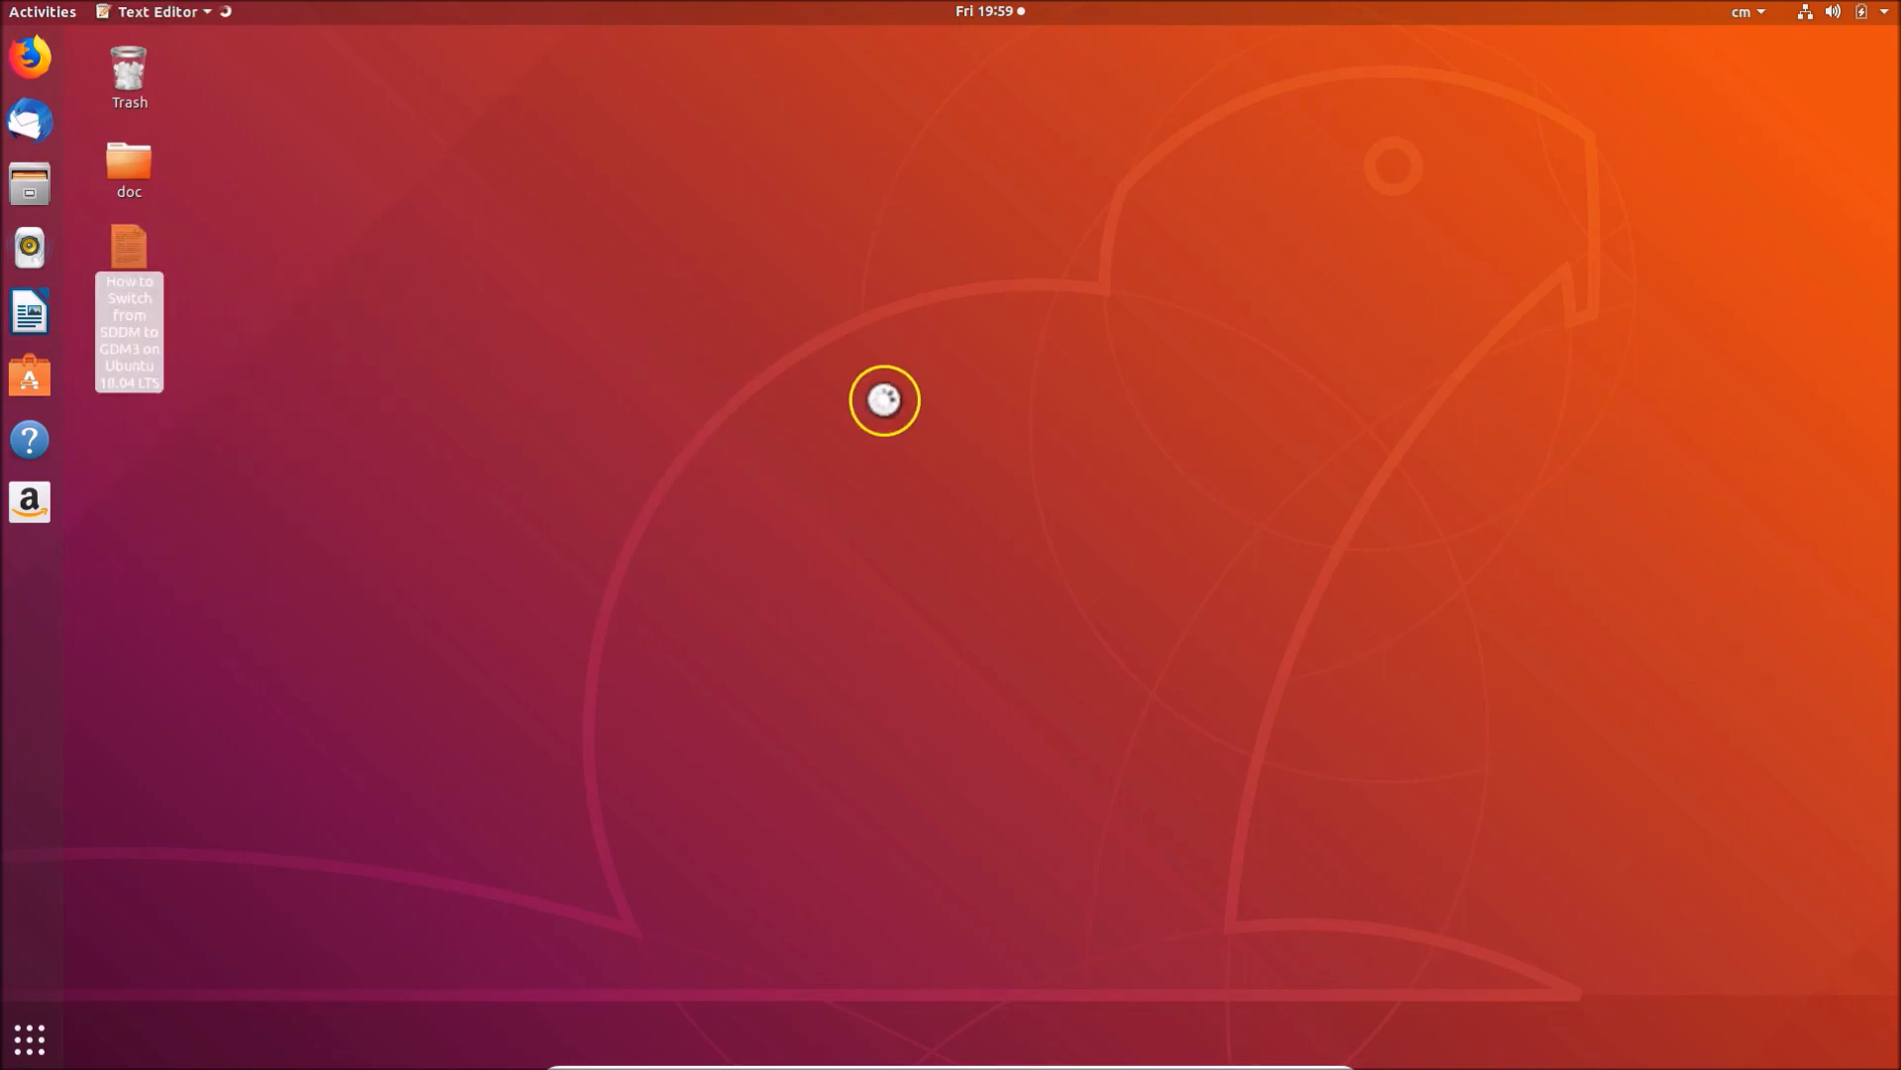
{"action": "double_click", "coordinate": [129, 327]}
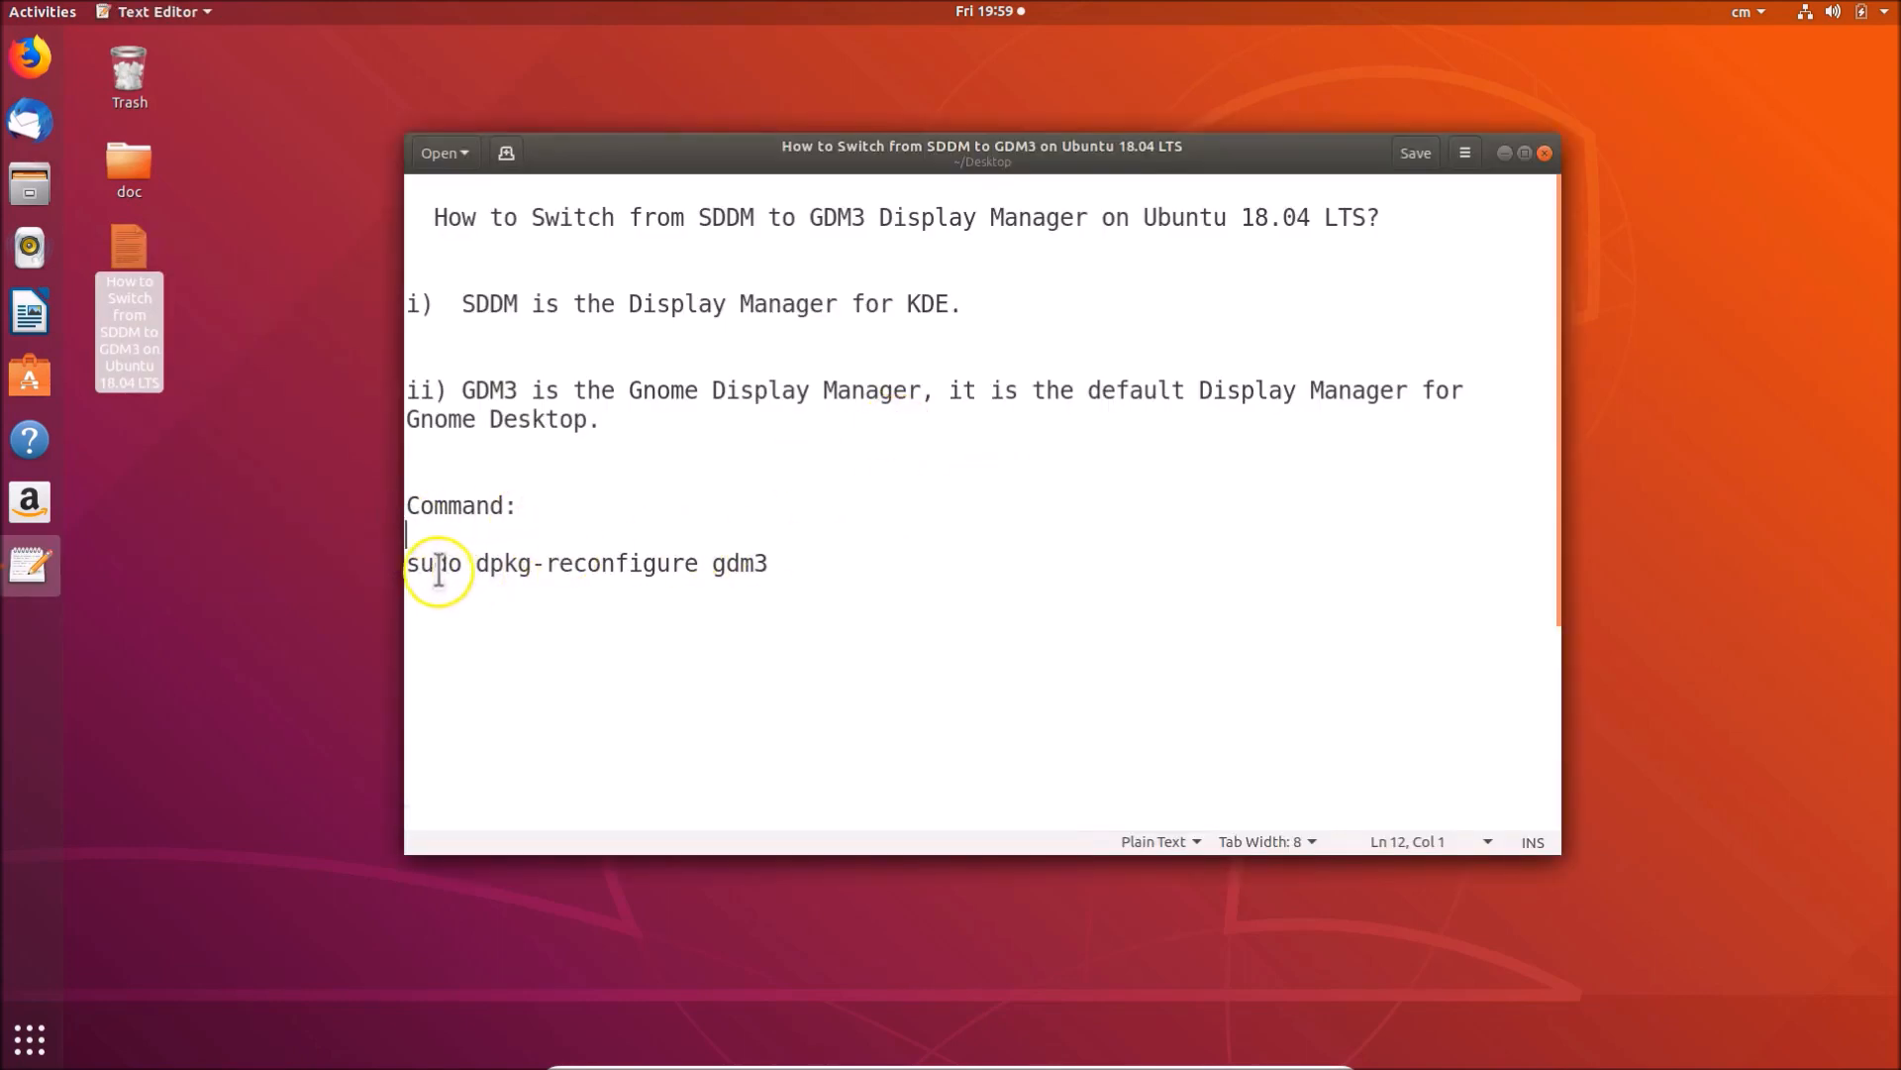
{"action": "mouse_move", "coordinate": [806, 567]}
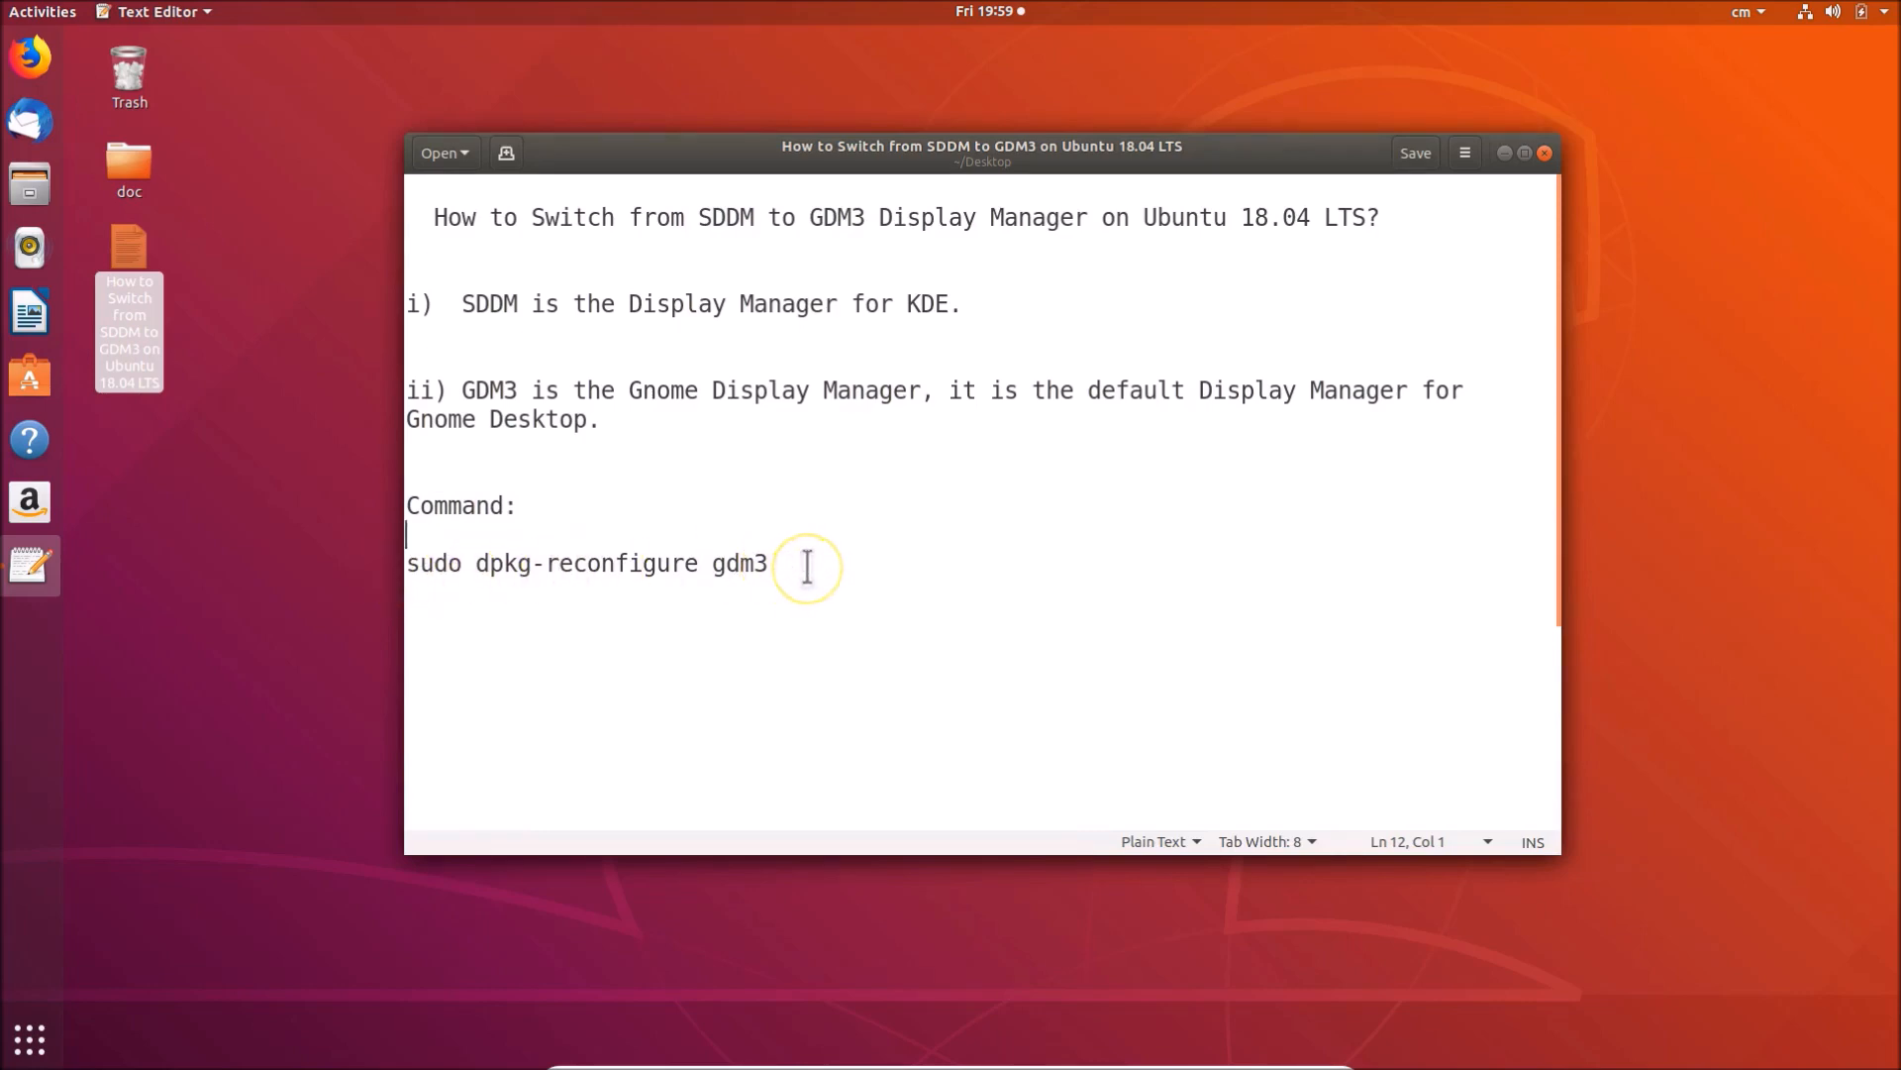
{"action": "mouse_move", "coordinate": [451, 519]}
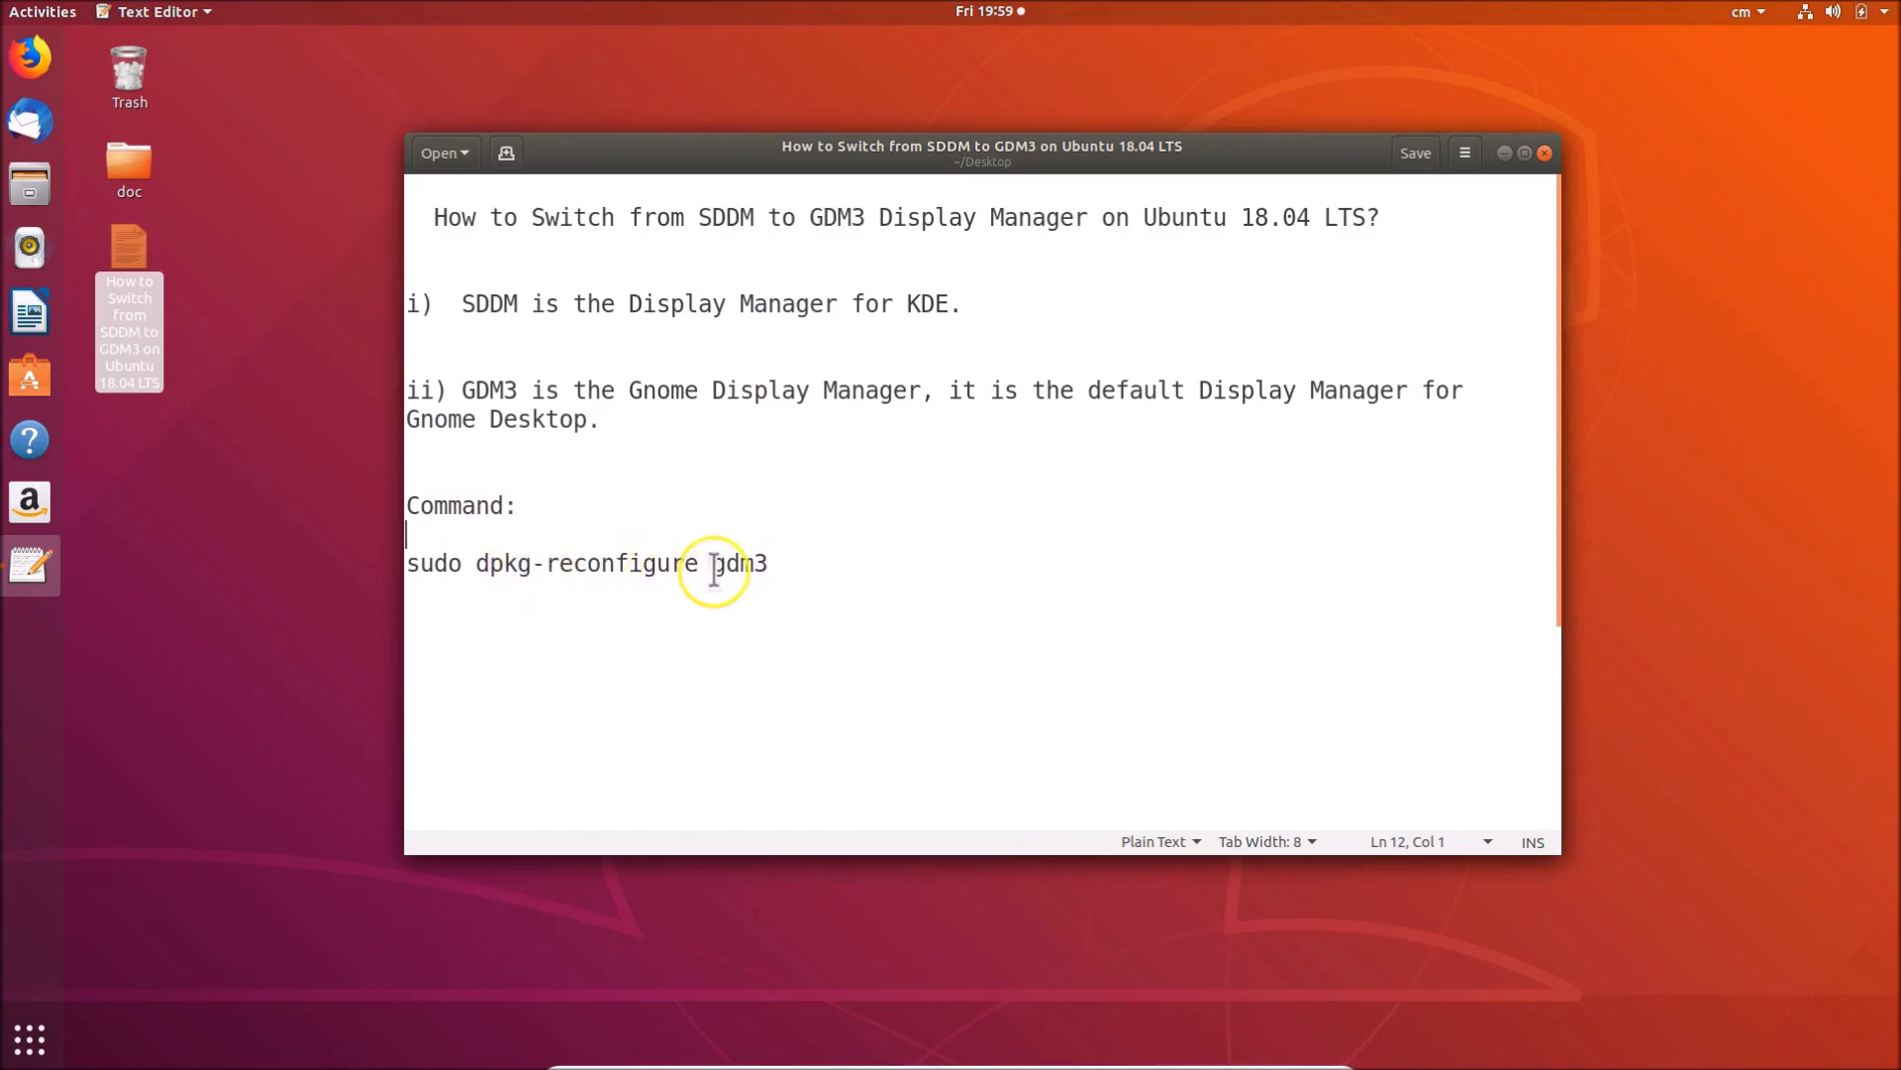
{"action": "mouse_move", "coordinate": [824, 563]}
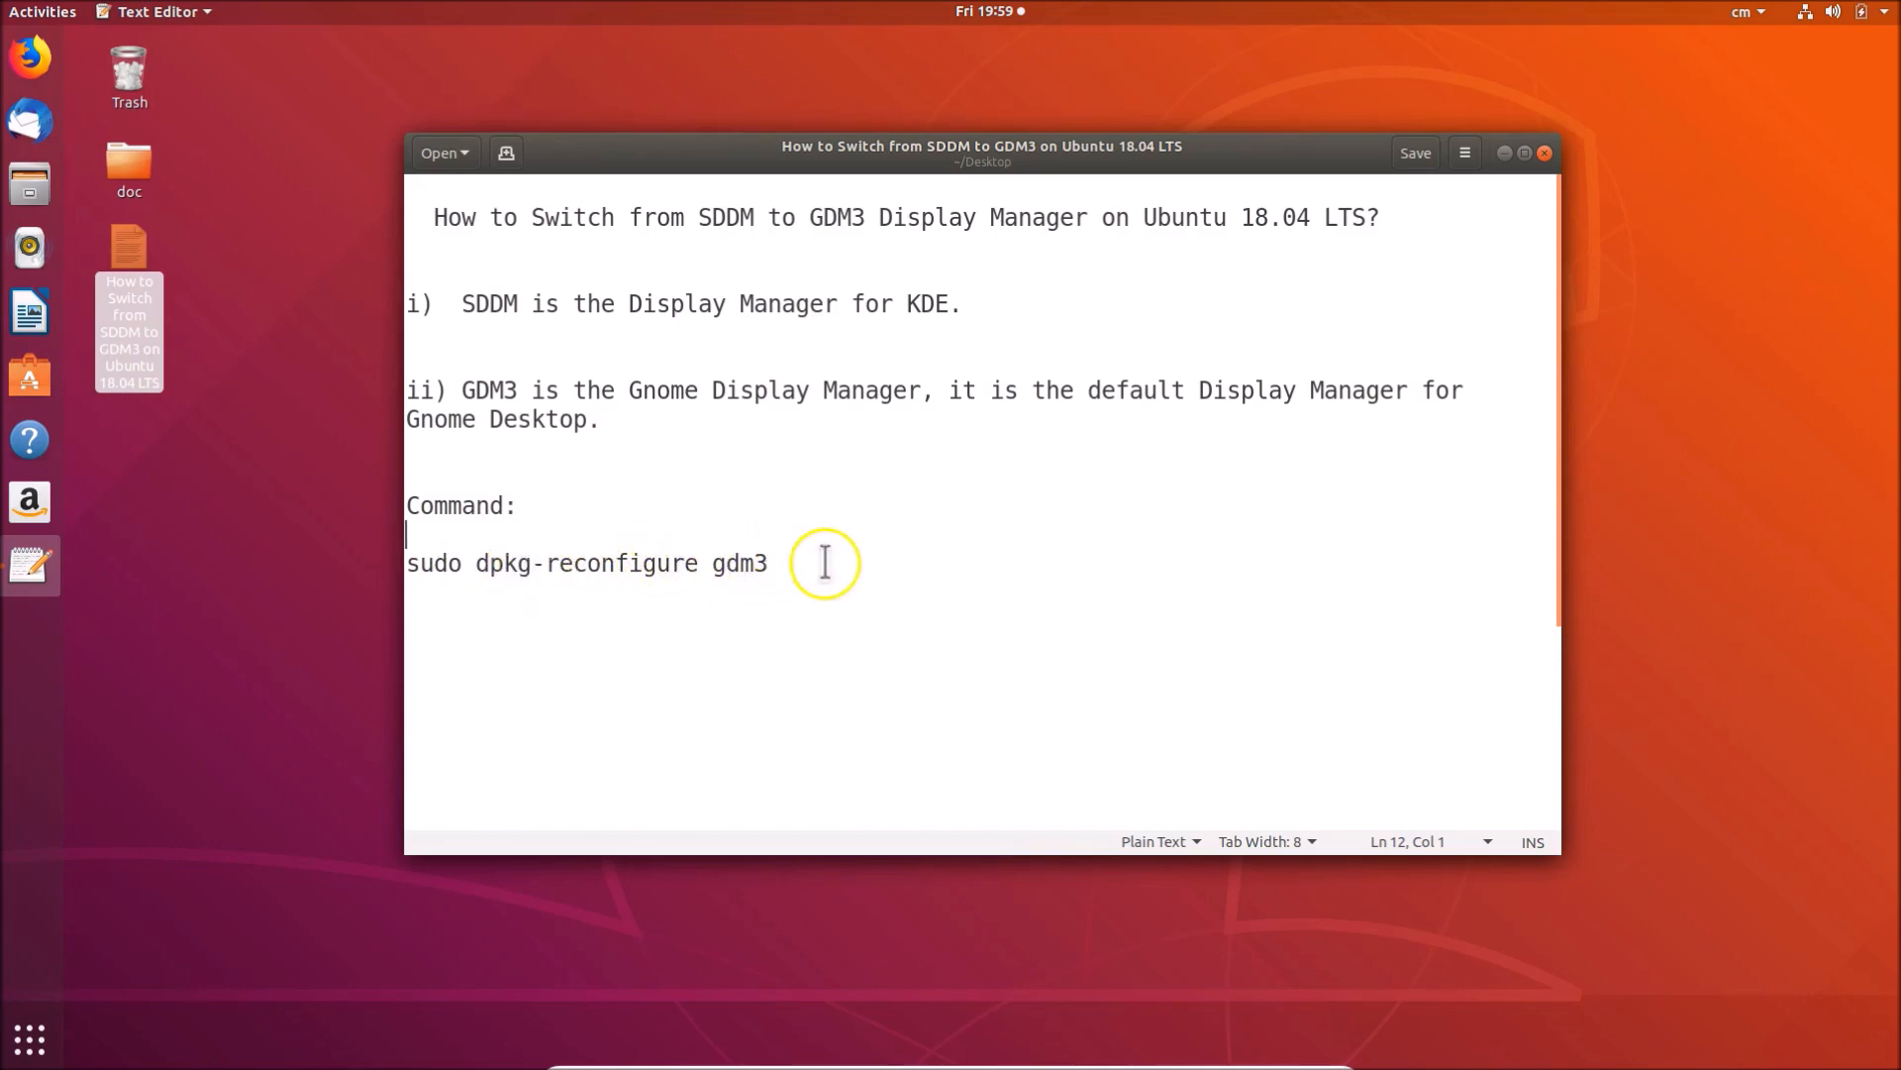
{"action": "mouse_move", "coordinate": [931, 570]}
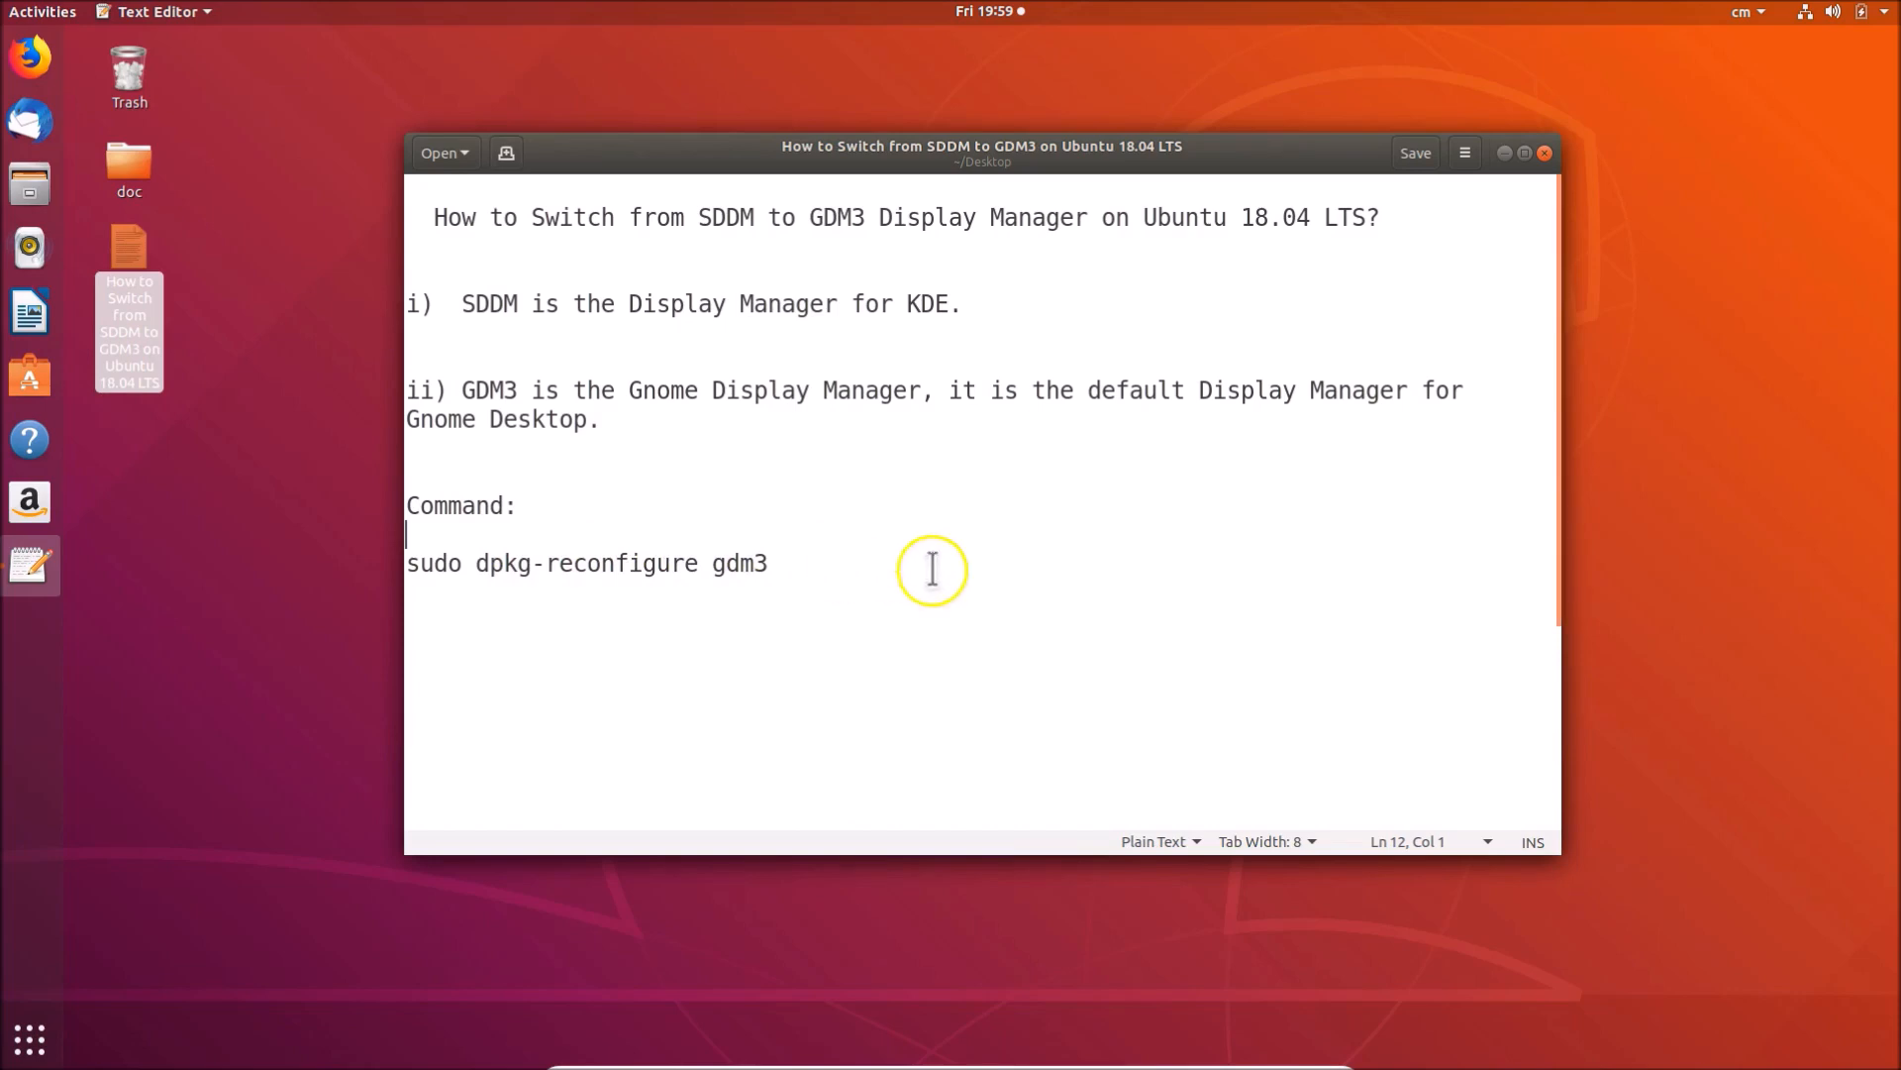
- Close the how-to note and open a terminal from the desktop's right-click menu
{"action": "left_click", "coordinate": [1543, 152]}
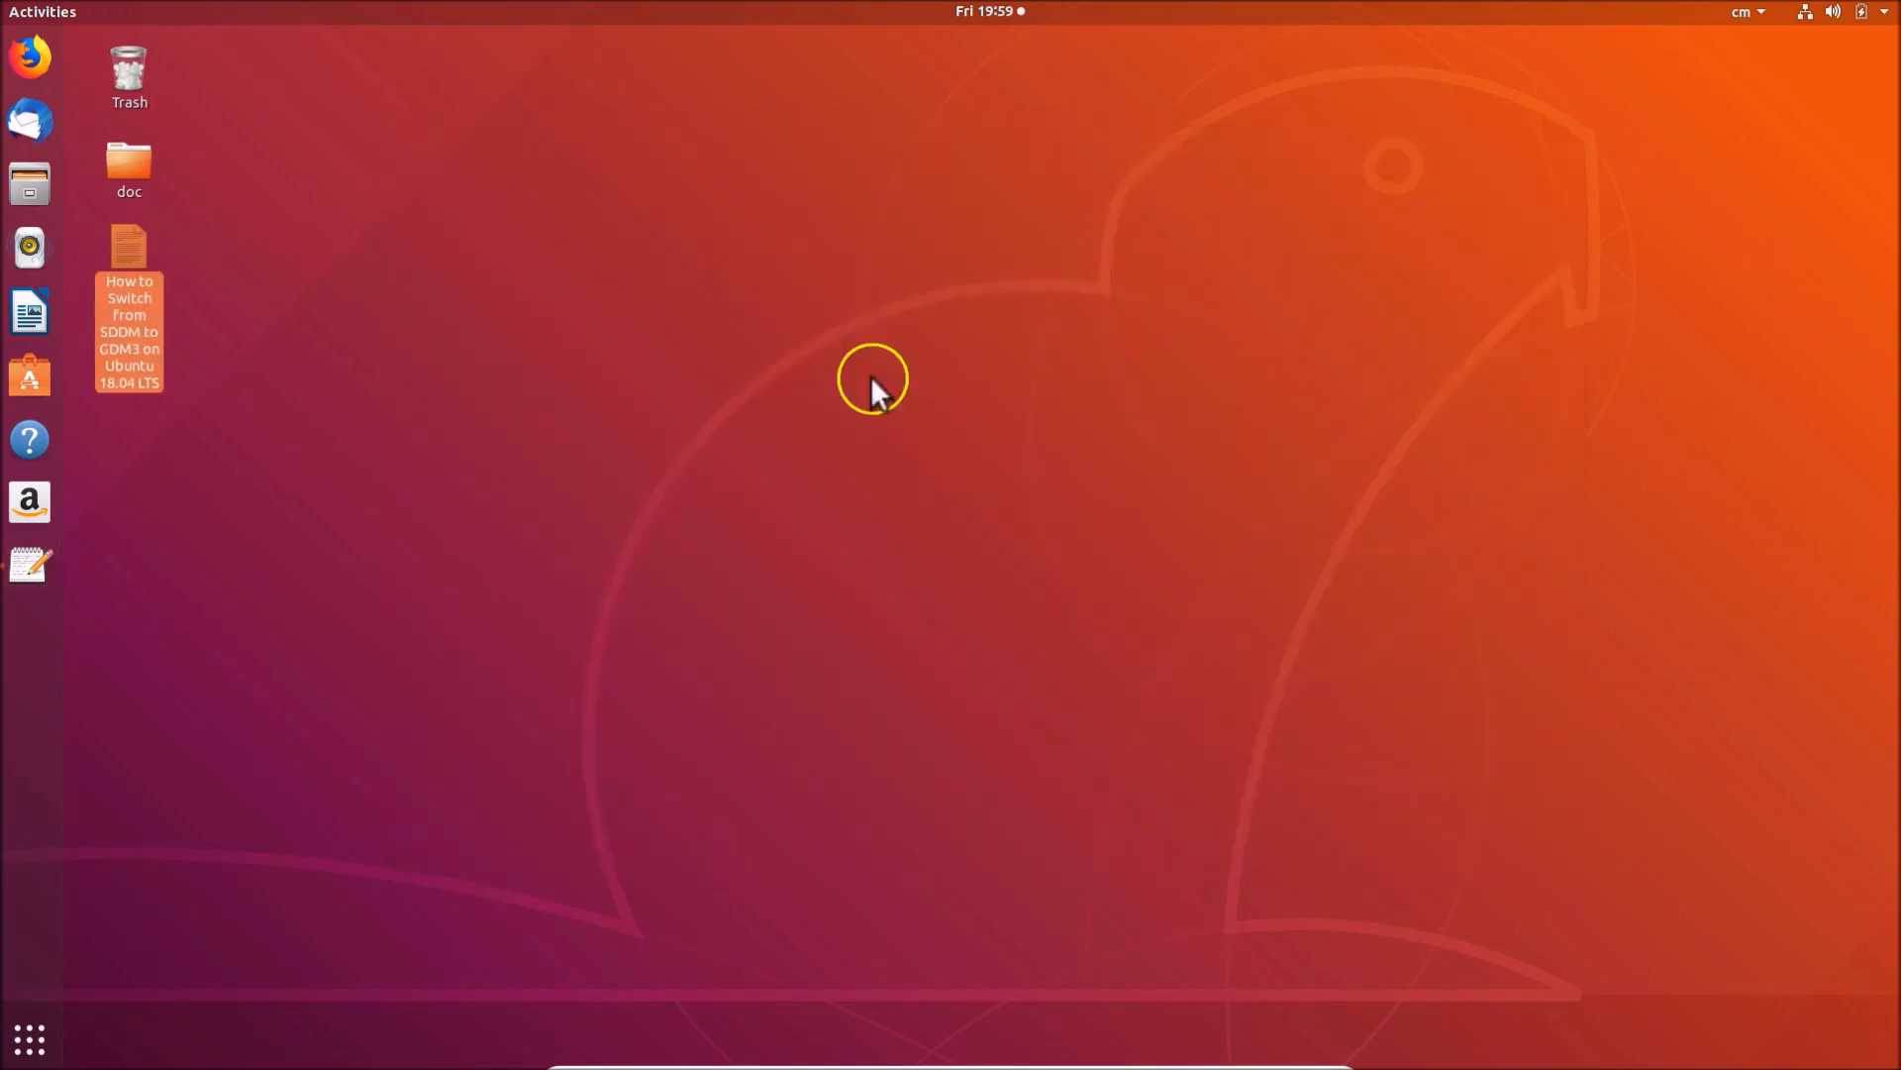
{"action": "mouse_move", "coordinate": [772, 418]}
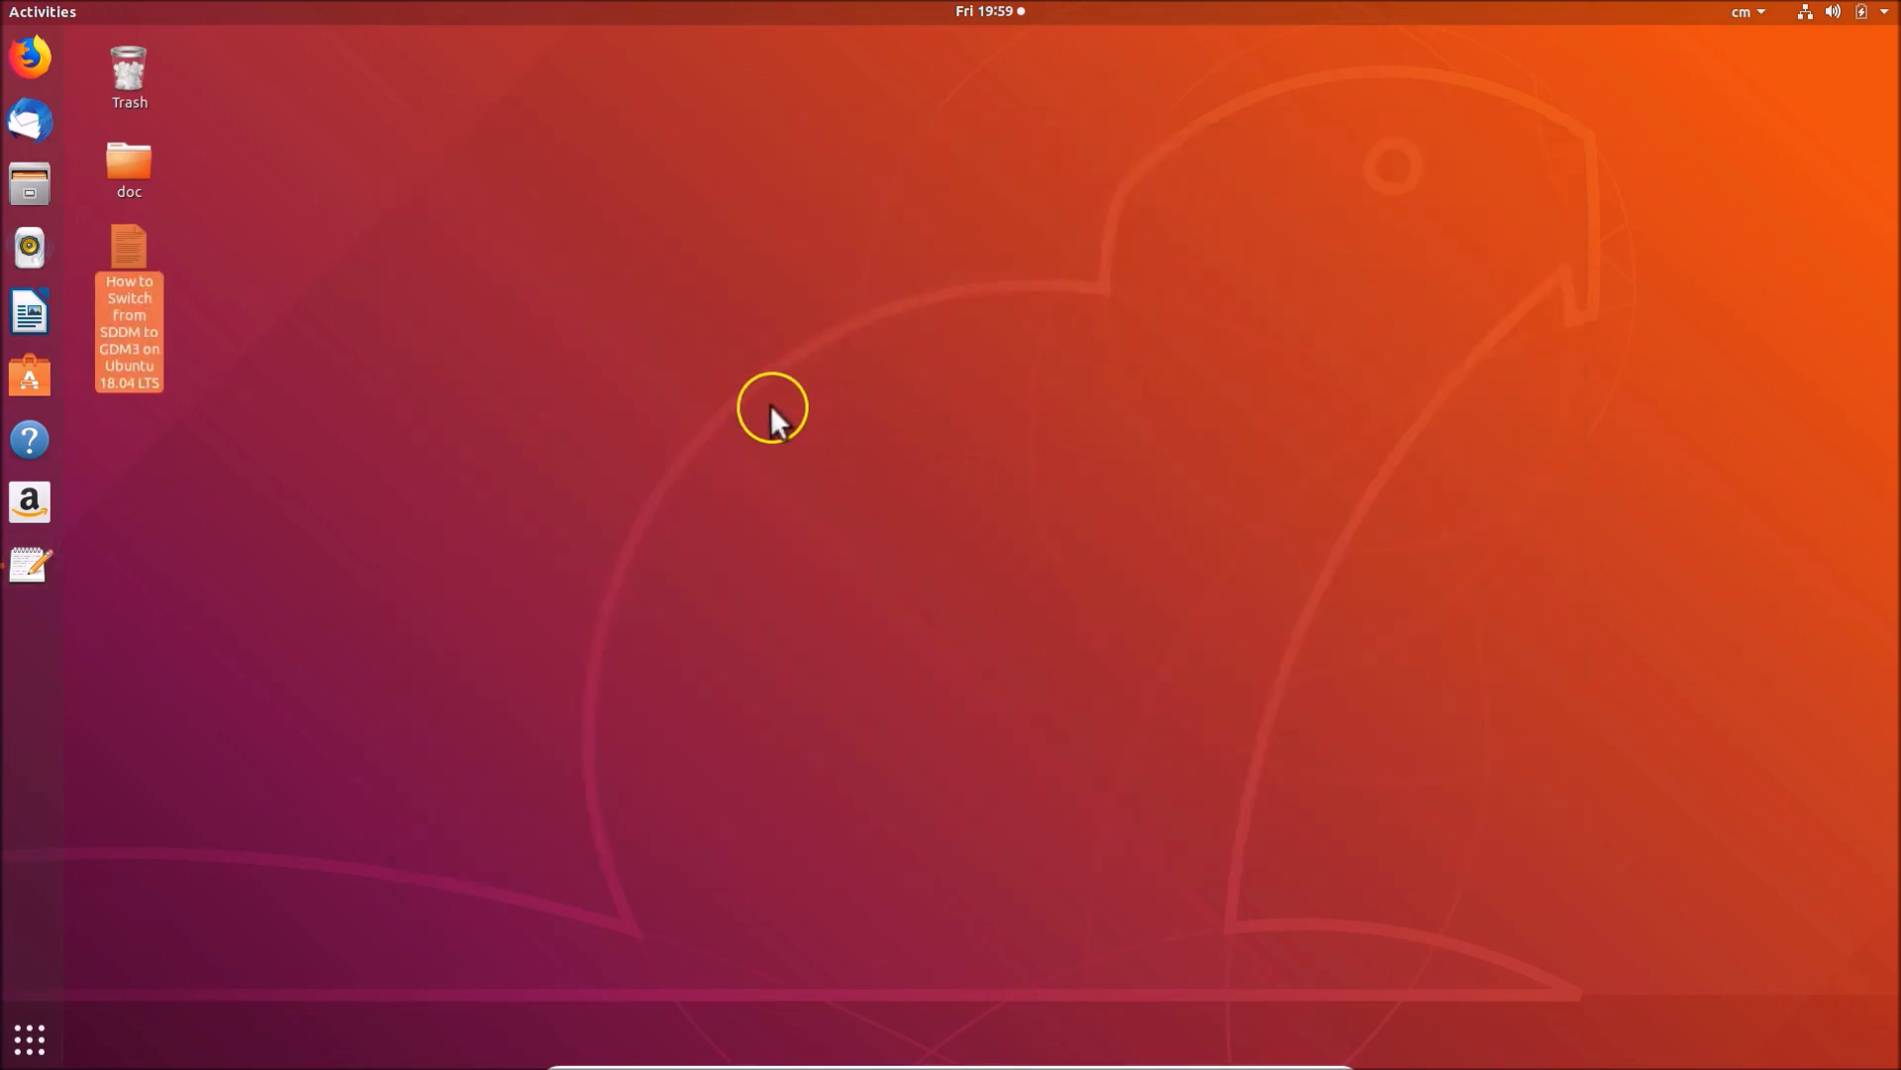
{"action": "left_click", "coordinate": [766, 412]}
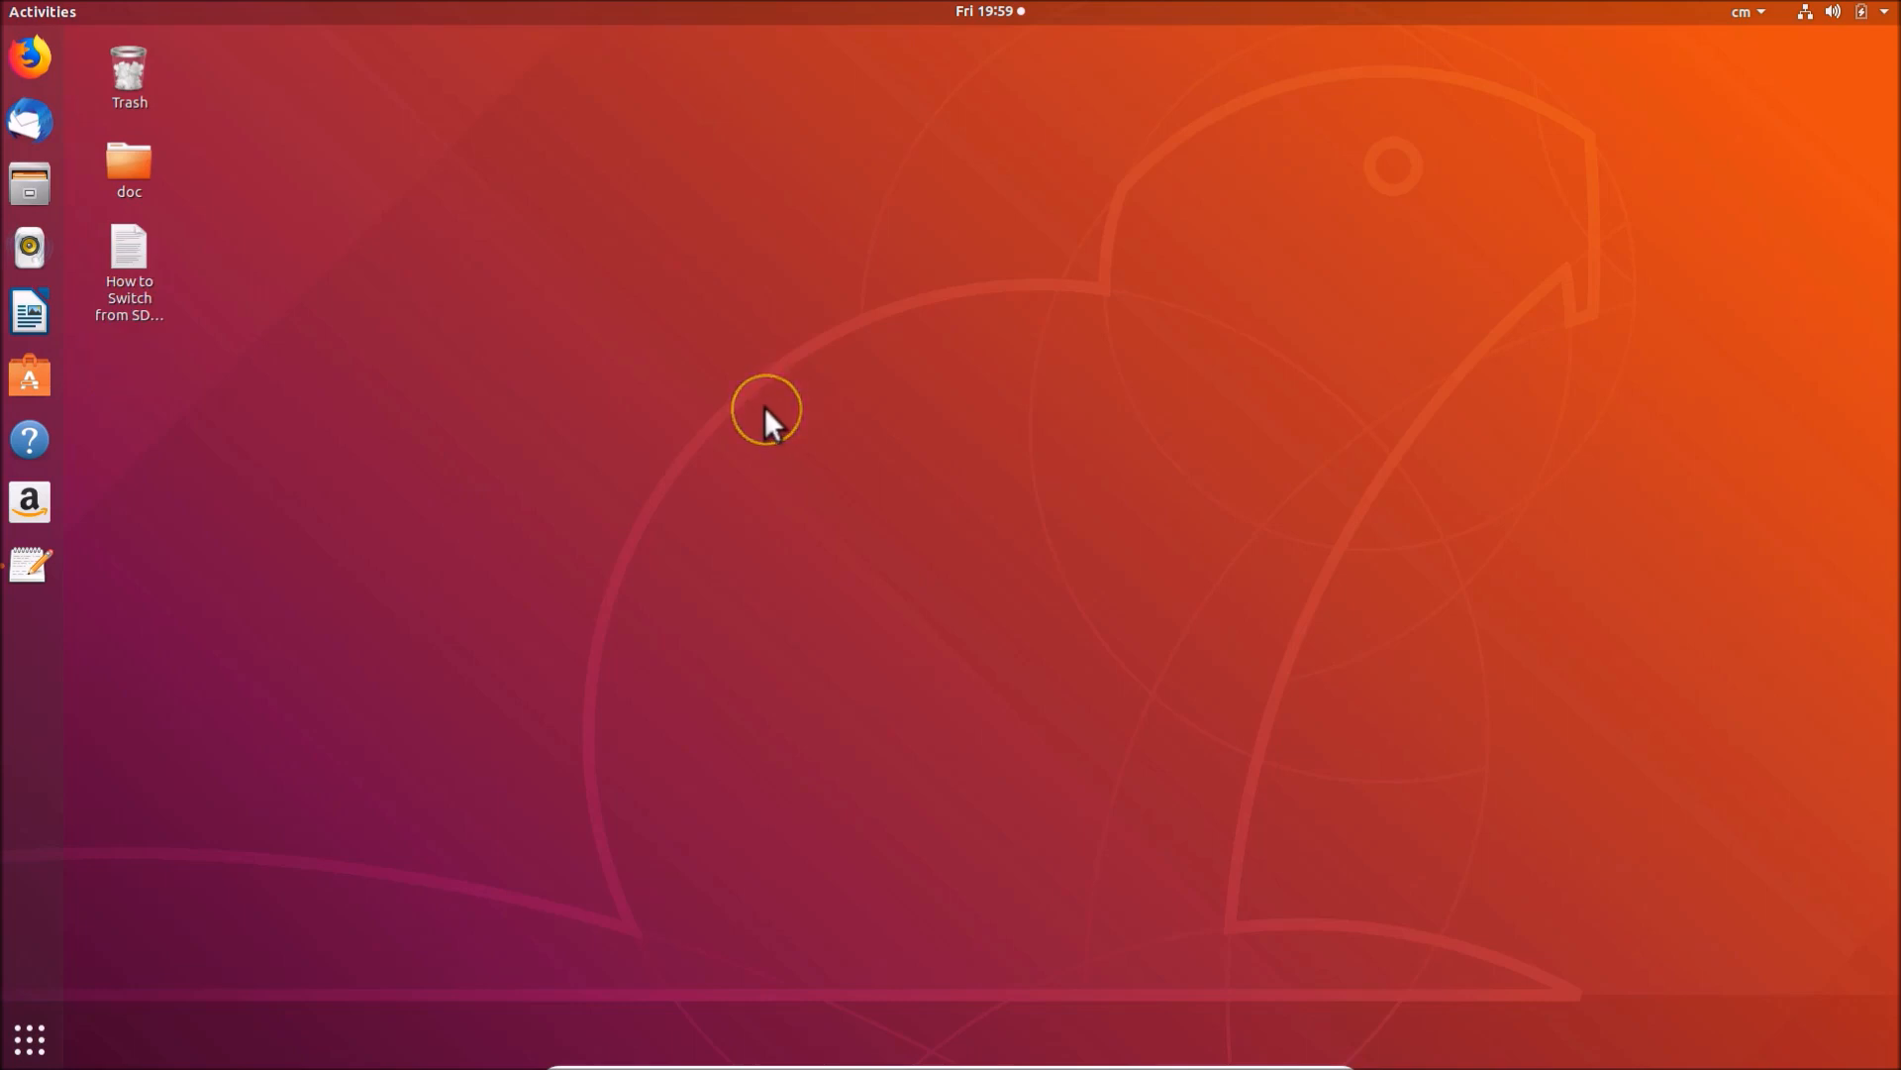
{"action": "right_click", "coordinate": [764, 408]}
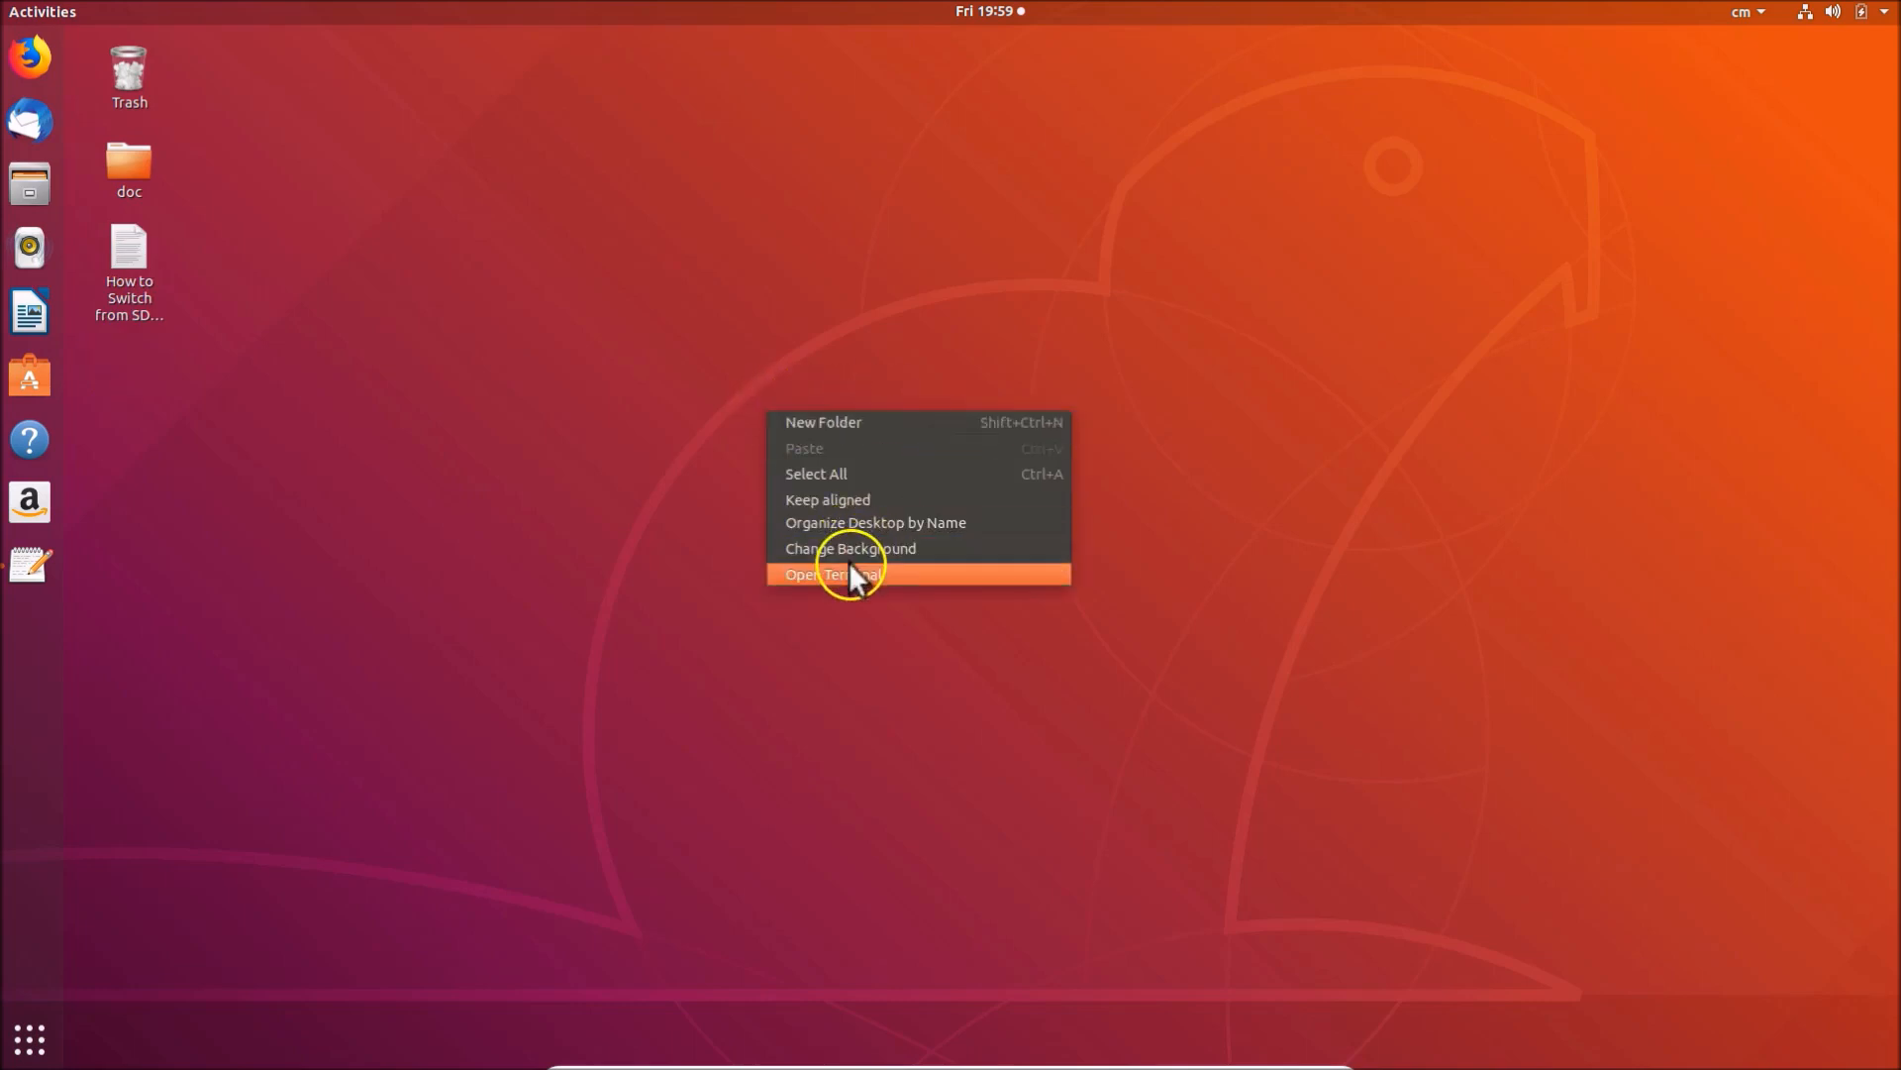
{"action": "left_click", "coordinate": [850, 574]}
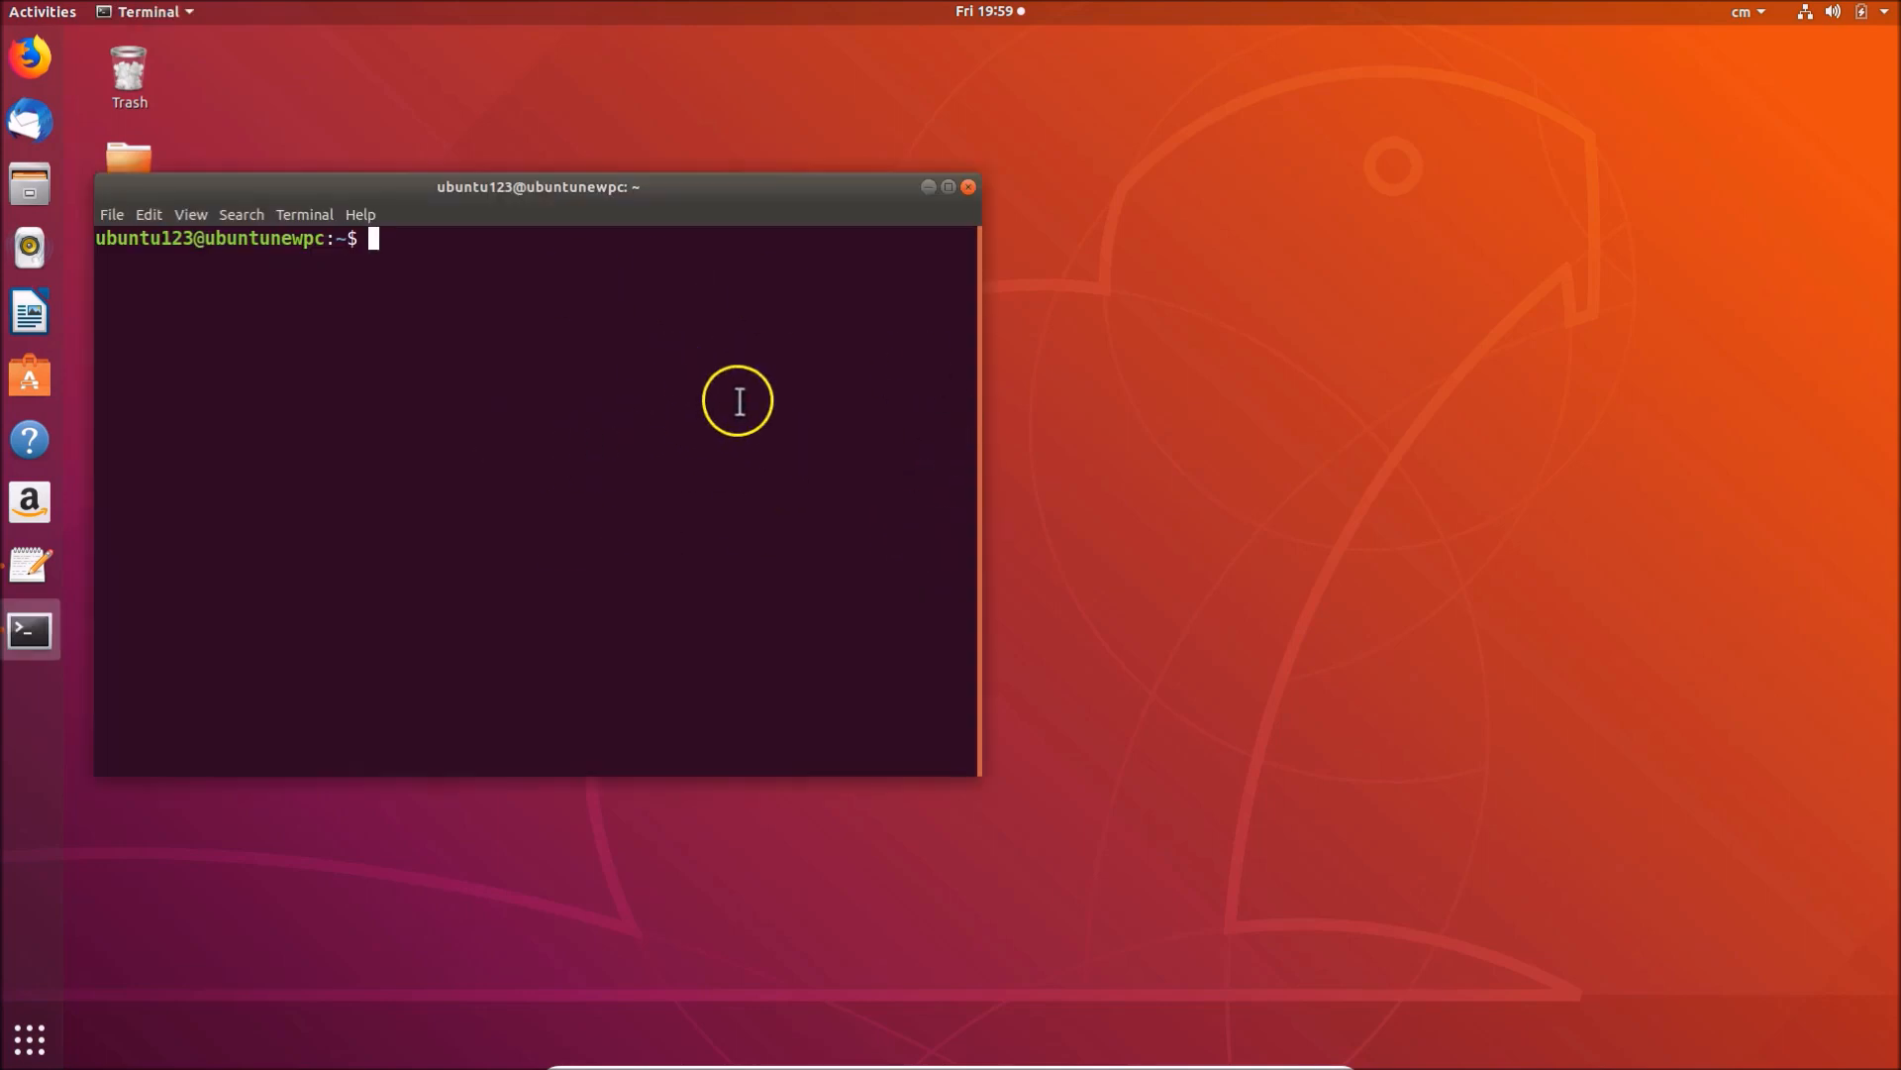
{"action": "mouse_move", "coordinate": [969, 186]}
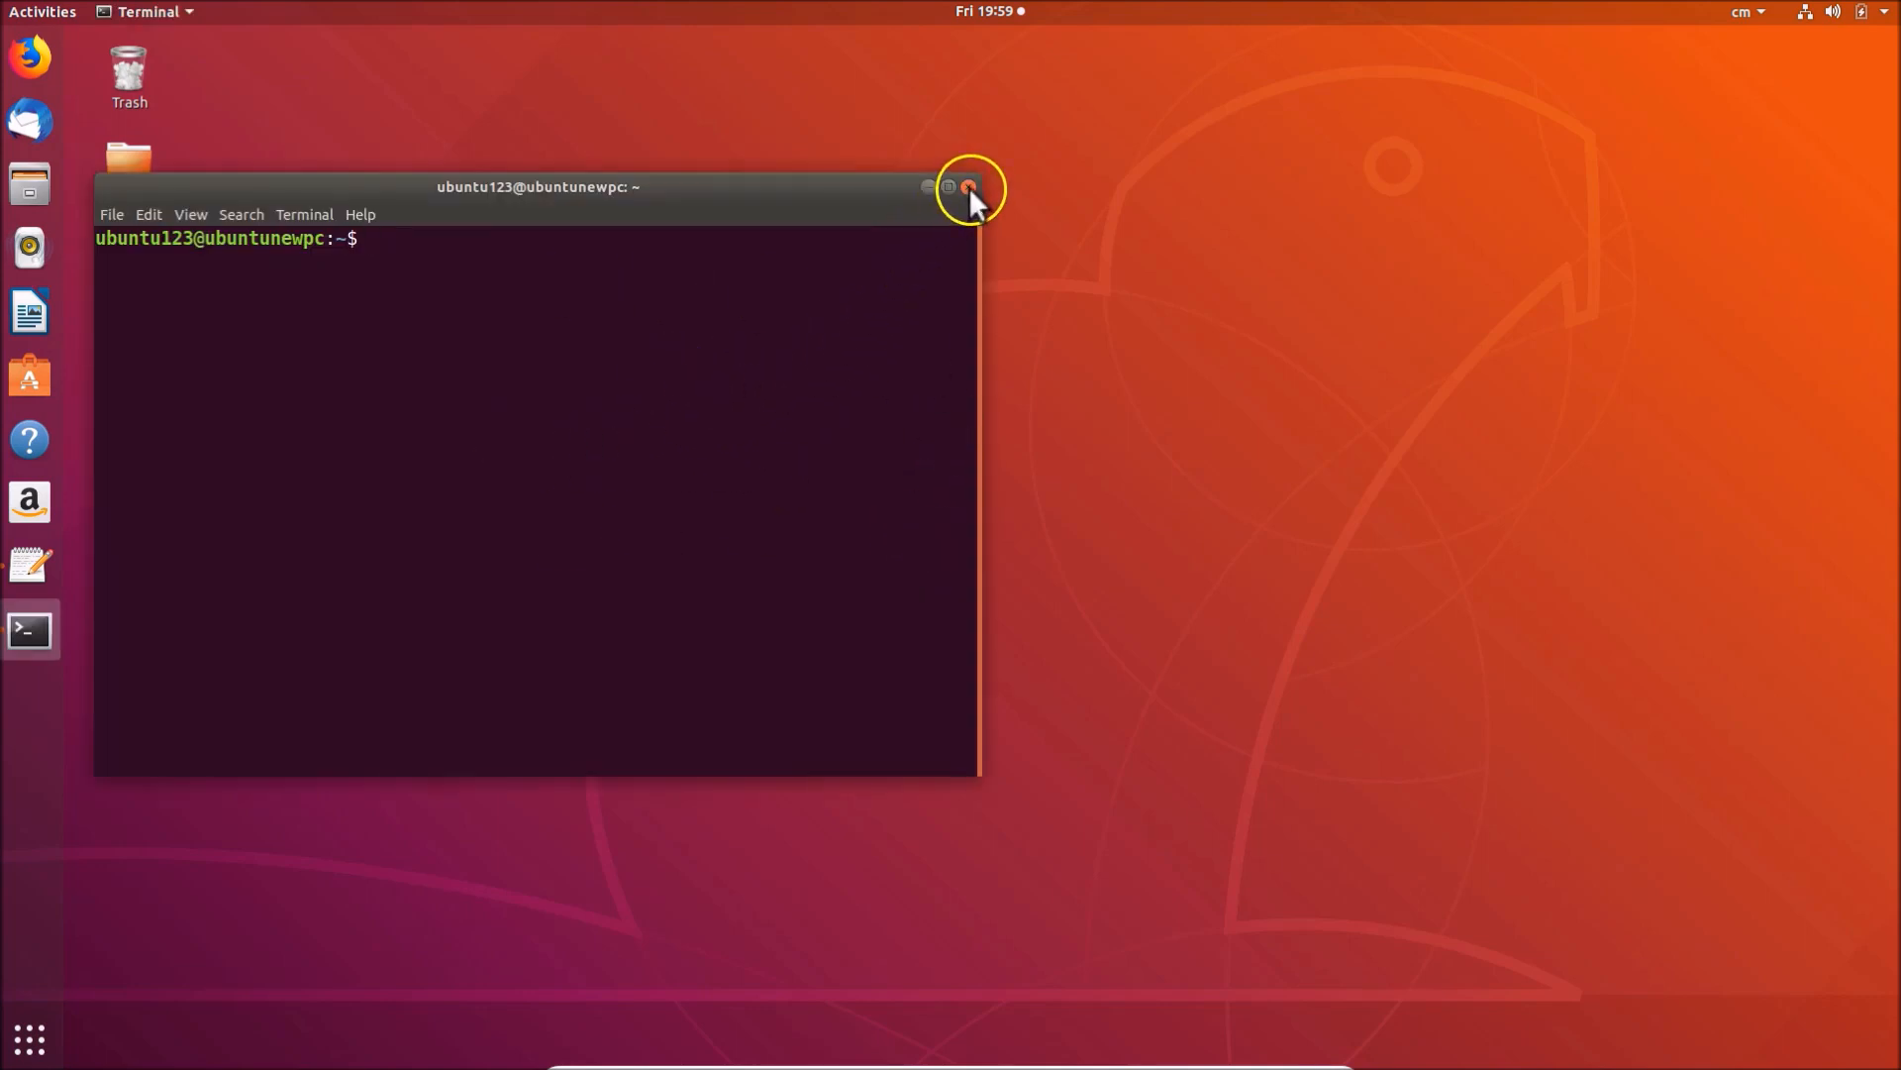
- Close that terminal and bring a terminal back up at the home prompt
{"action": "left_click", "coordinate": [969, 189]}
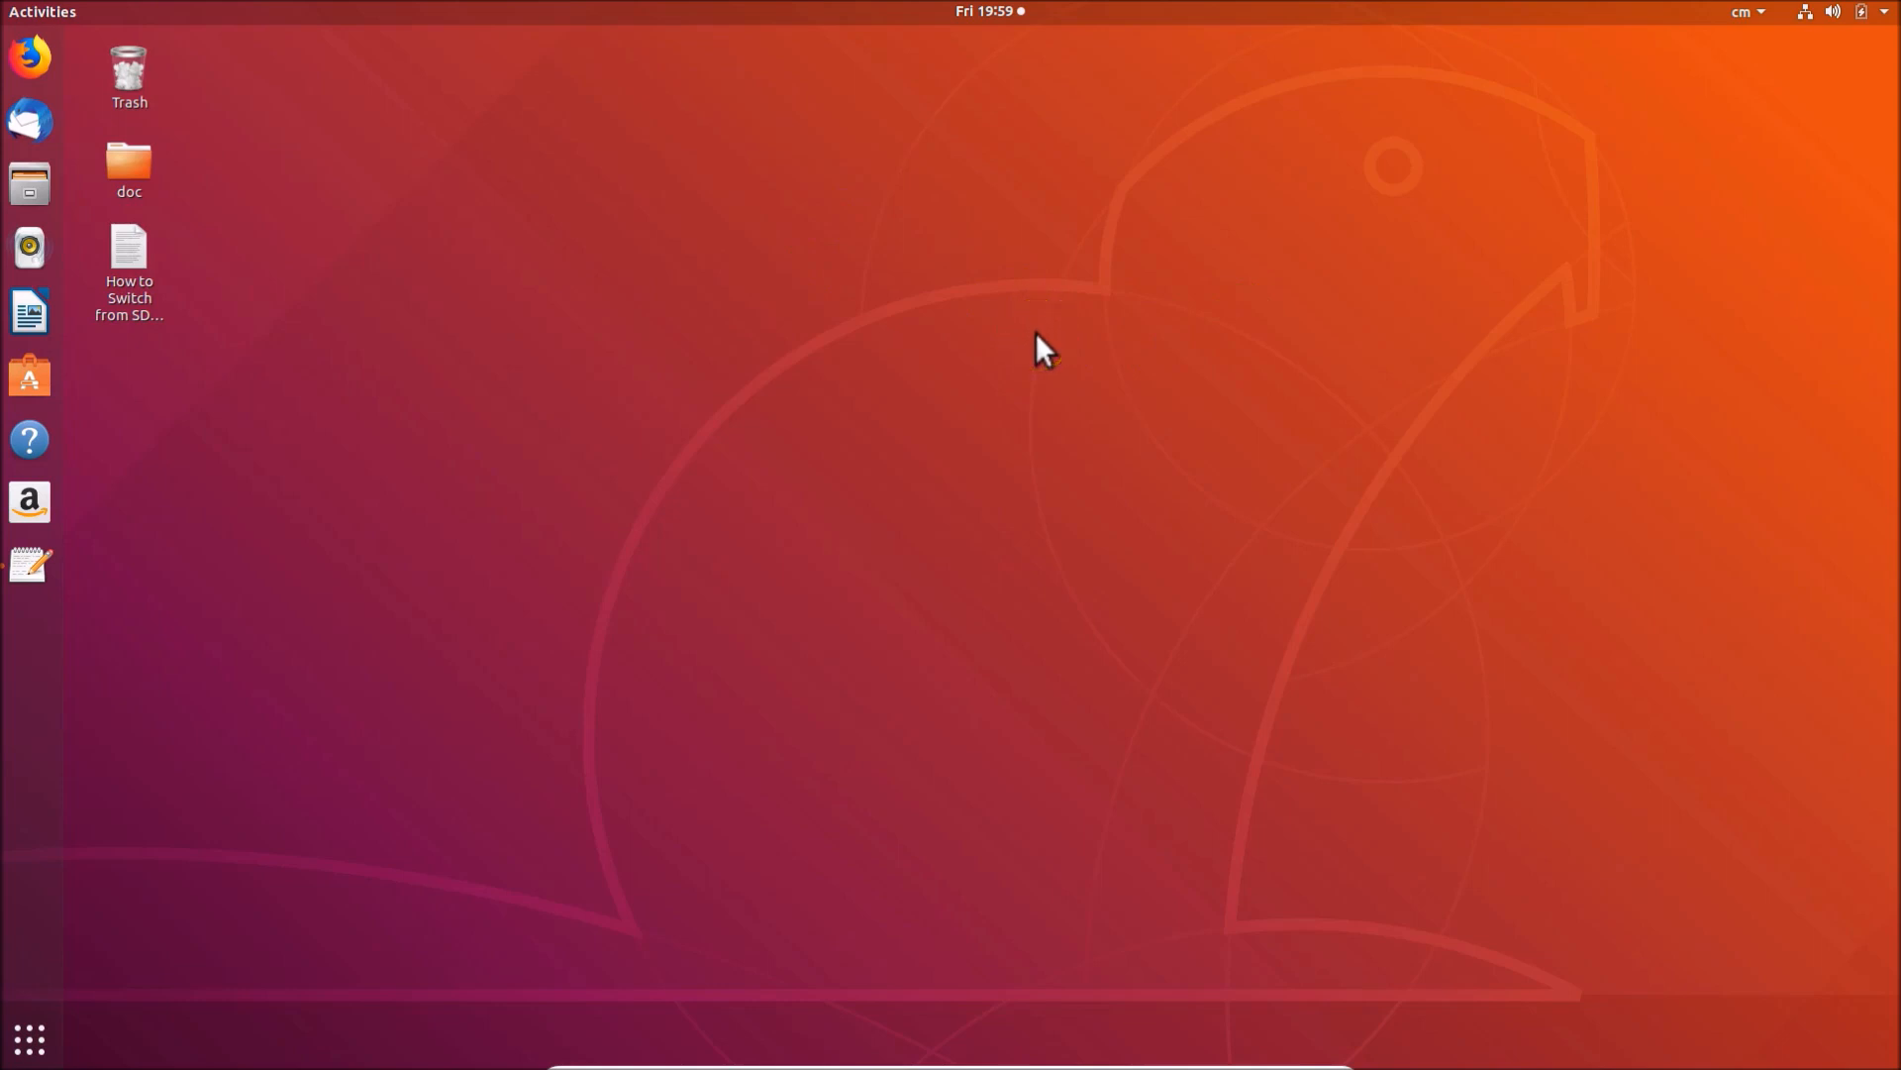
{"action": "left_click", "coordinate": [29, 630]}
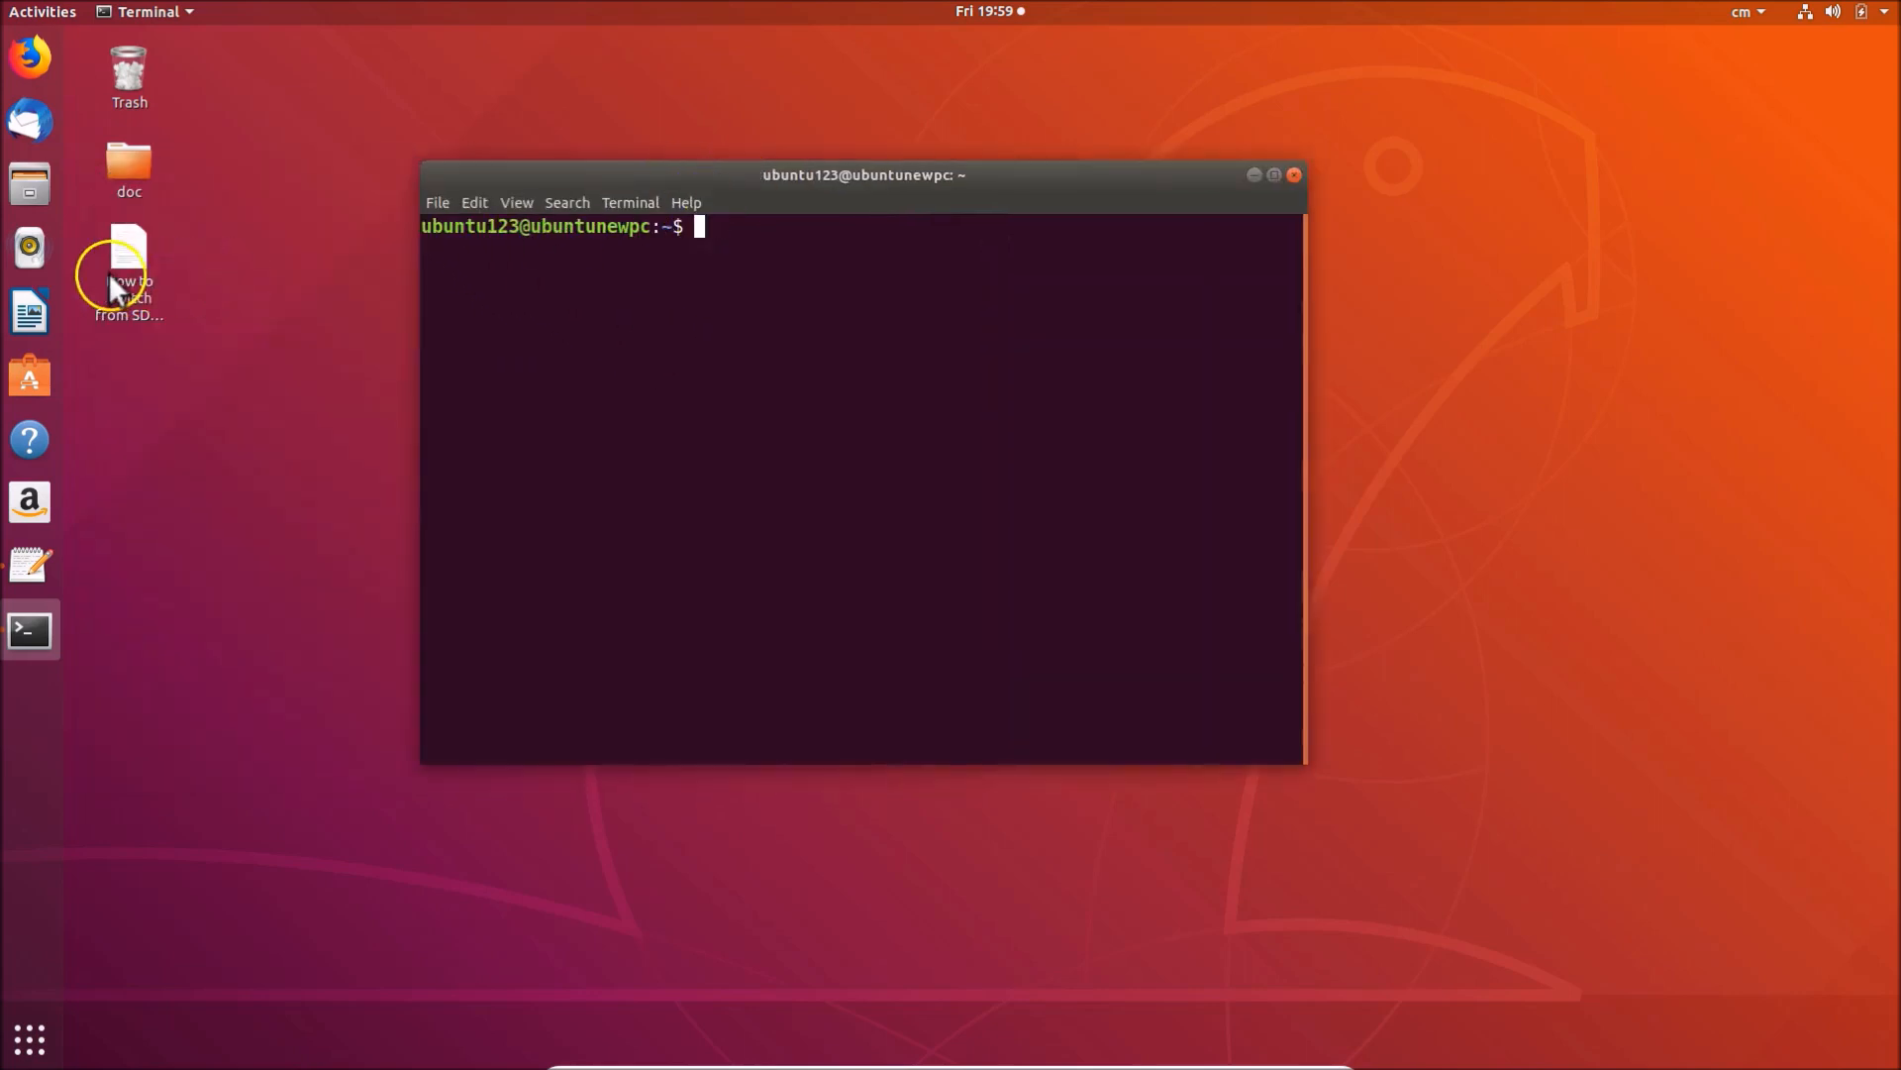
- Copy 'sudo dpkg-reconfigure gdm3' from the note and paste it at the terminal prompt
{"action": "double_click", "coordinate": [128, 258]}
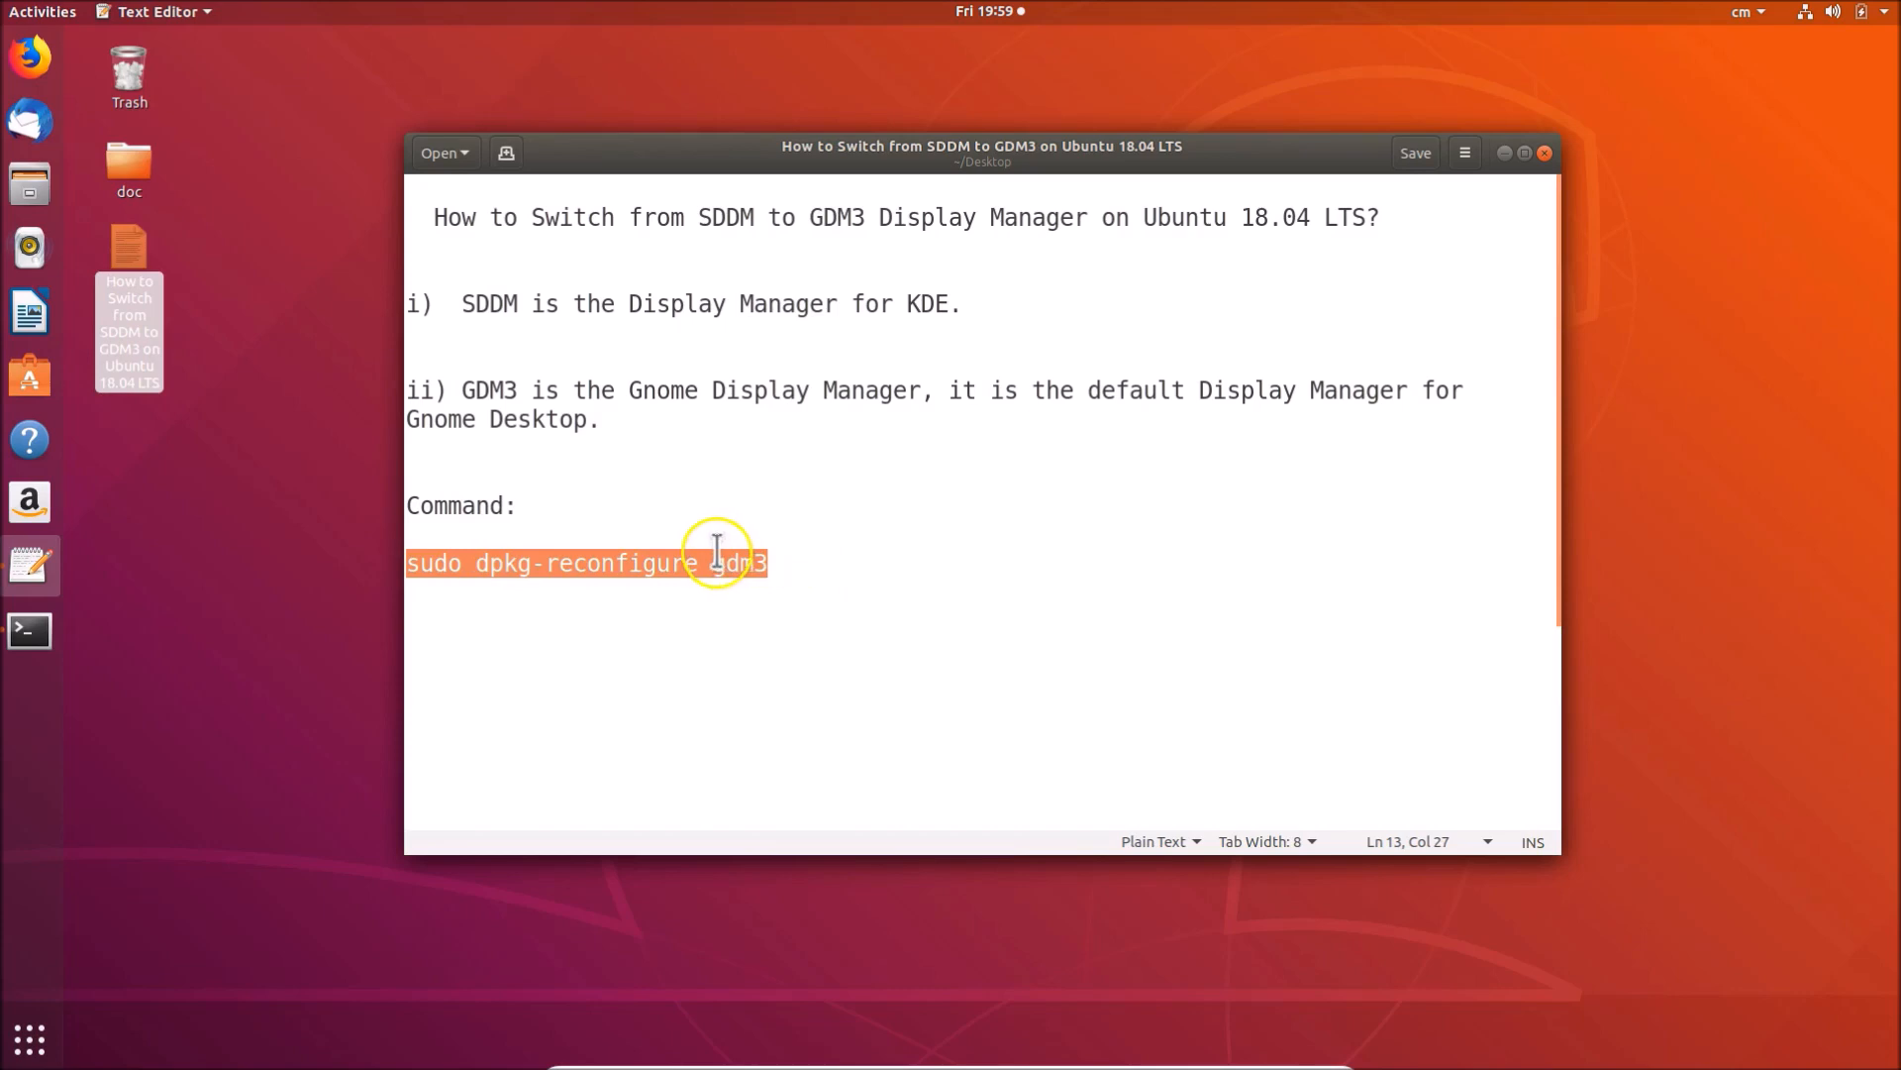
{"action": "right_click", "coordinate": [733, 562]}
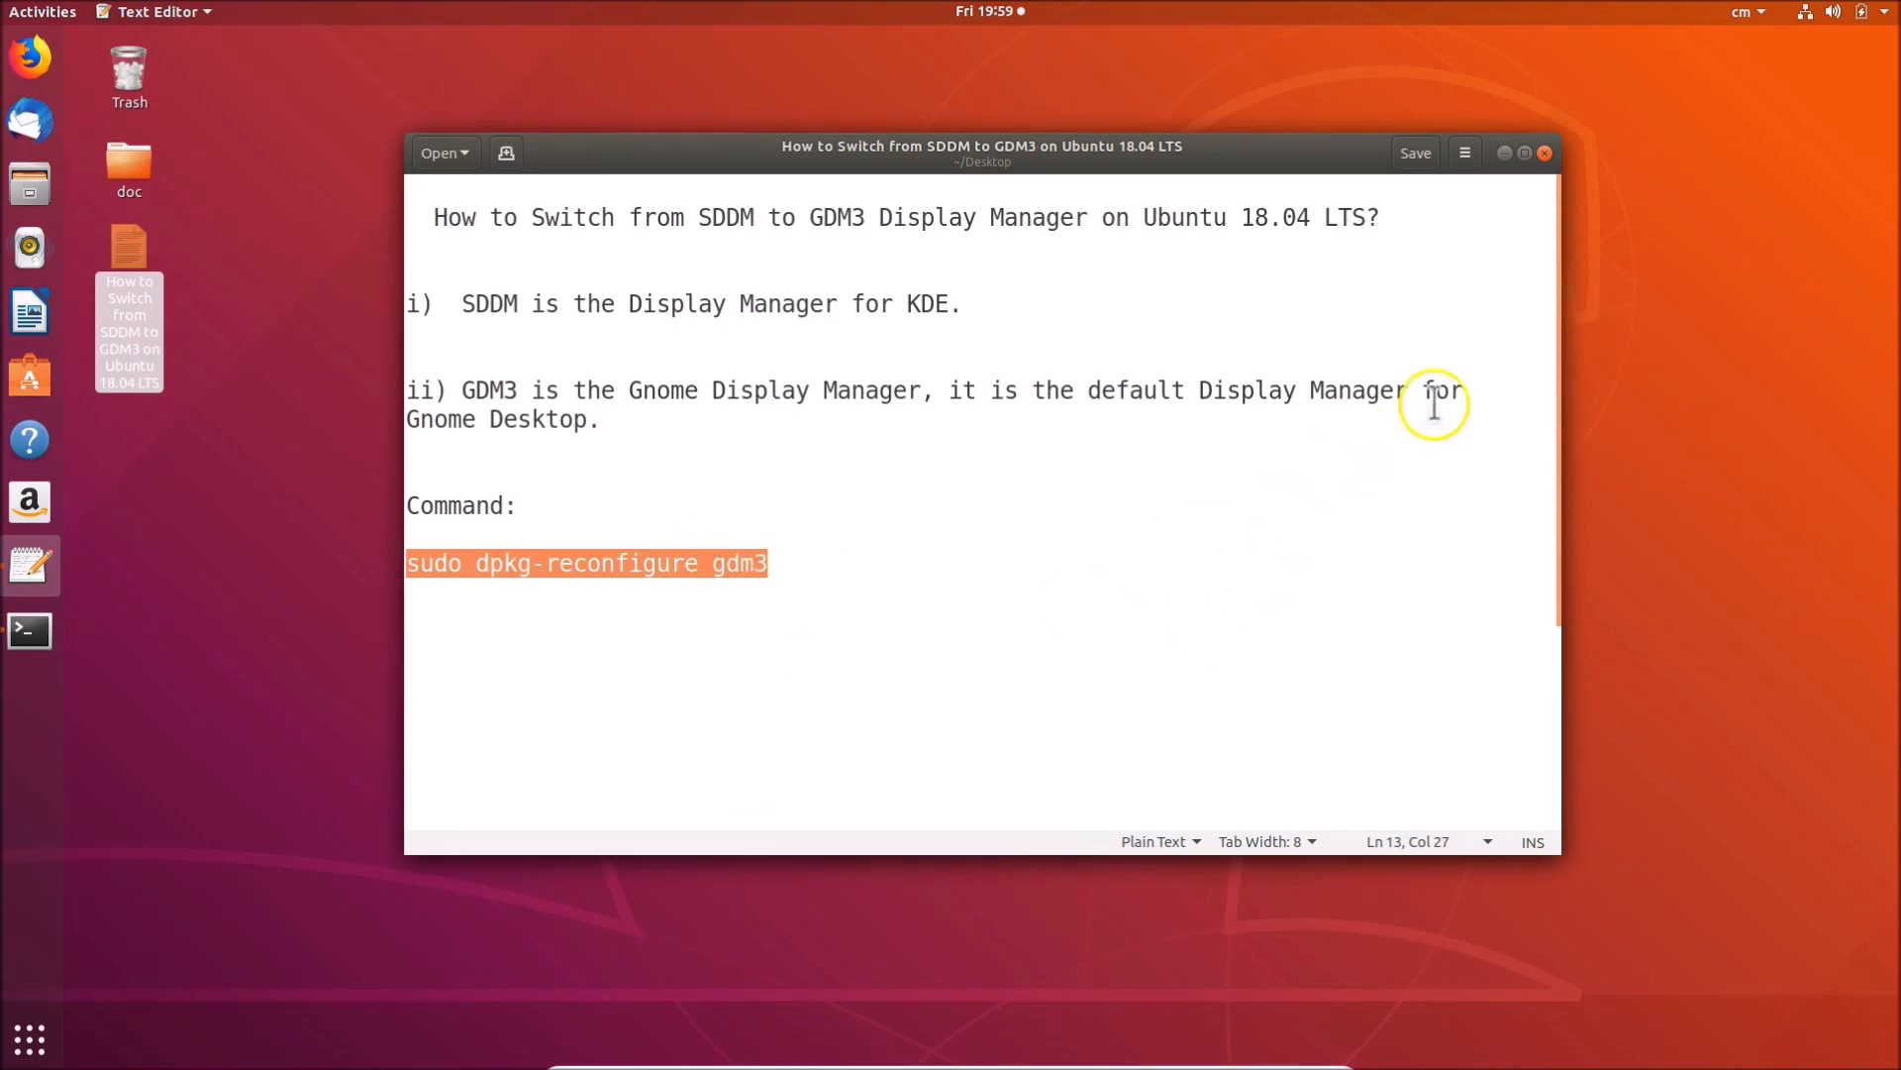
{"action": "left_click", "coordinate": [28, 630]}
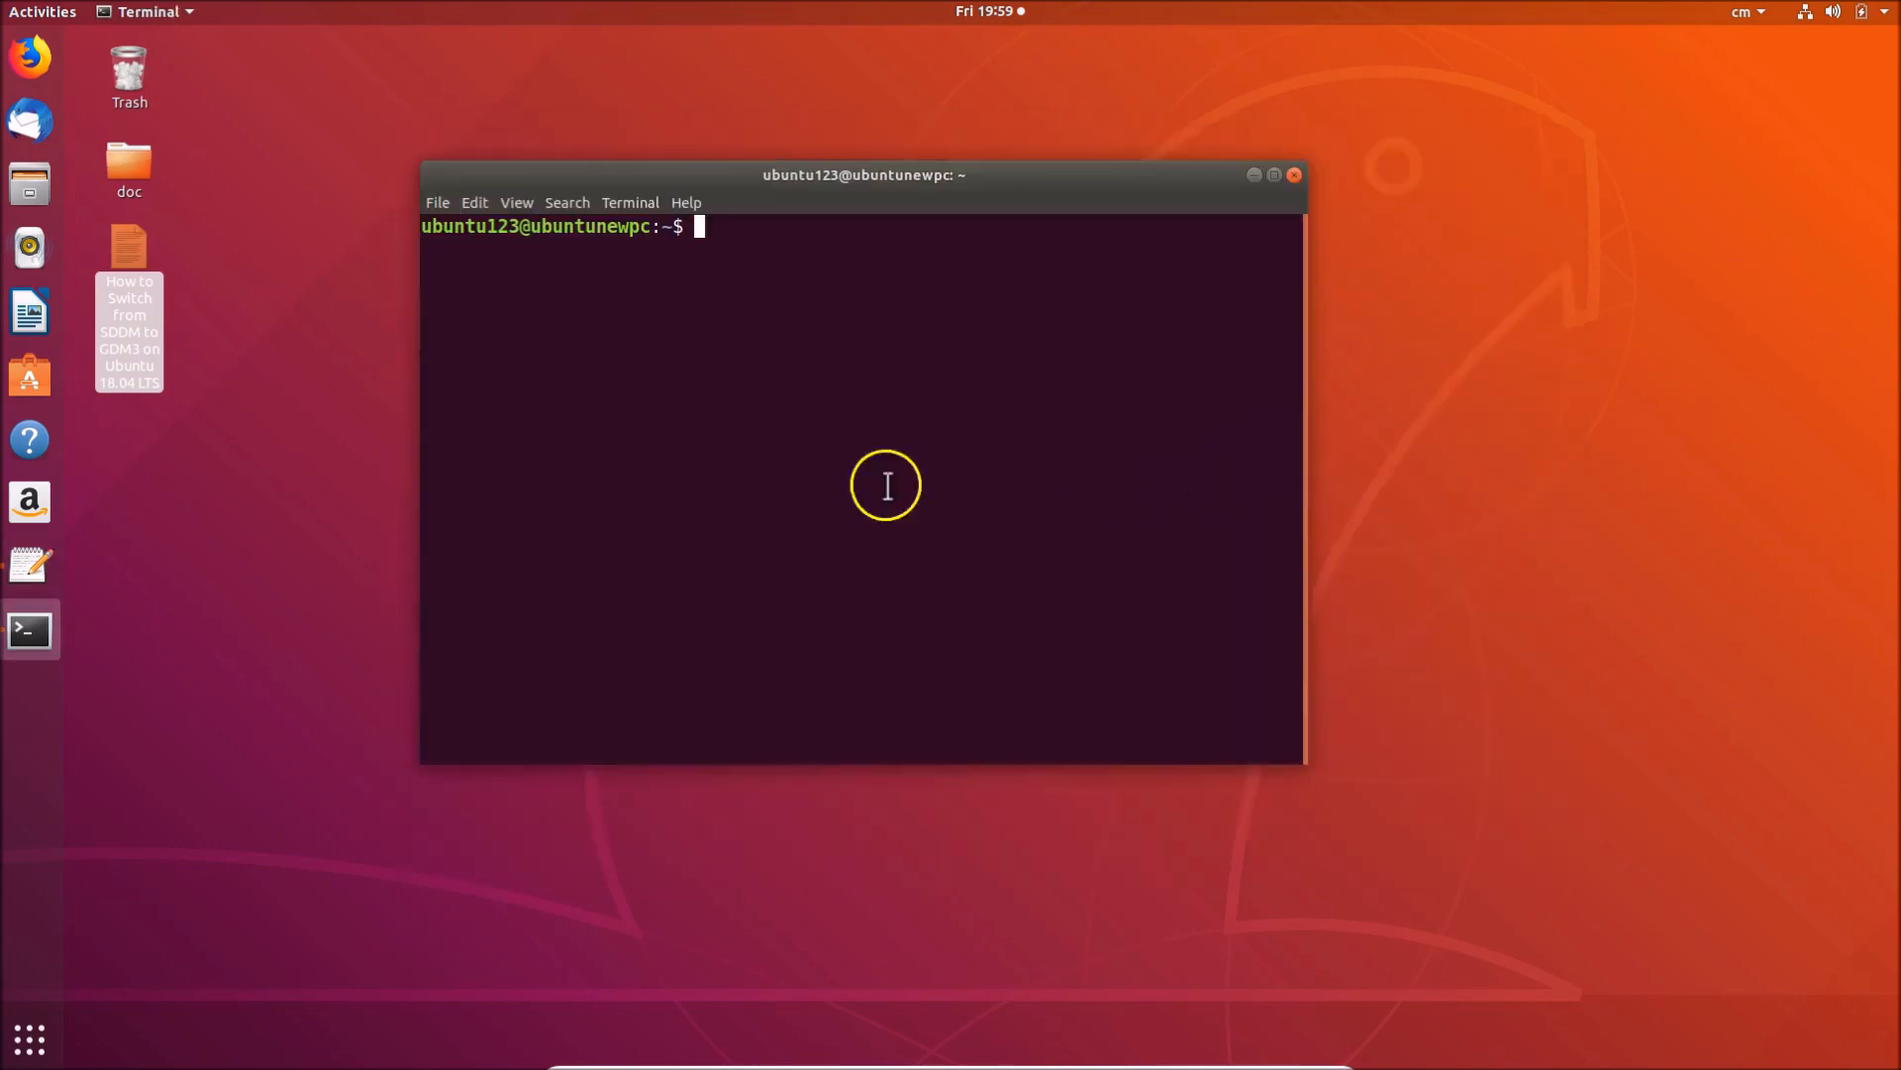
{"action": "mouse_move", "coordinate": [893, 301]}
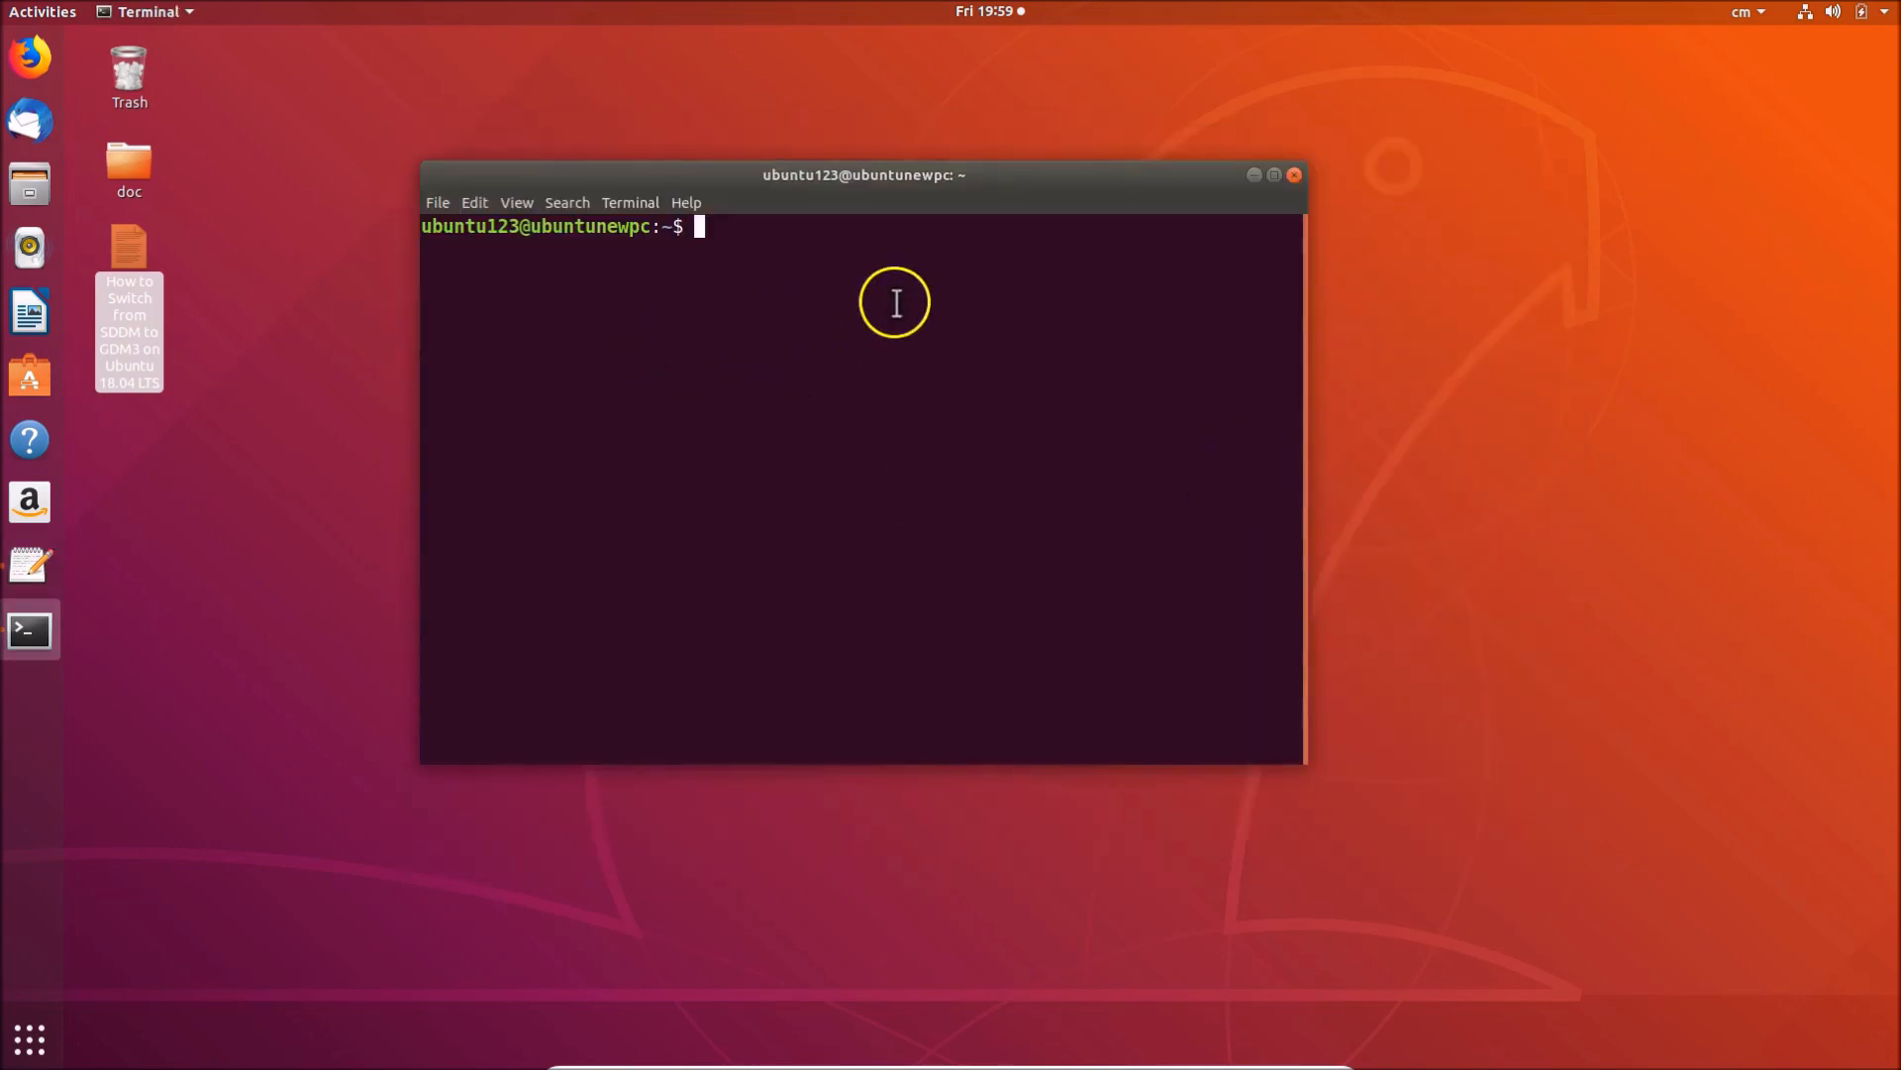
{"action": "right_click", "coordinate": [898, 303]}
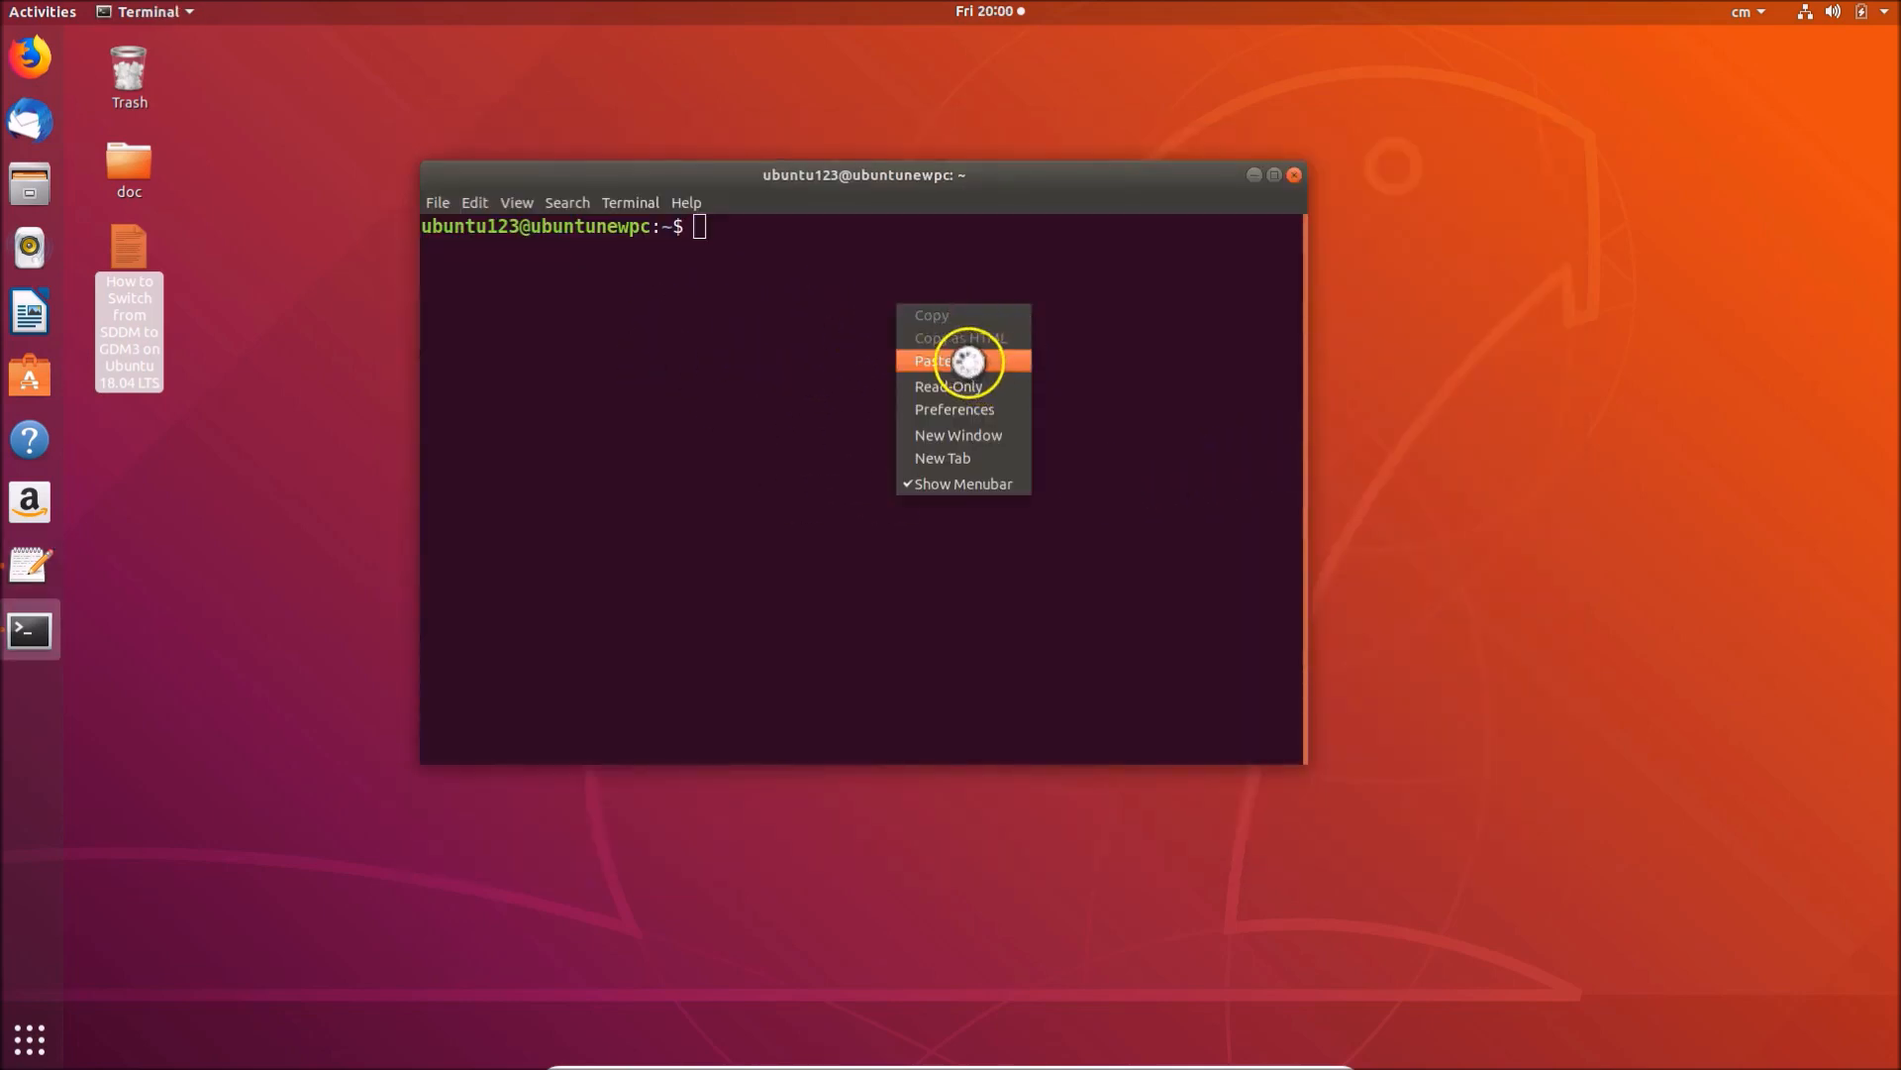
{"action": "left_click", "coordinate": [933, 361]}
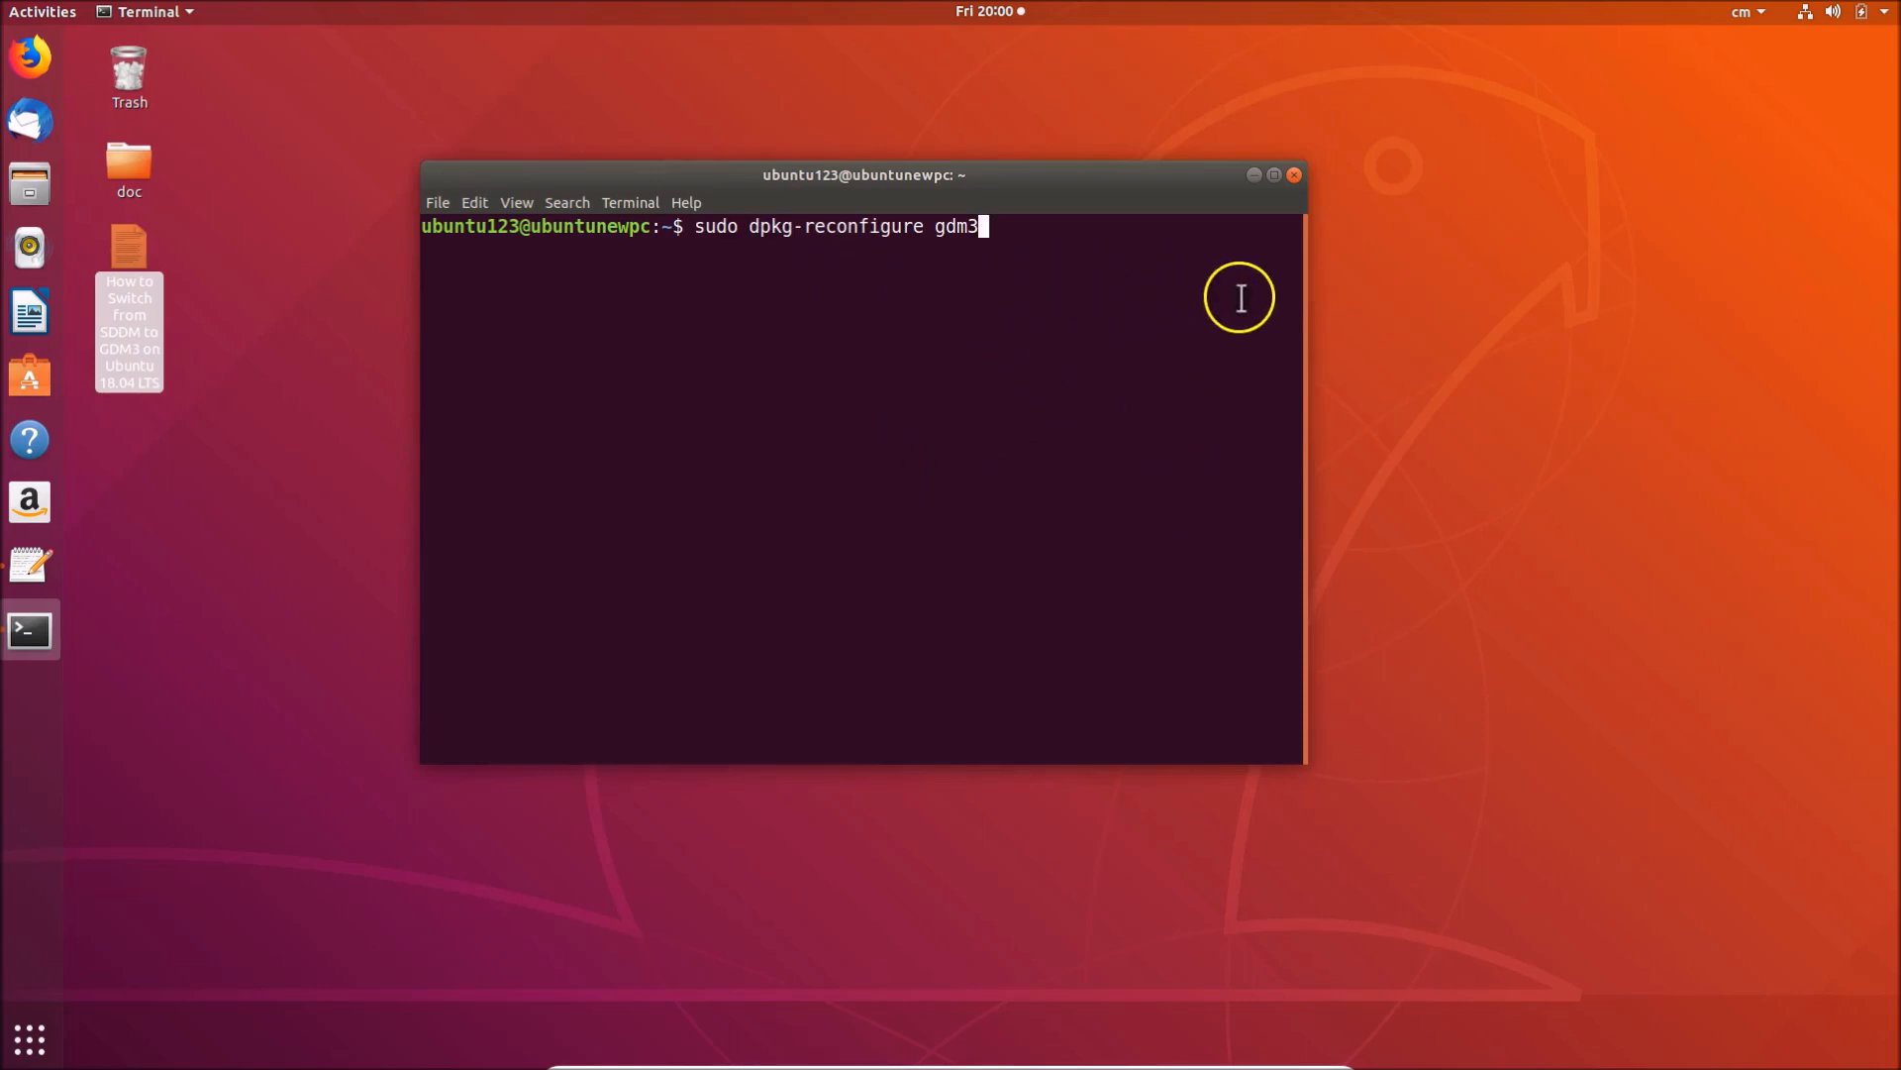
- Run sudo dpkg-reconfigure gdm3 and supply the sudo password to reach the Configuring gdm3 screen
{"action": "key", "text": "Return"}
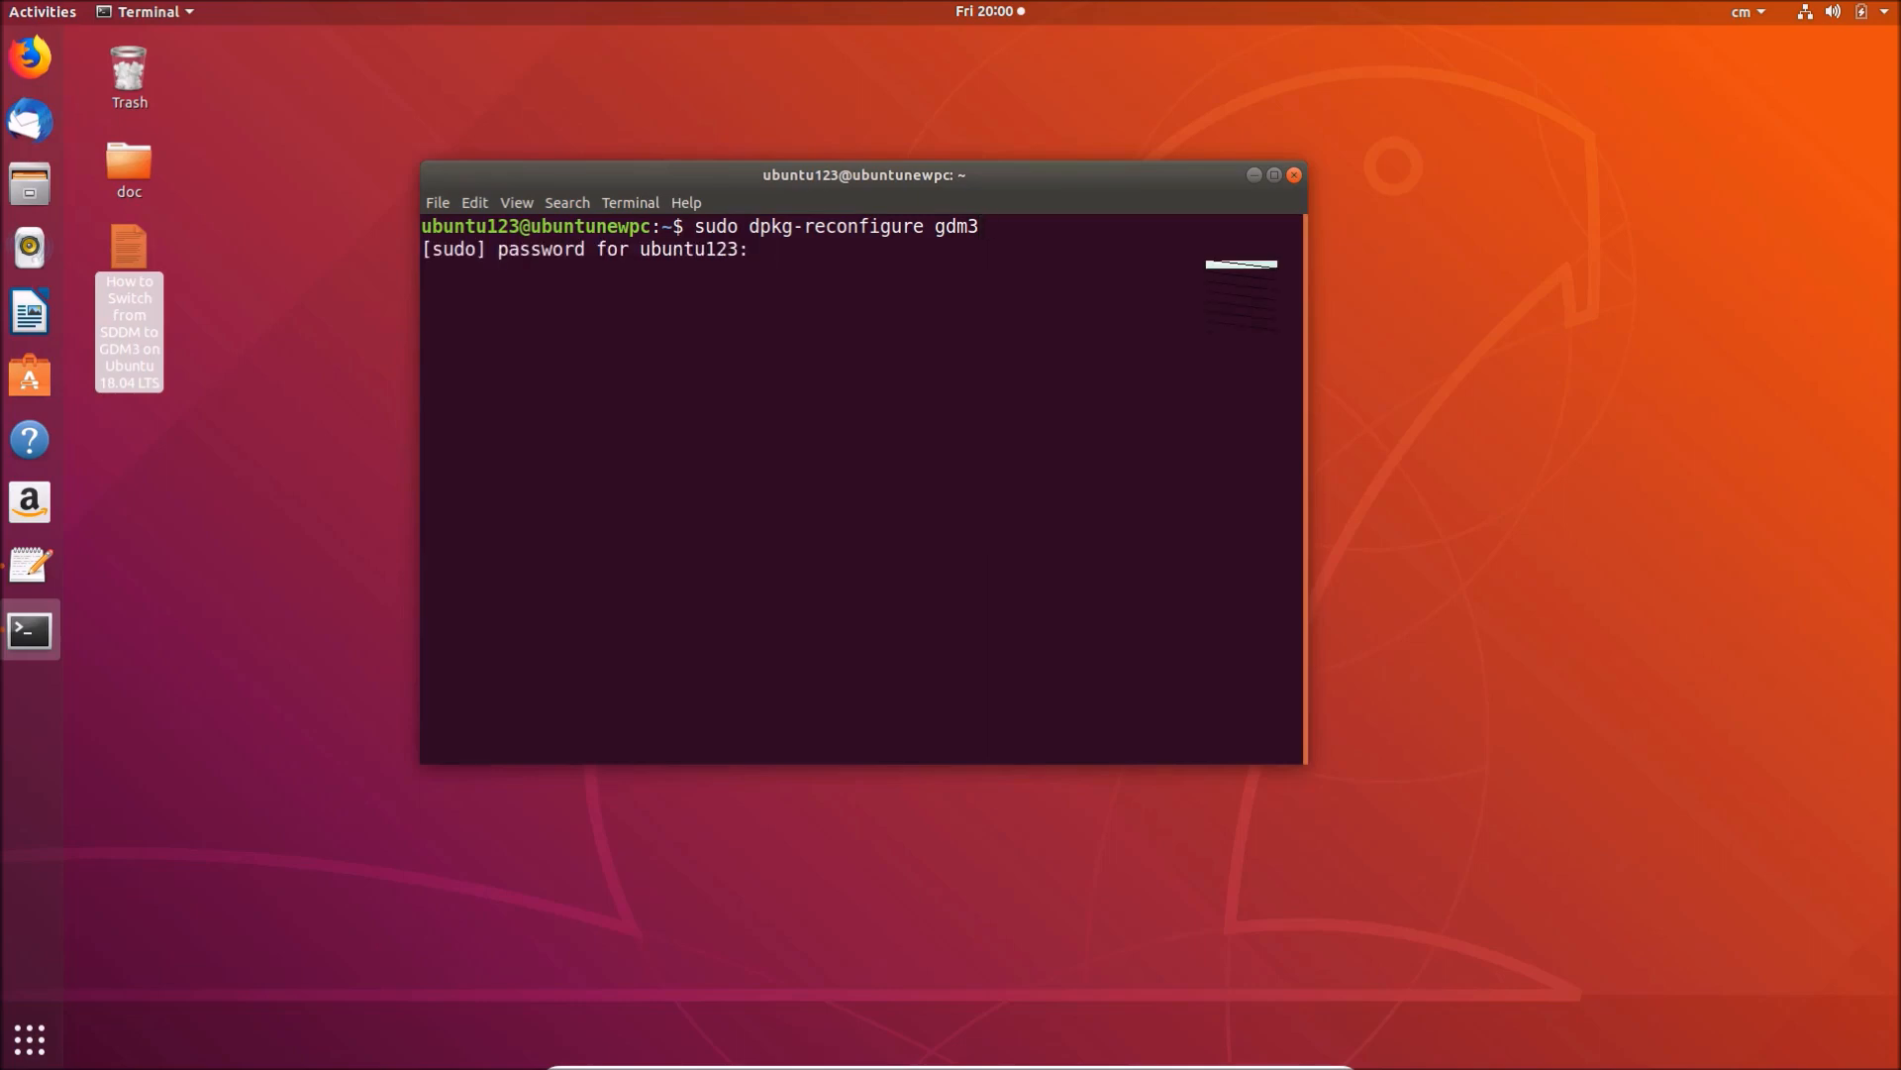
{"action": "key", "text": "Return"}
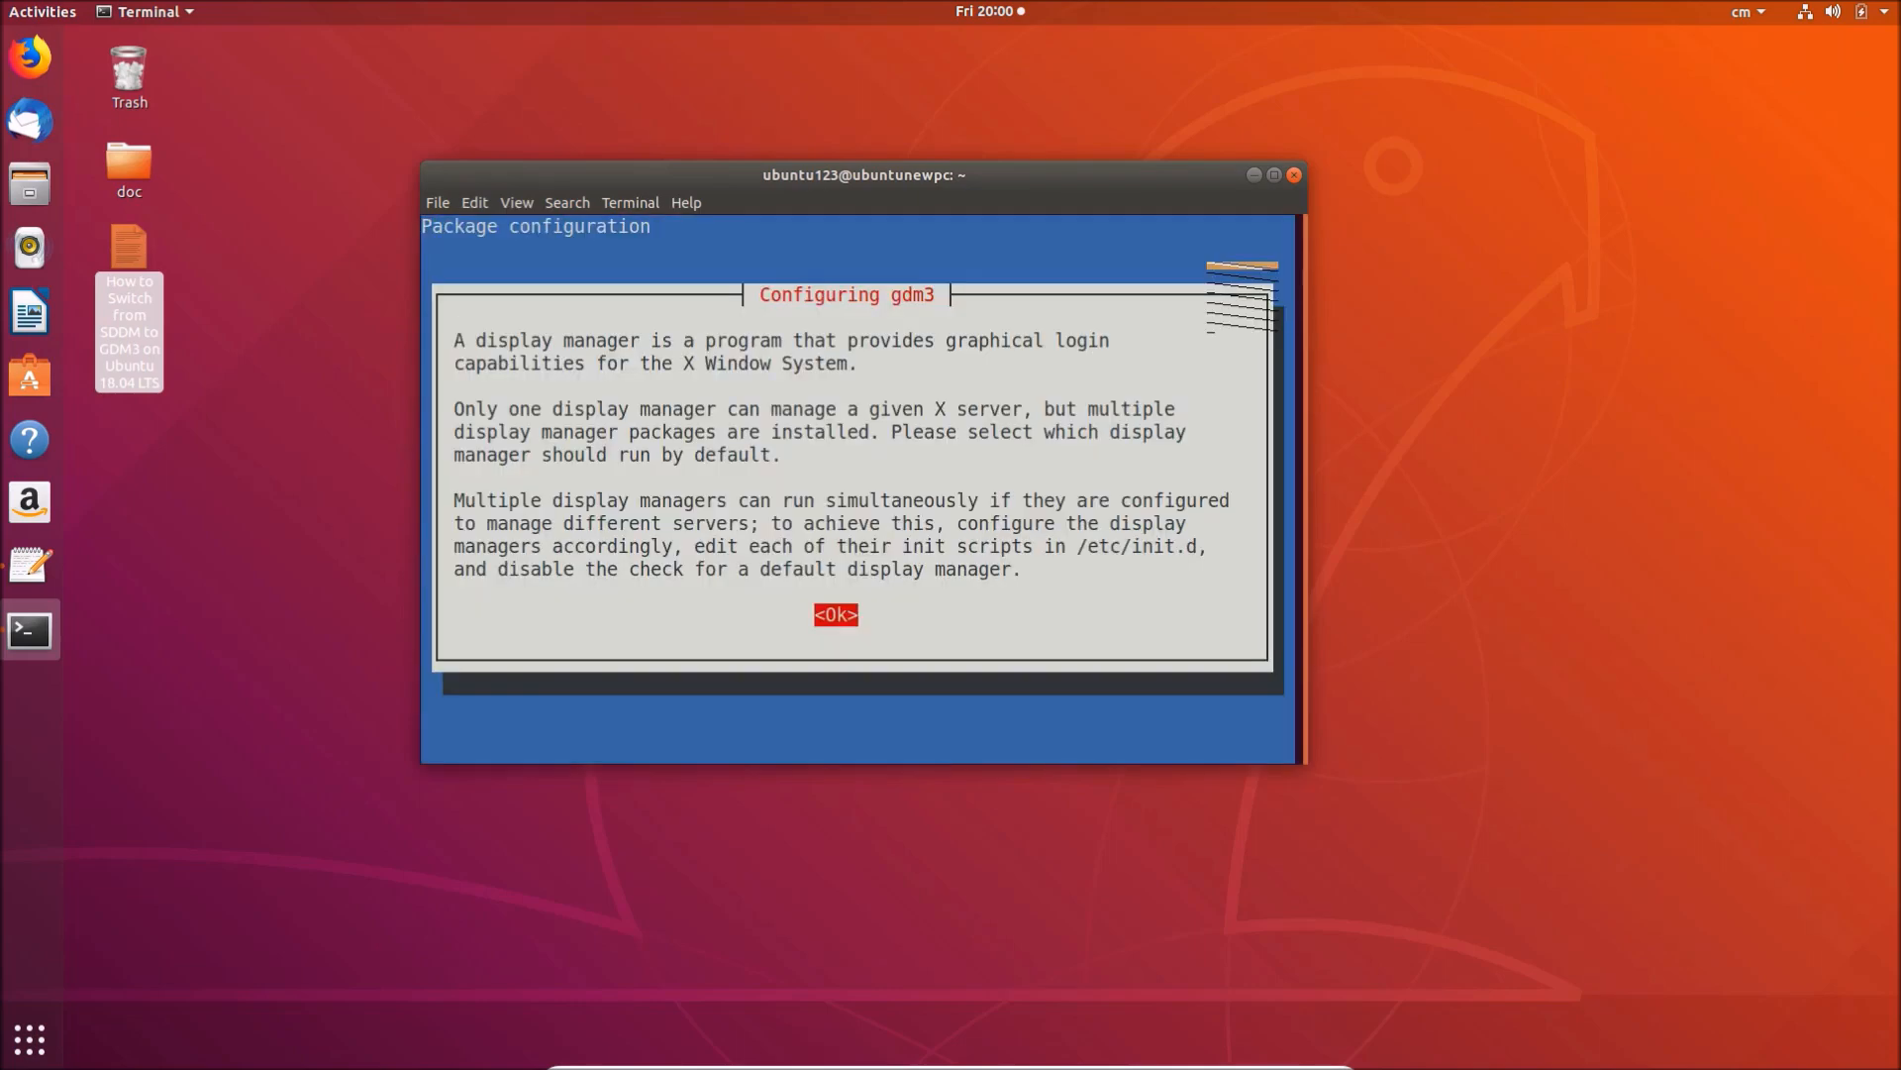
{"action": "mouse_move", "coordinate": [792, 319]}
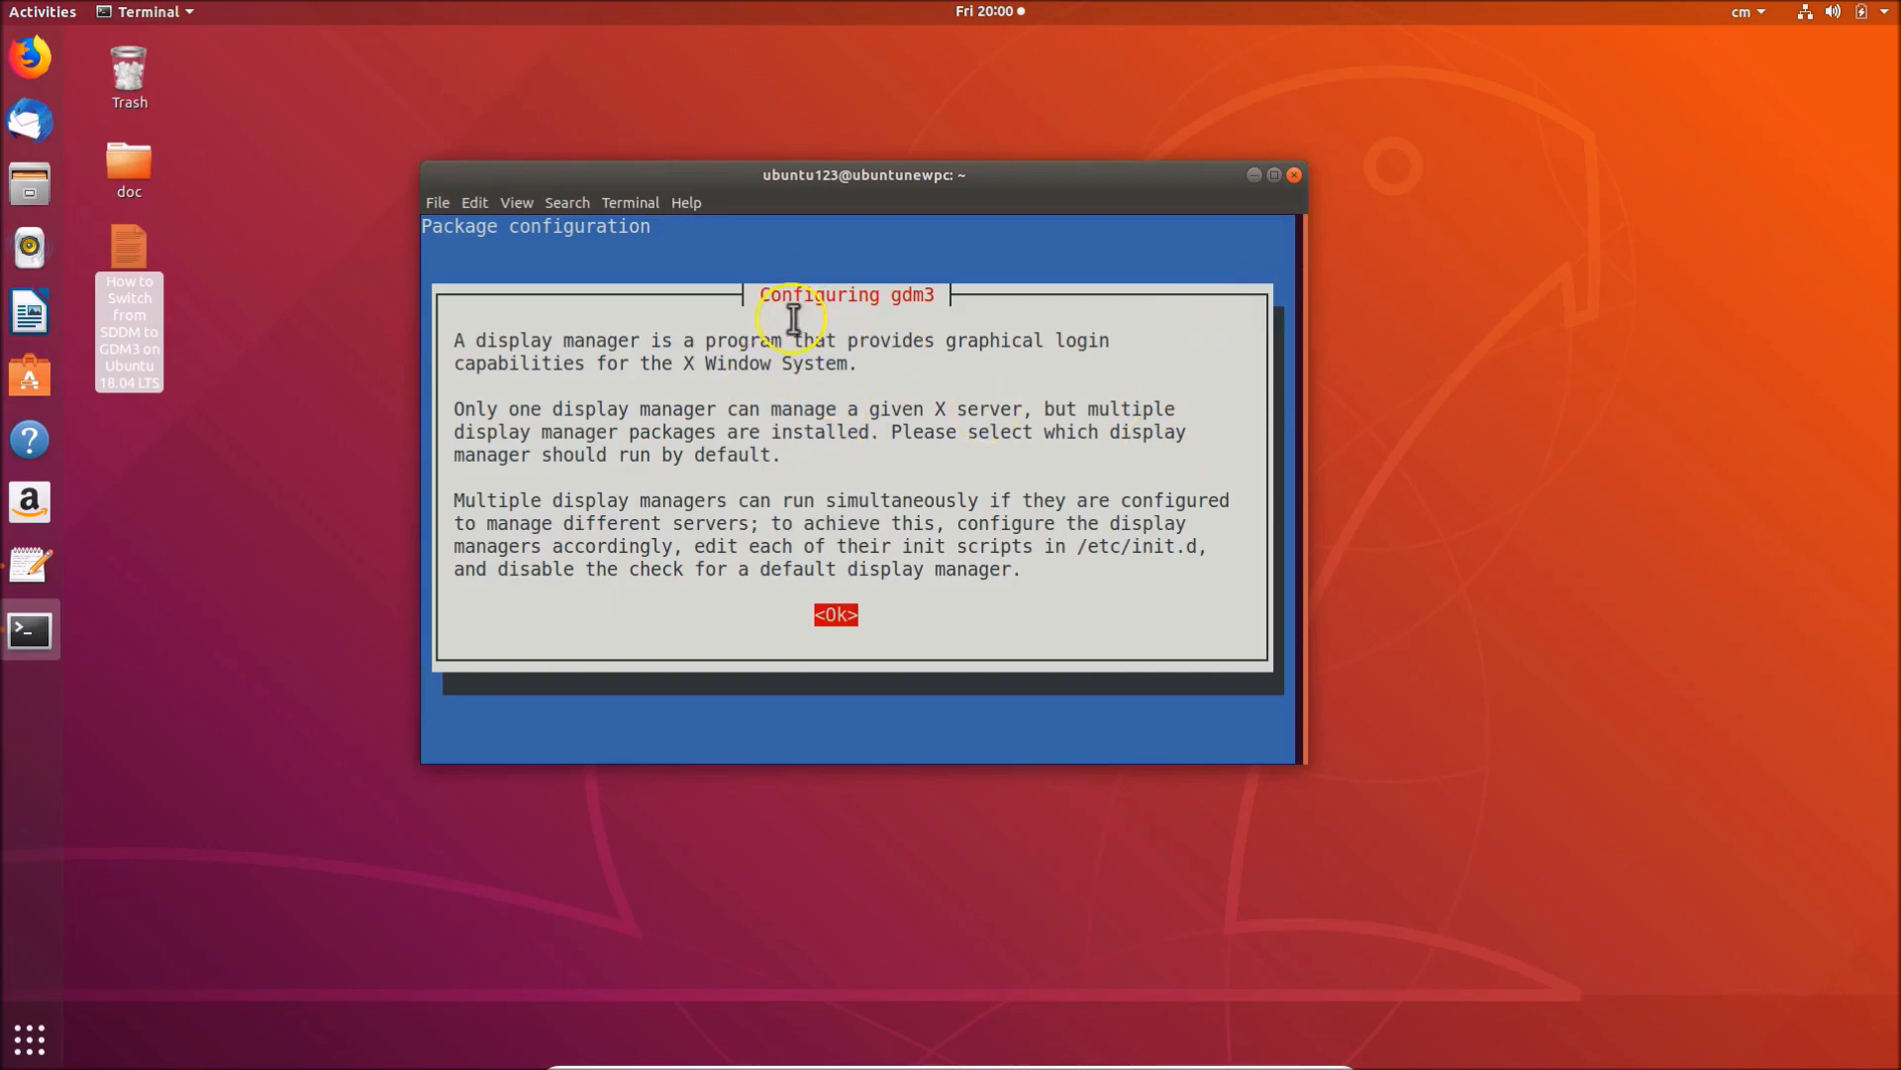
{"action": "mouse_move", "coordinate": [598, 372]}
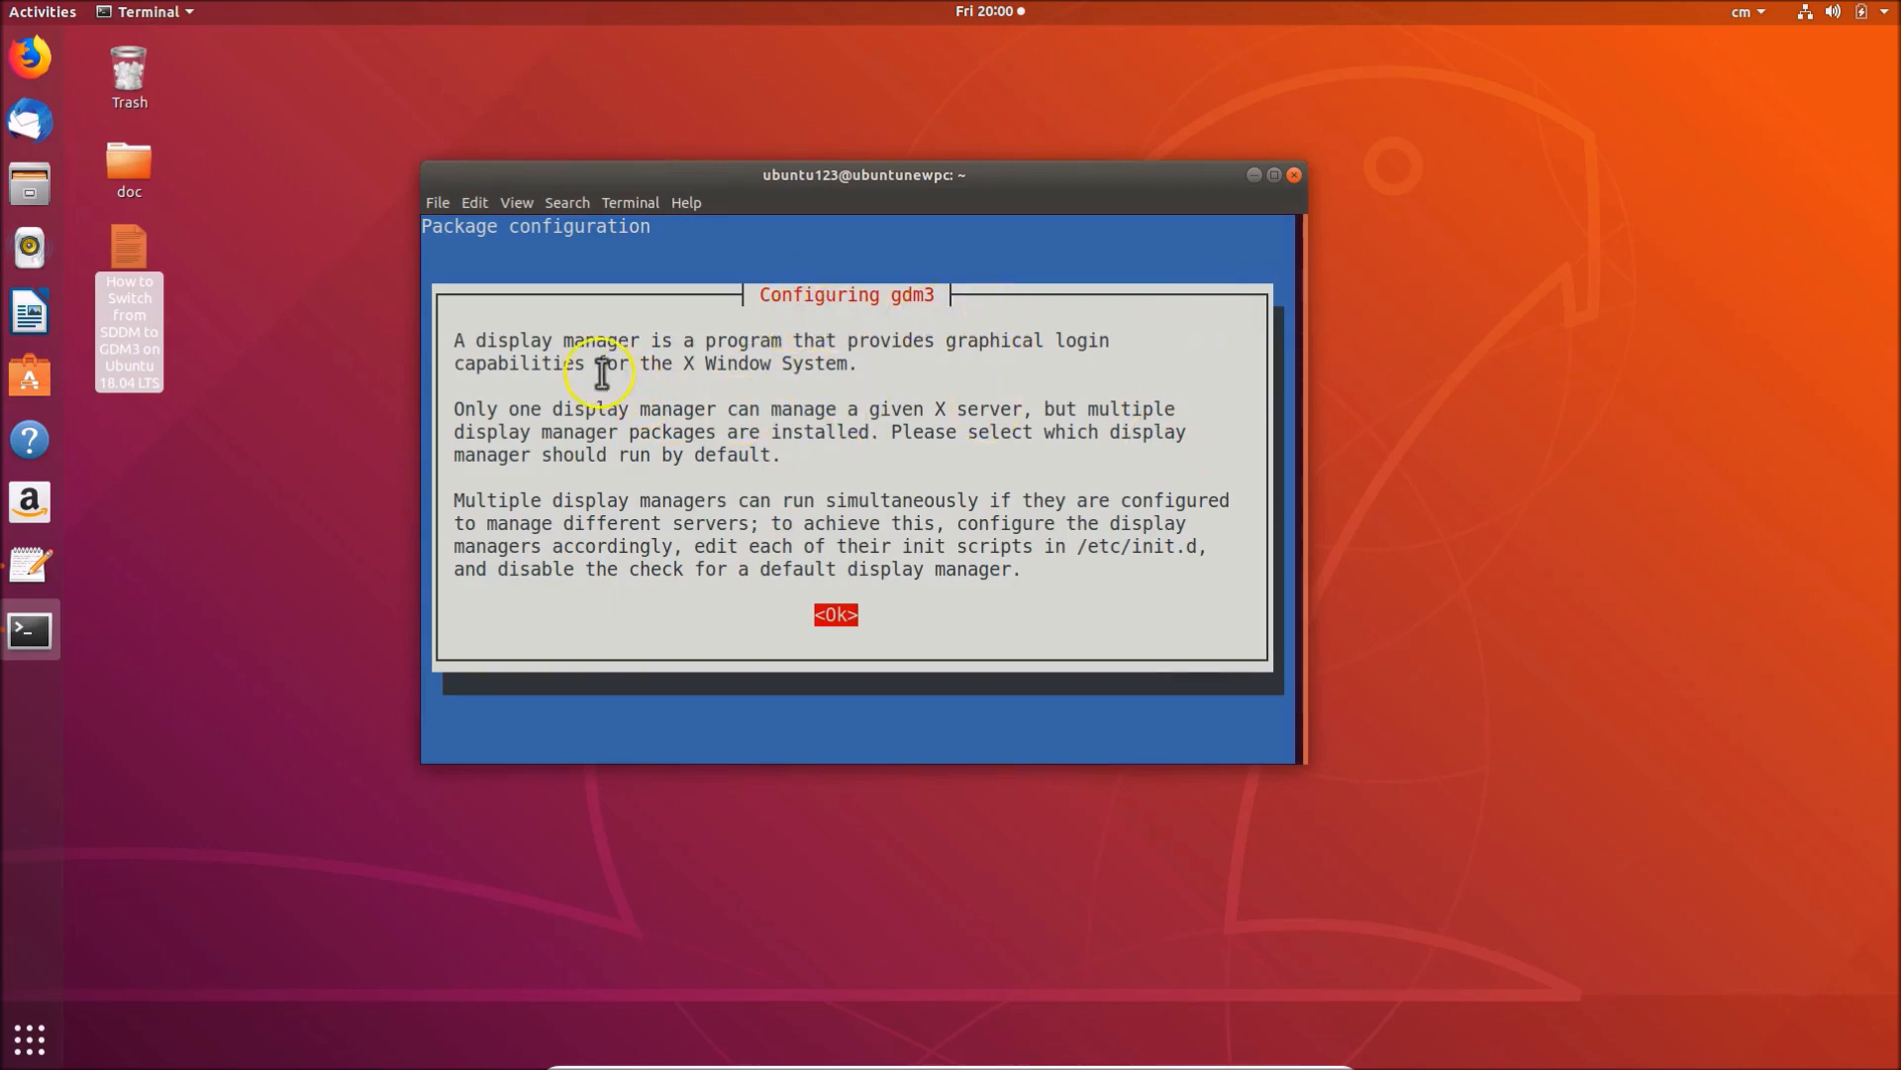
{"action": "mouse_move", "coordinate": [870, 348]}
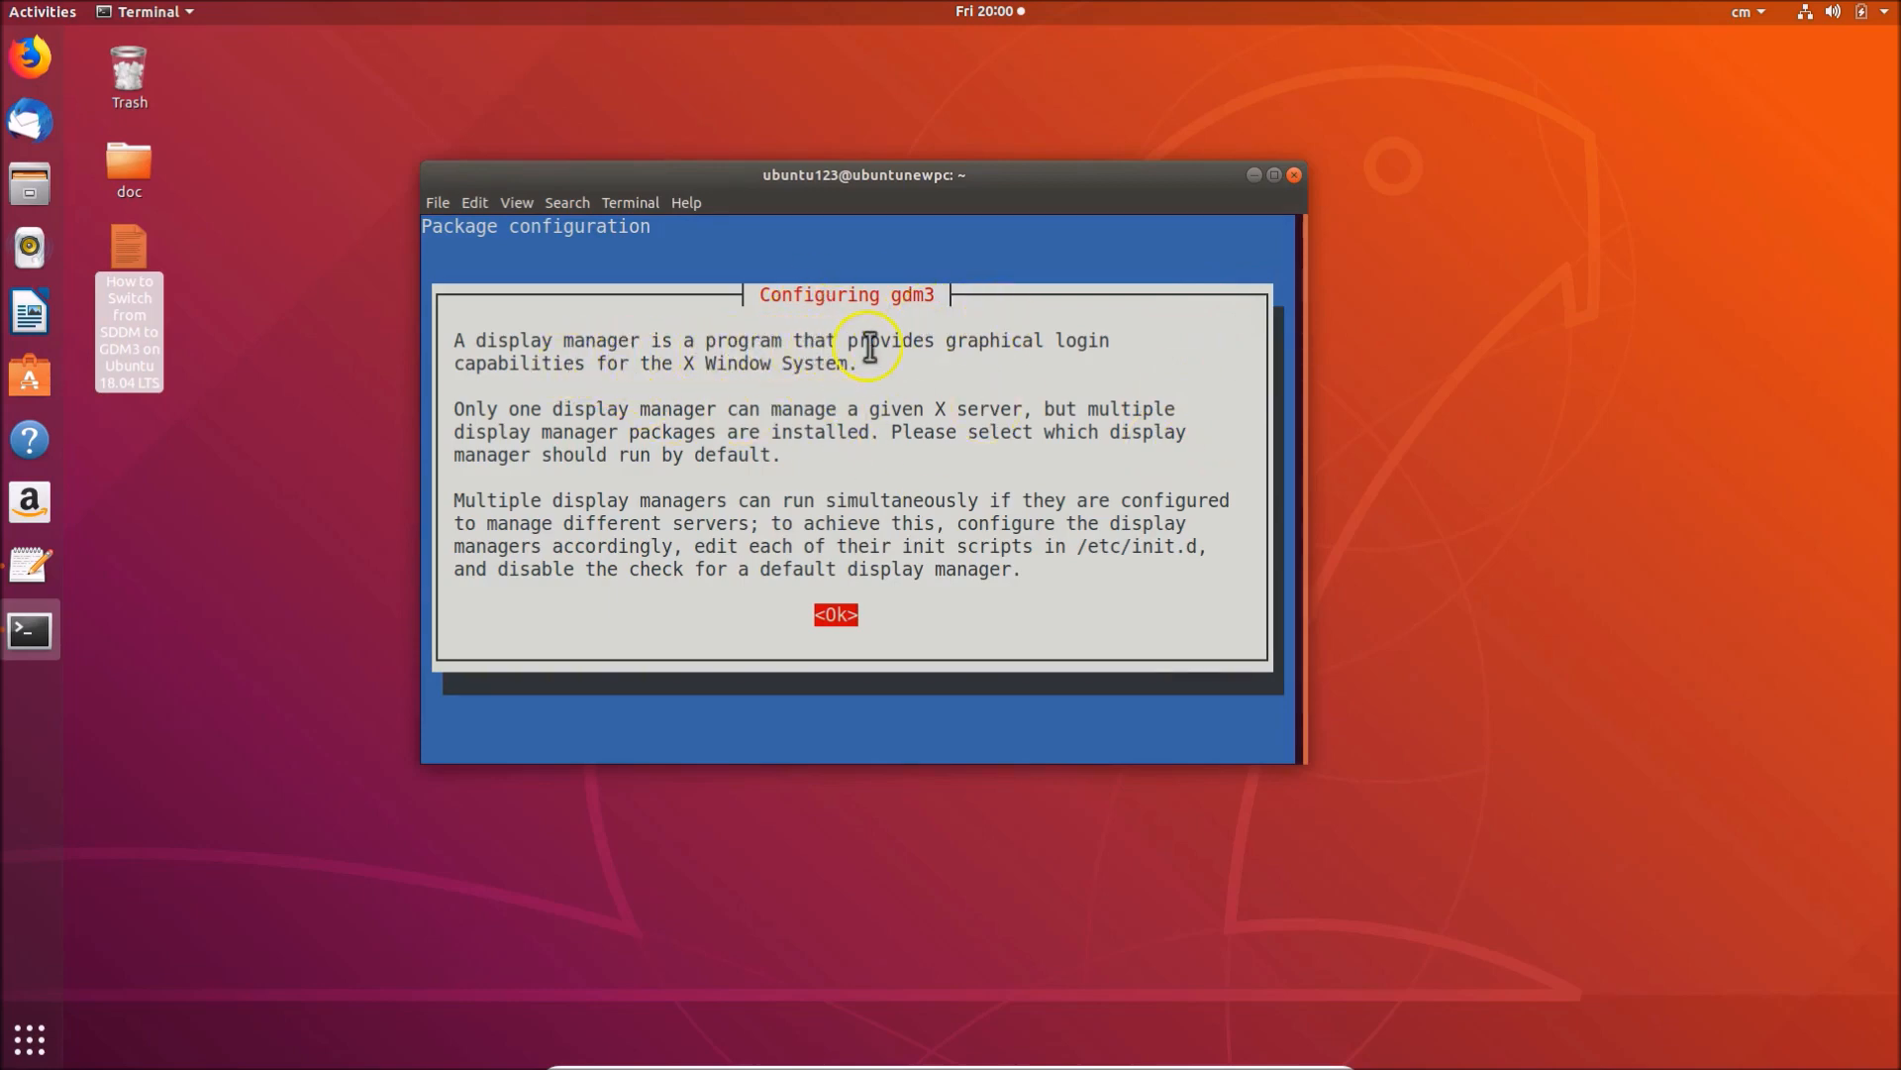
{"action": "mouse_move", "coordinate": [733, 370]}
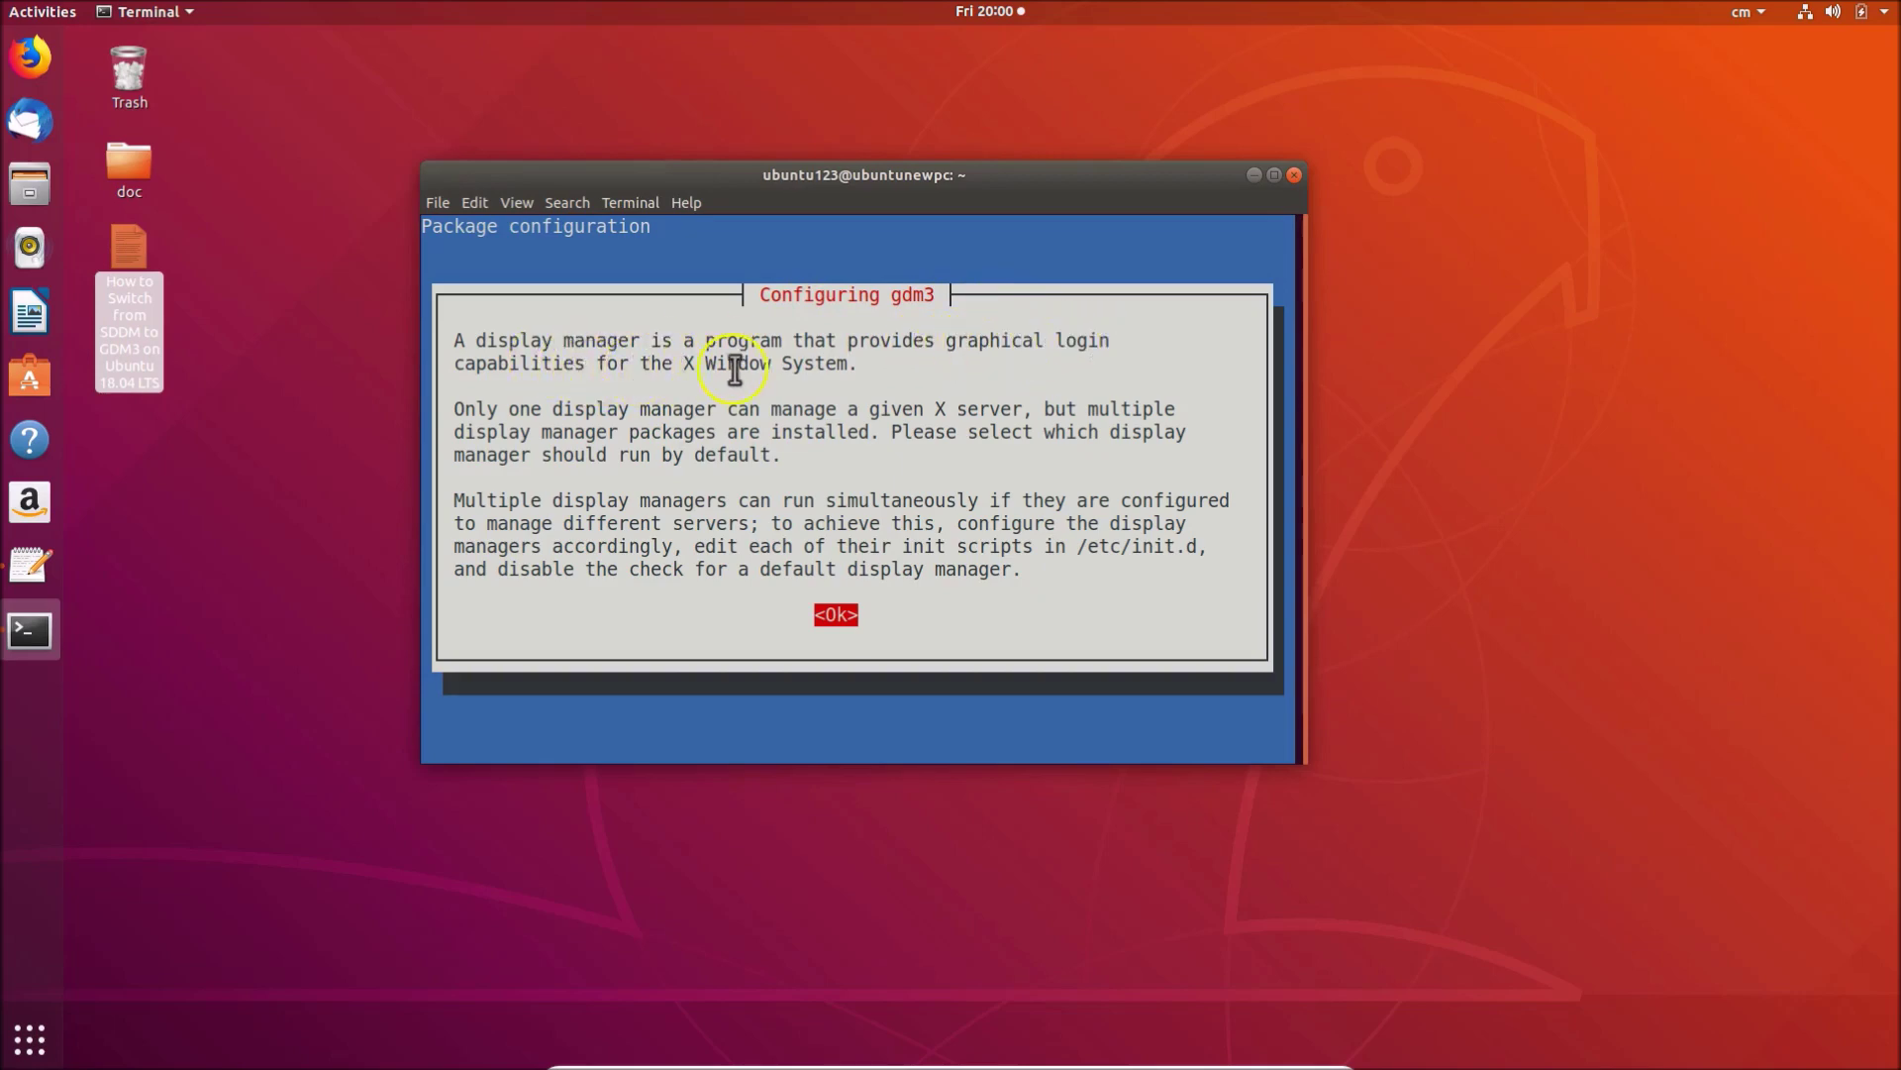
{"action": "mouse_move", "coordinate": [812, 343]}
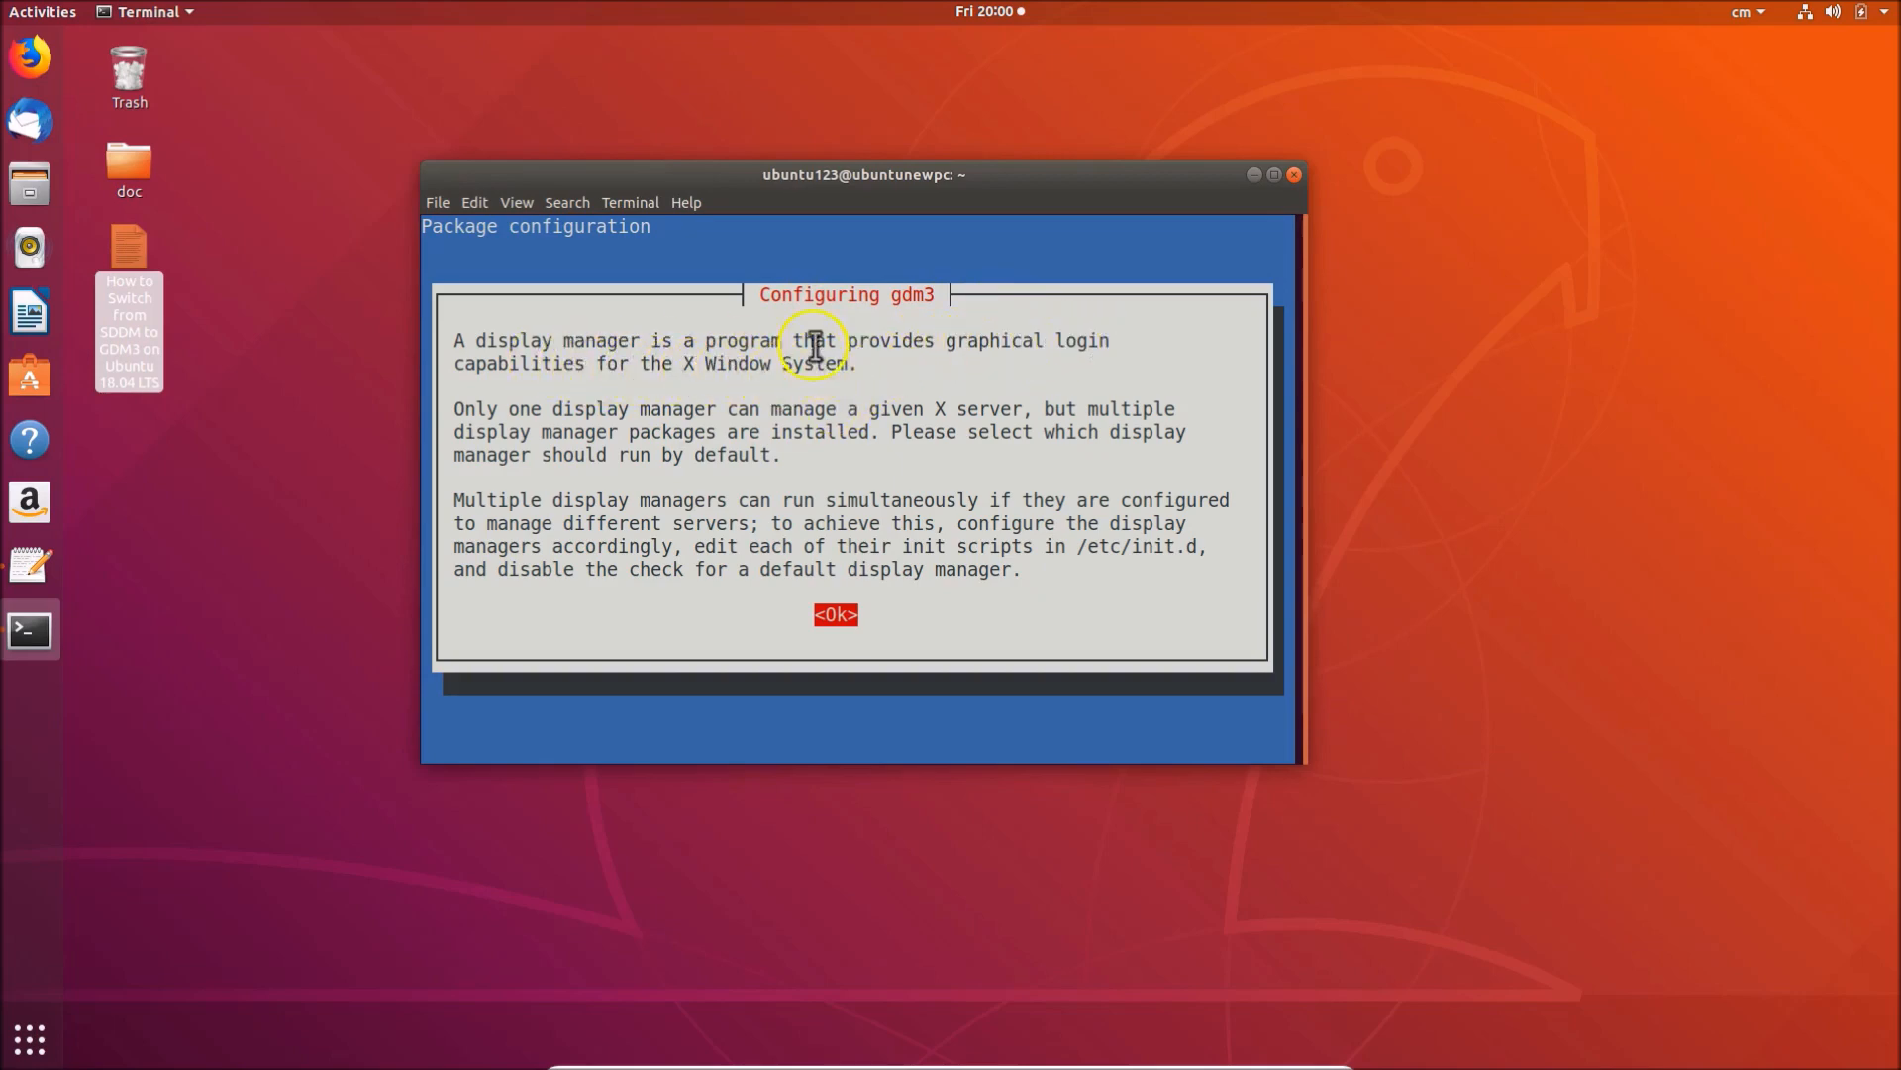
{"action": "mouse_move", "coordinate": [733, 551]}
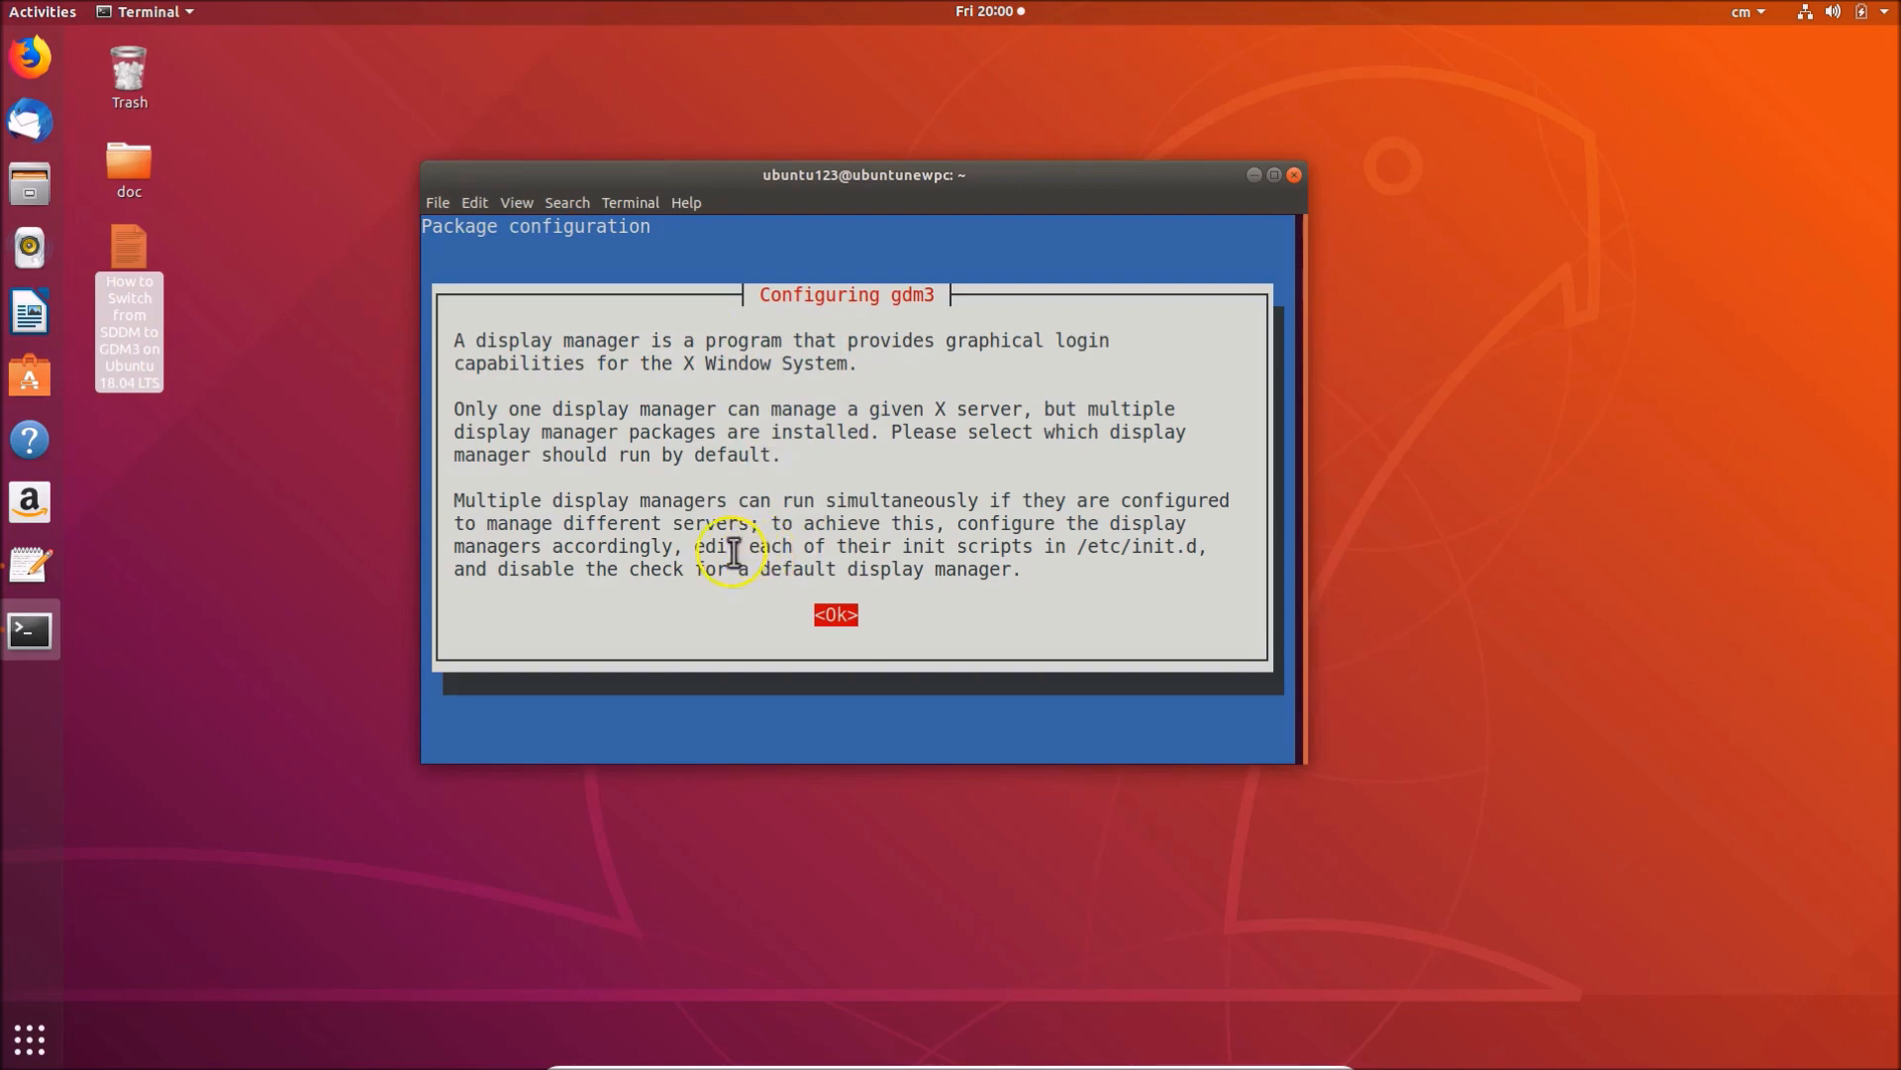
{"action": "mouse_move", "coordinate": [755, 442]}
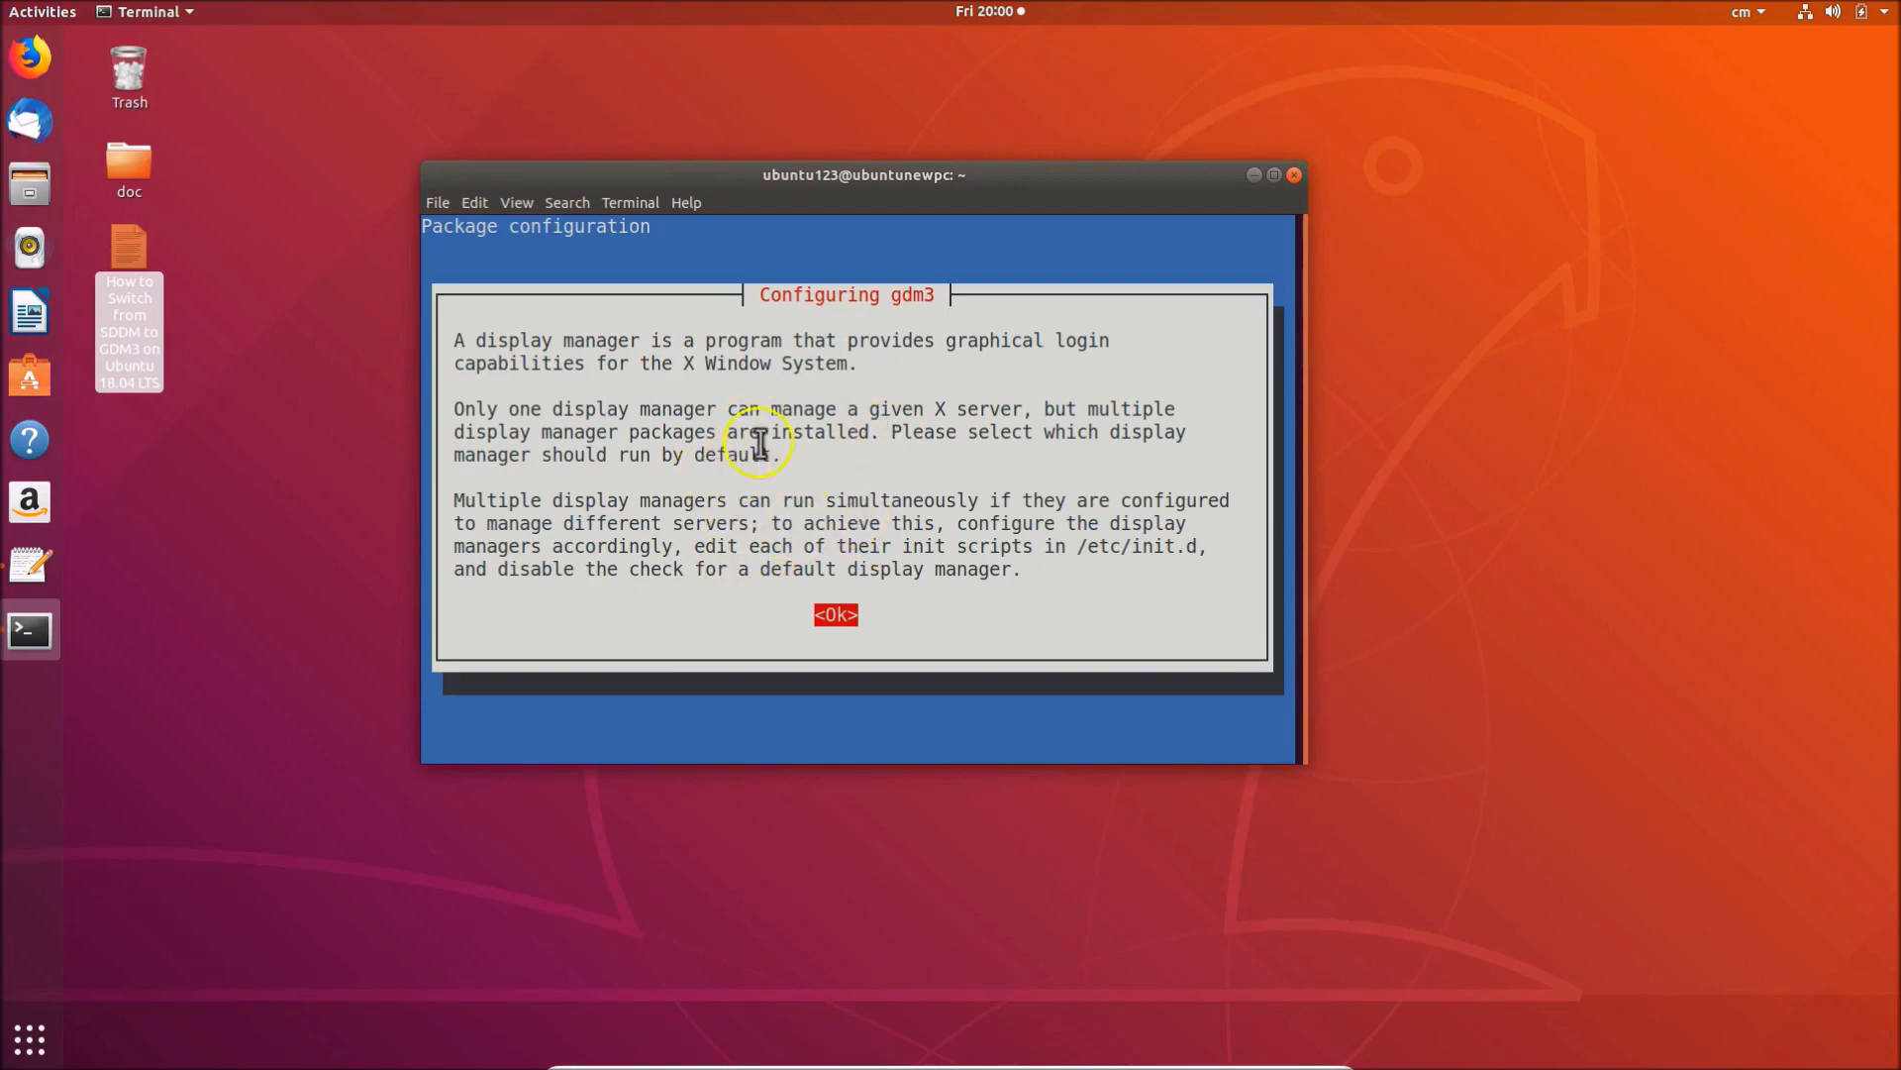
{"action": "mouse_move", "coordinate": [818, 602]}
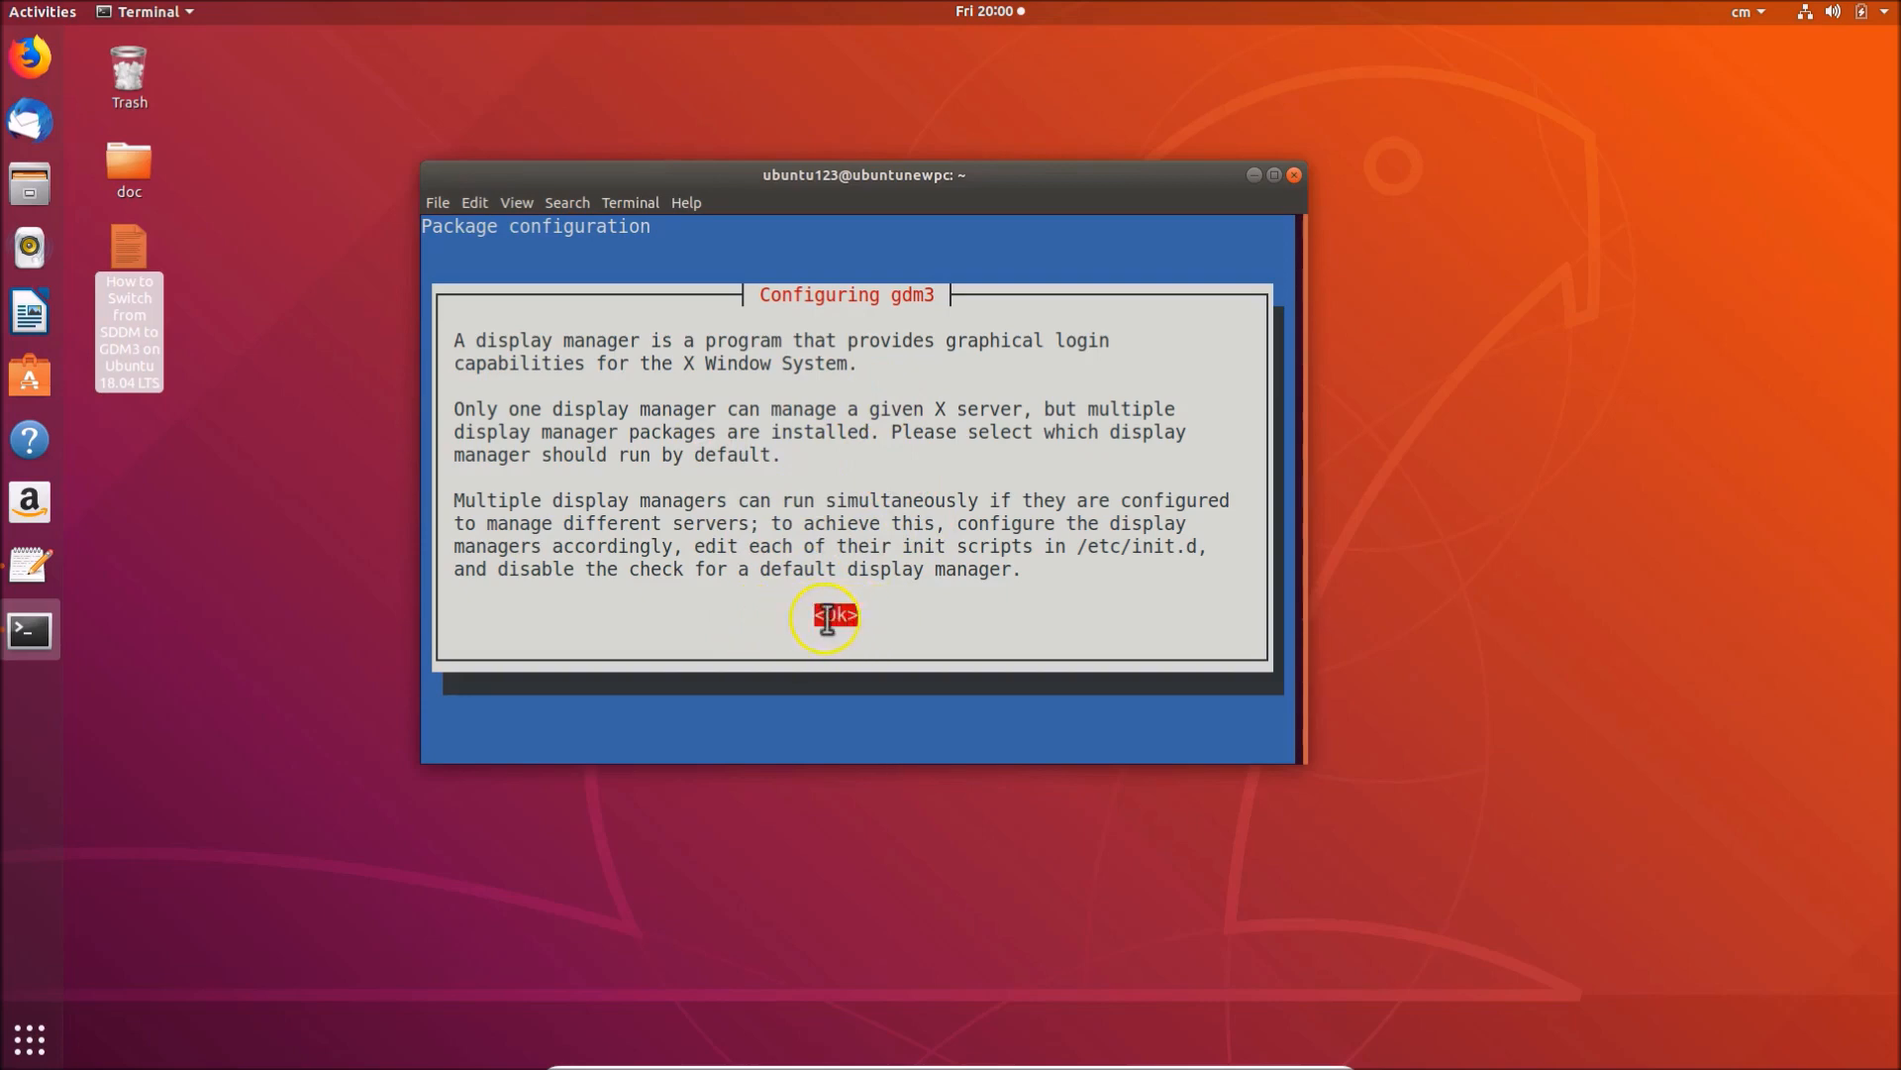
{"action": "mouse_move", "coordinate": [780, 545]}
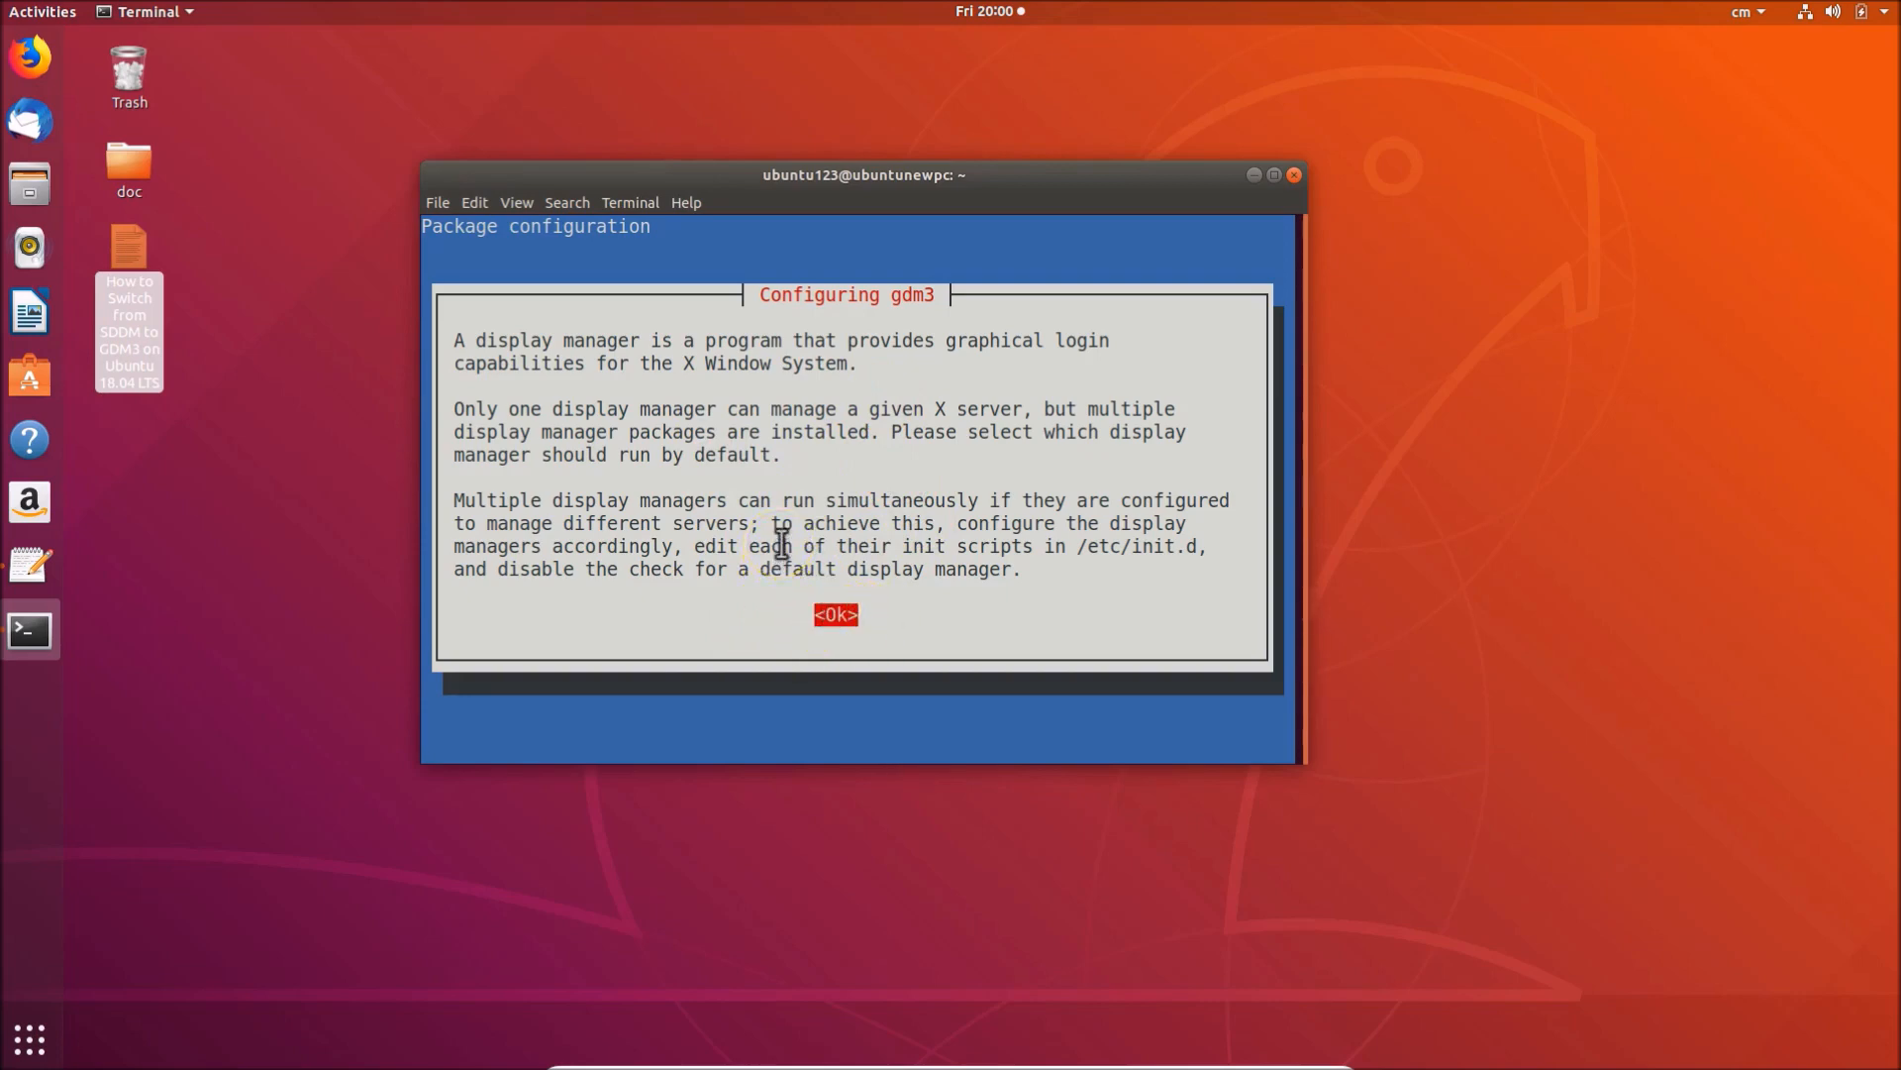
- Acknowledge the display manager explanation to reach the default display manager list
{"action": "left_click", "coordinate": [836, 614]}
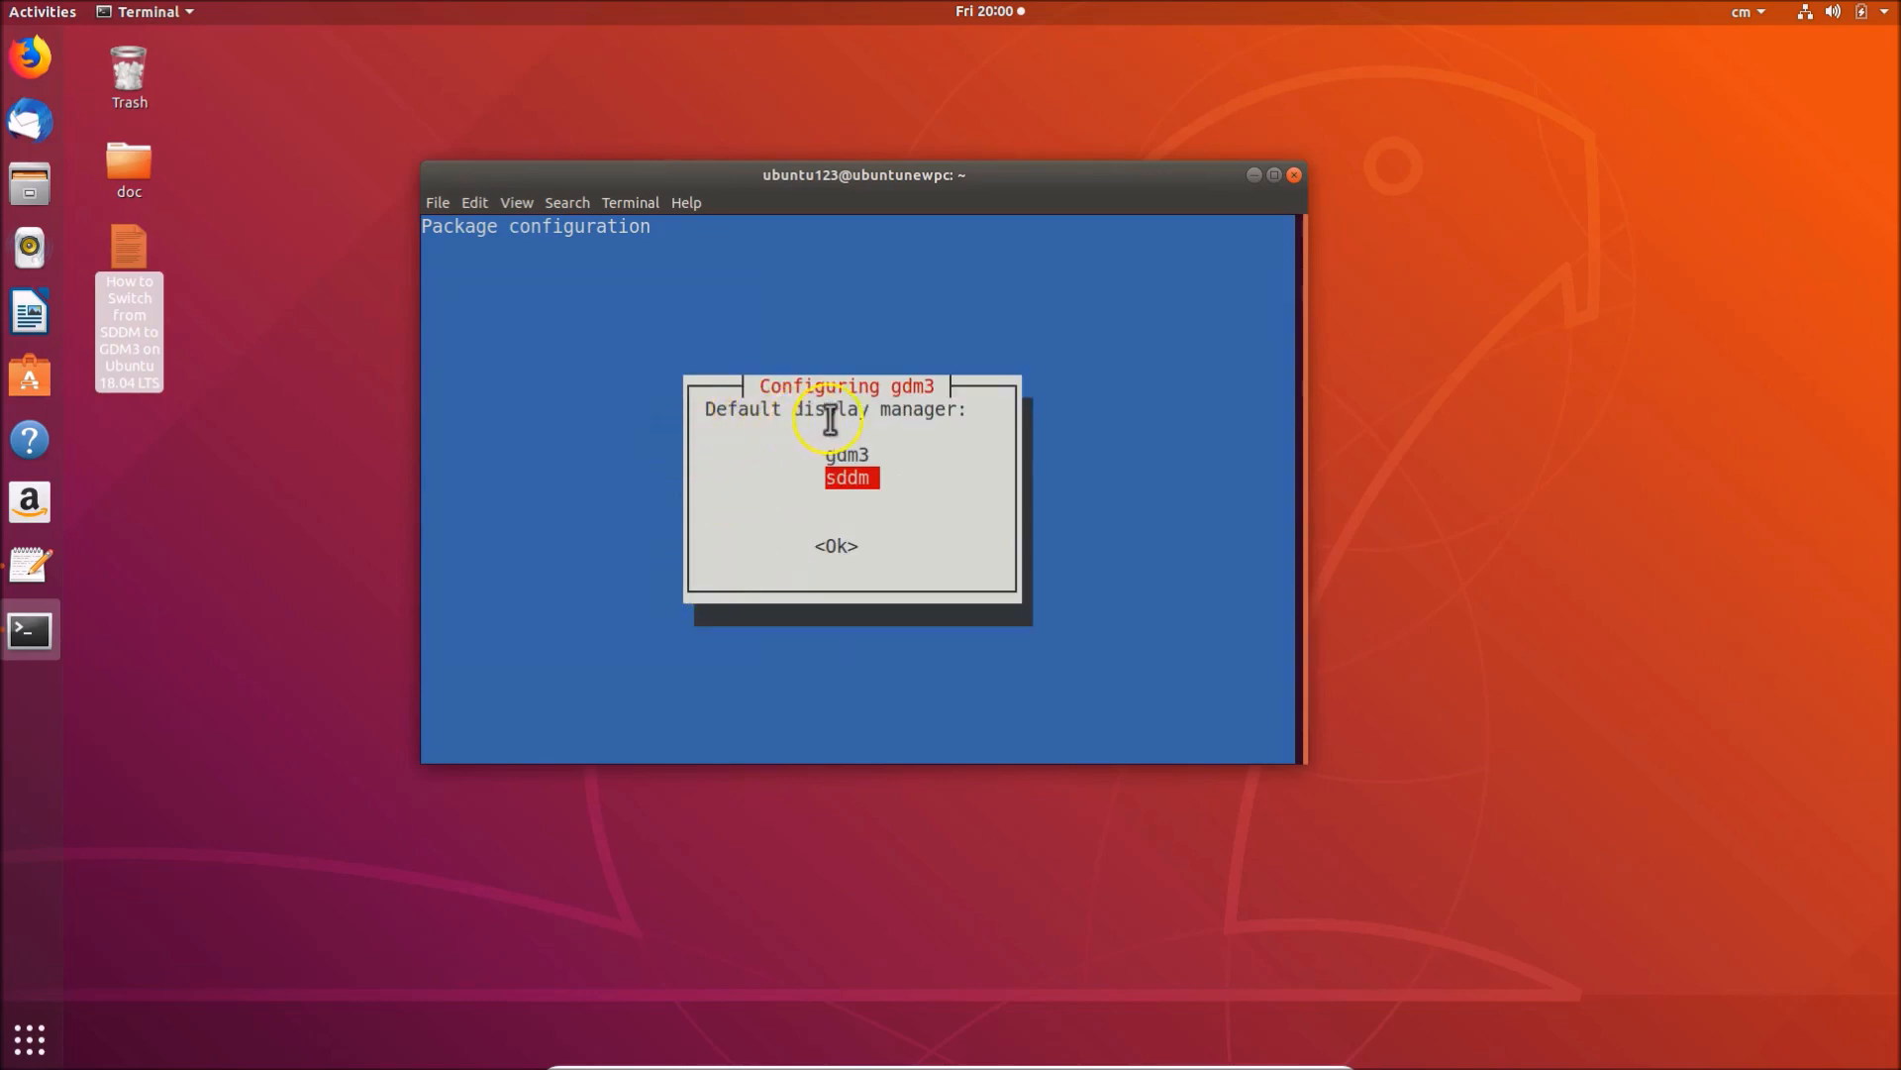
{"action": "mouse_move", "coordinate": [903, 394]}
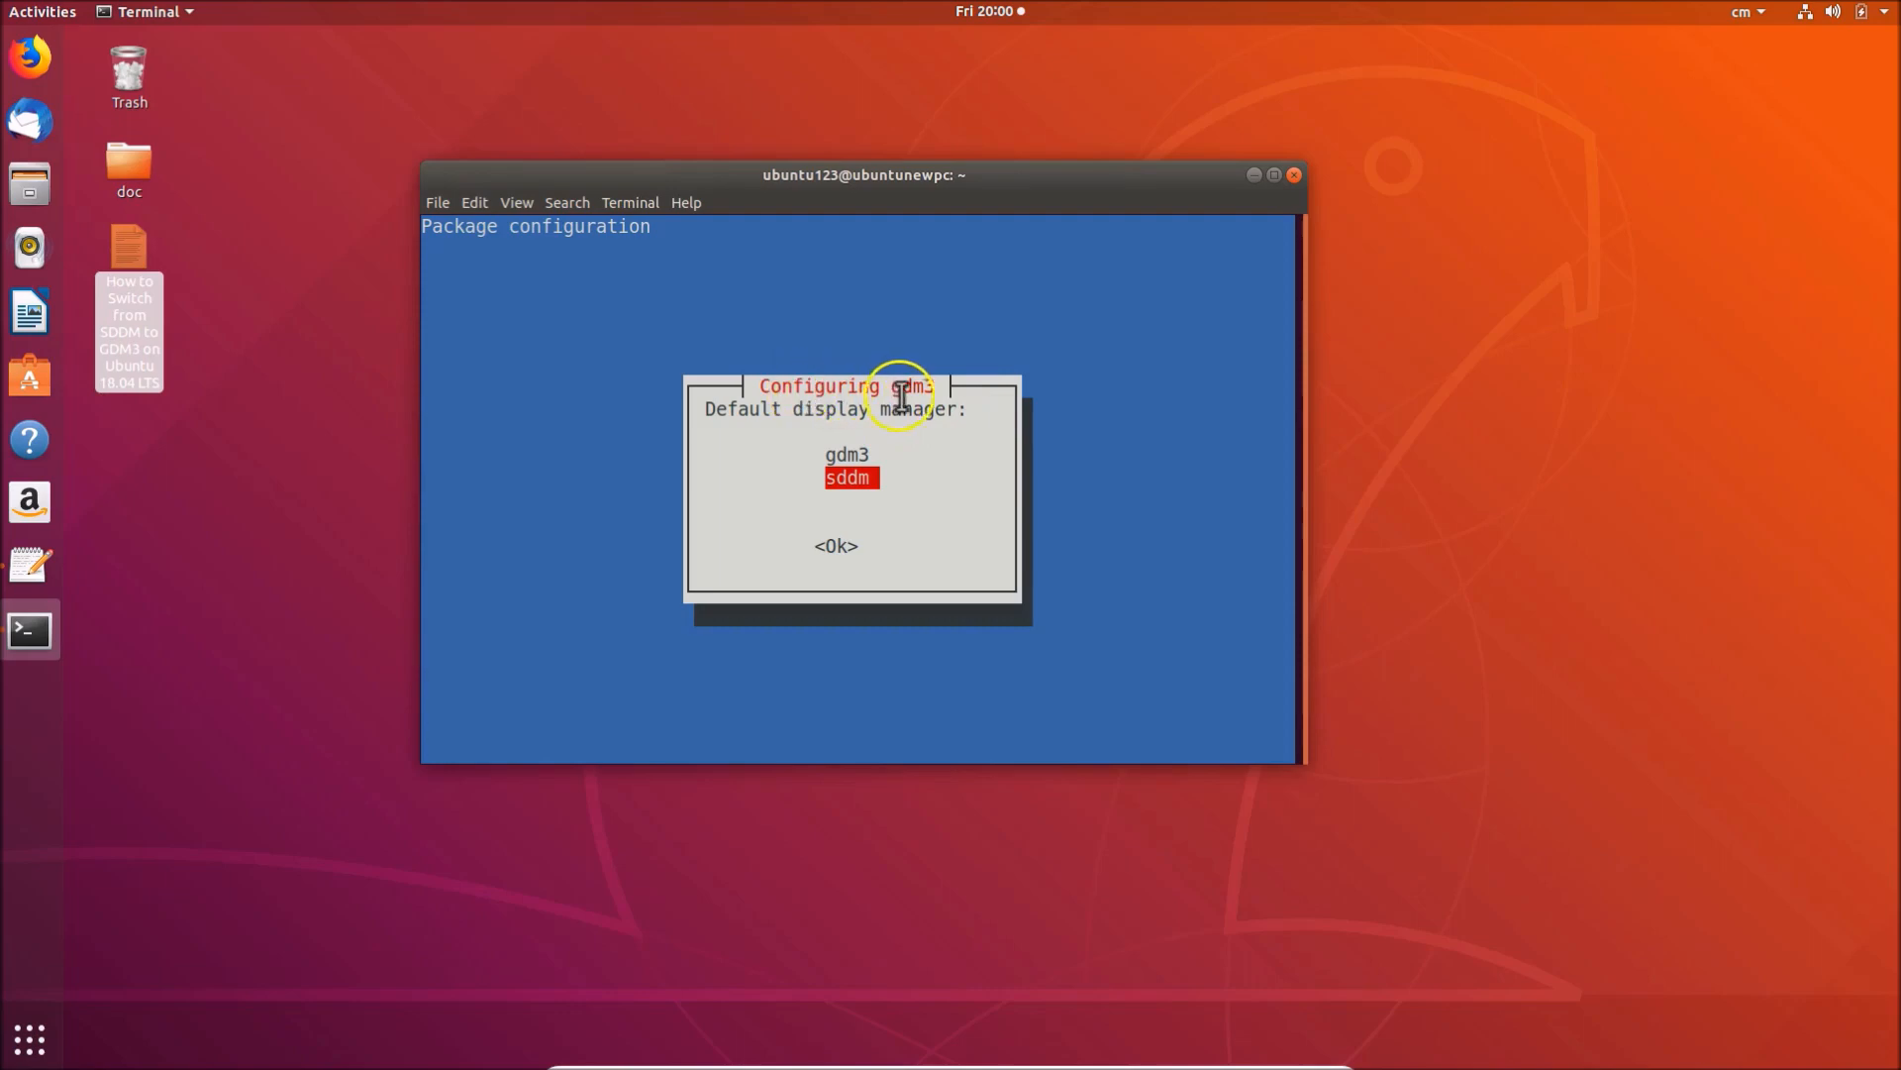
{"action": "mouse_move", "coordinate": [806, 461]}
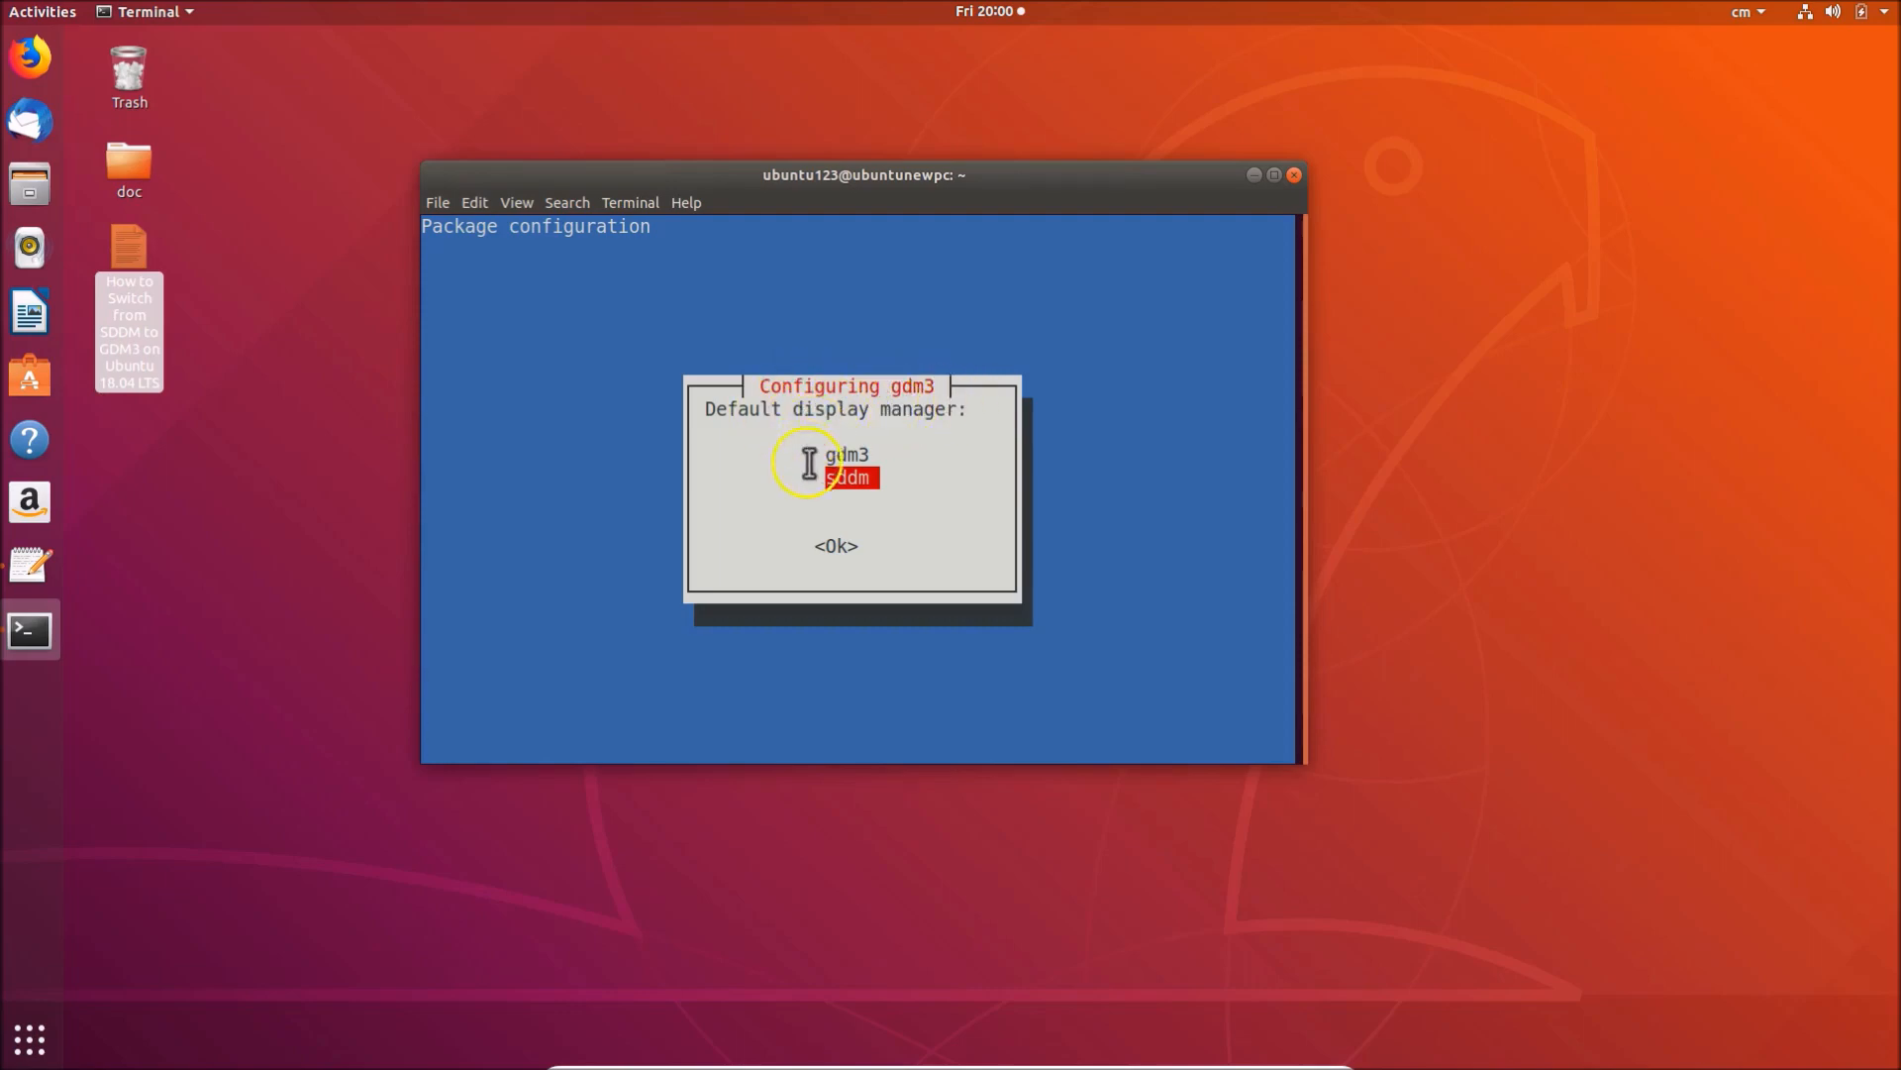
{"action": "mouse_move", "coordinate": [770, 463]}
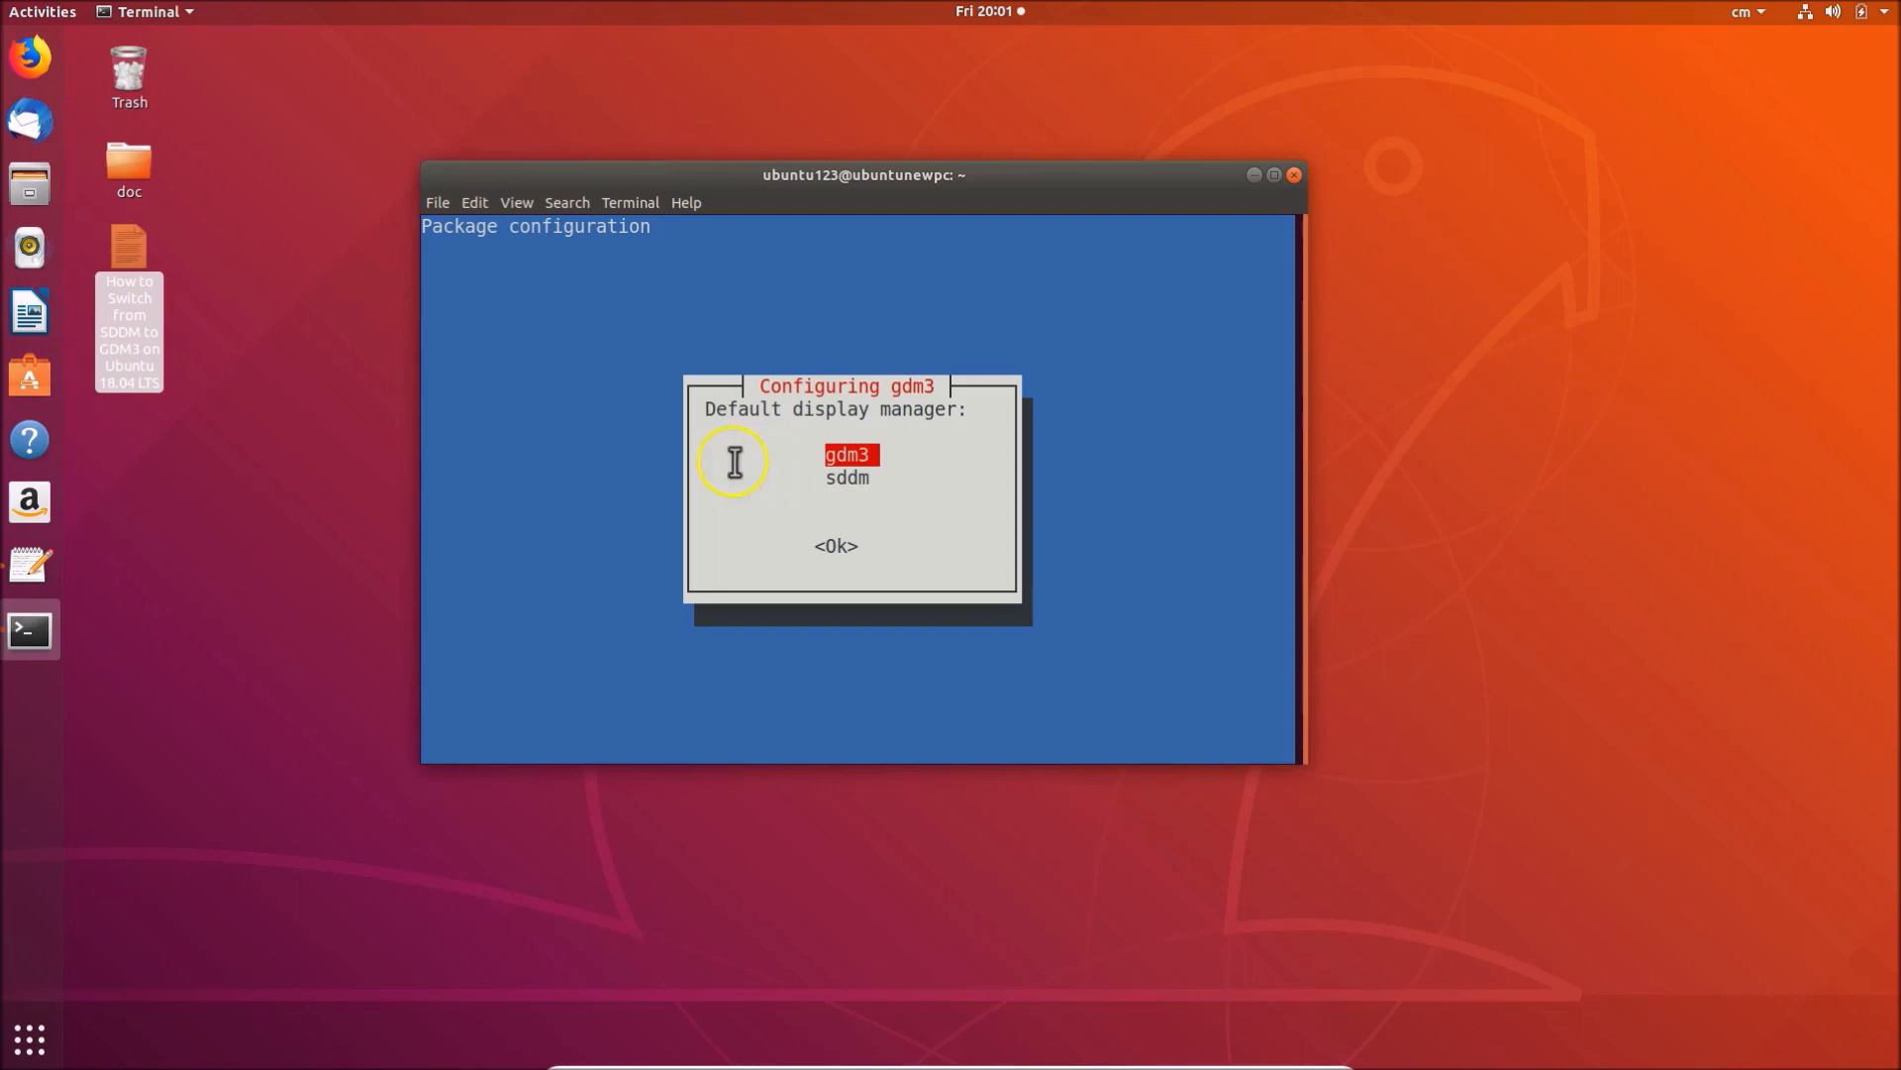
{"action": "mouse_move", "coordinate": [764, 517]}
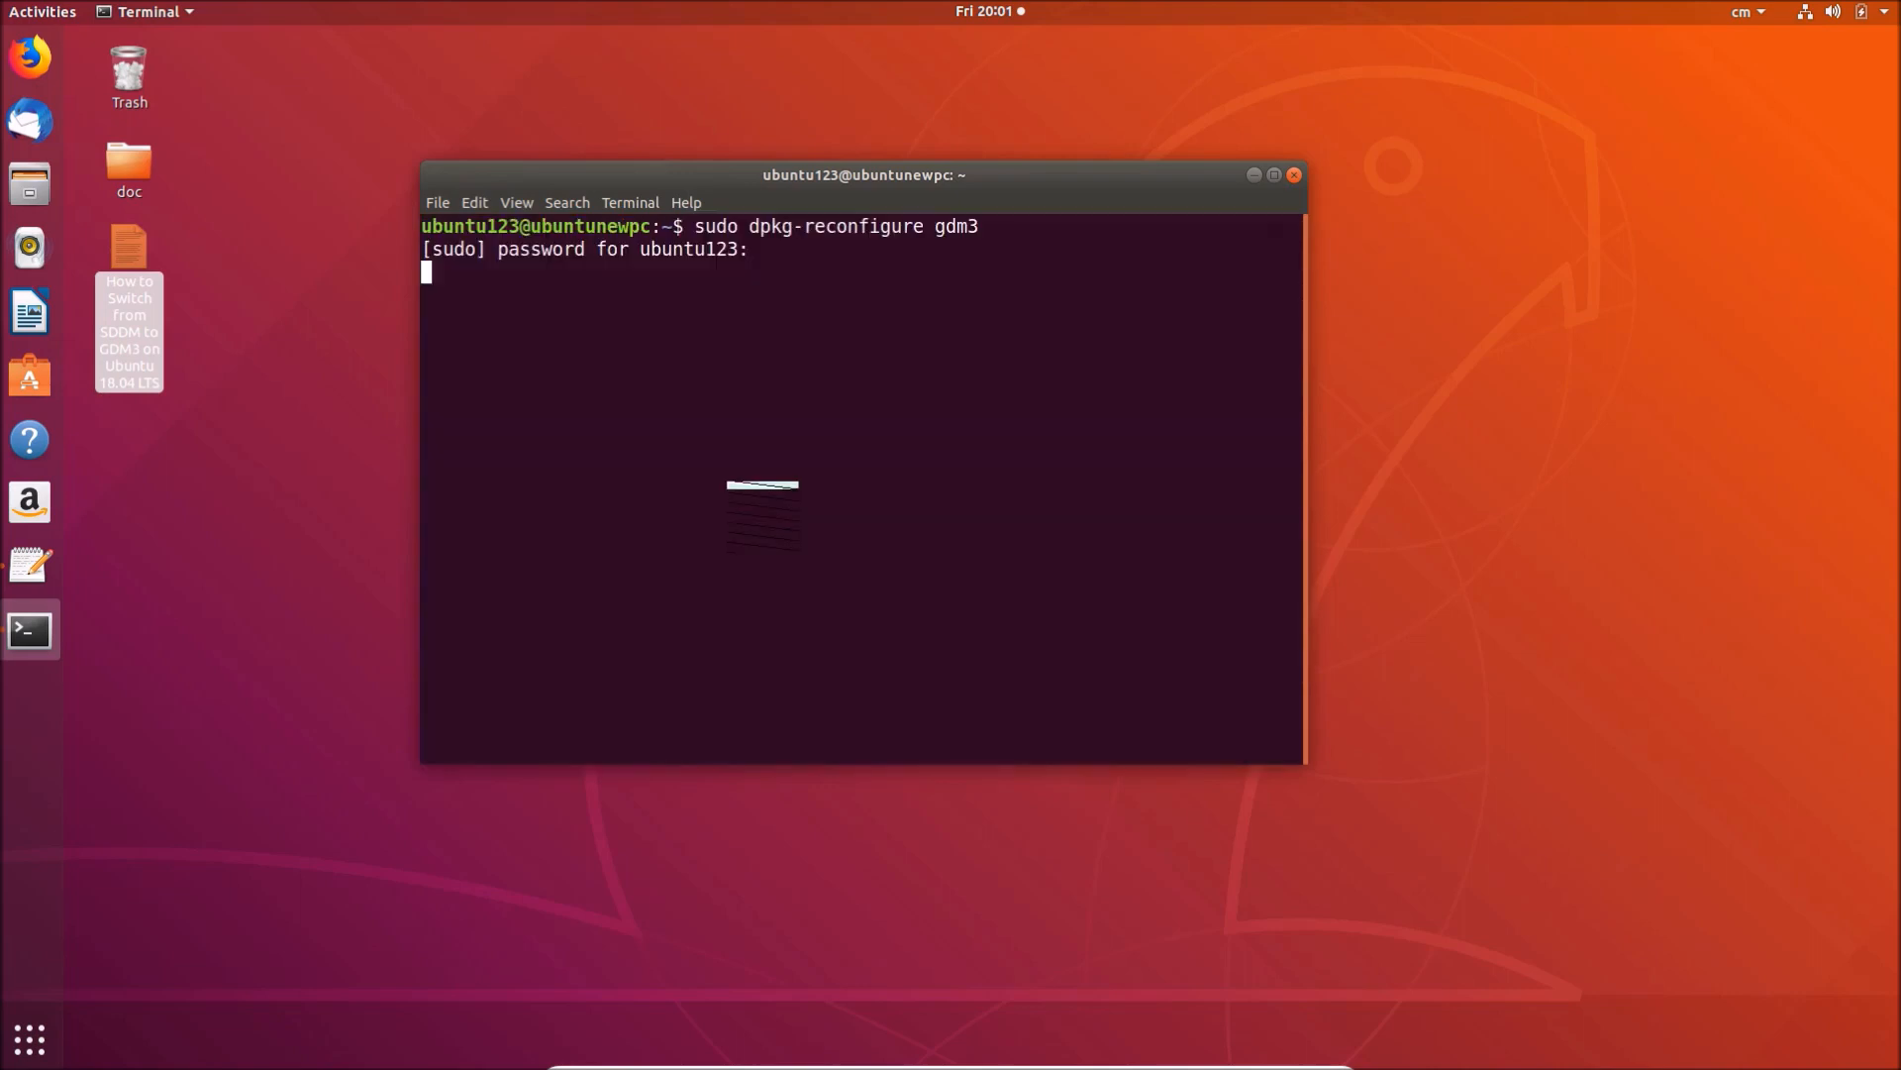
- Confirm gdm3 as the default display manager and let dpkg-reconfigure return to the prompt
{"action": "key", "text": "Return"}
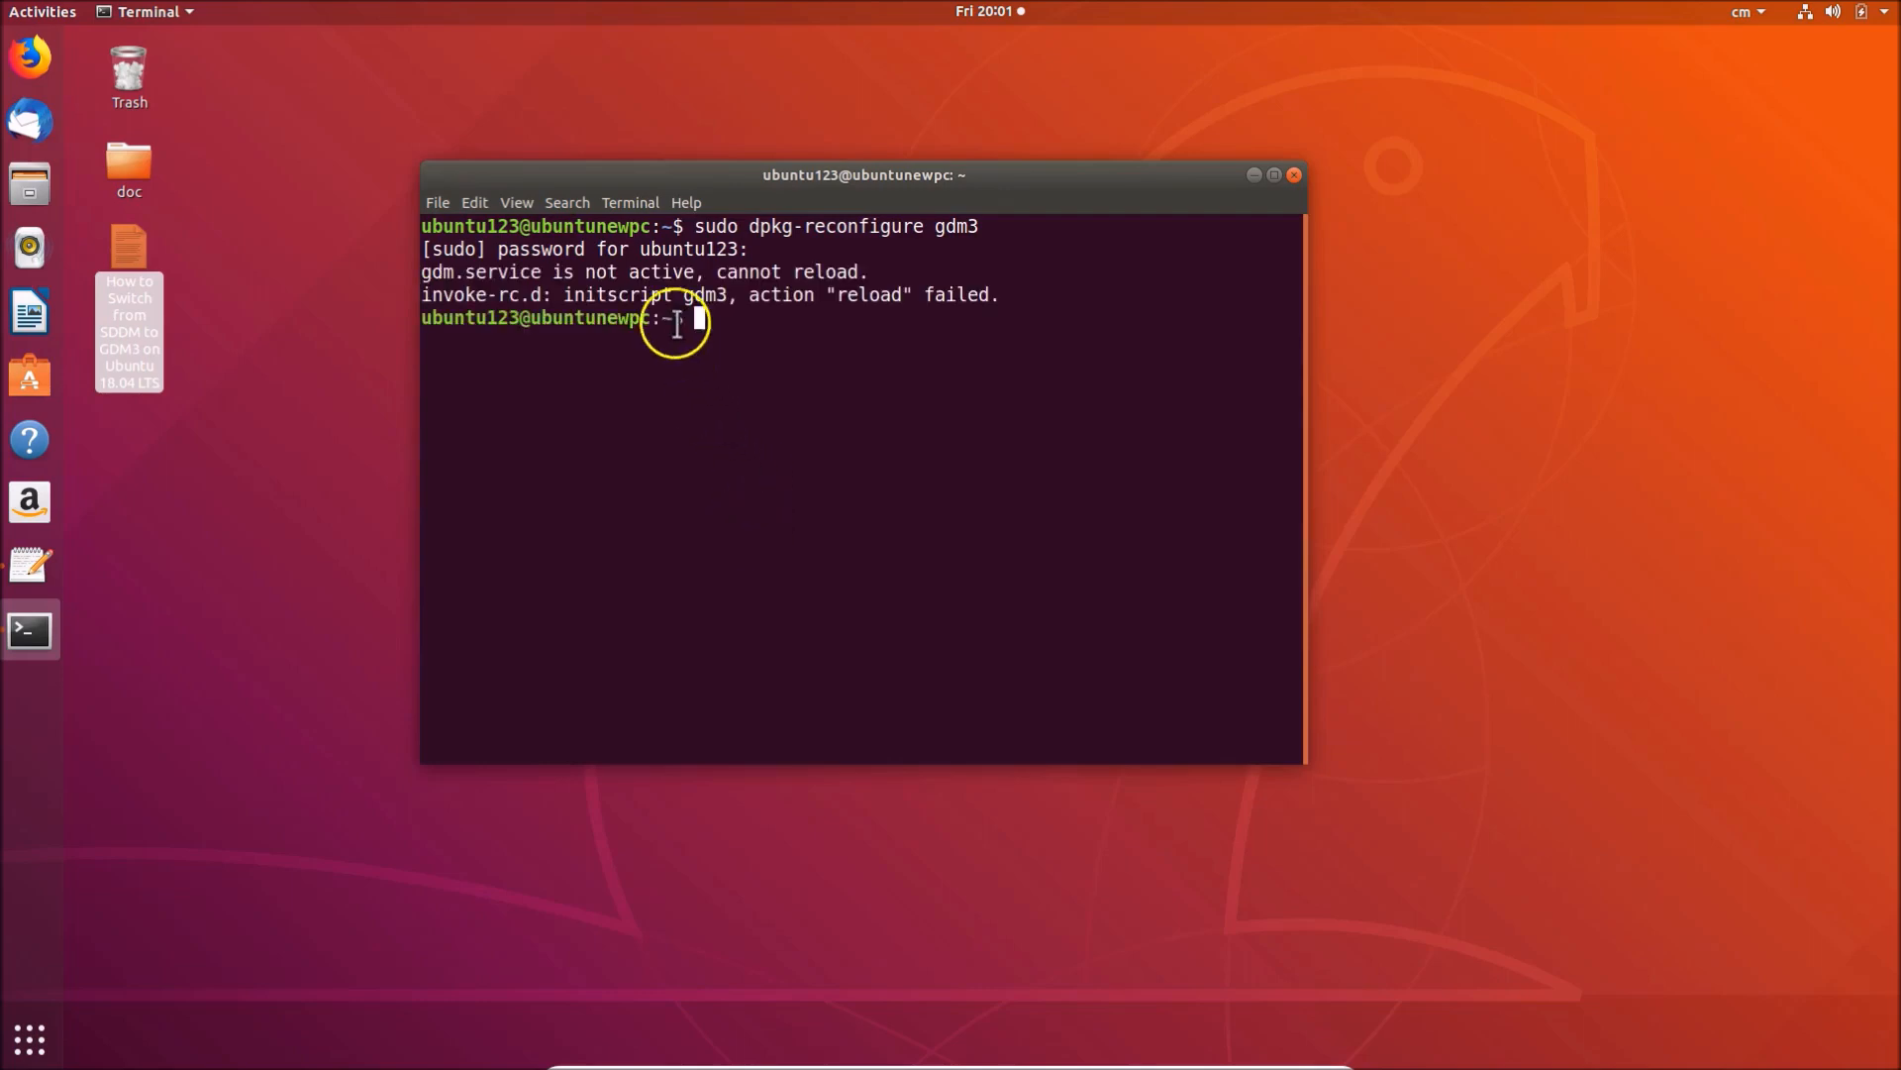
{"action": "mouse_move", "coordinate": [658, 296]}
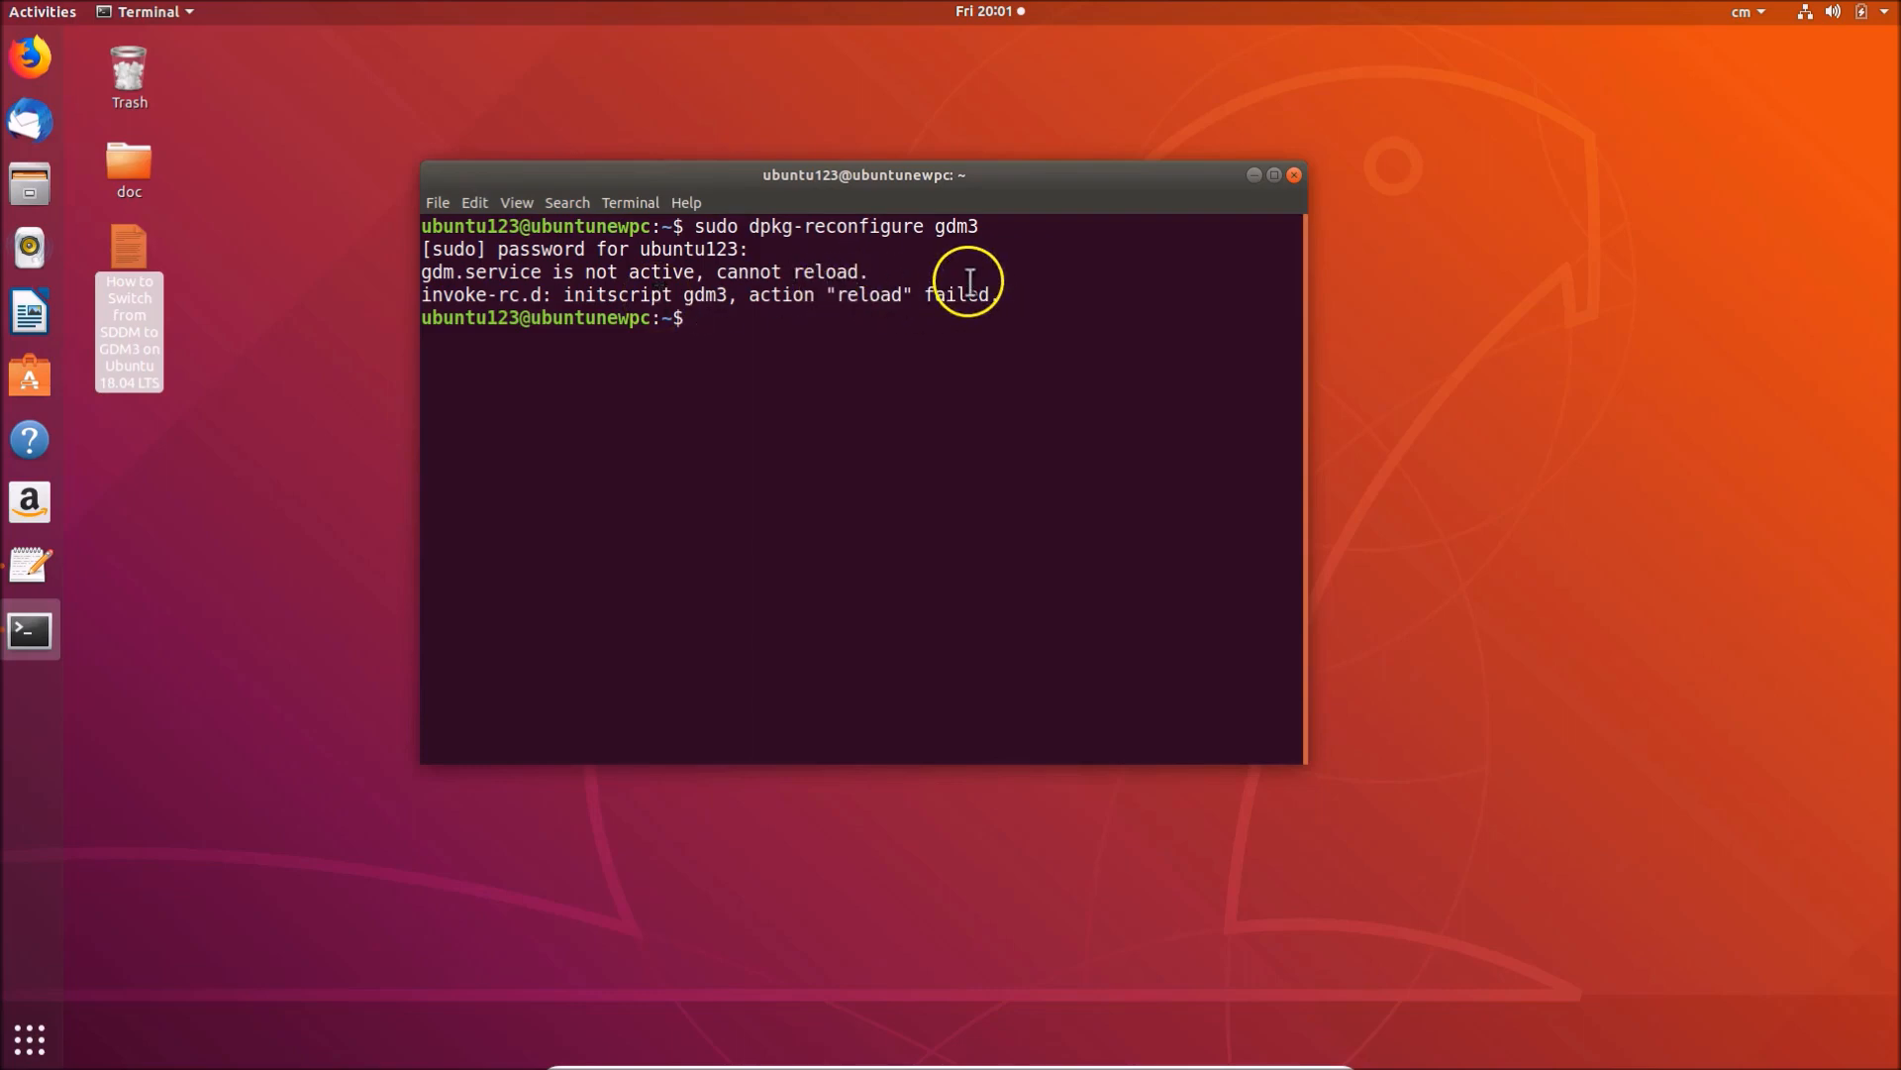
{"action": "mouse_move", "coordinate": [1293, 175]}
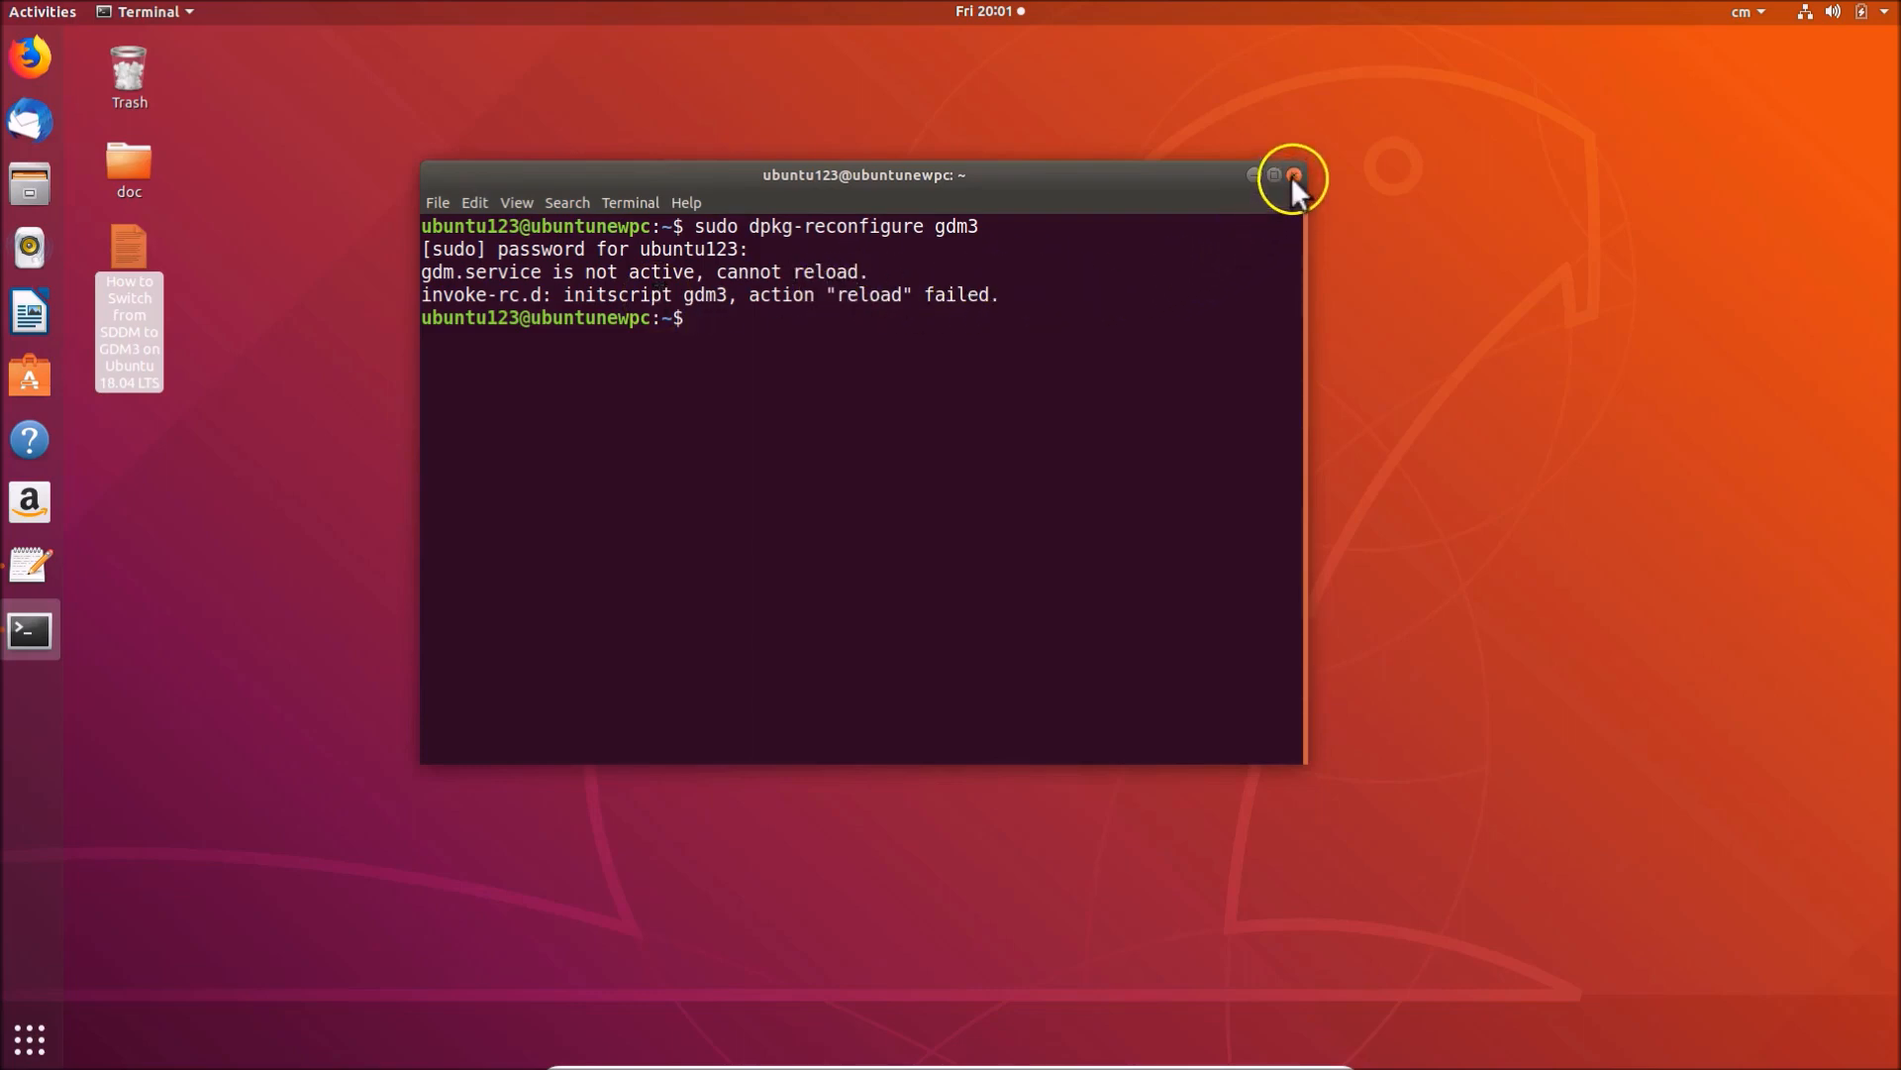
- Close the terminal window, confirming its close prompt
{"action": "left_click", "coordinate": [1291, 175]}
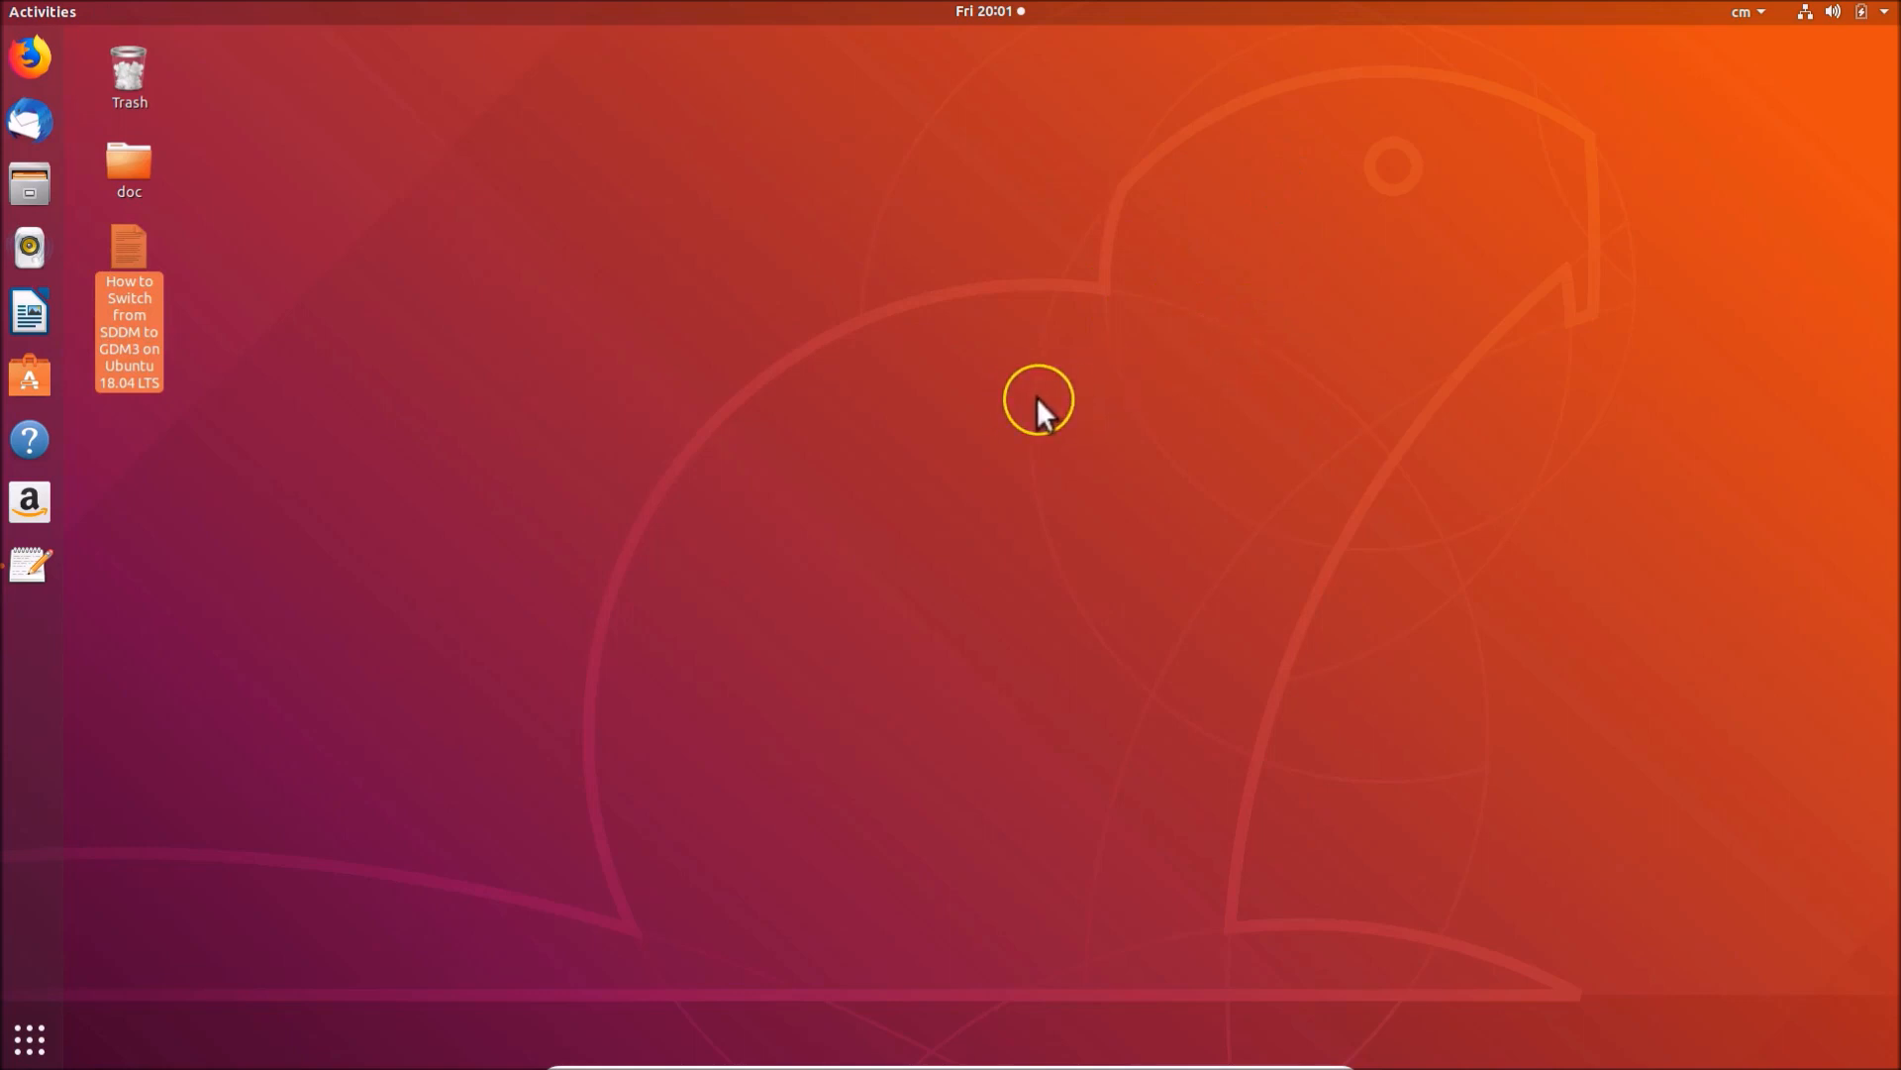
{"action": "mouse_move", "coordinate": [1039, 412]}
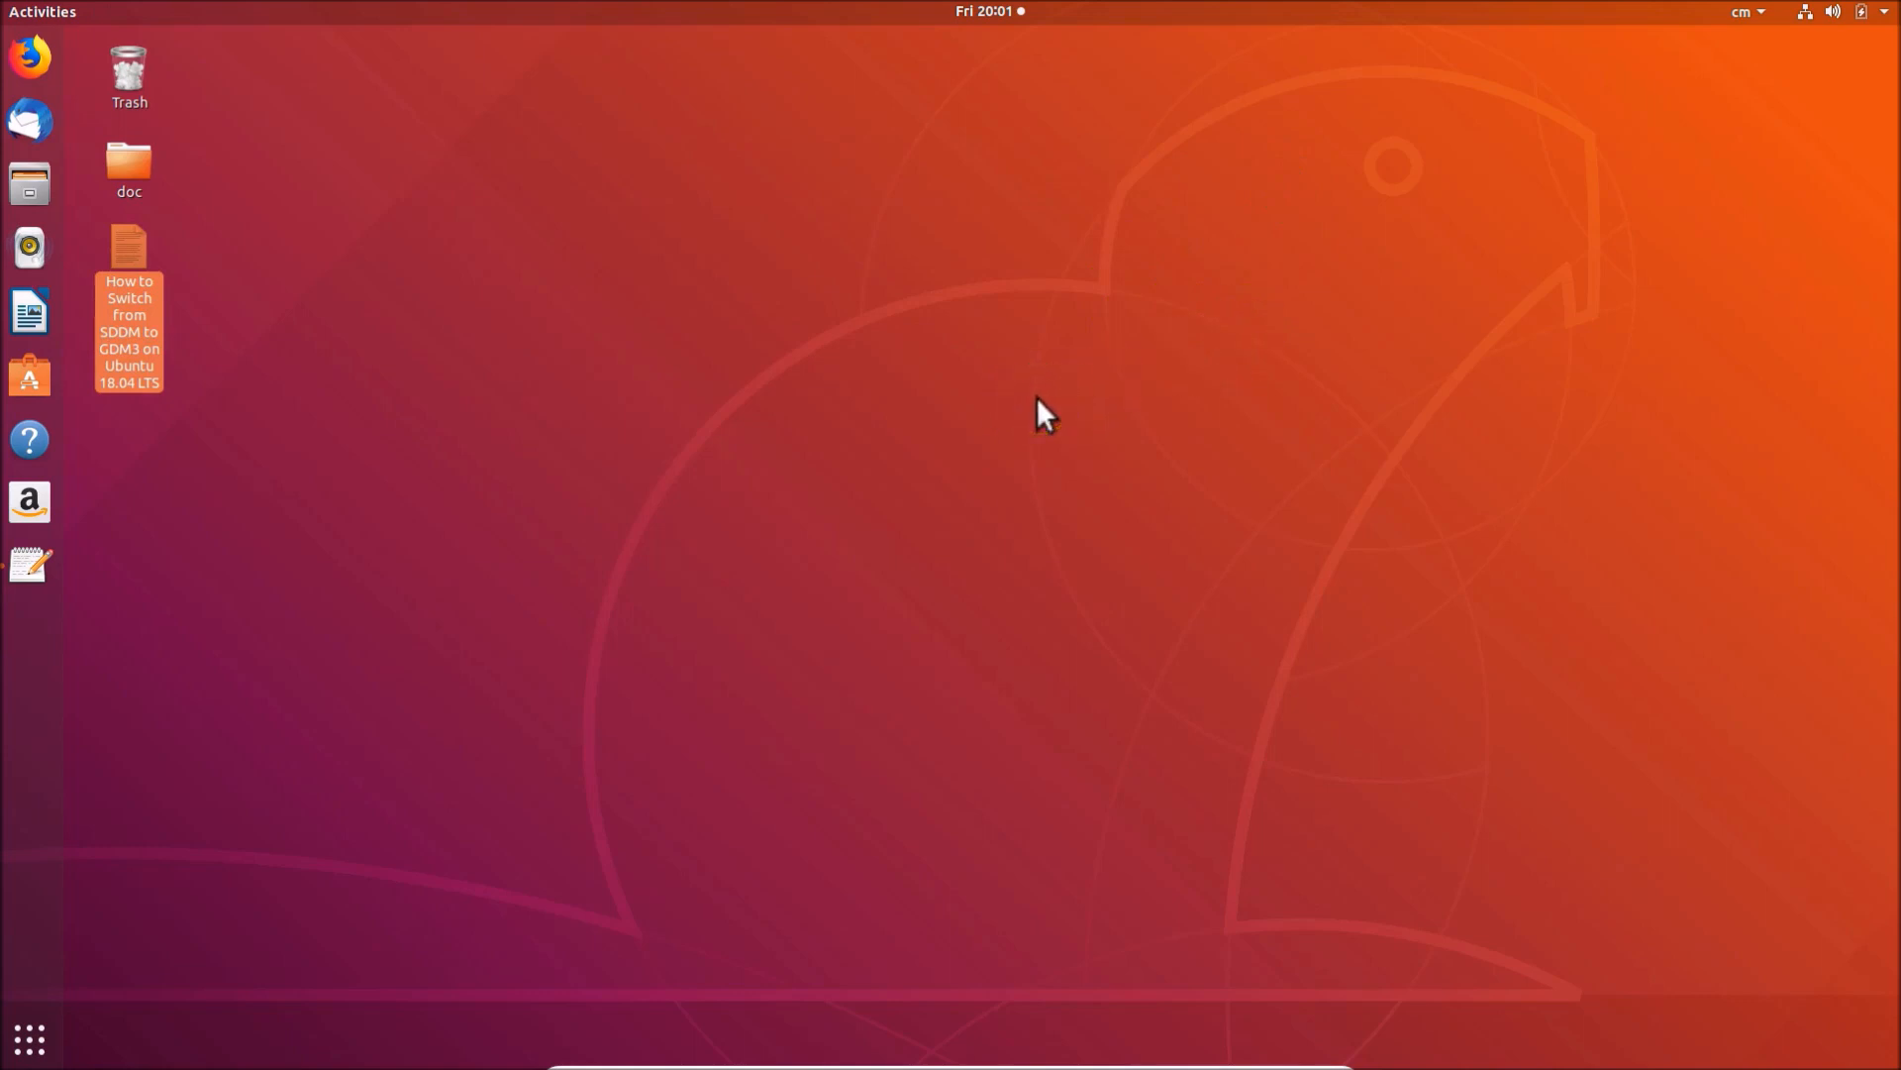
{"action": "left_click", "coordinate": [1089, 360]}
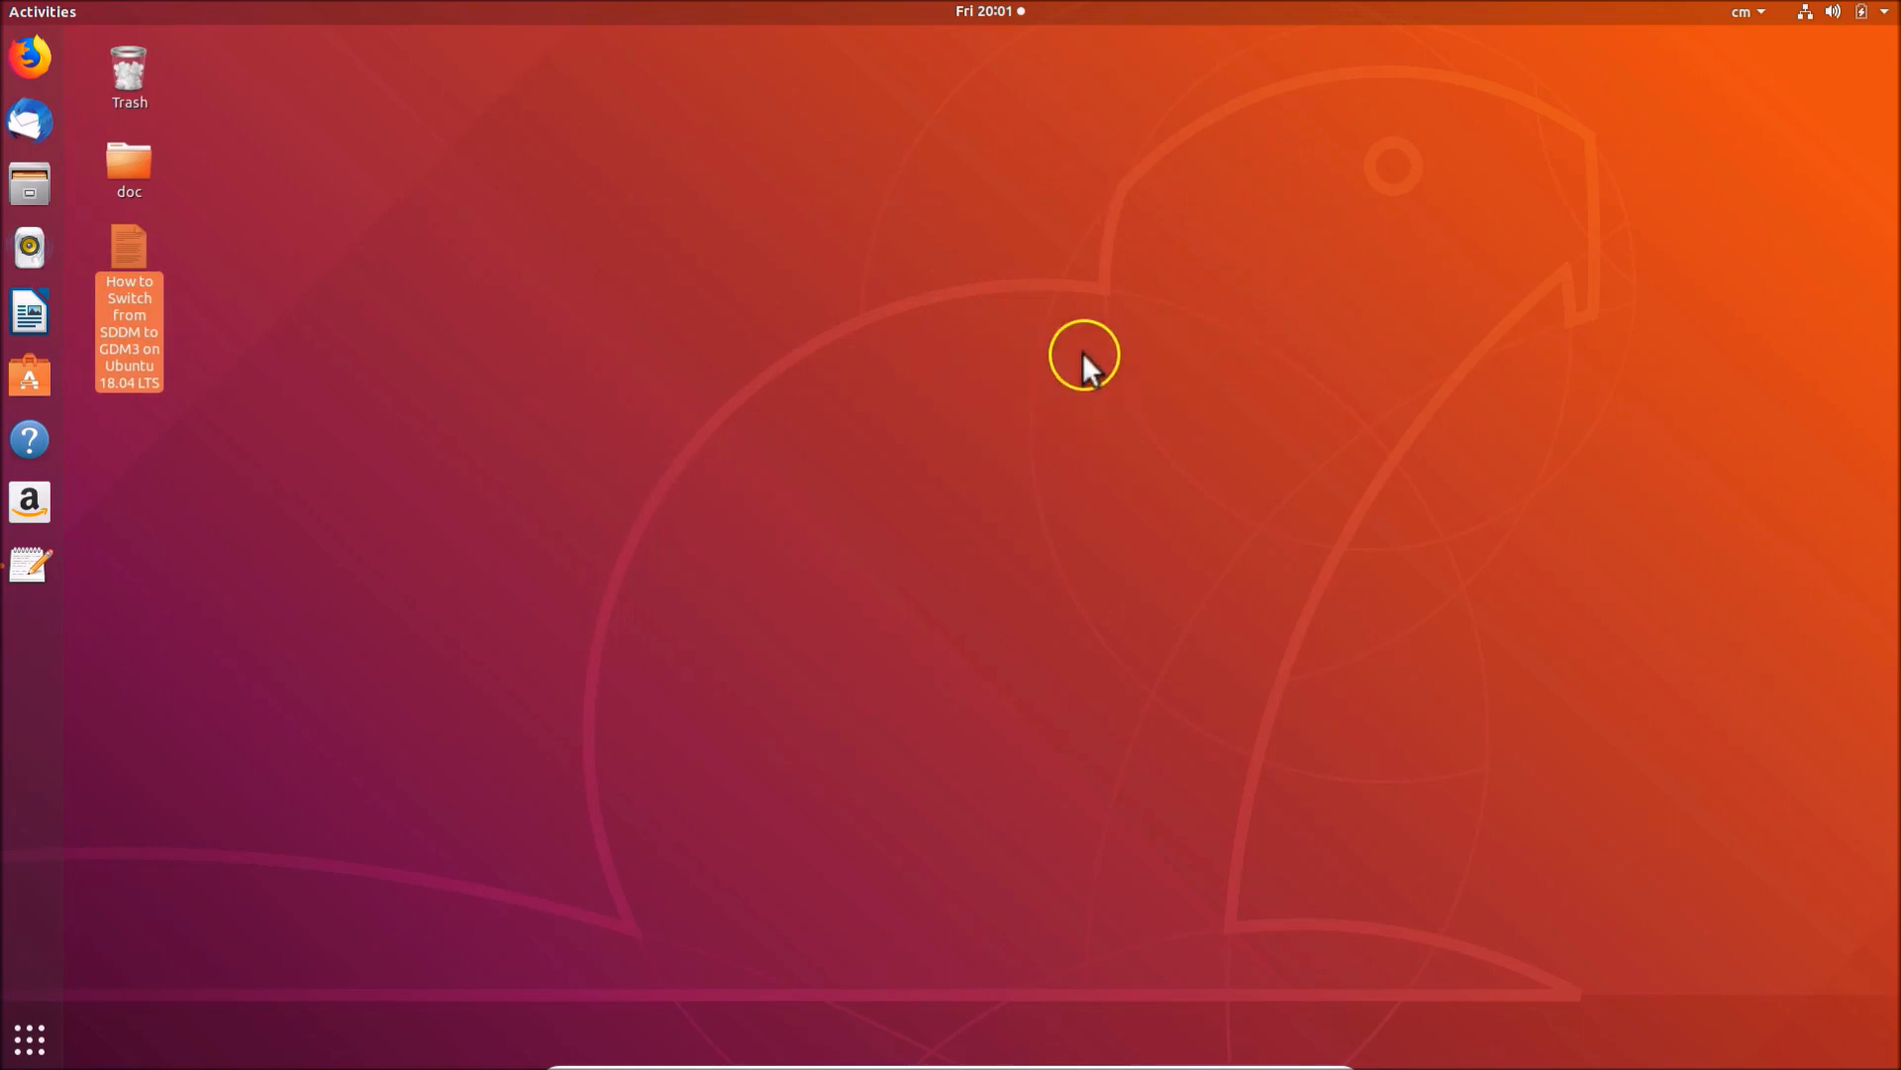
{"action": "mouse_move", "coordinate": [1844, 23]}
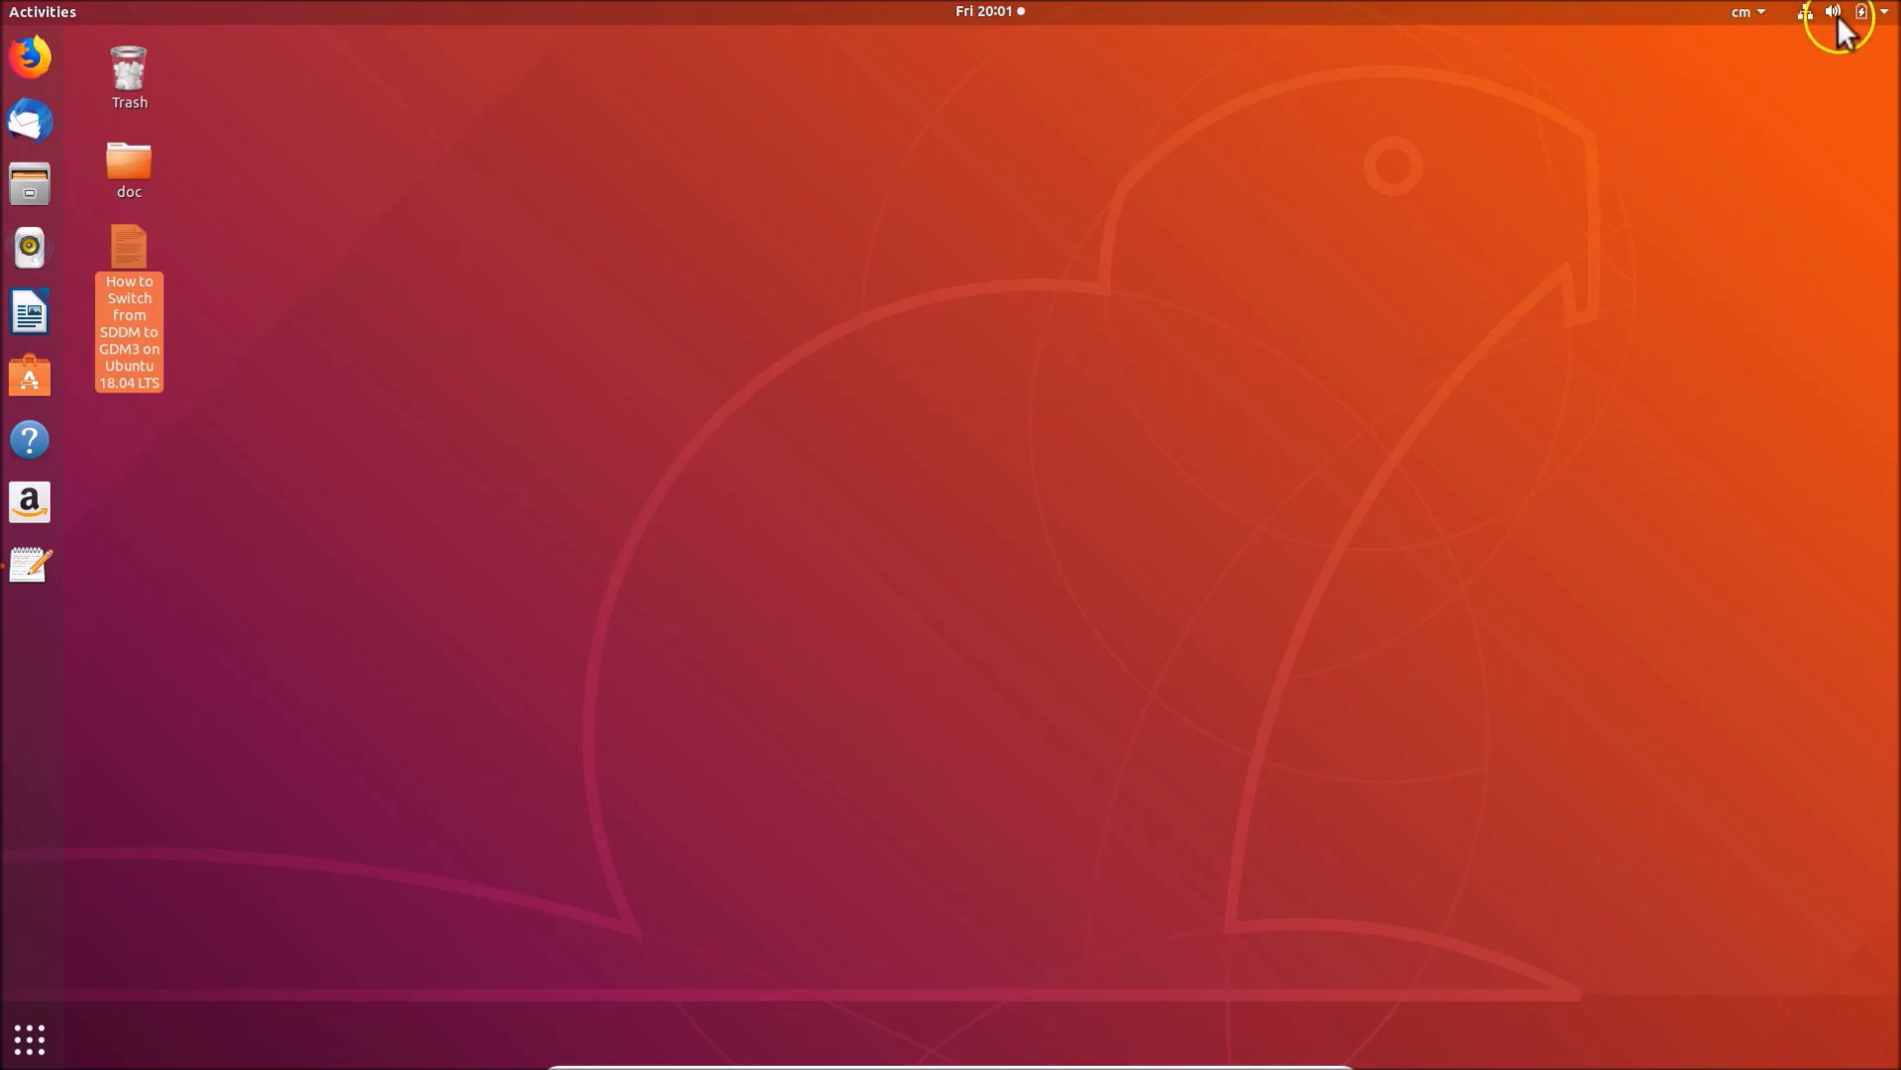
- Restart the computer from the top-right system menu's power options
{"action": "left_click", "coordinate": [1861, 12]}
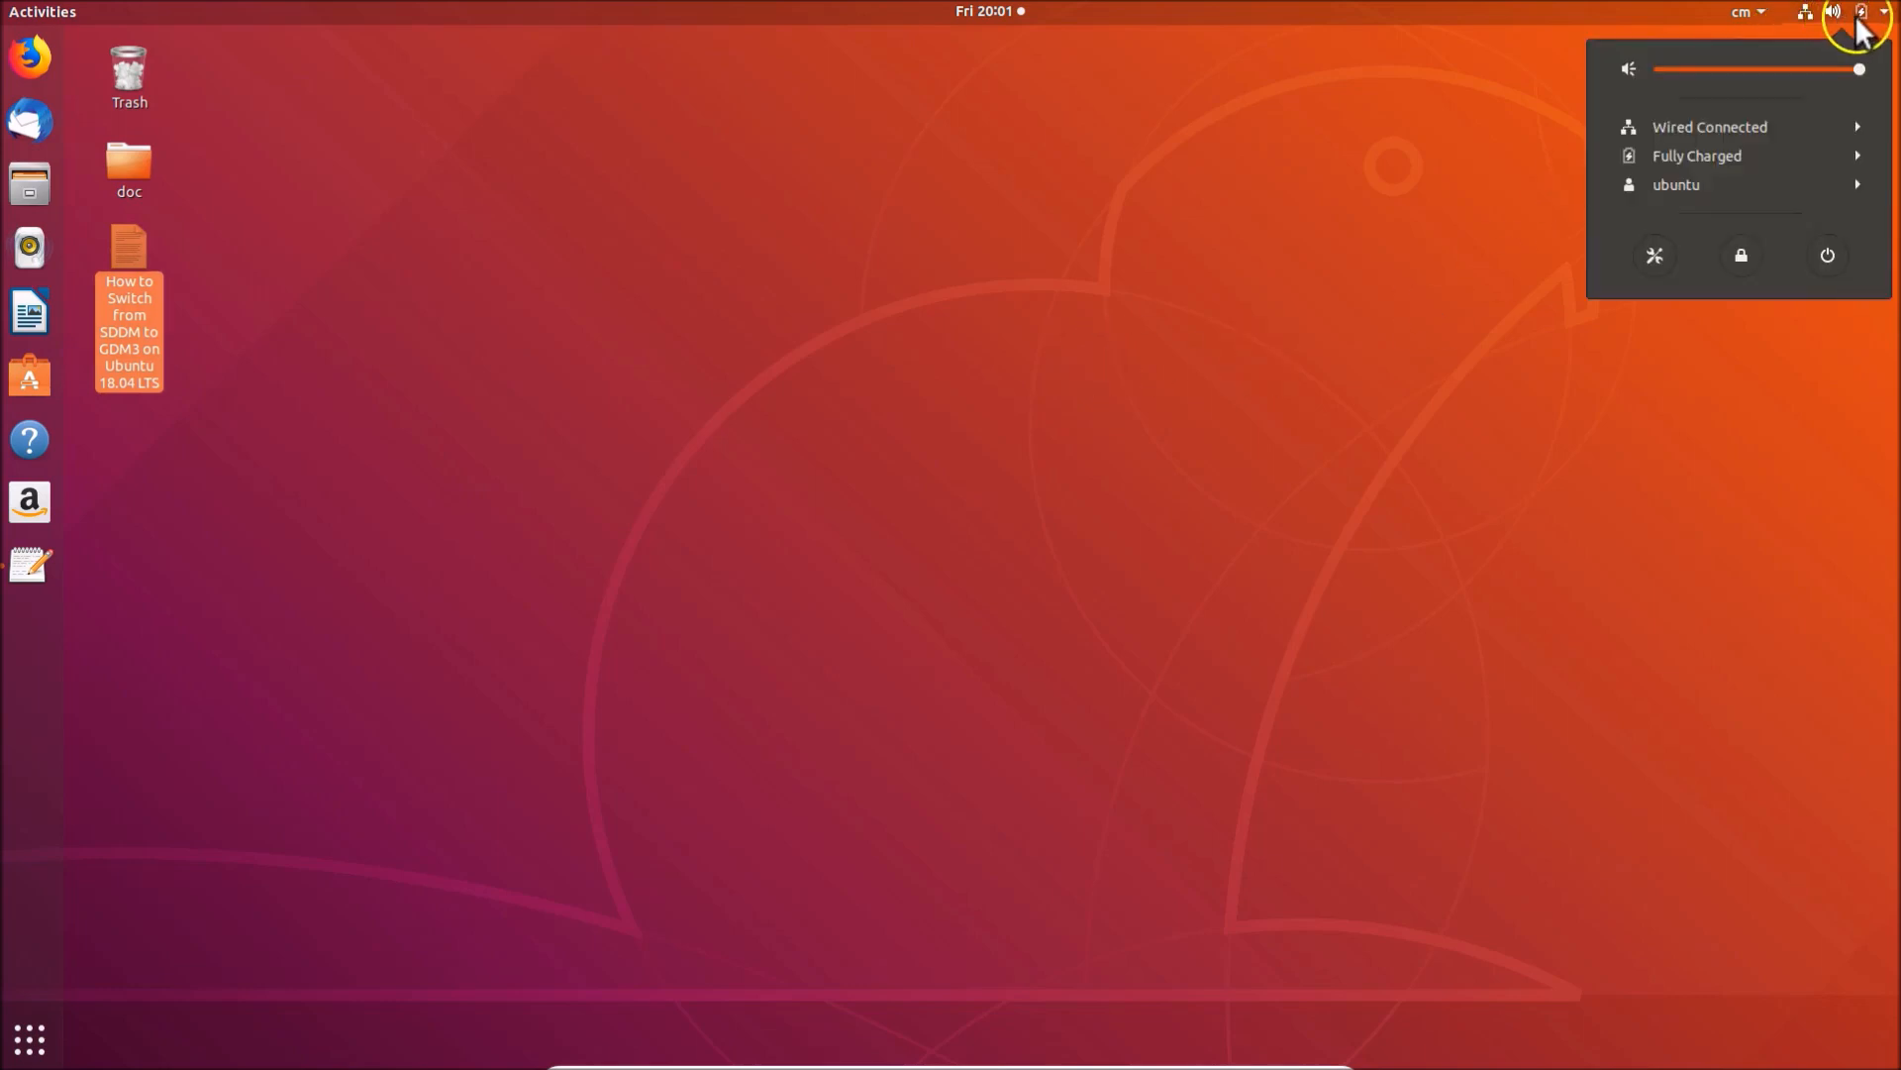
{"action": "mouse_move", "coordinate": [1688, 270]}
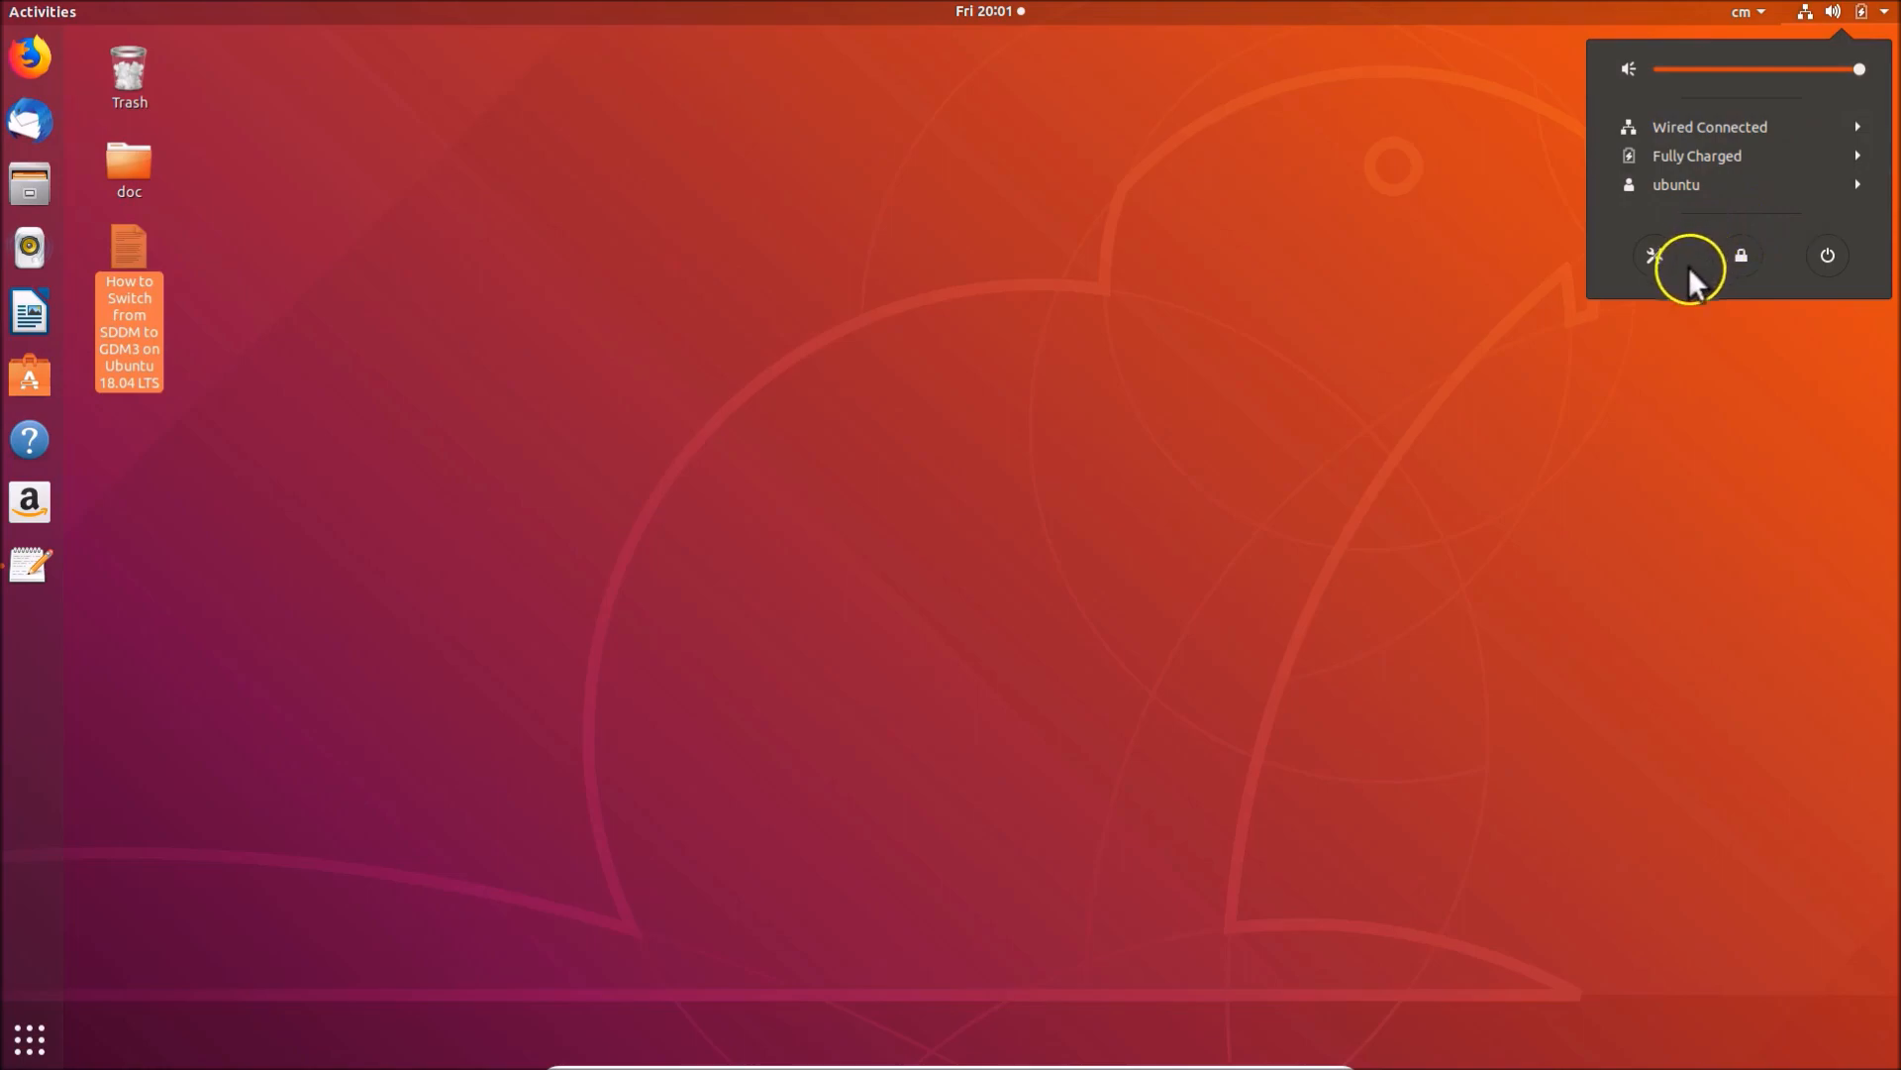
{"action": "left_click", "coordinate": [1826, 256]}
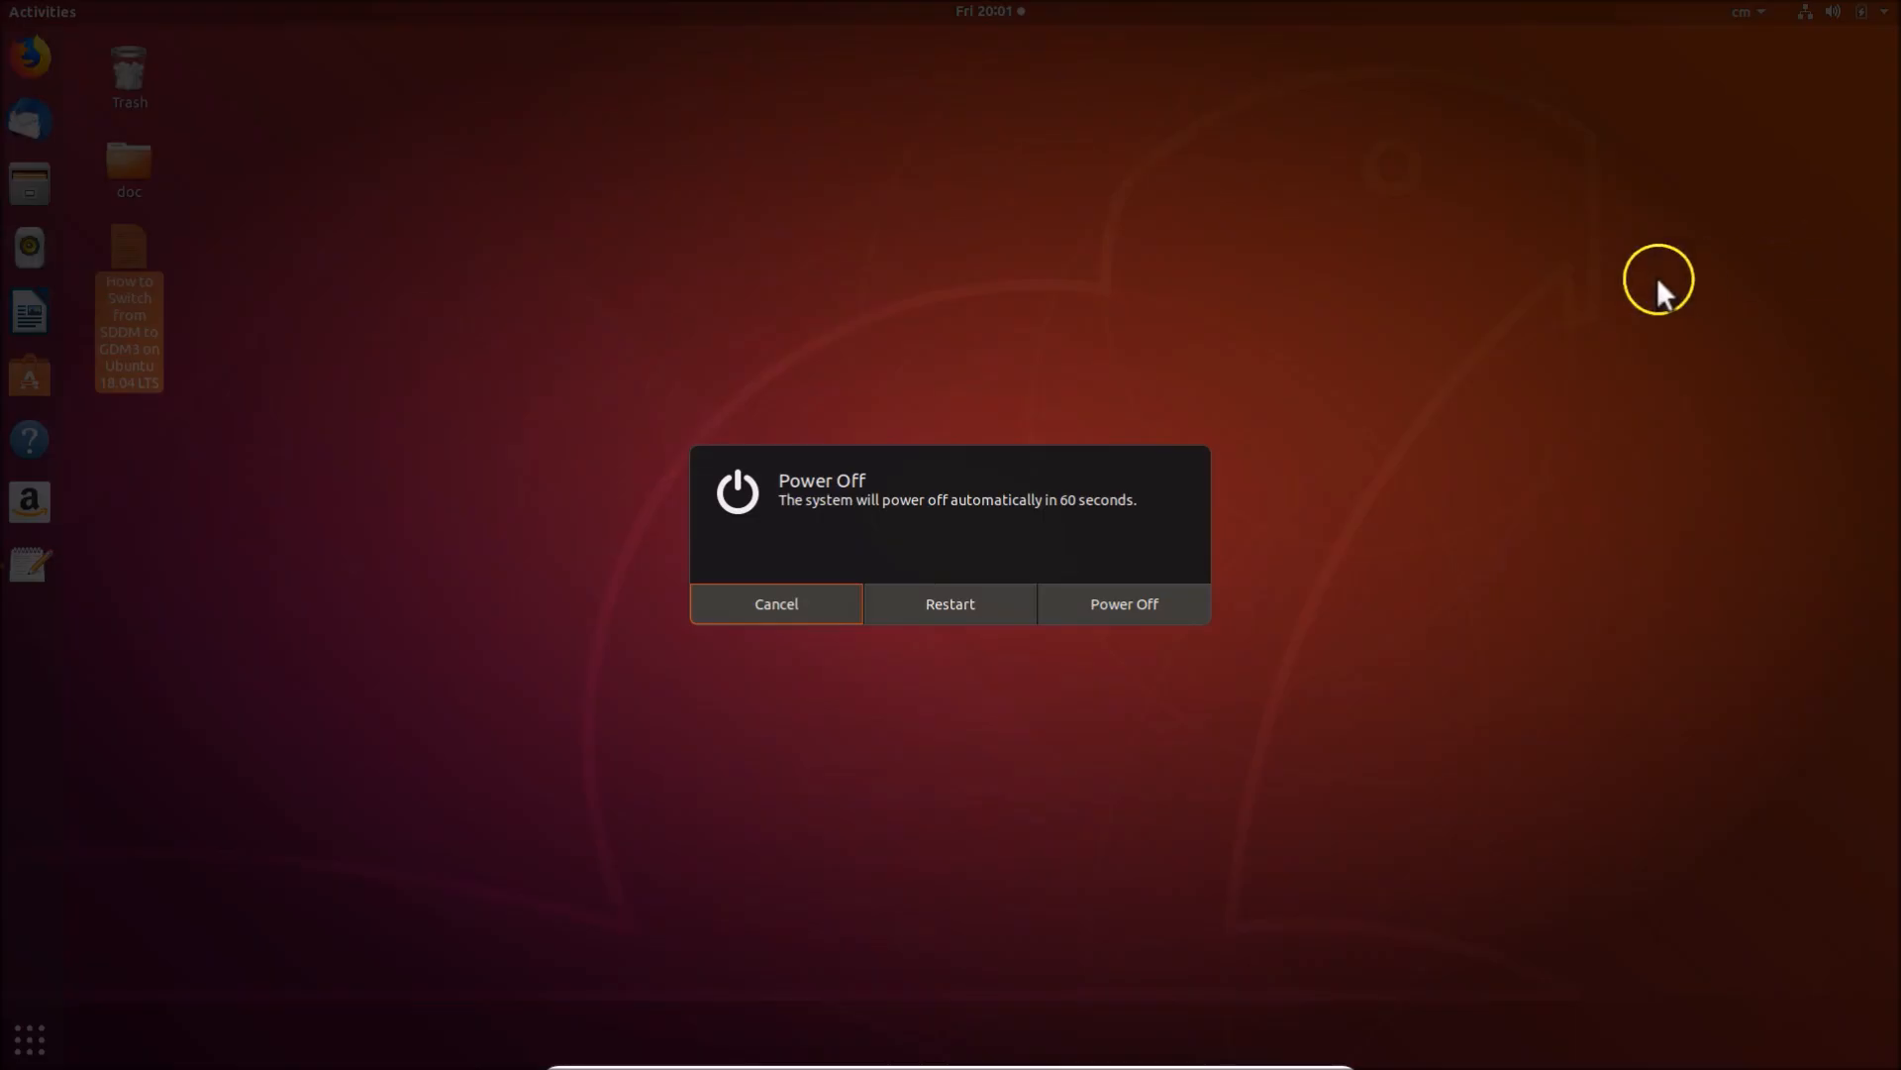
{"action": "mouse_move", "coordinate": [949, 604]}
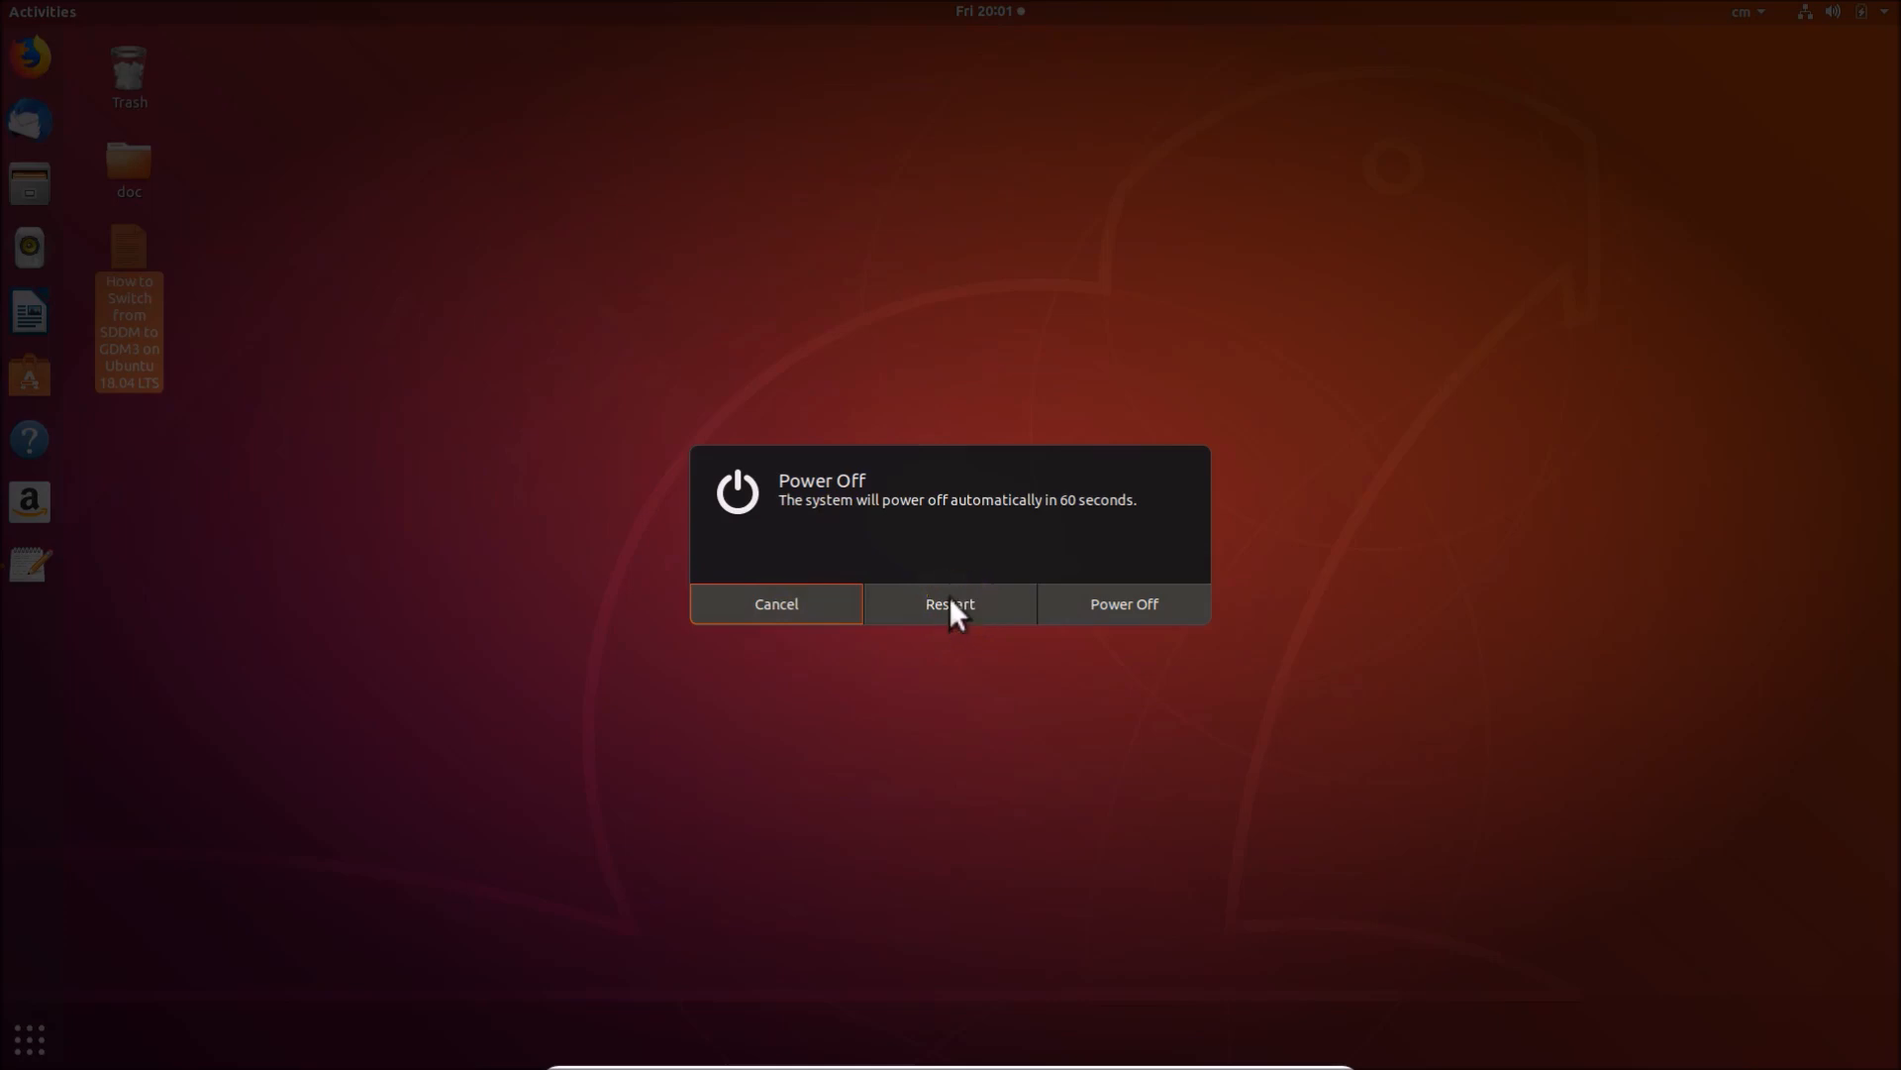
{"action": "left_click", "coordinate": [774, 604]}
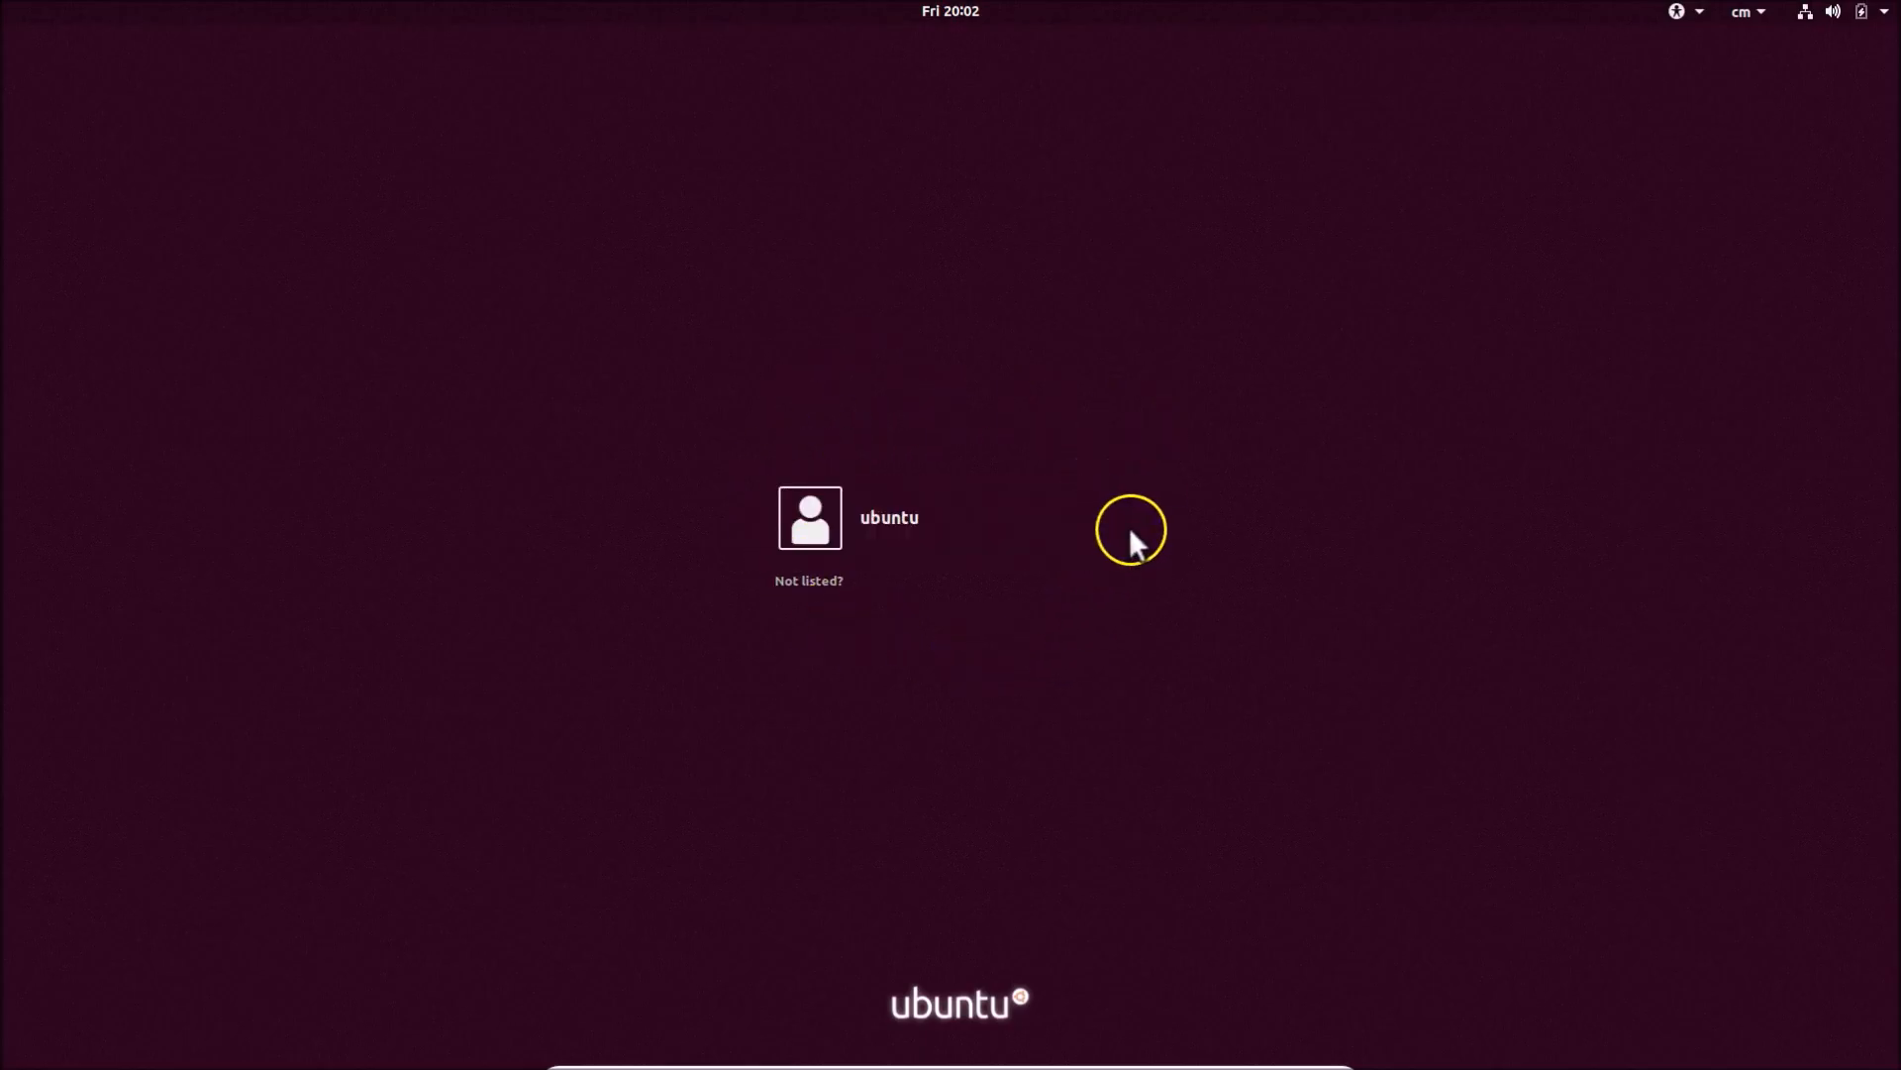
{"action": "mouse_move", "coordinate": [1068, 560]}
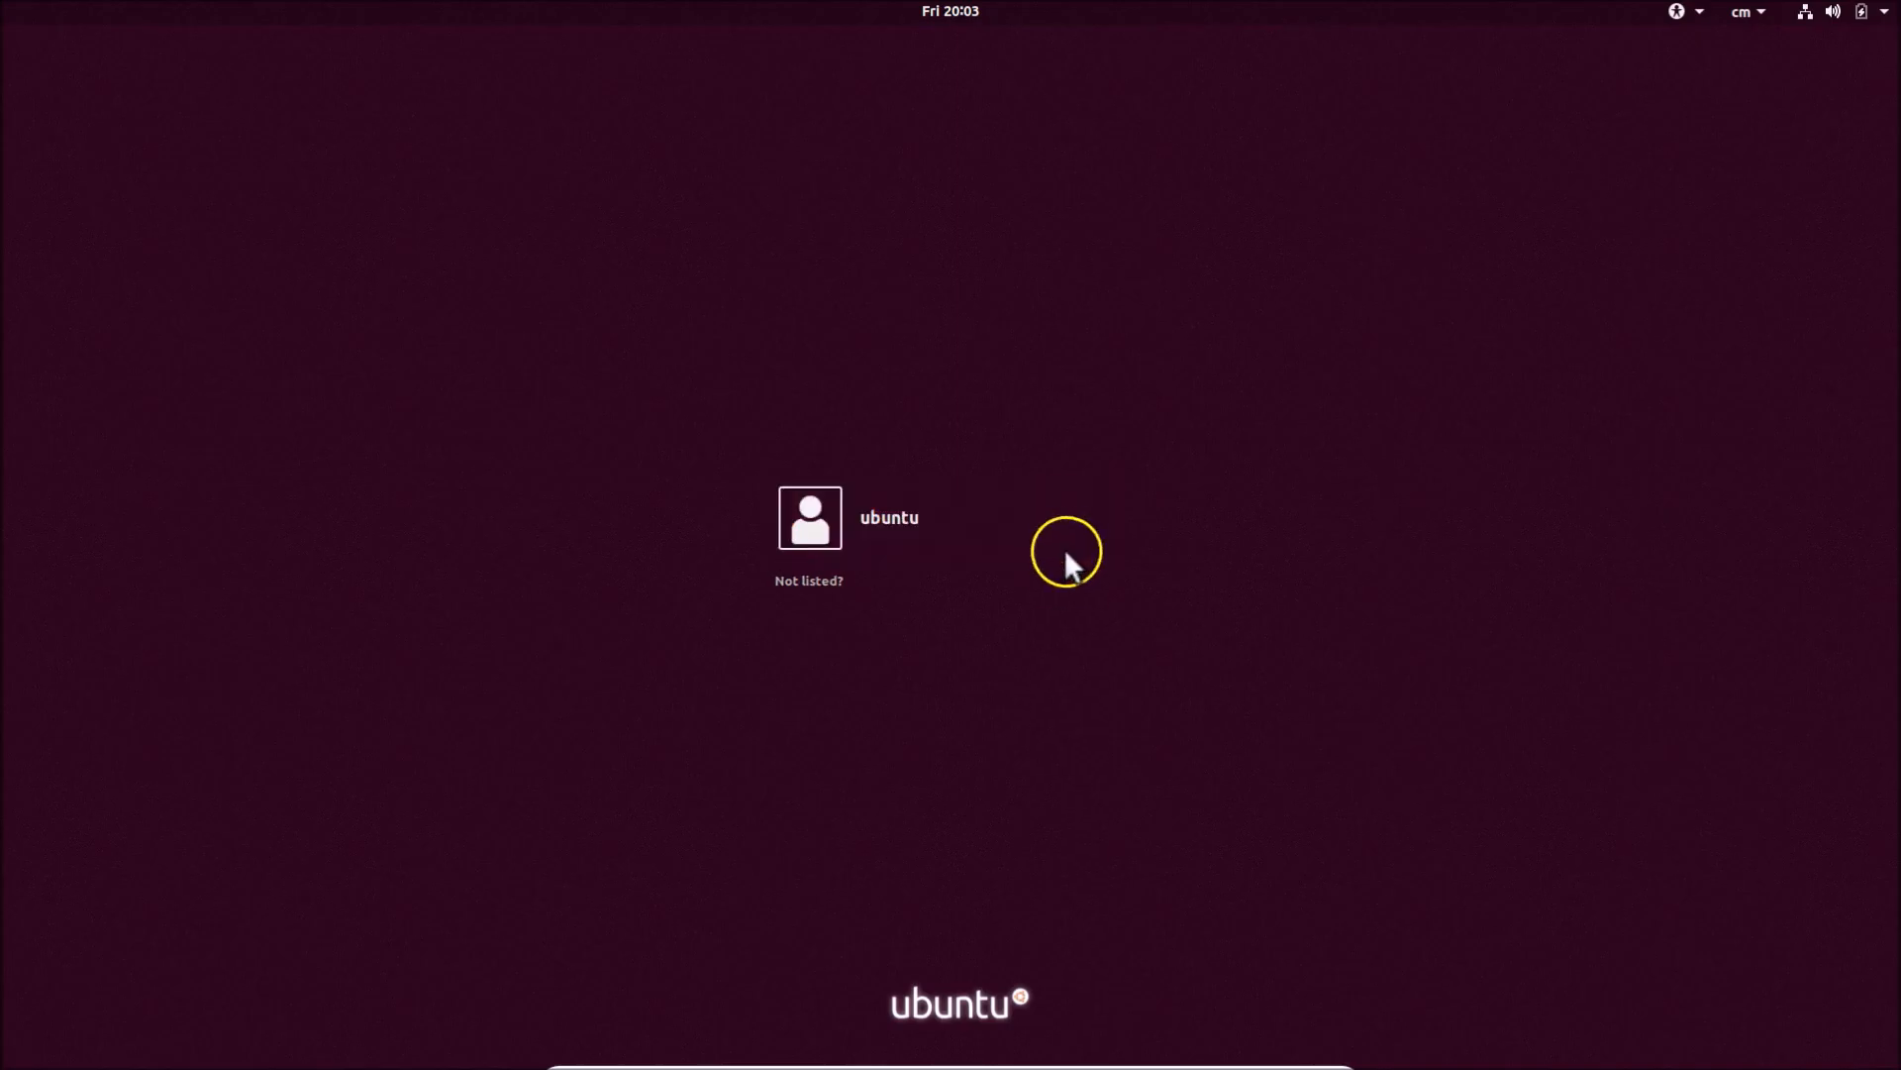
{"action": "mouse_move", "coordinate": [1201, 475]}
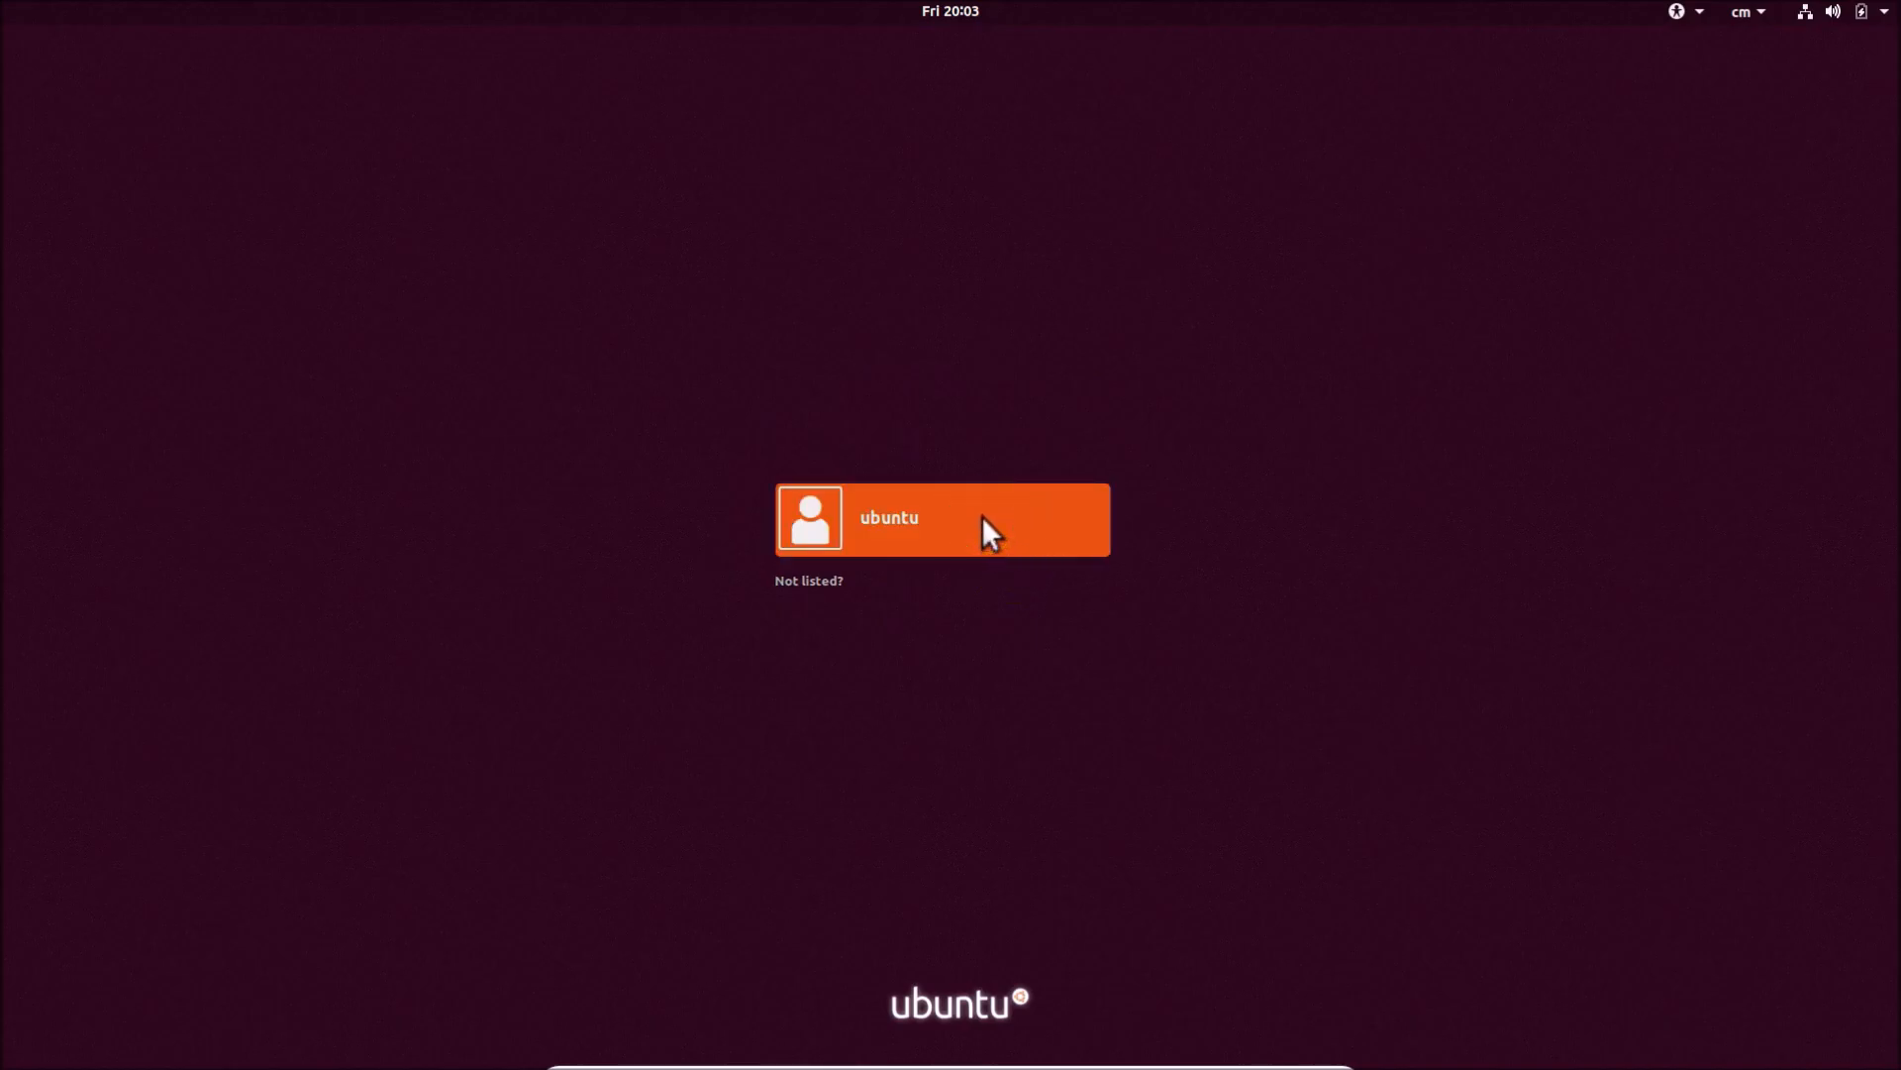
- Sign in as the ubuntu user with the standard Ubuntu session selected at the GDM3 login screen
{"action": "left_click", "coordinate": [939, 516]}
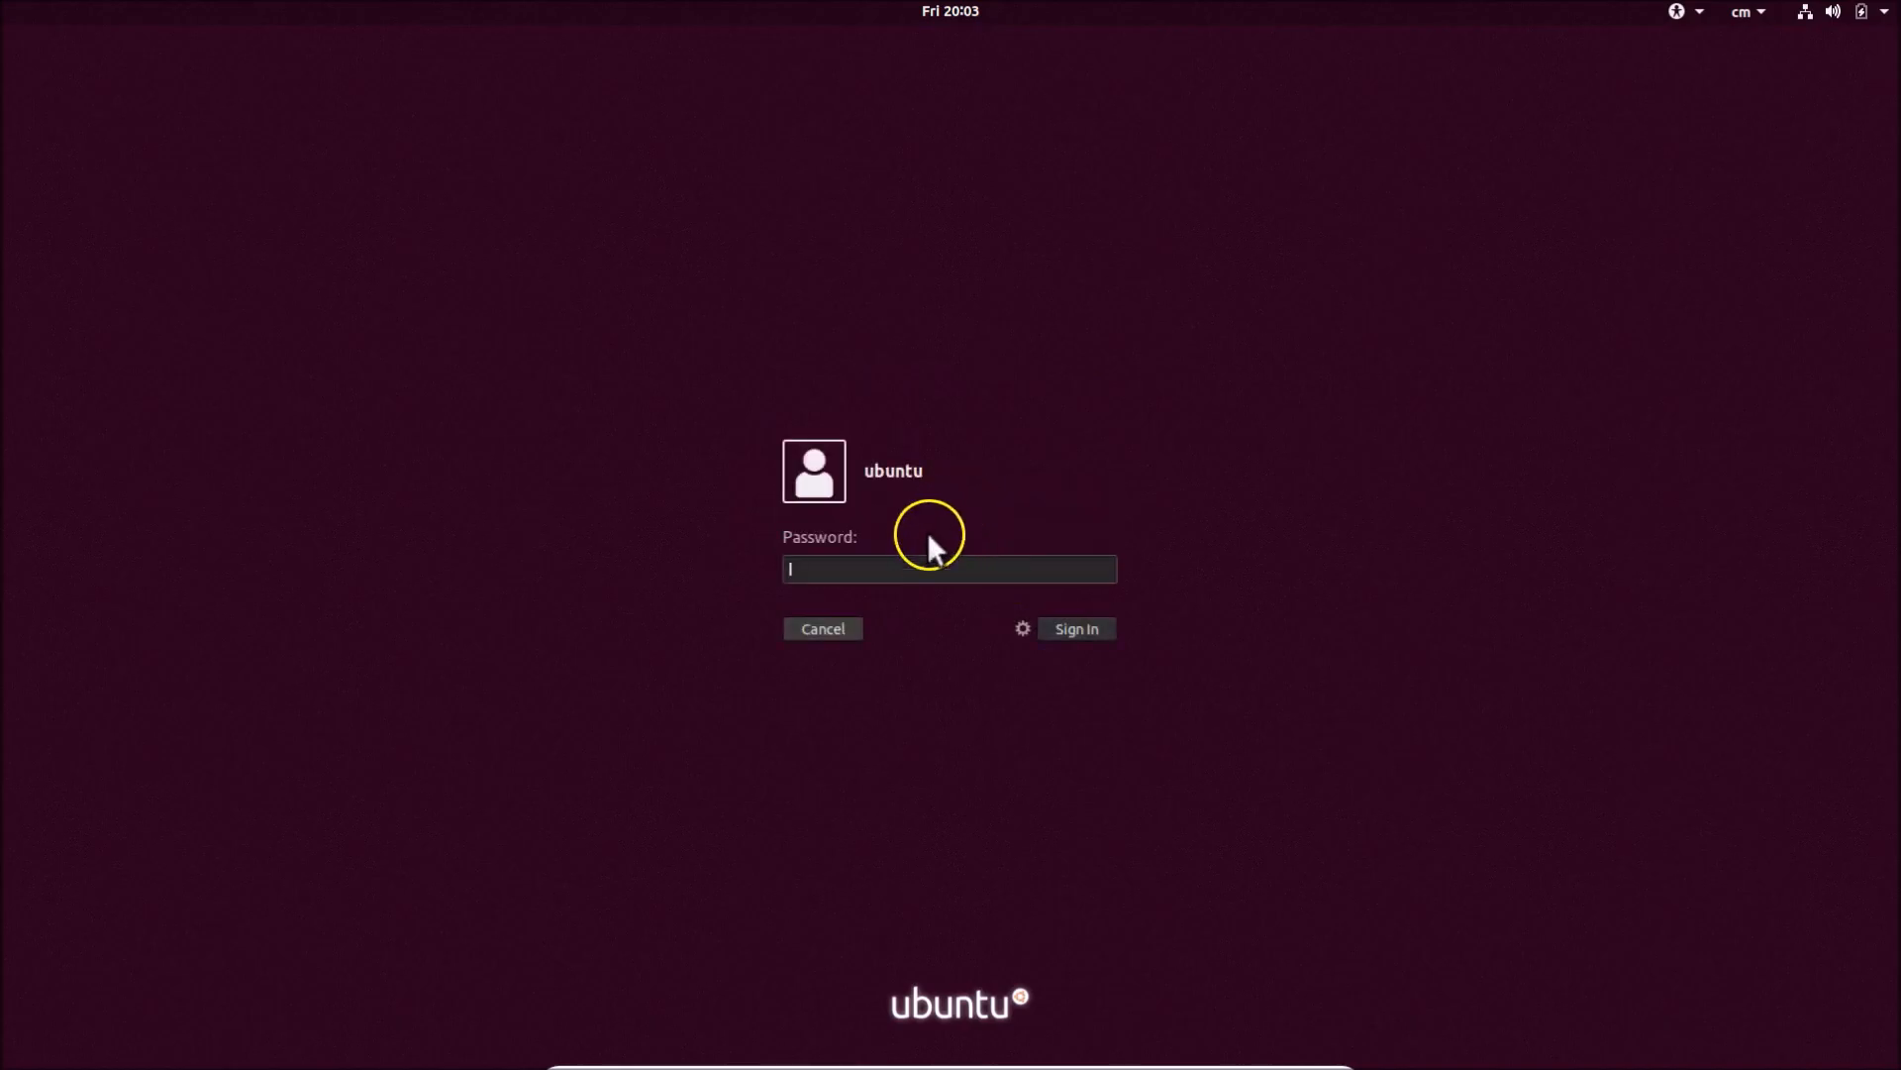
{"action": "mouse_move", "coordinate": [897, 565]}
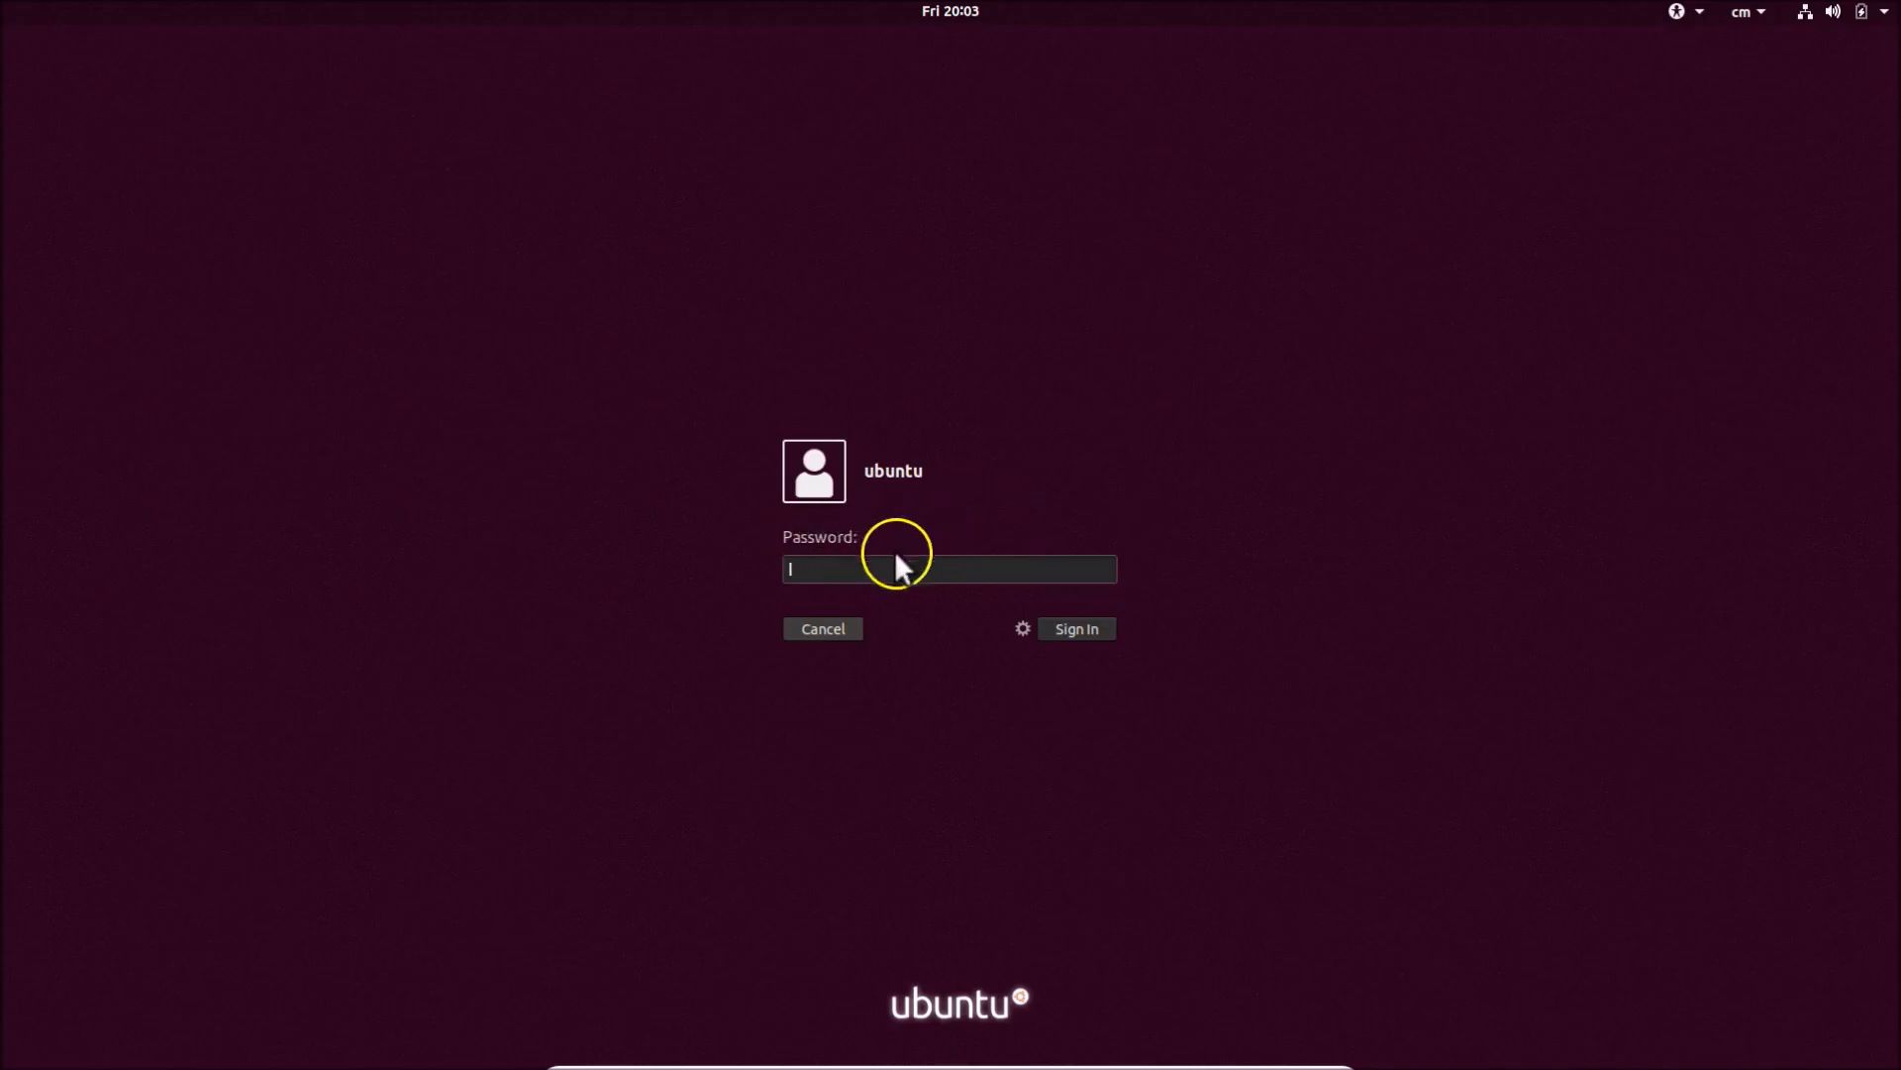
{"action": "mouse_move", "coordinate": [1005, 636]}
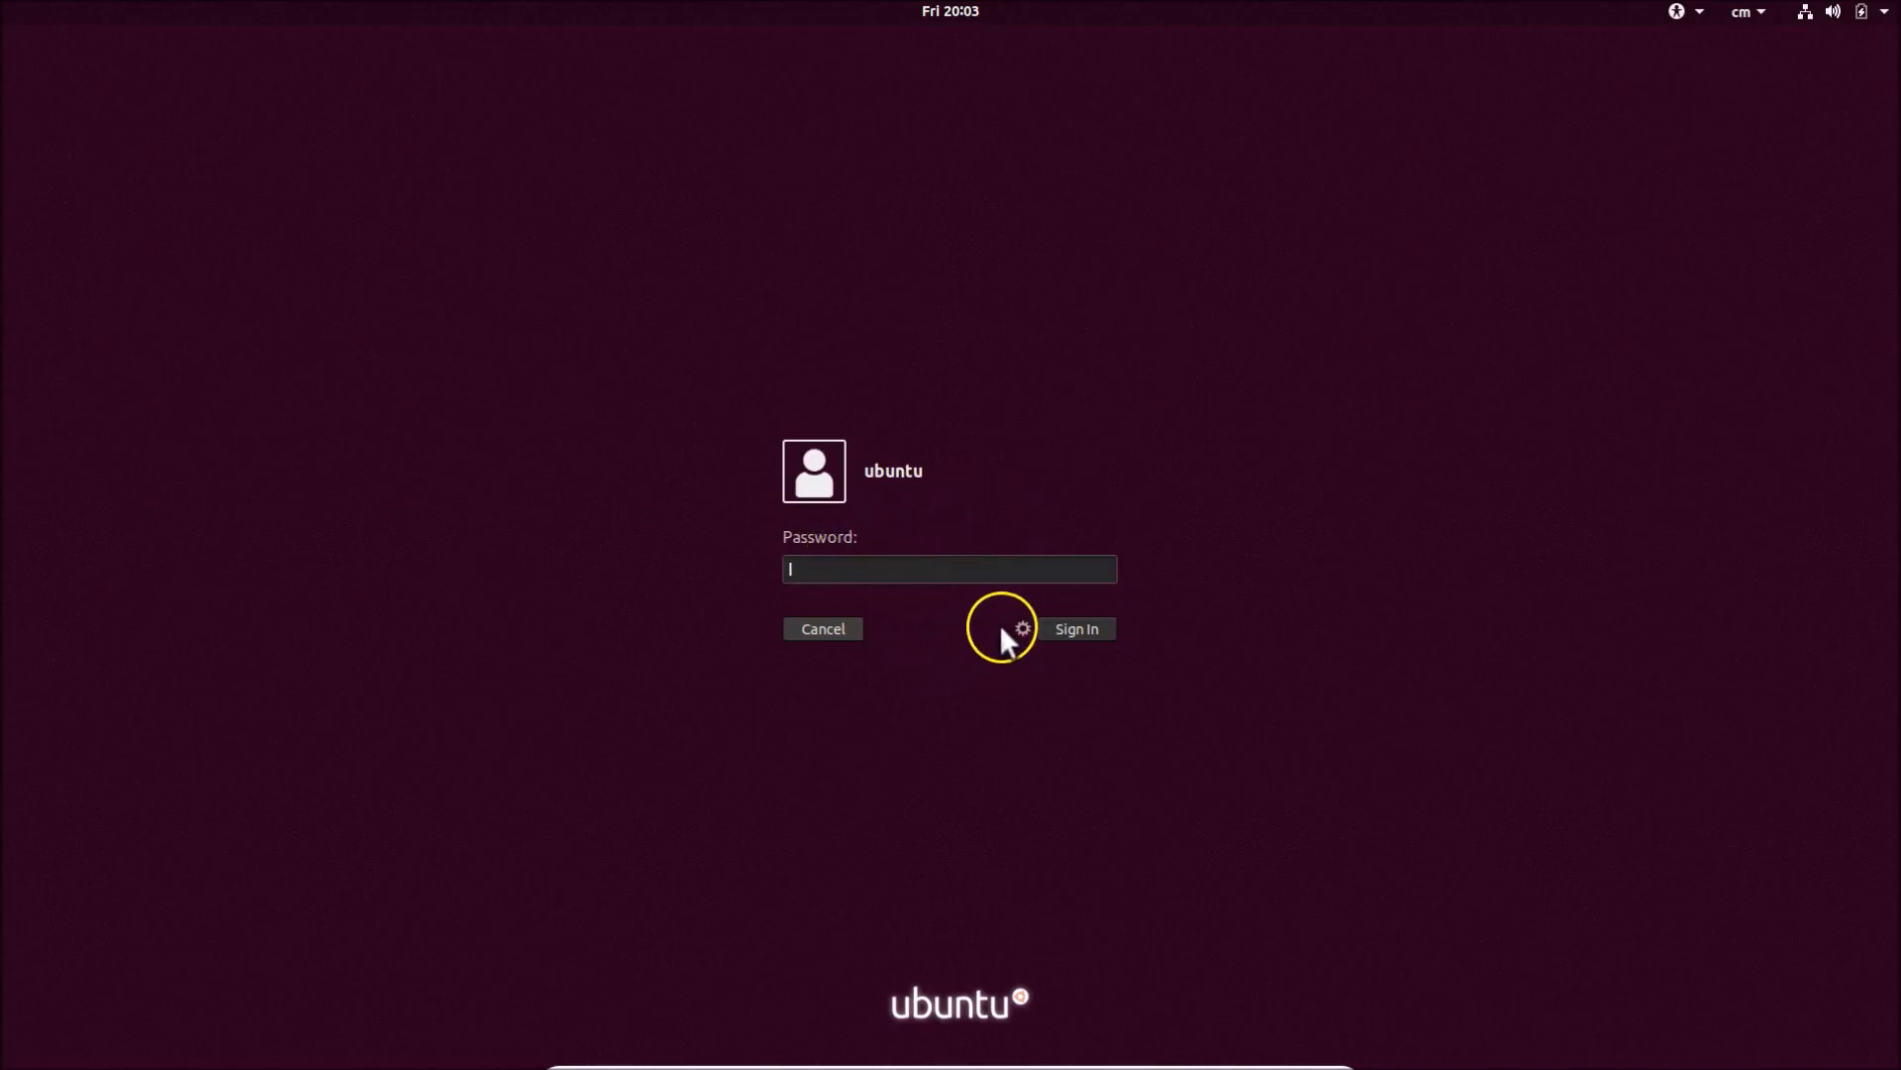
{"action": "left_click", "coordinate": [1022, 628]}
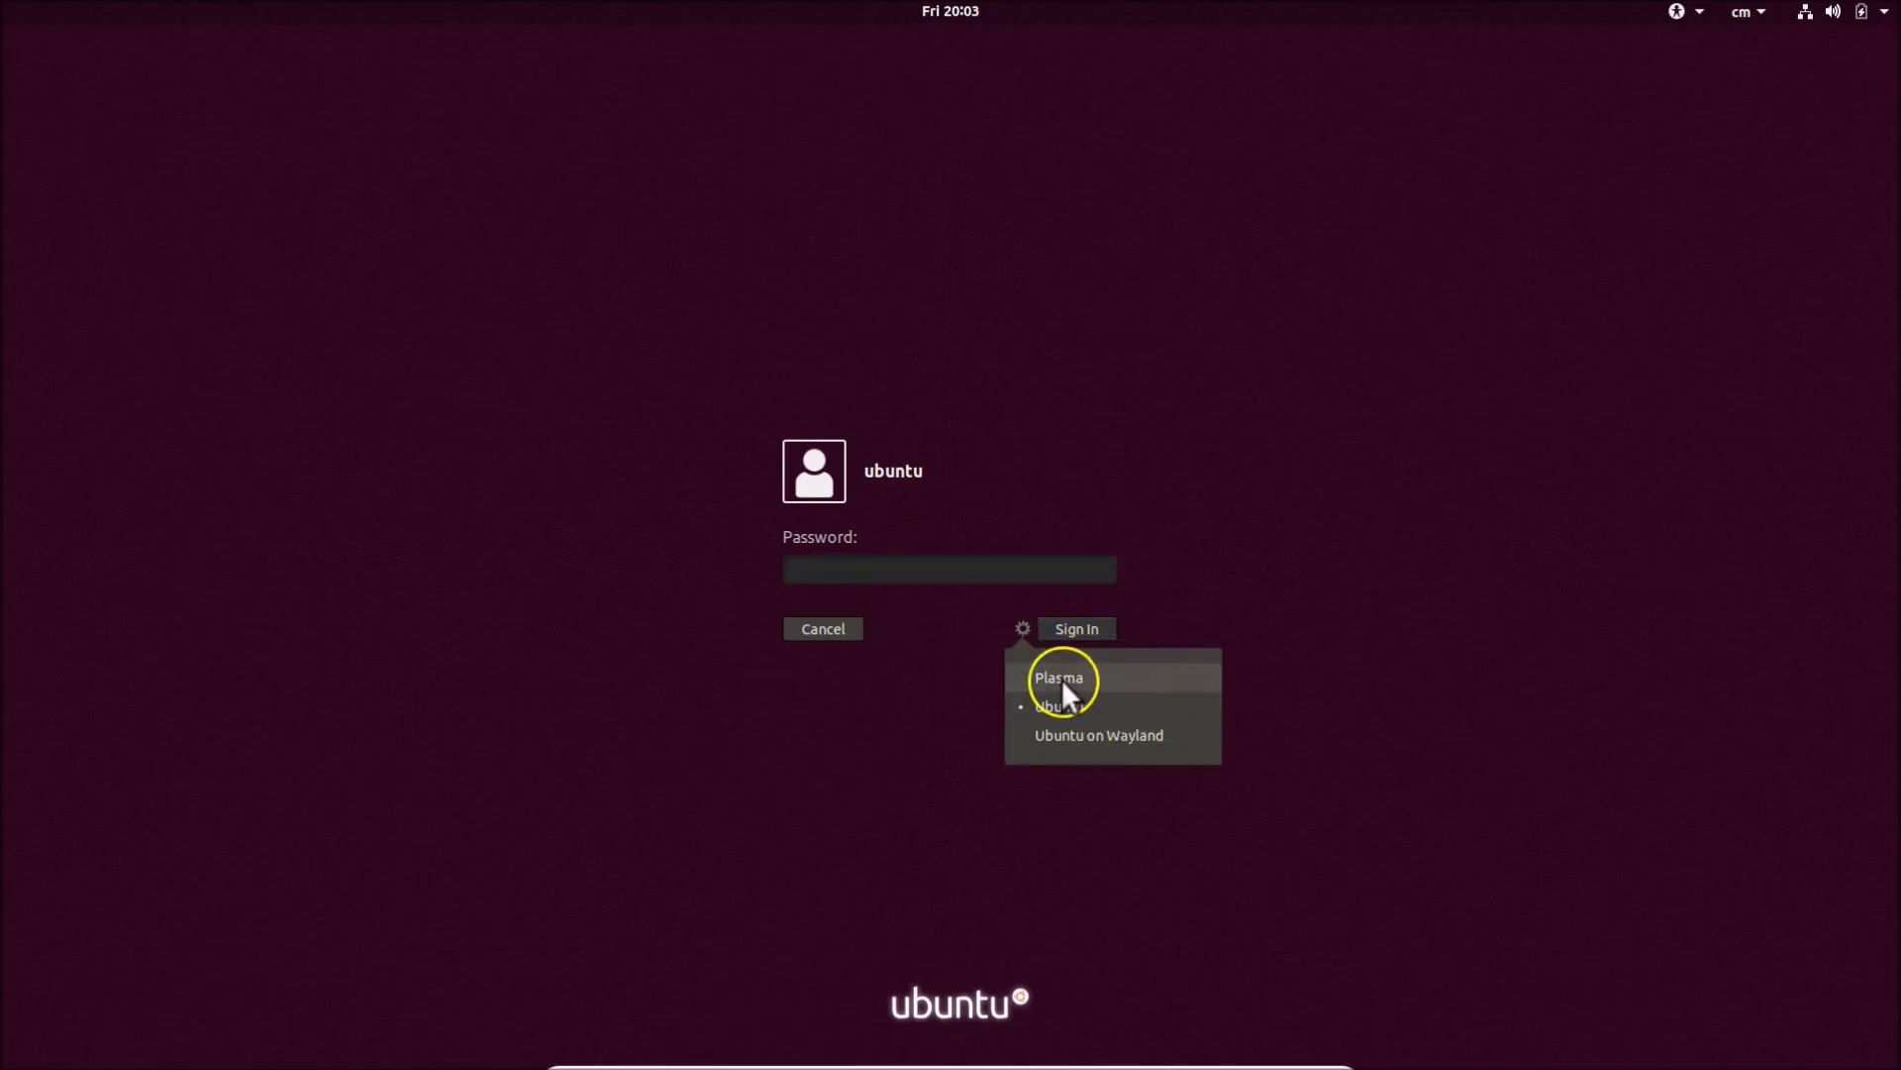
{"action": "mouse_move", "coordinate": [1072, 707]}
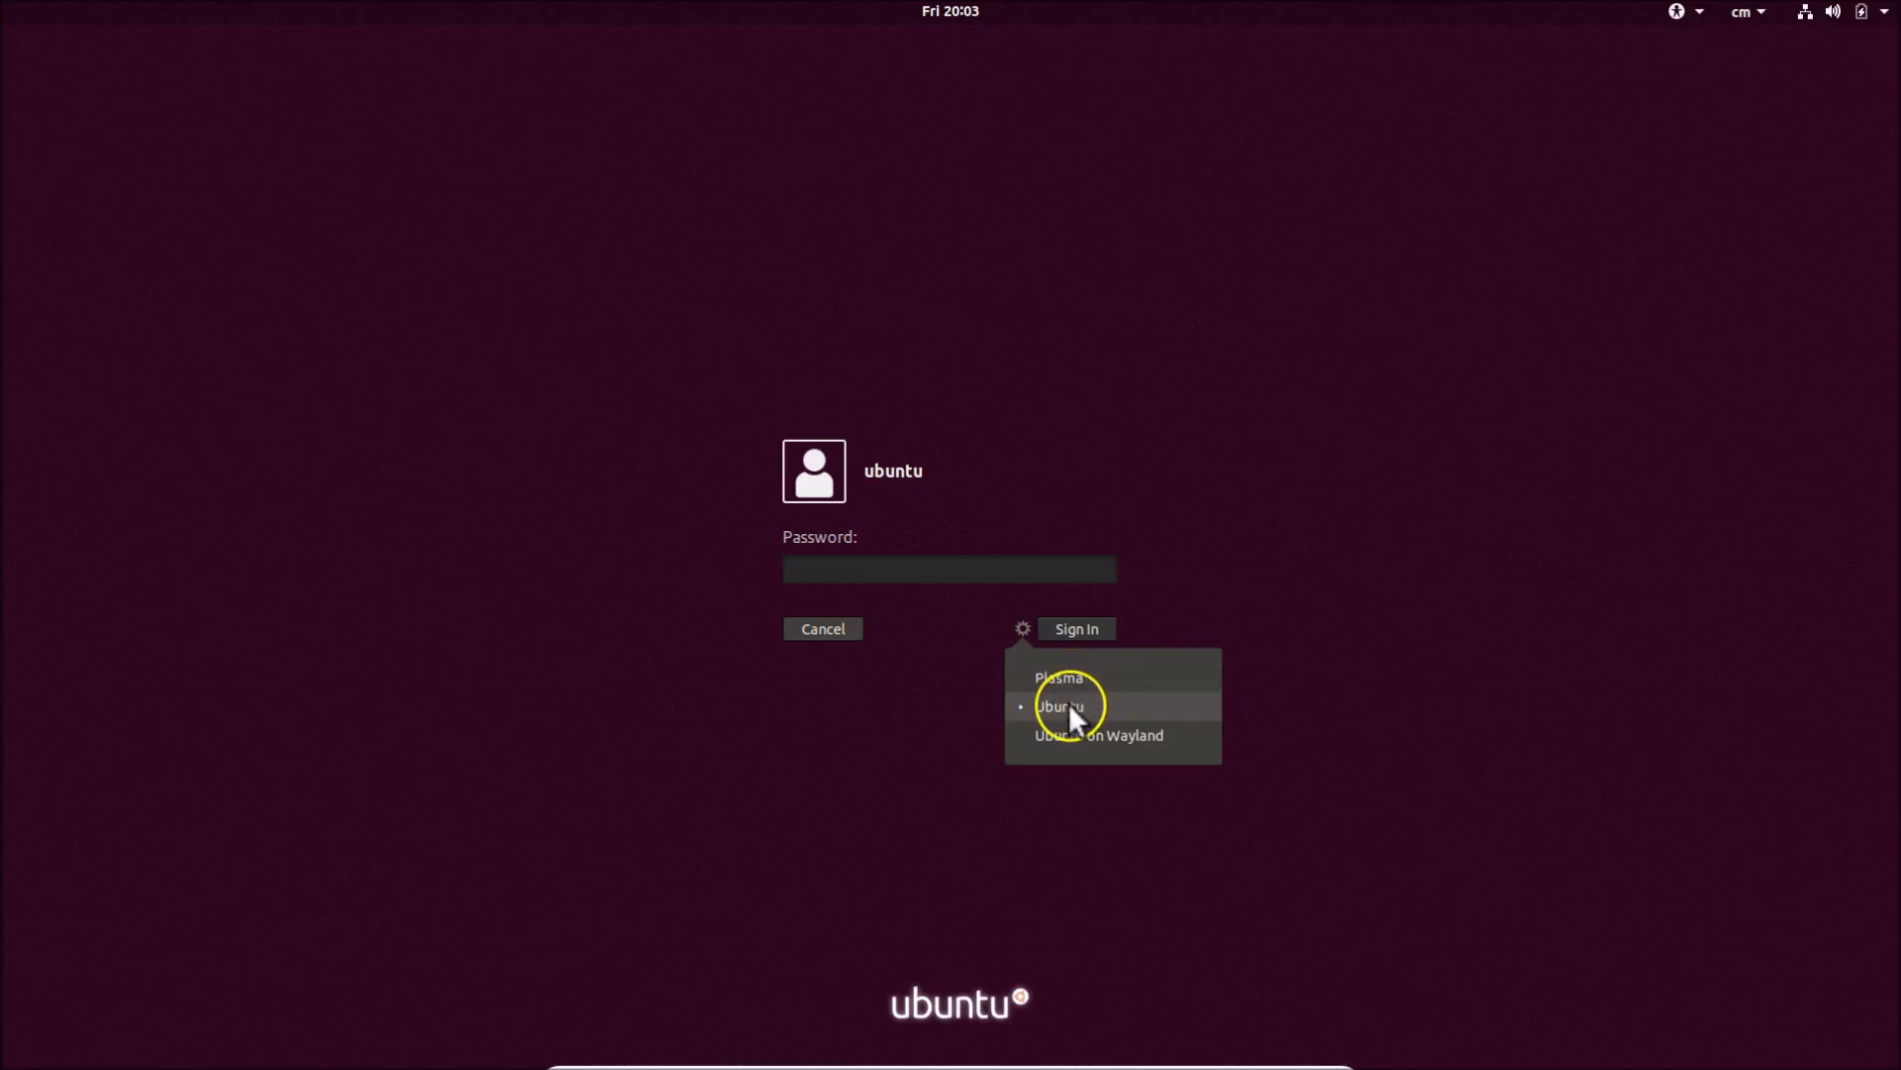
{"action": "left_click", "coordinate": [1060, 705]}
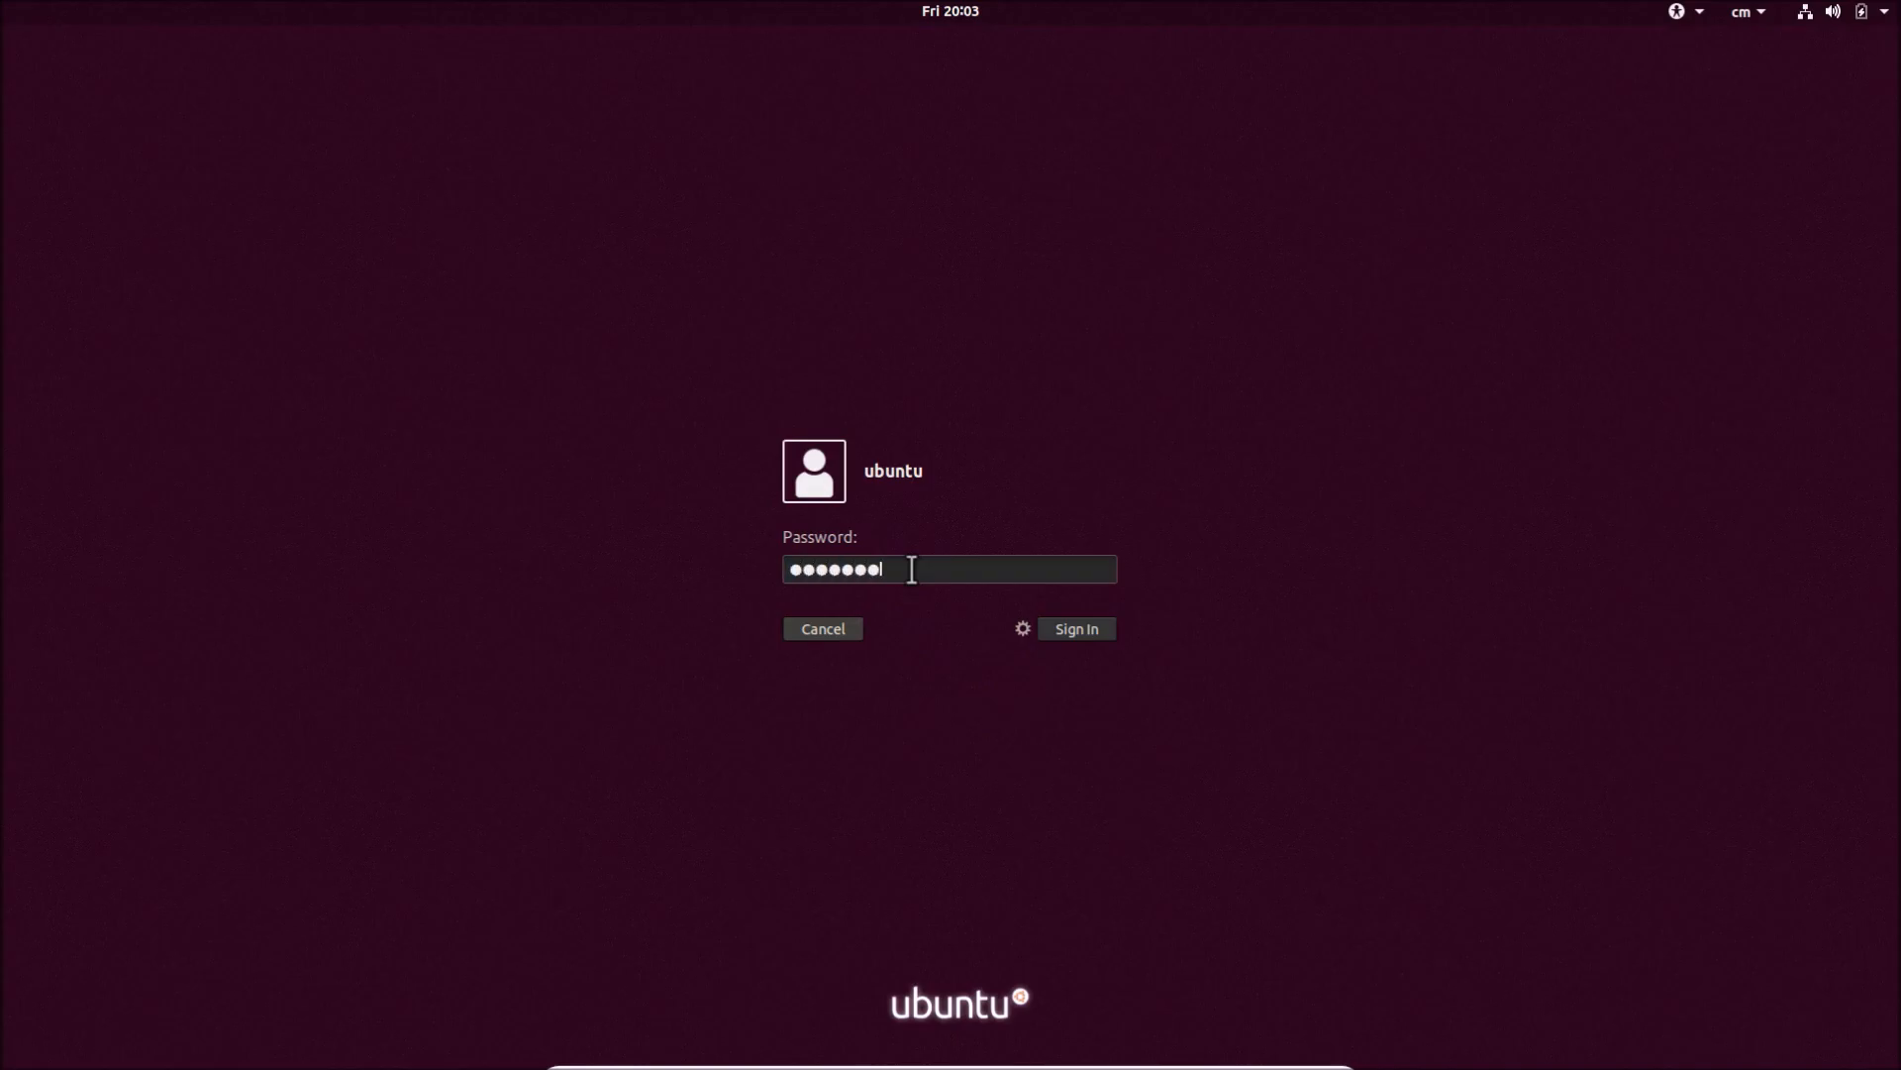
{"action": "left_click", "coordinate": [1074, 628]}
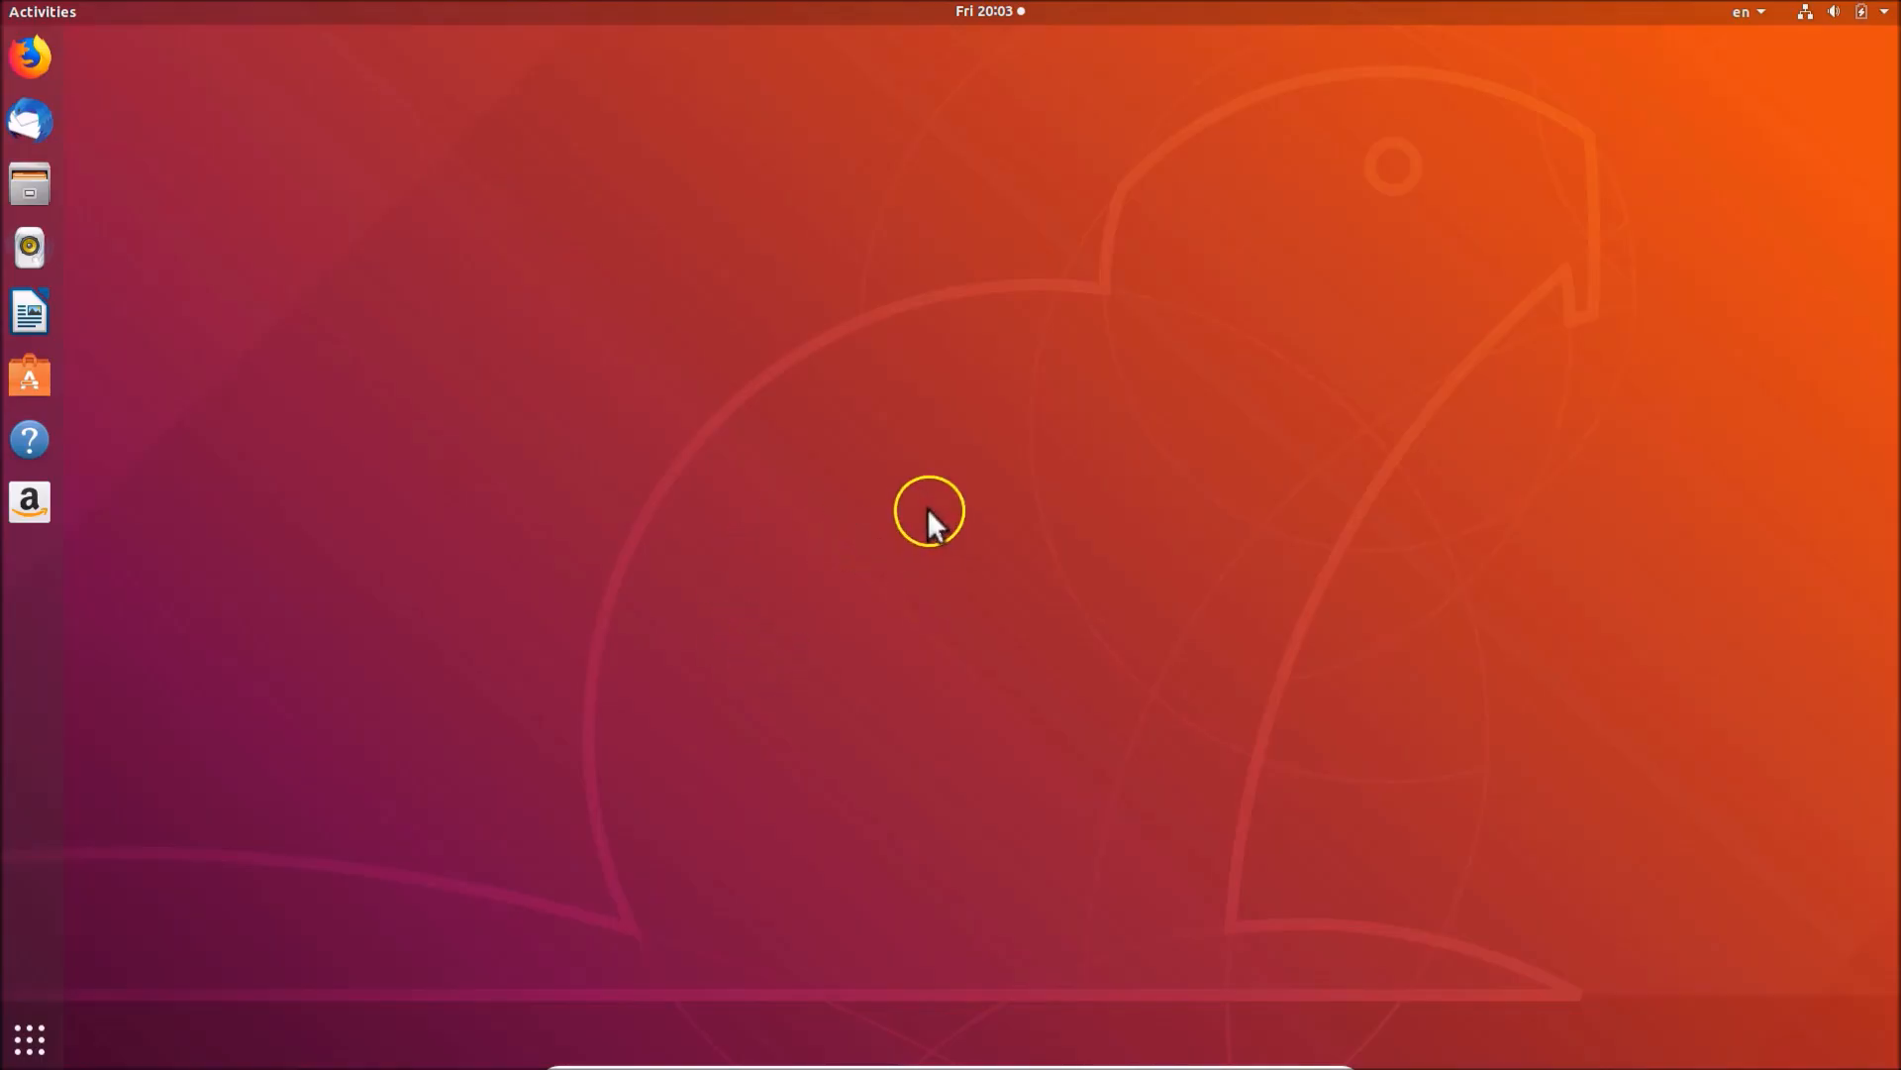
{"action": "mouse_move", "coordinate": [1051, 398]}
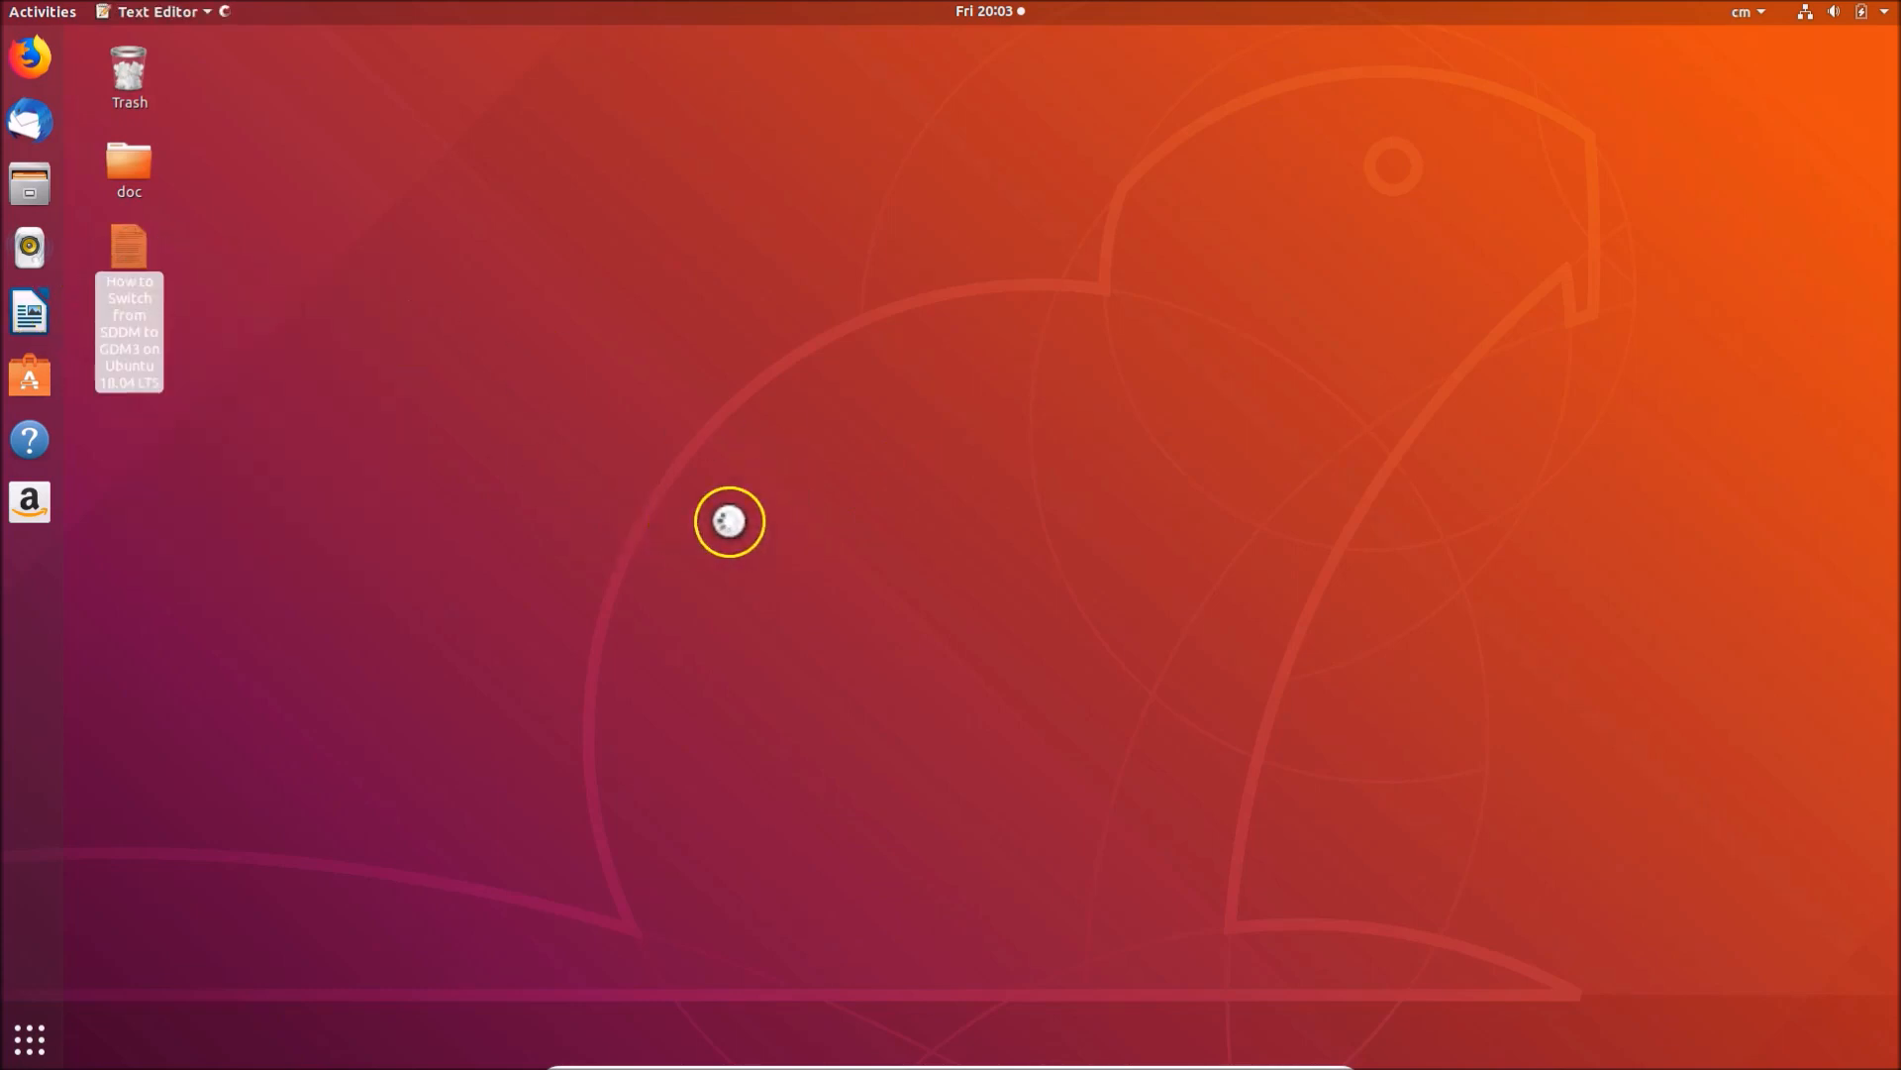
- Reopen the SDDM-to-GDM3 notes, which list systemctl status gdm.service
{"action": "double_click", "coordinate": [129, 309]}
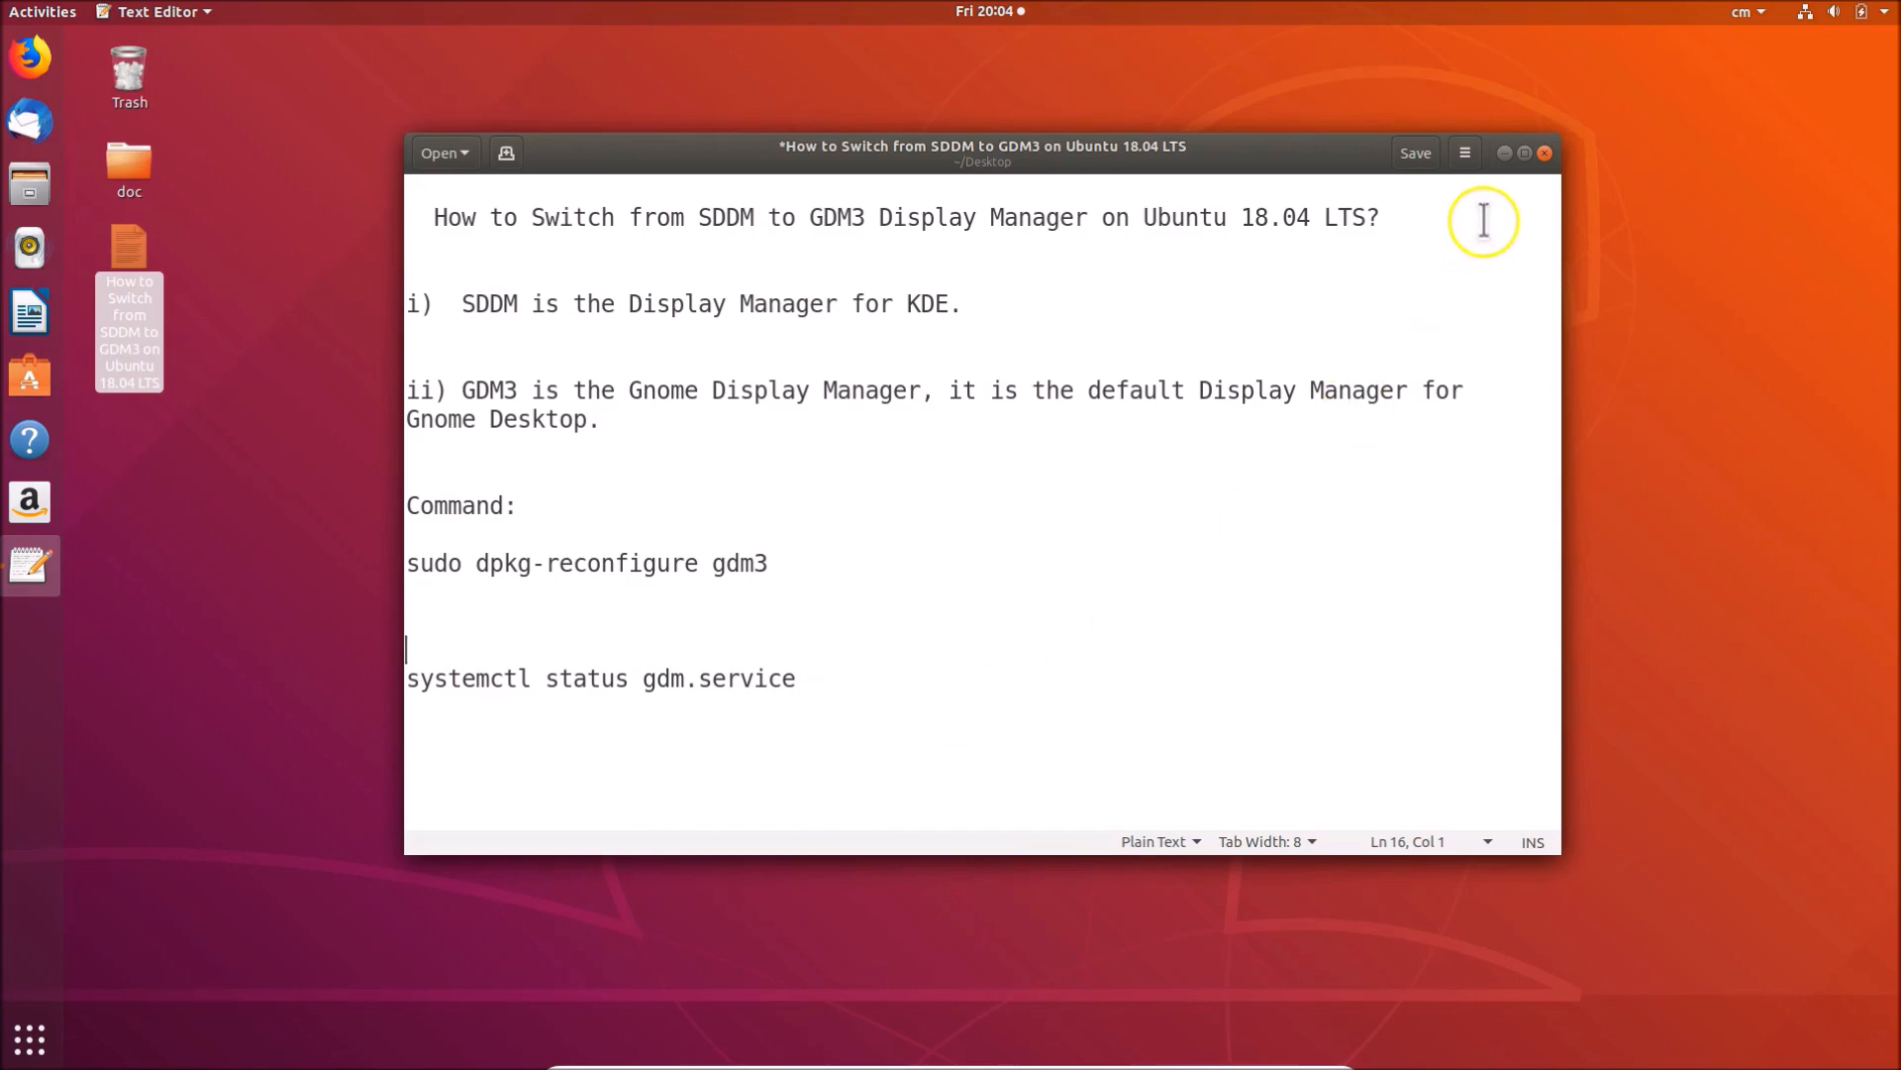
{"action": "mouse_move", "coordinate": [411, 678]}
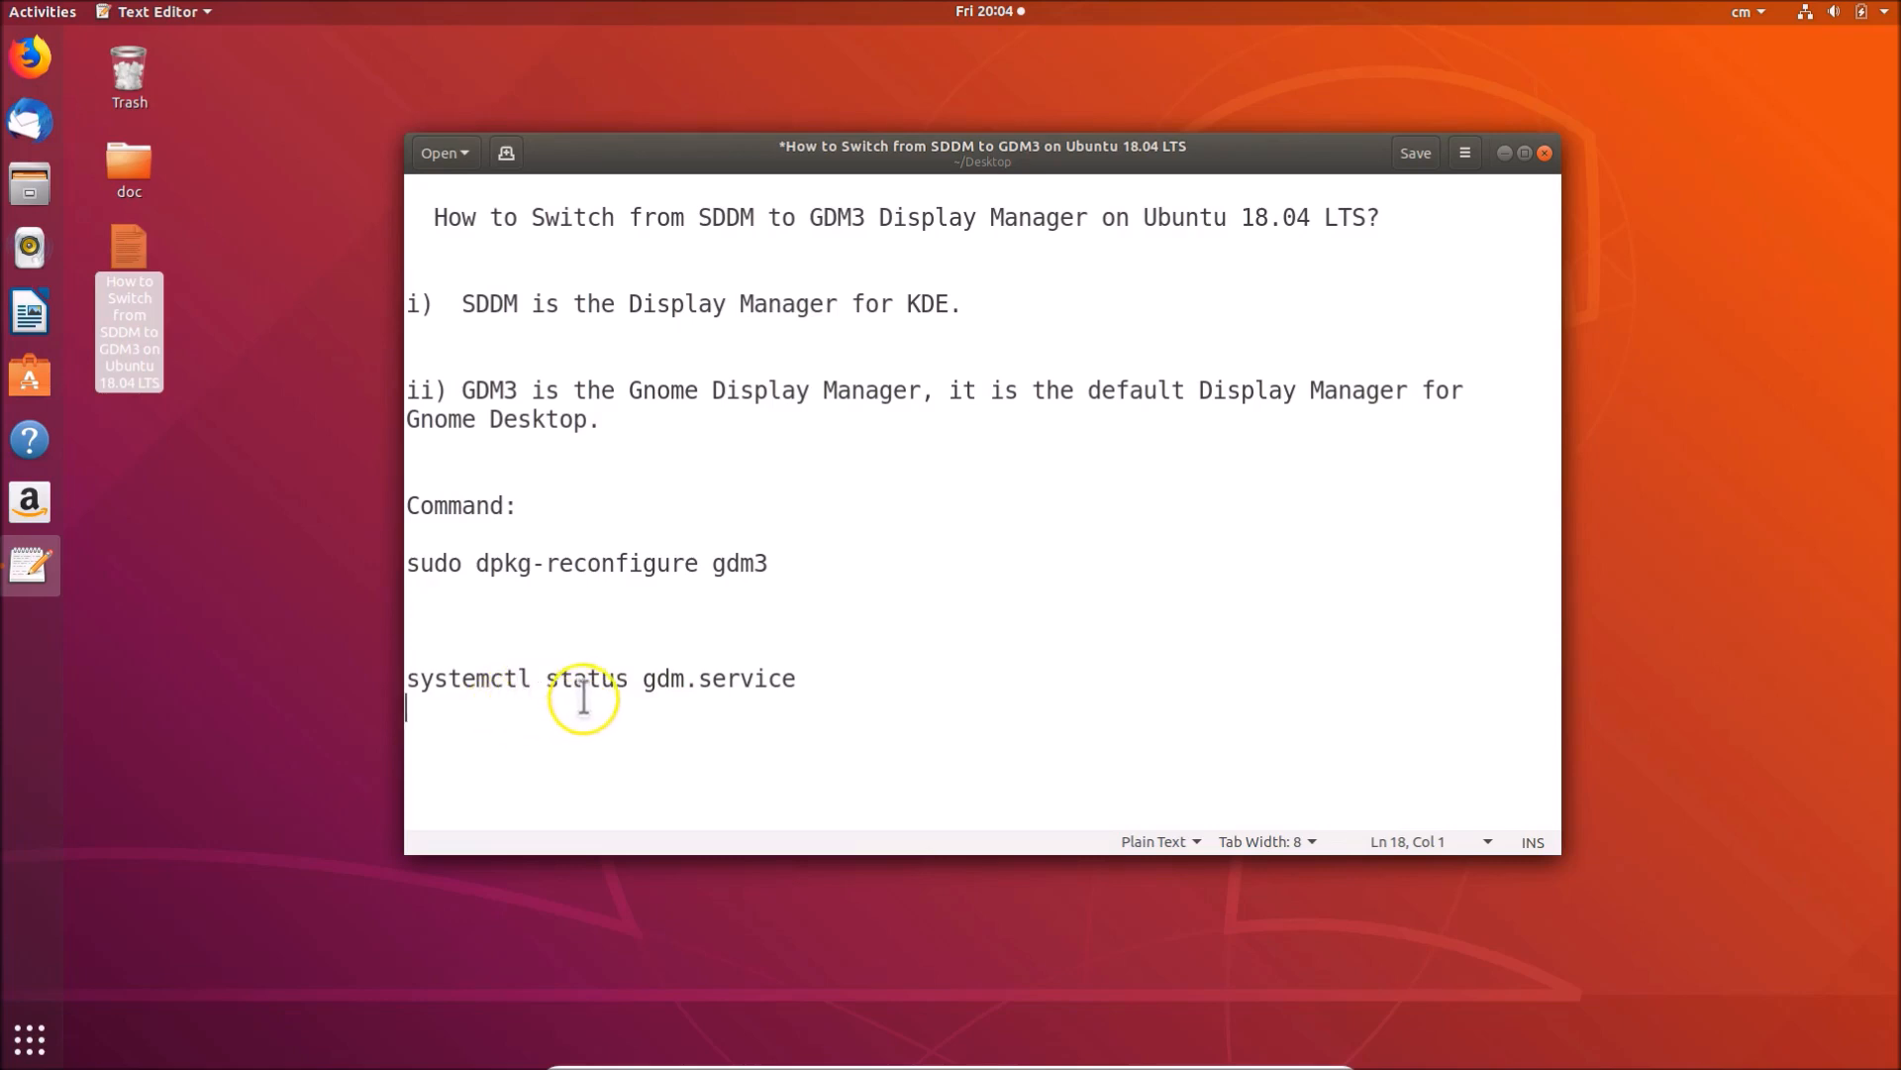
{"action": "mouse_move", "coordinate": [666, 677]}
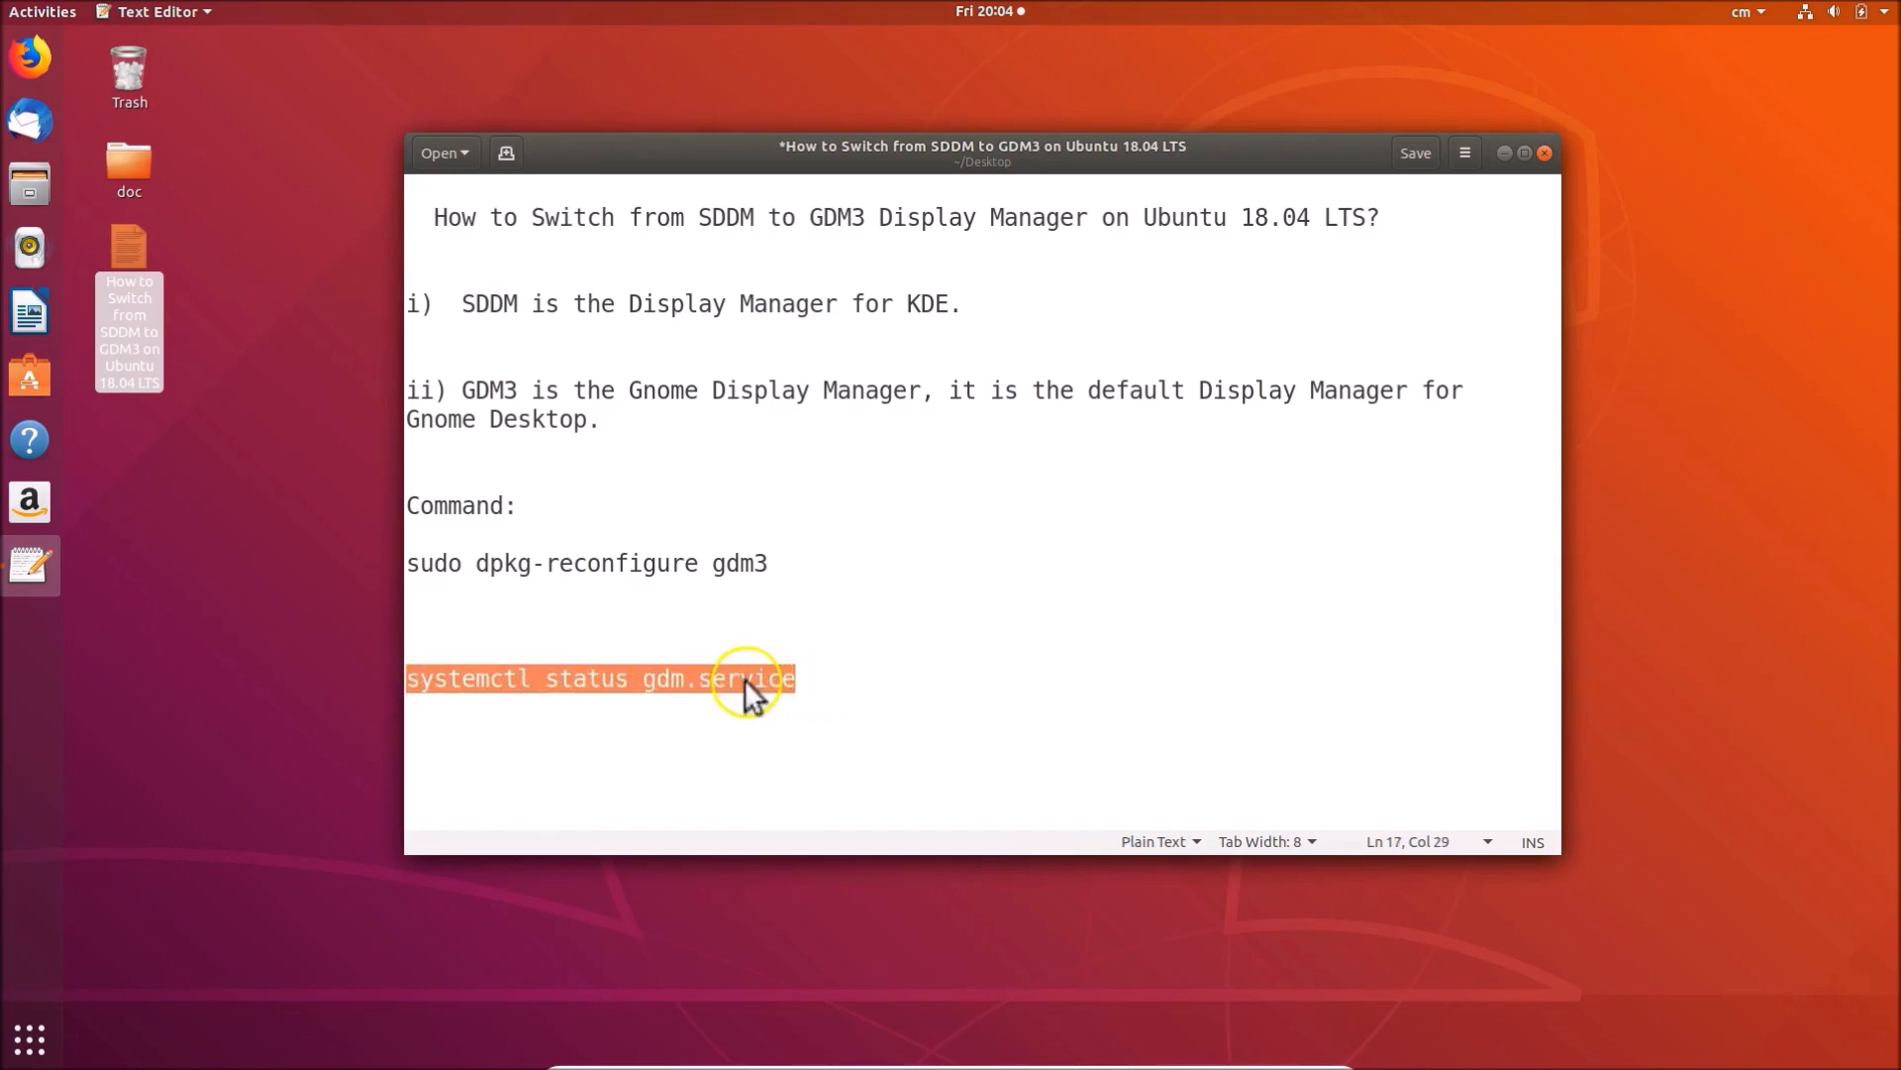
{"action": "mouse_move", "coordinate": [1384, 406]}
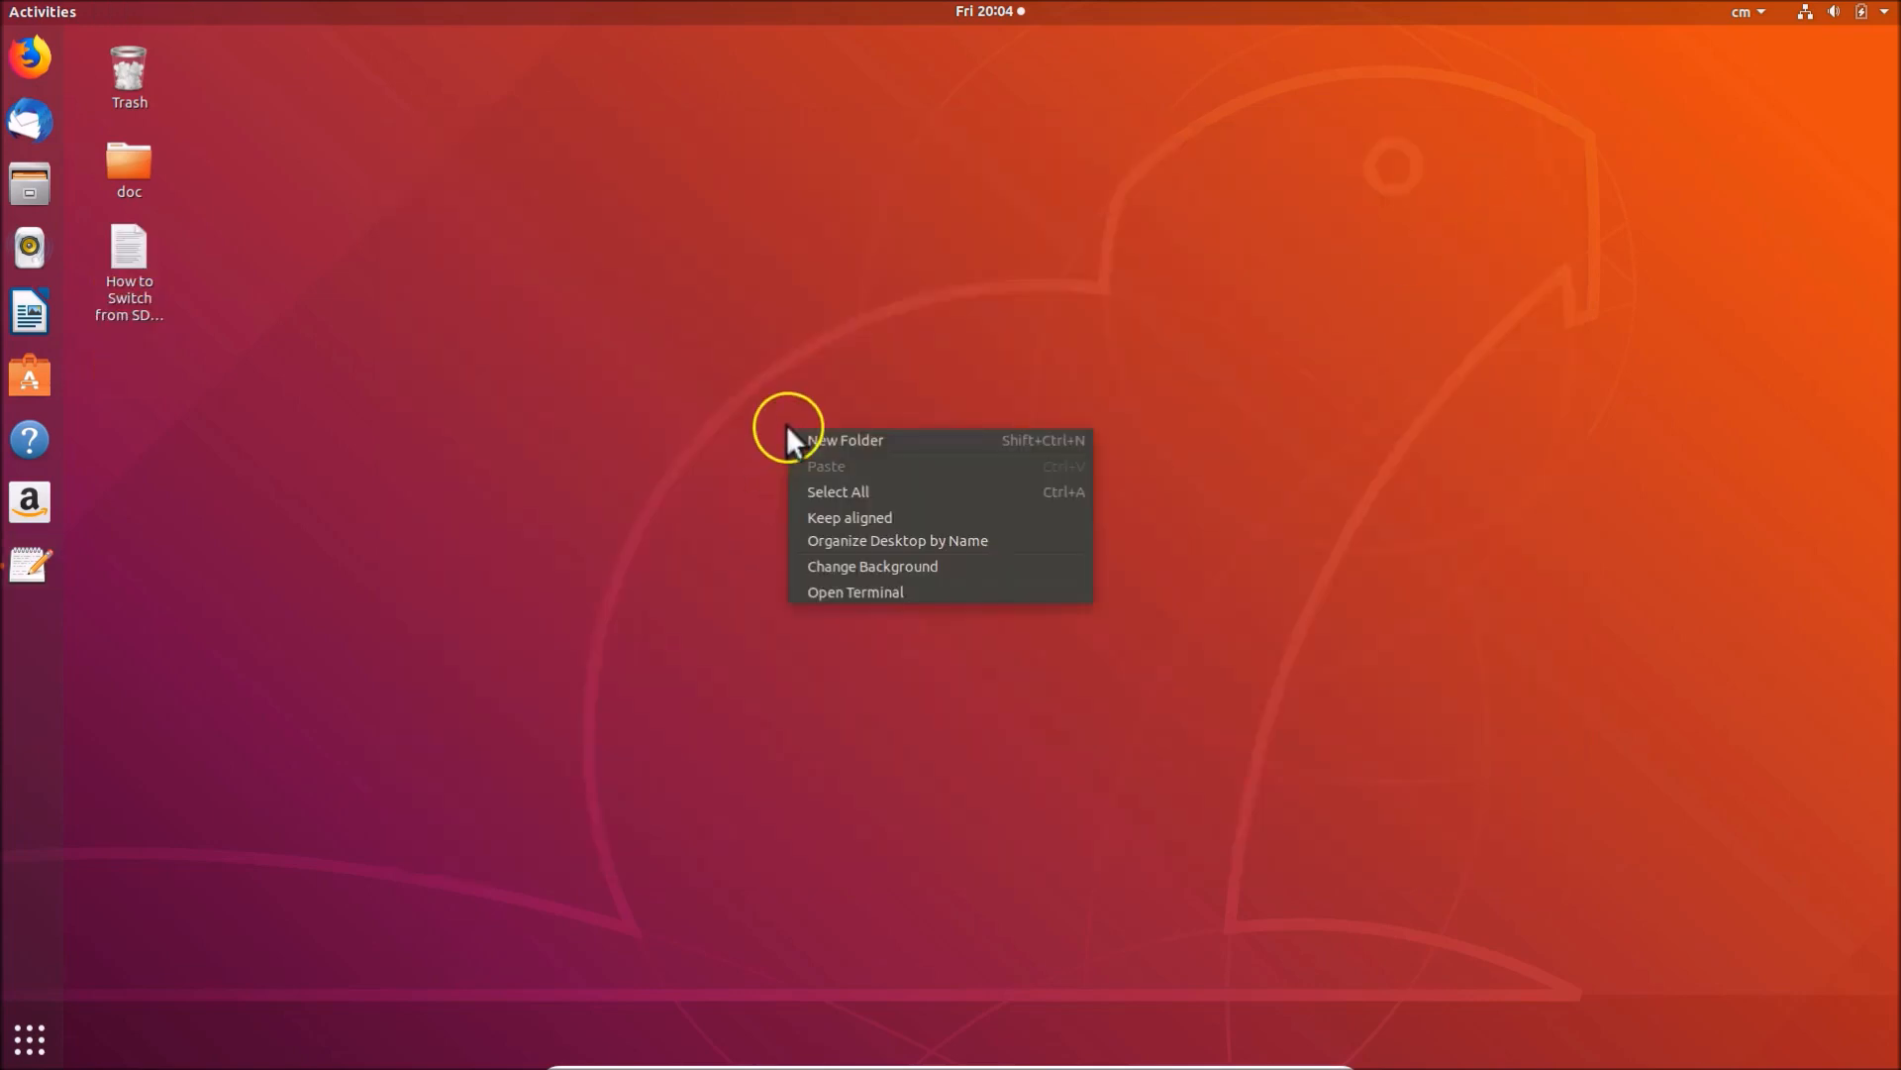
- Open a terminal from the desktop and paste systemctl status gdm.service at the prompt
{"action": "left_click", "coordinate": [863, 602]}
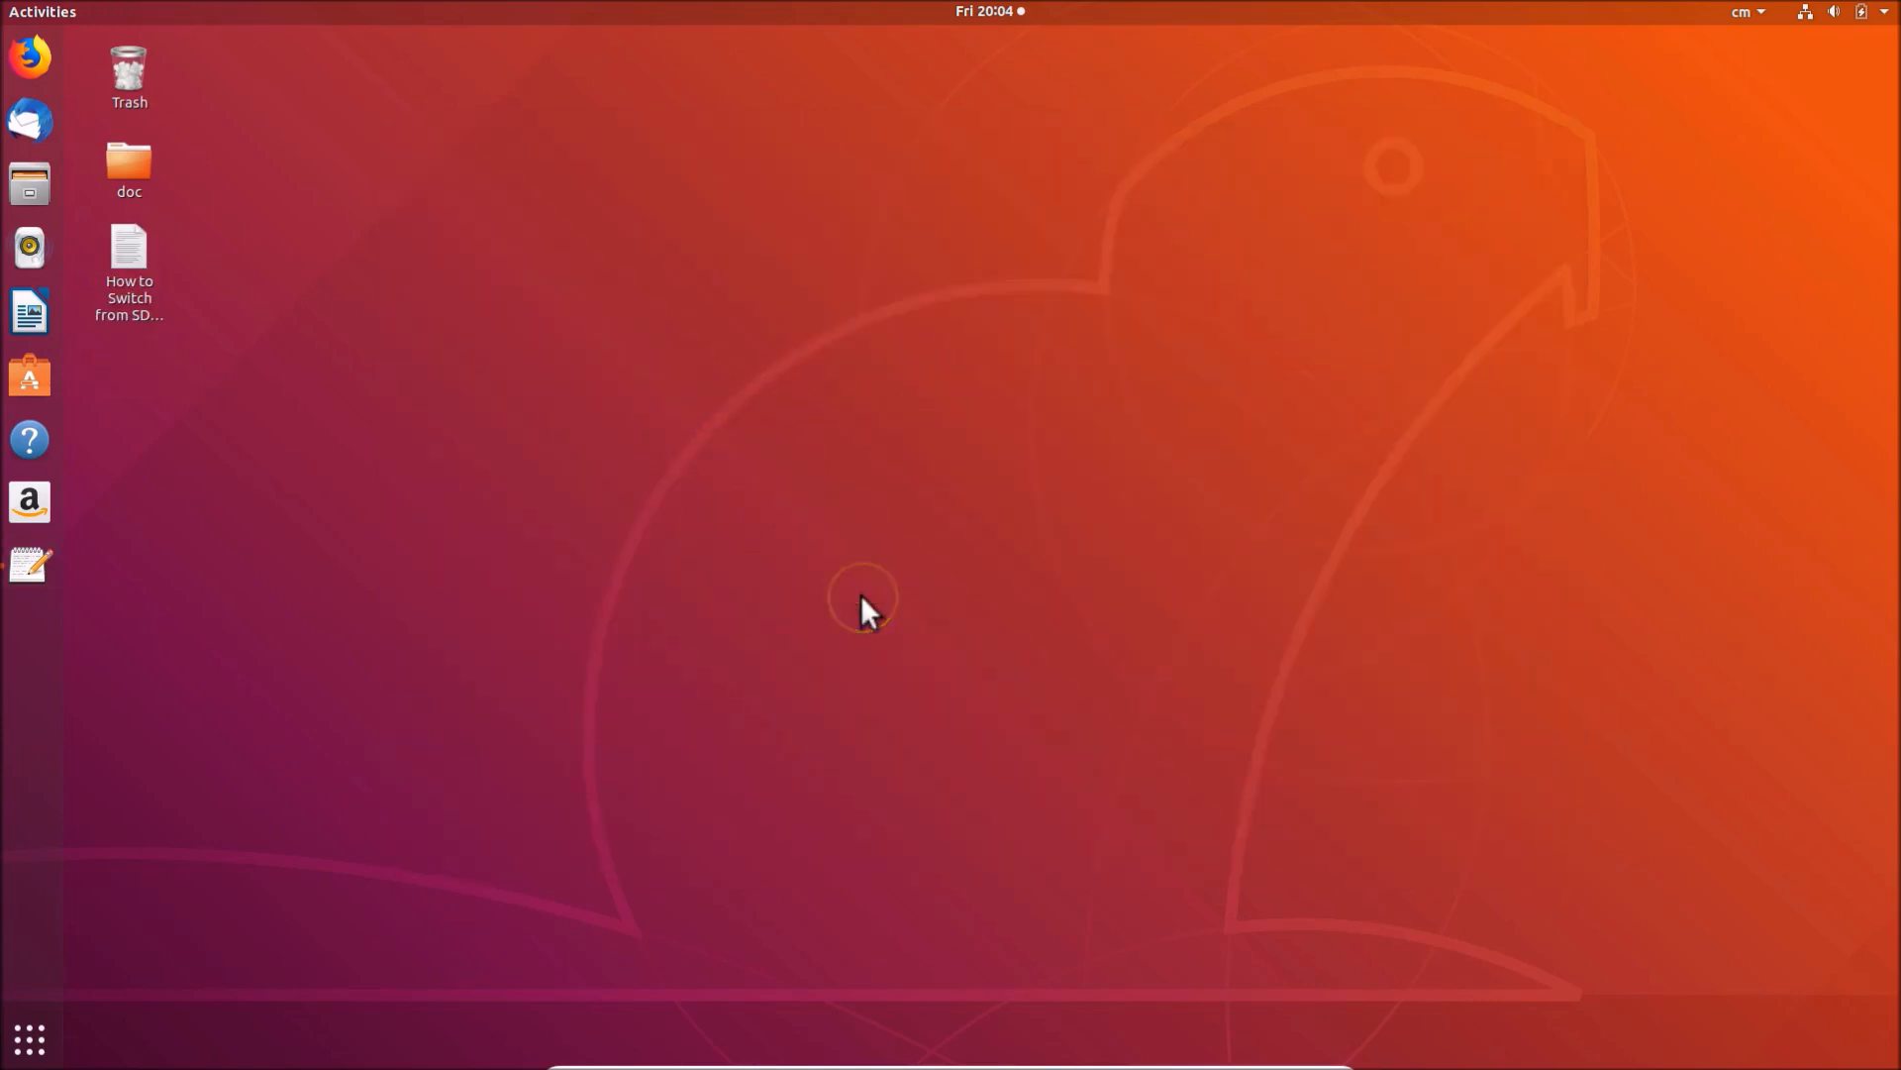
{"action": "left_click", "coordinate": [30, 630]}
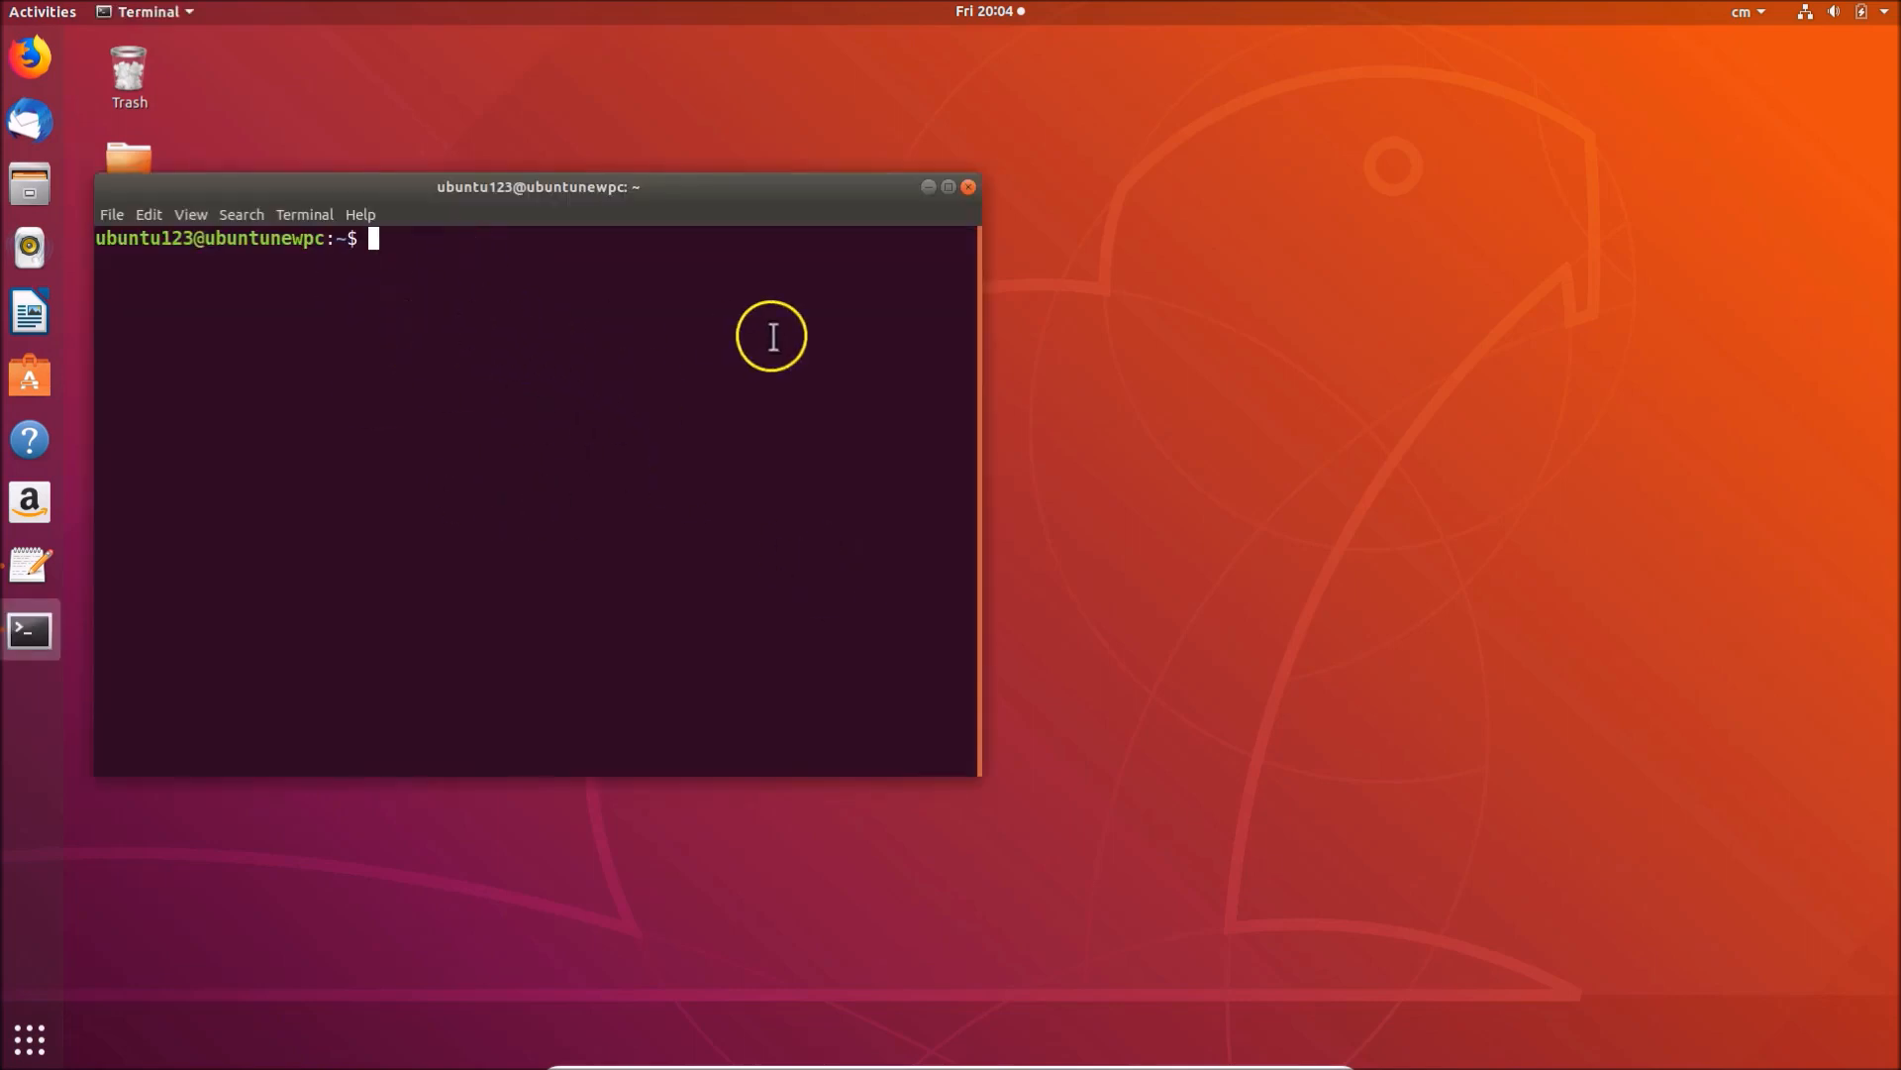
{"action": "right_click", "coordinate": [773, 337]}
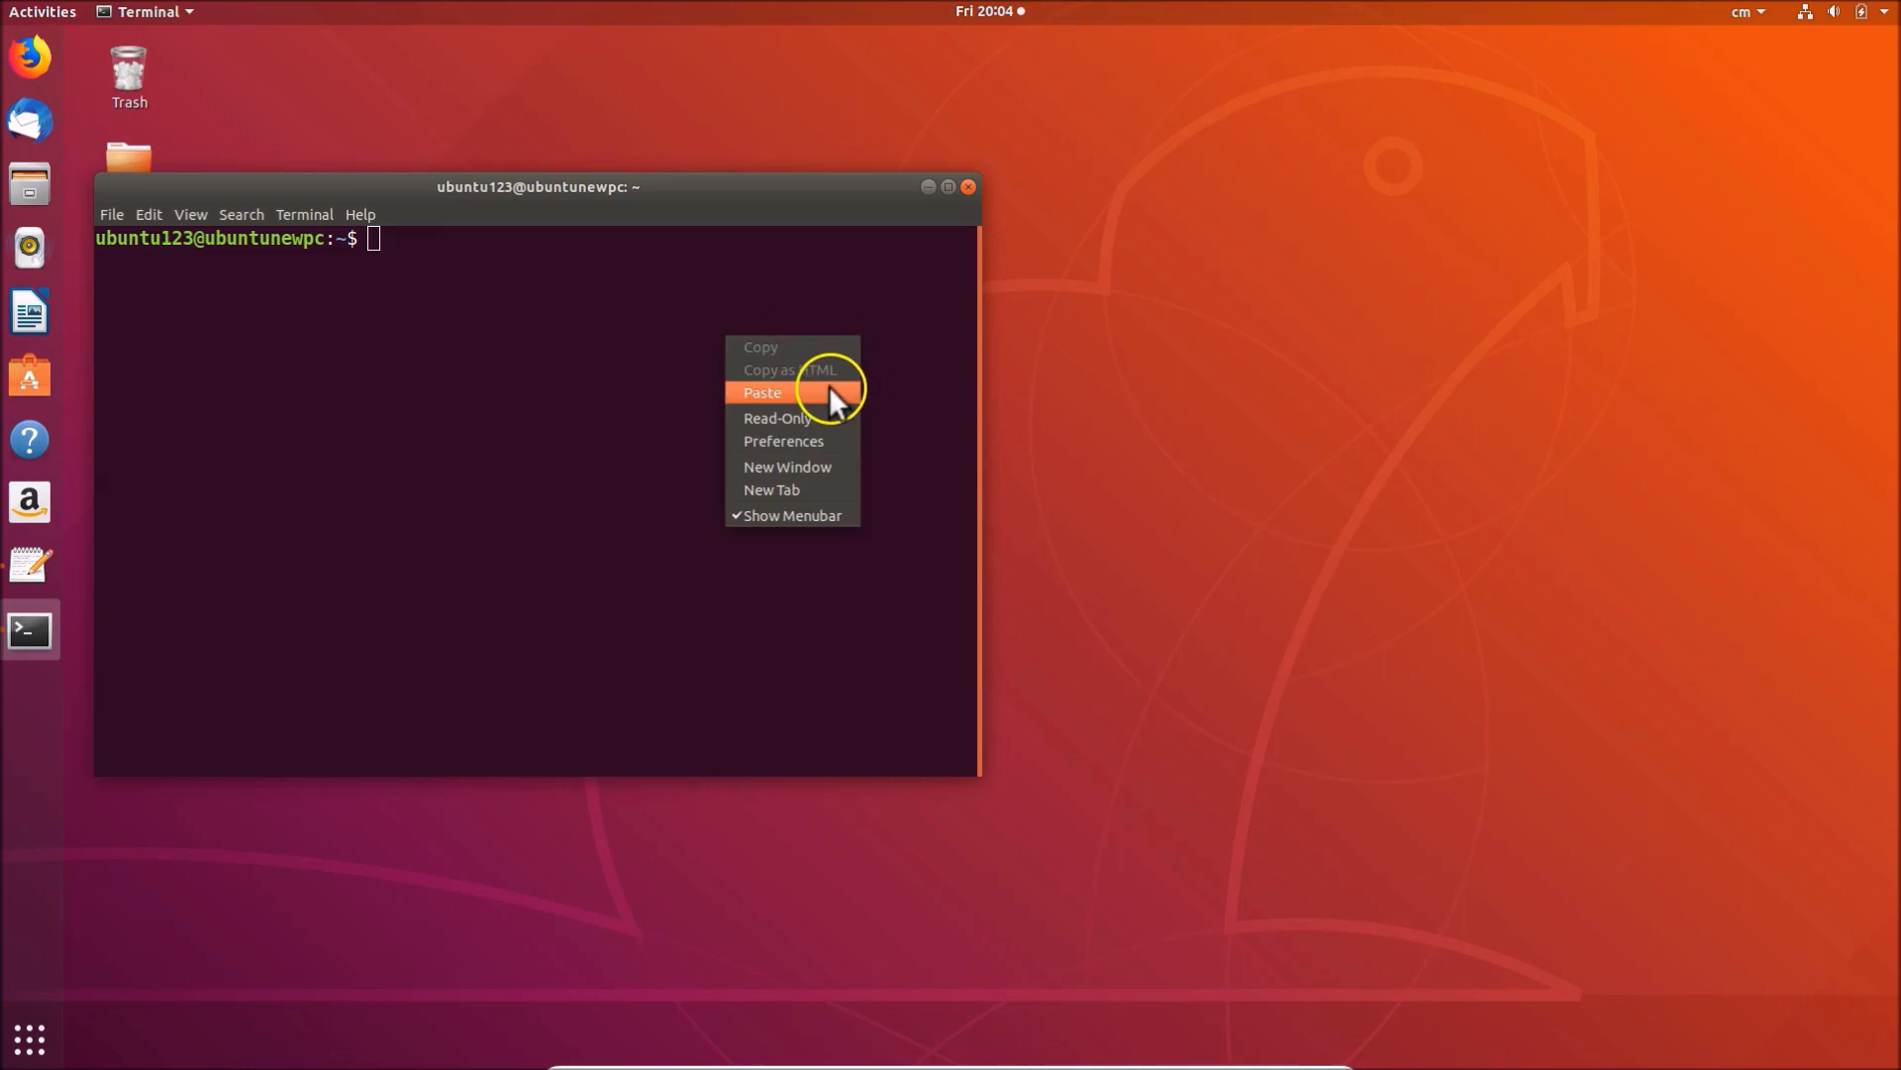
{"action": "left_click", "coordinate": [760, 393]}
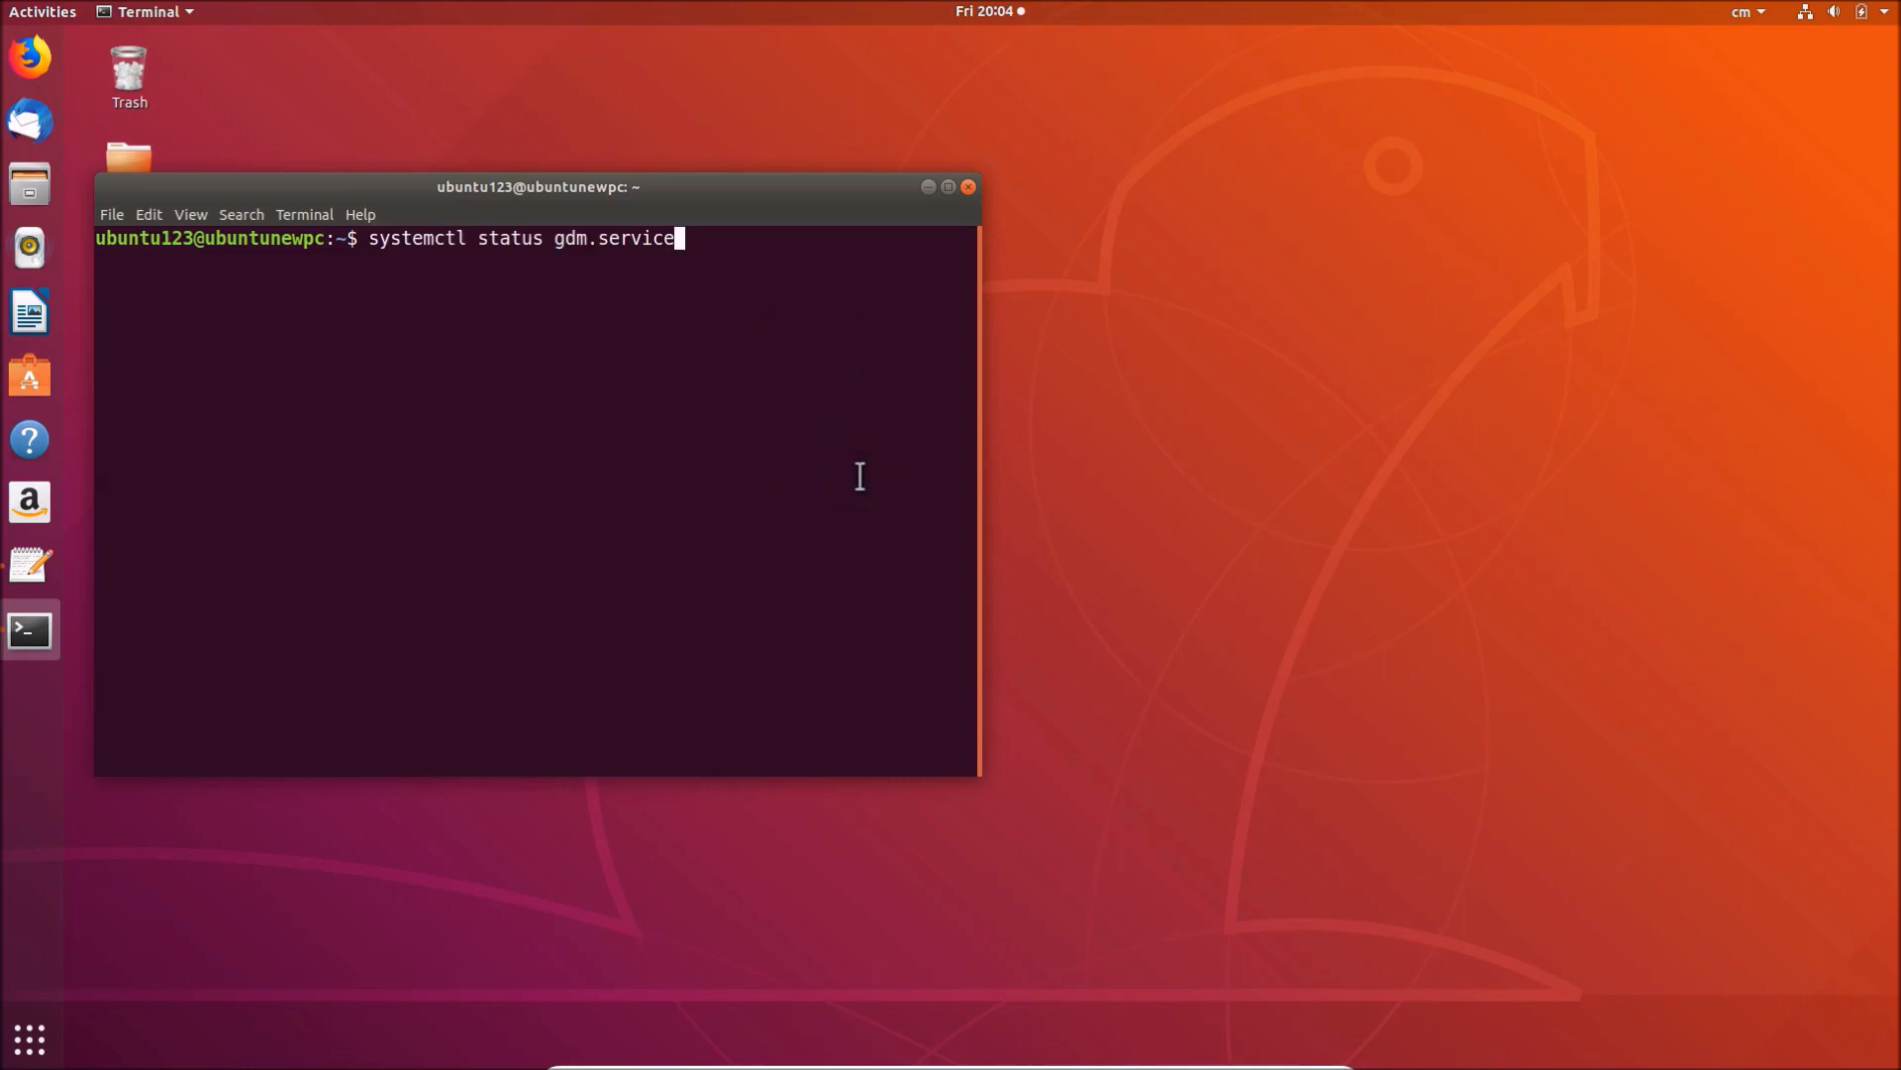
- Run the status check showing GNOME Display Manager active (running), then close the terminal
{"action": "key", "text": "Return"}
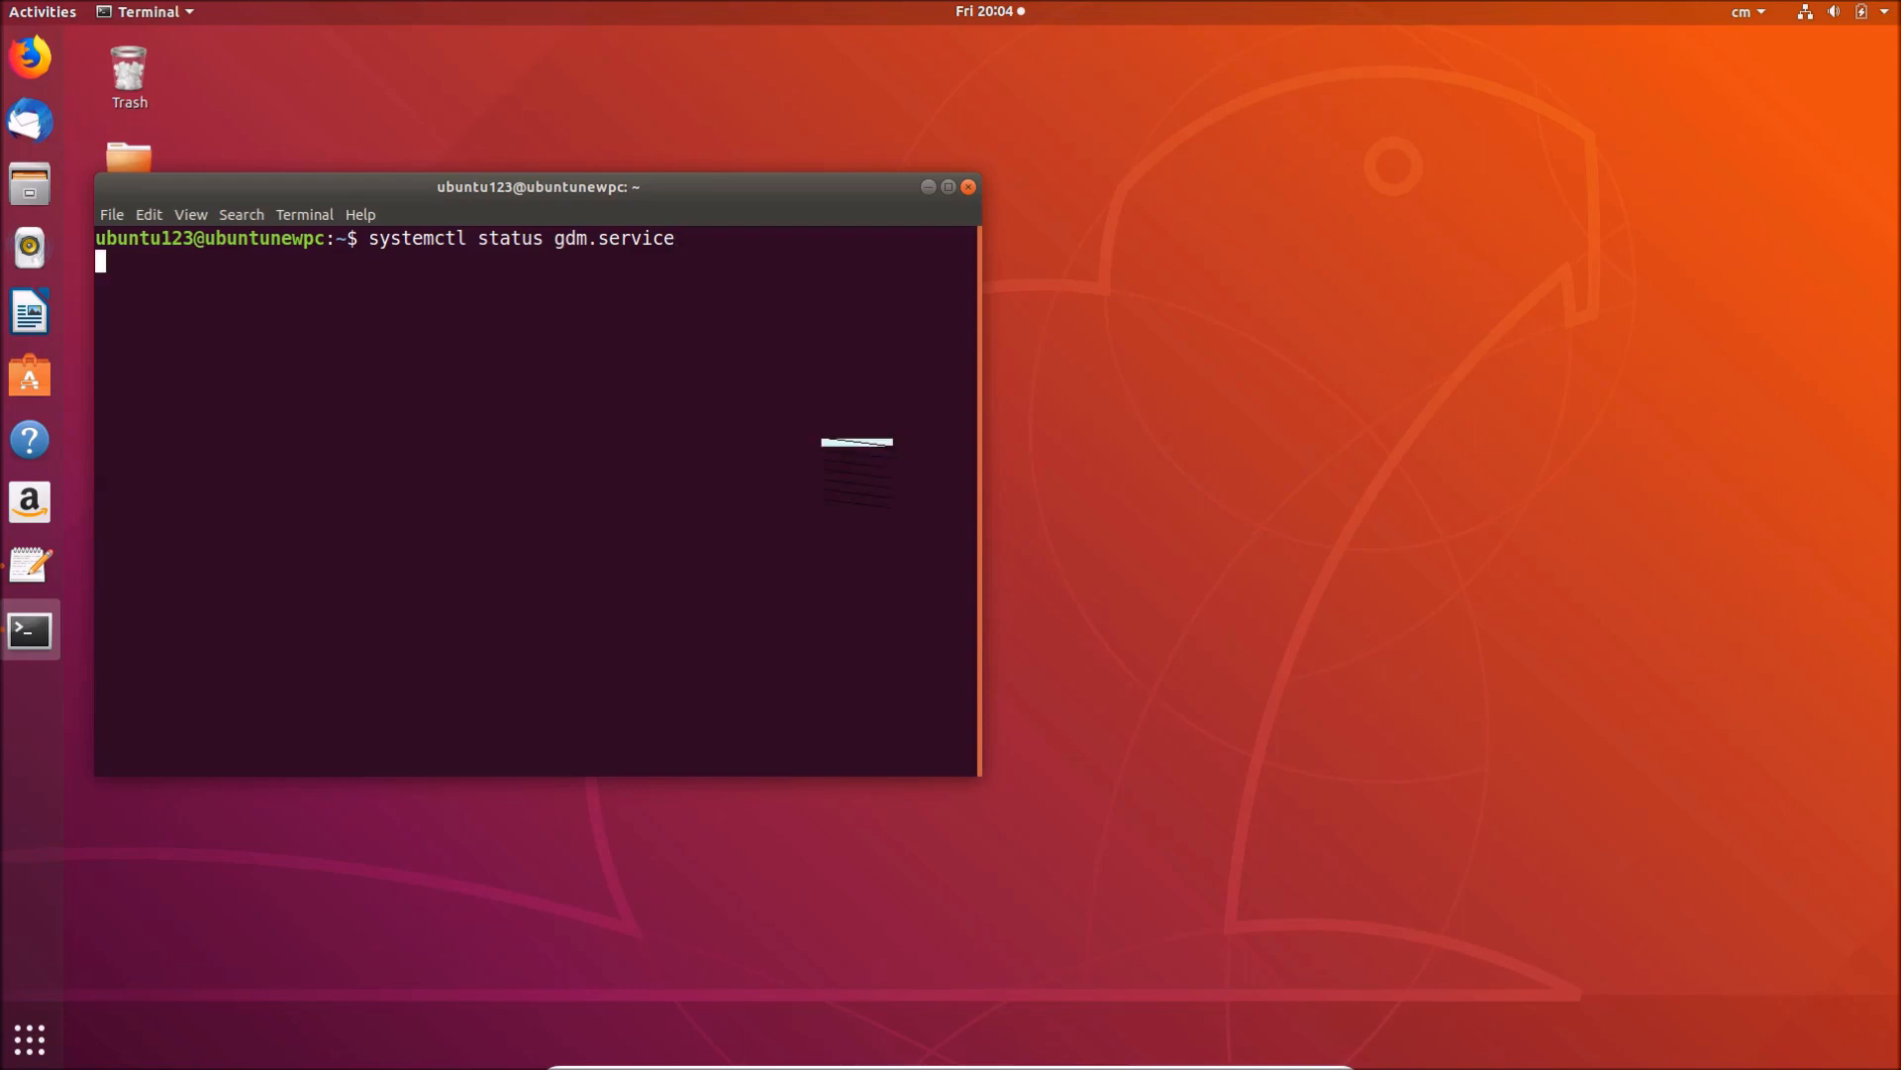
{"action": "key", "text": "Return"}
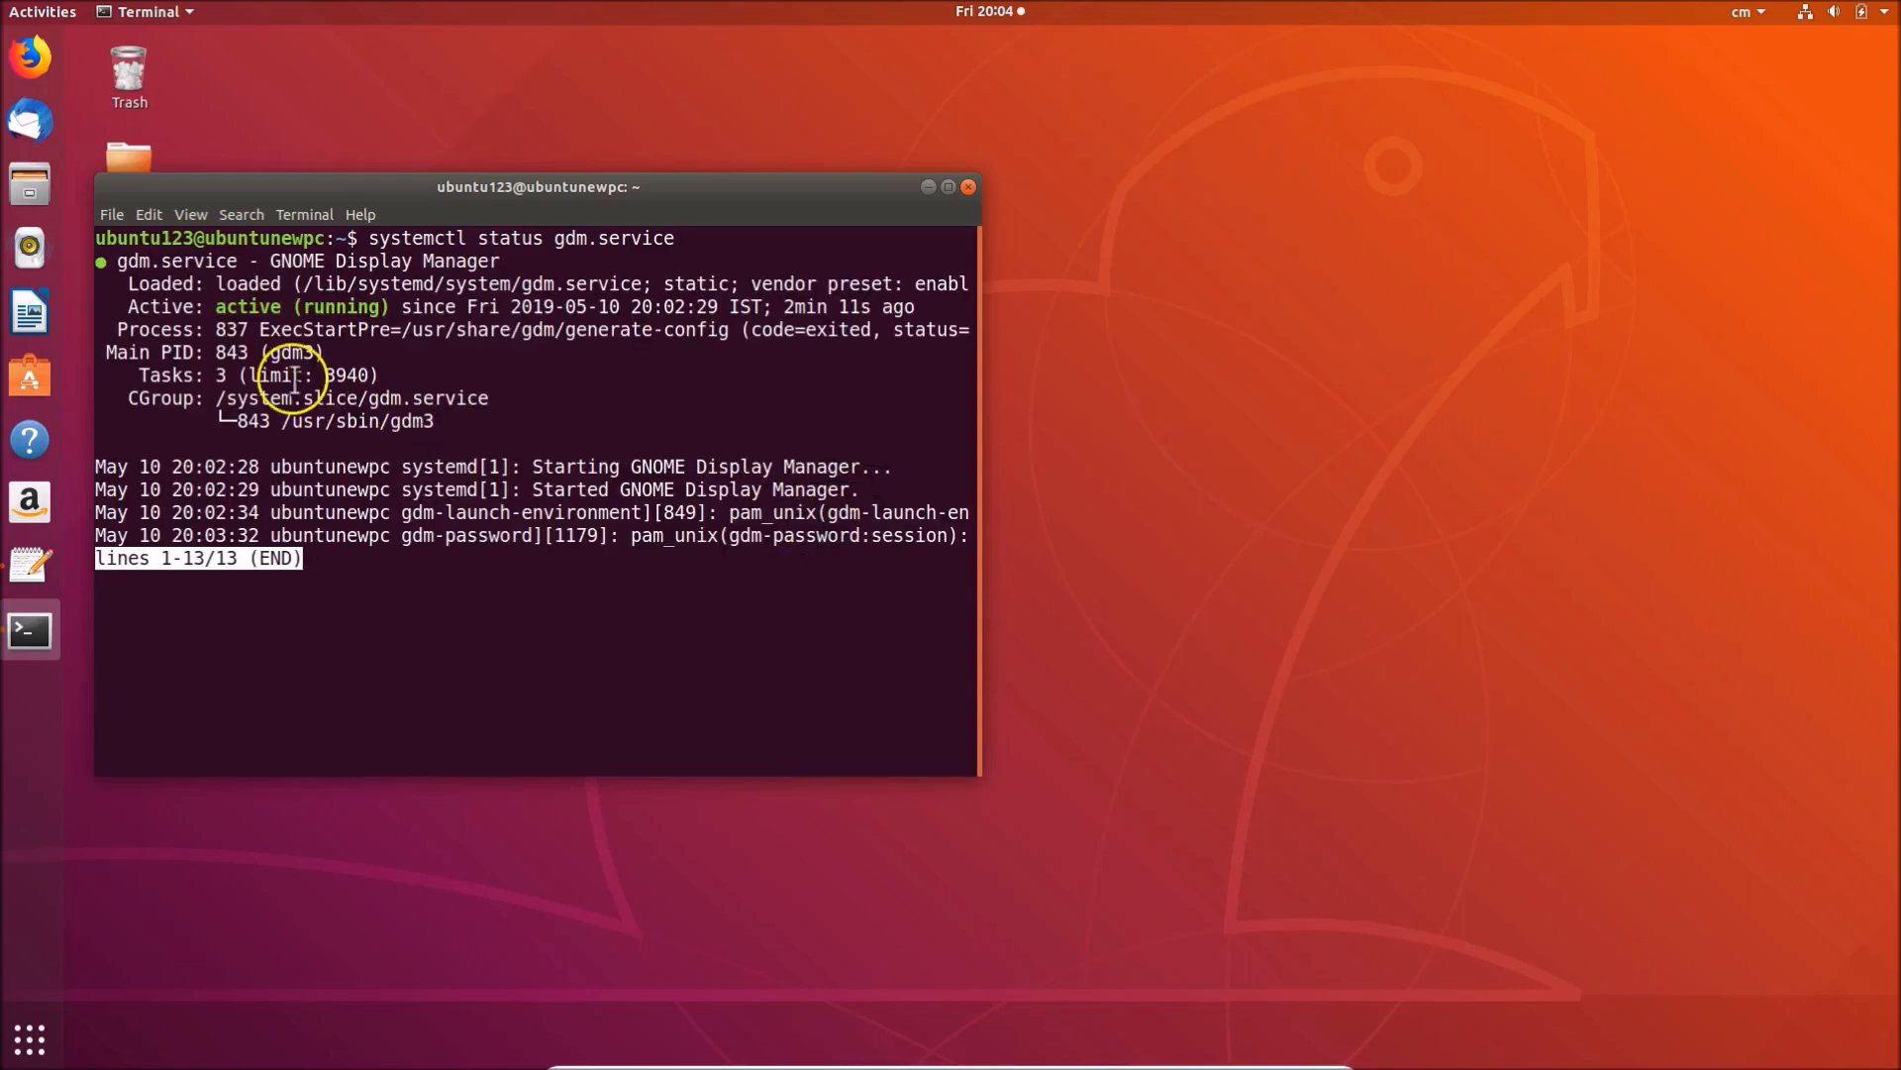
{"action": "mouse_move", "coordinate": [388, 327]}
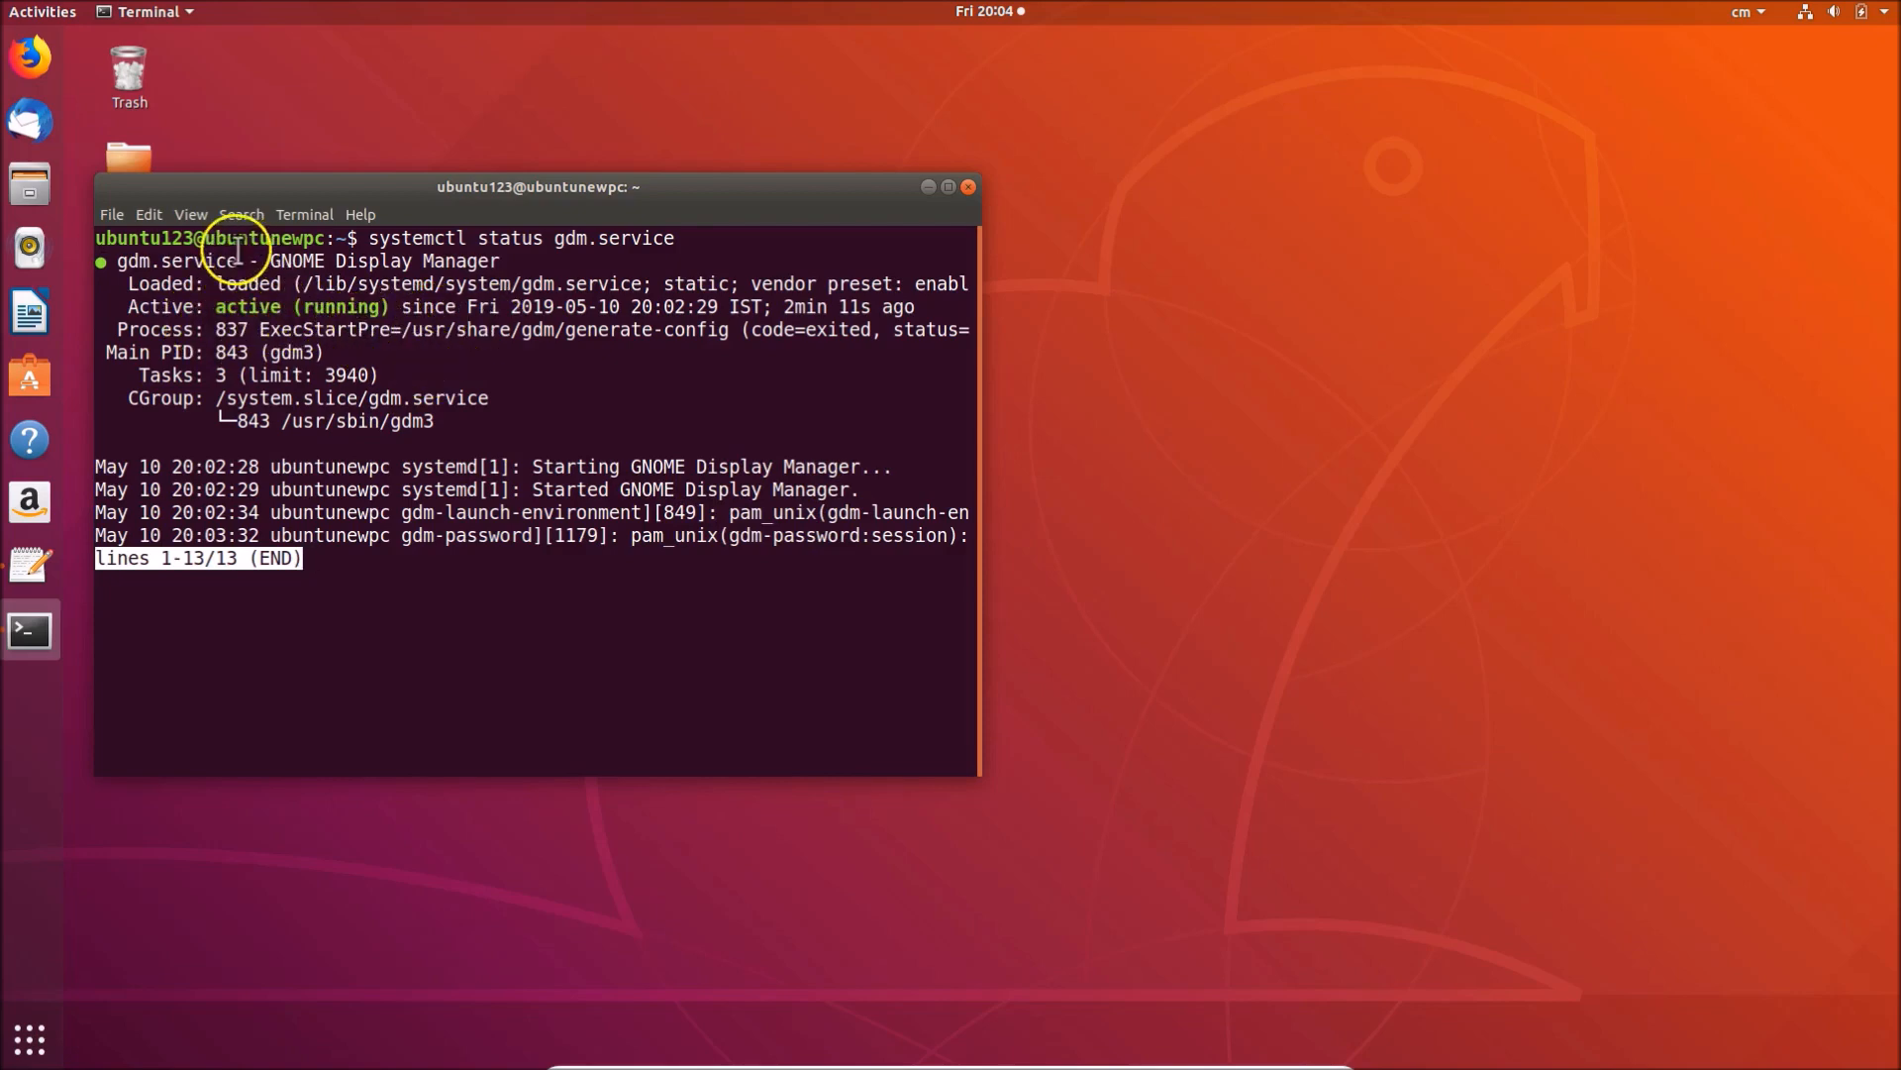
{"action": "mouse_move", "coordinate": [412, 576]}
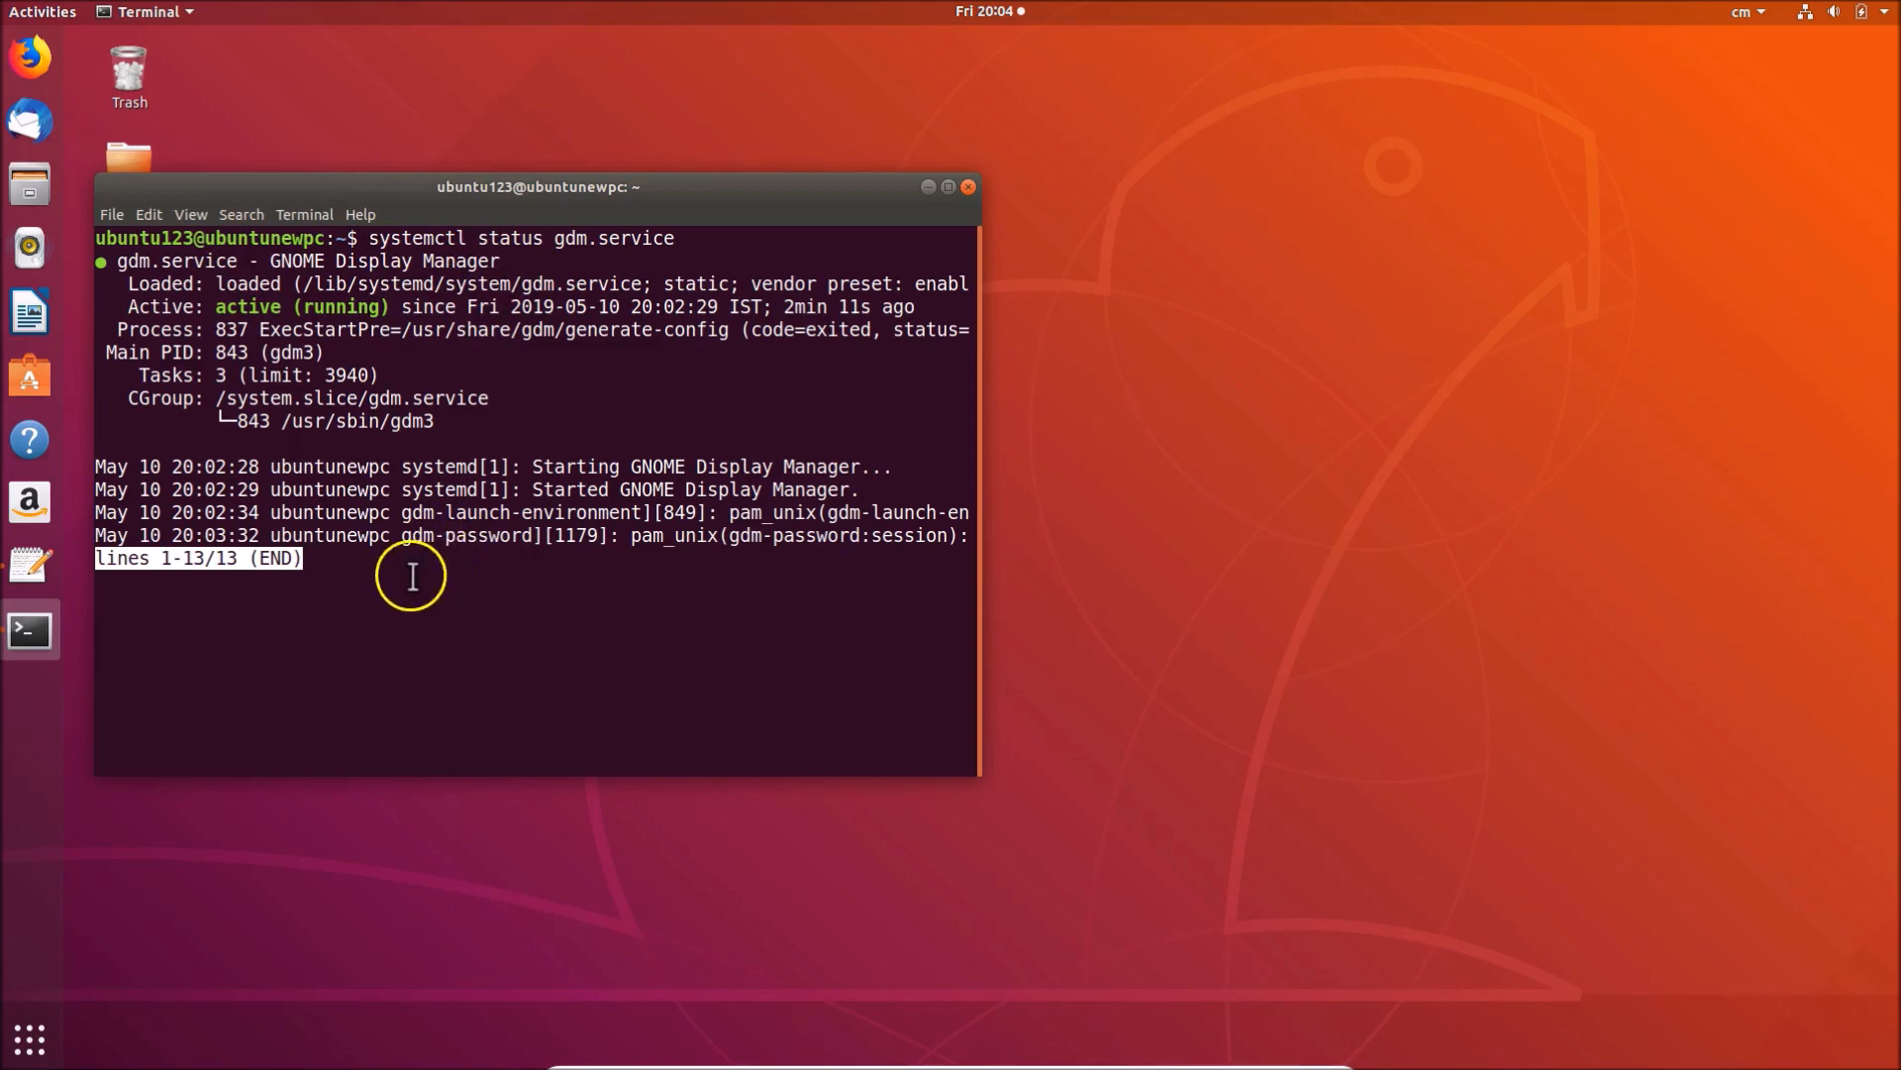
{"action": "mouse_move", "coordinate": [577, 547]}
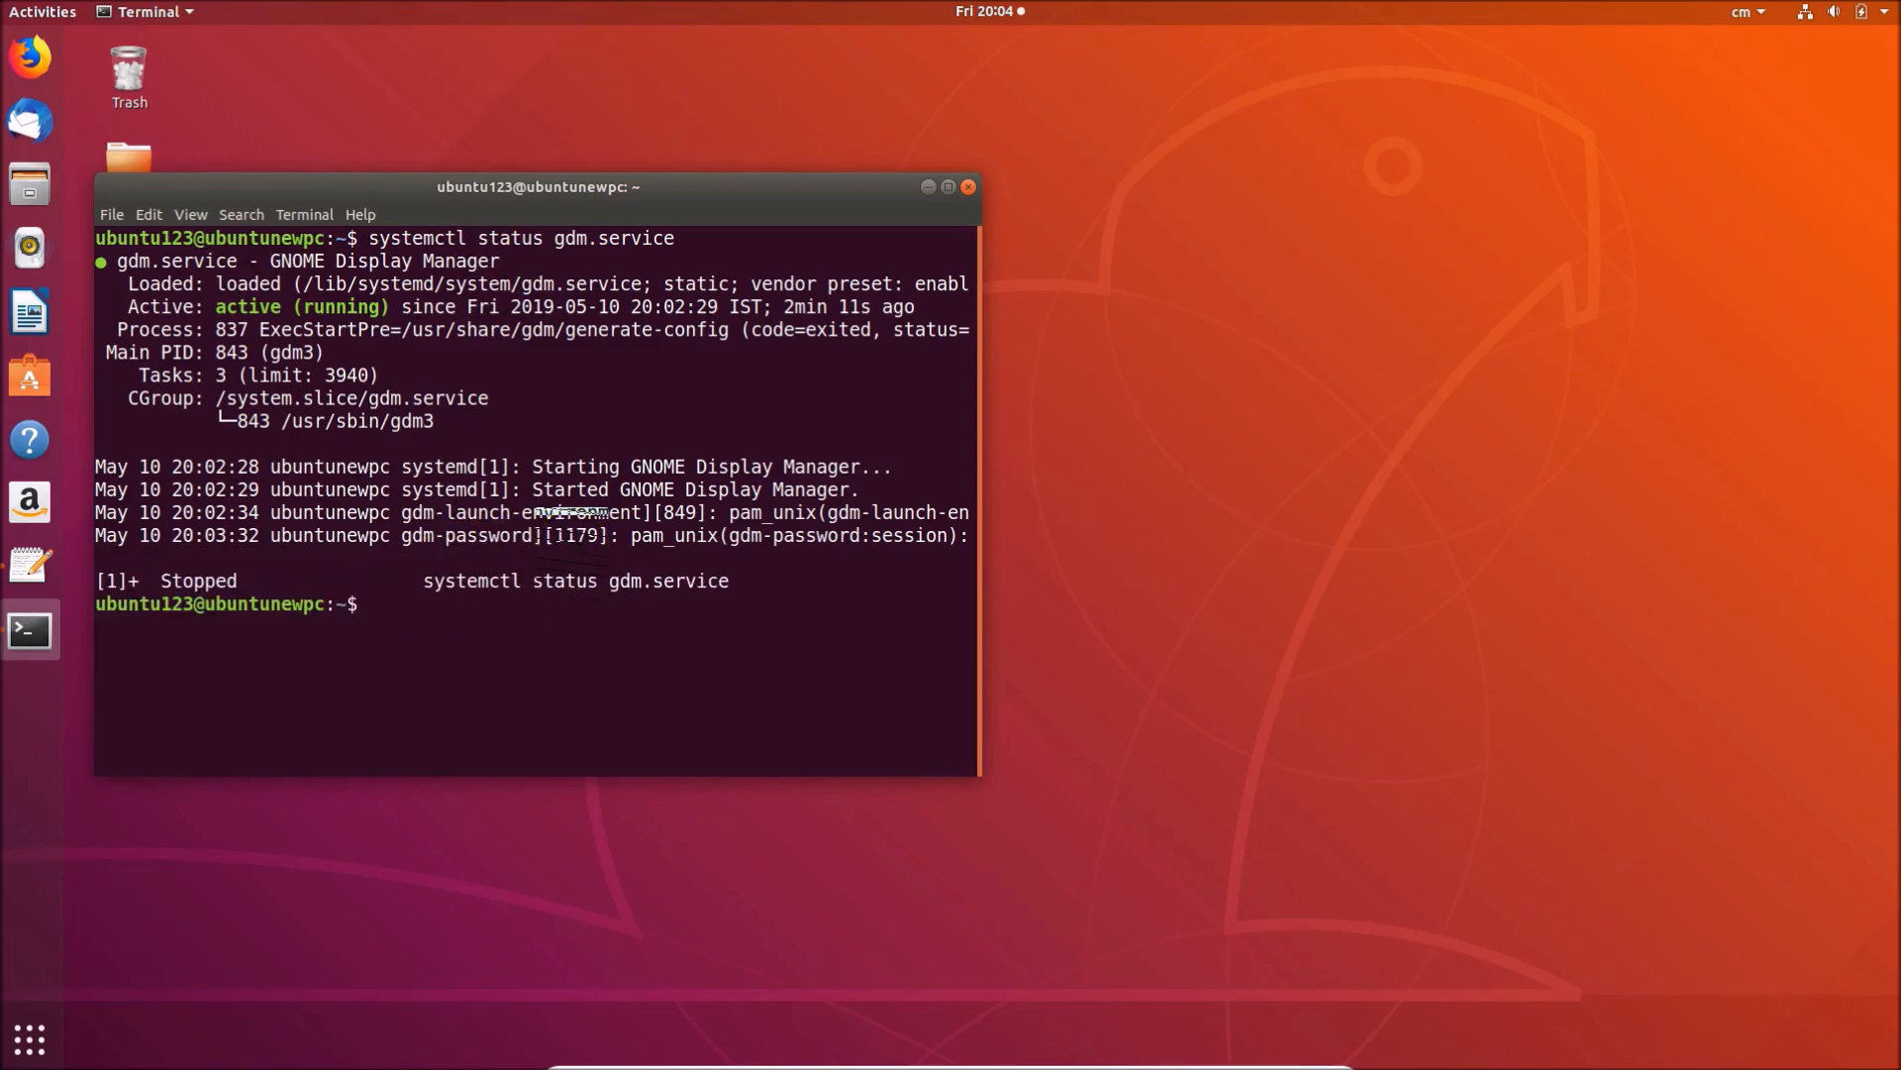
{"action": "mouse_move", "coordinate": [969, 186]}
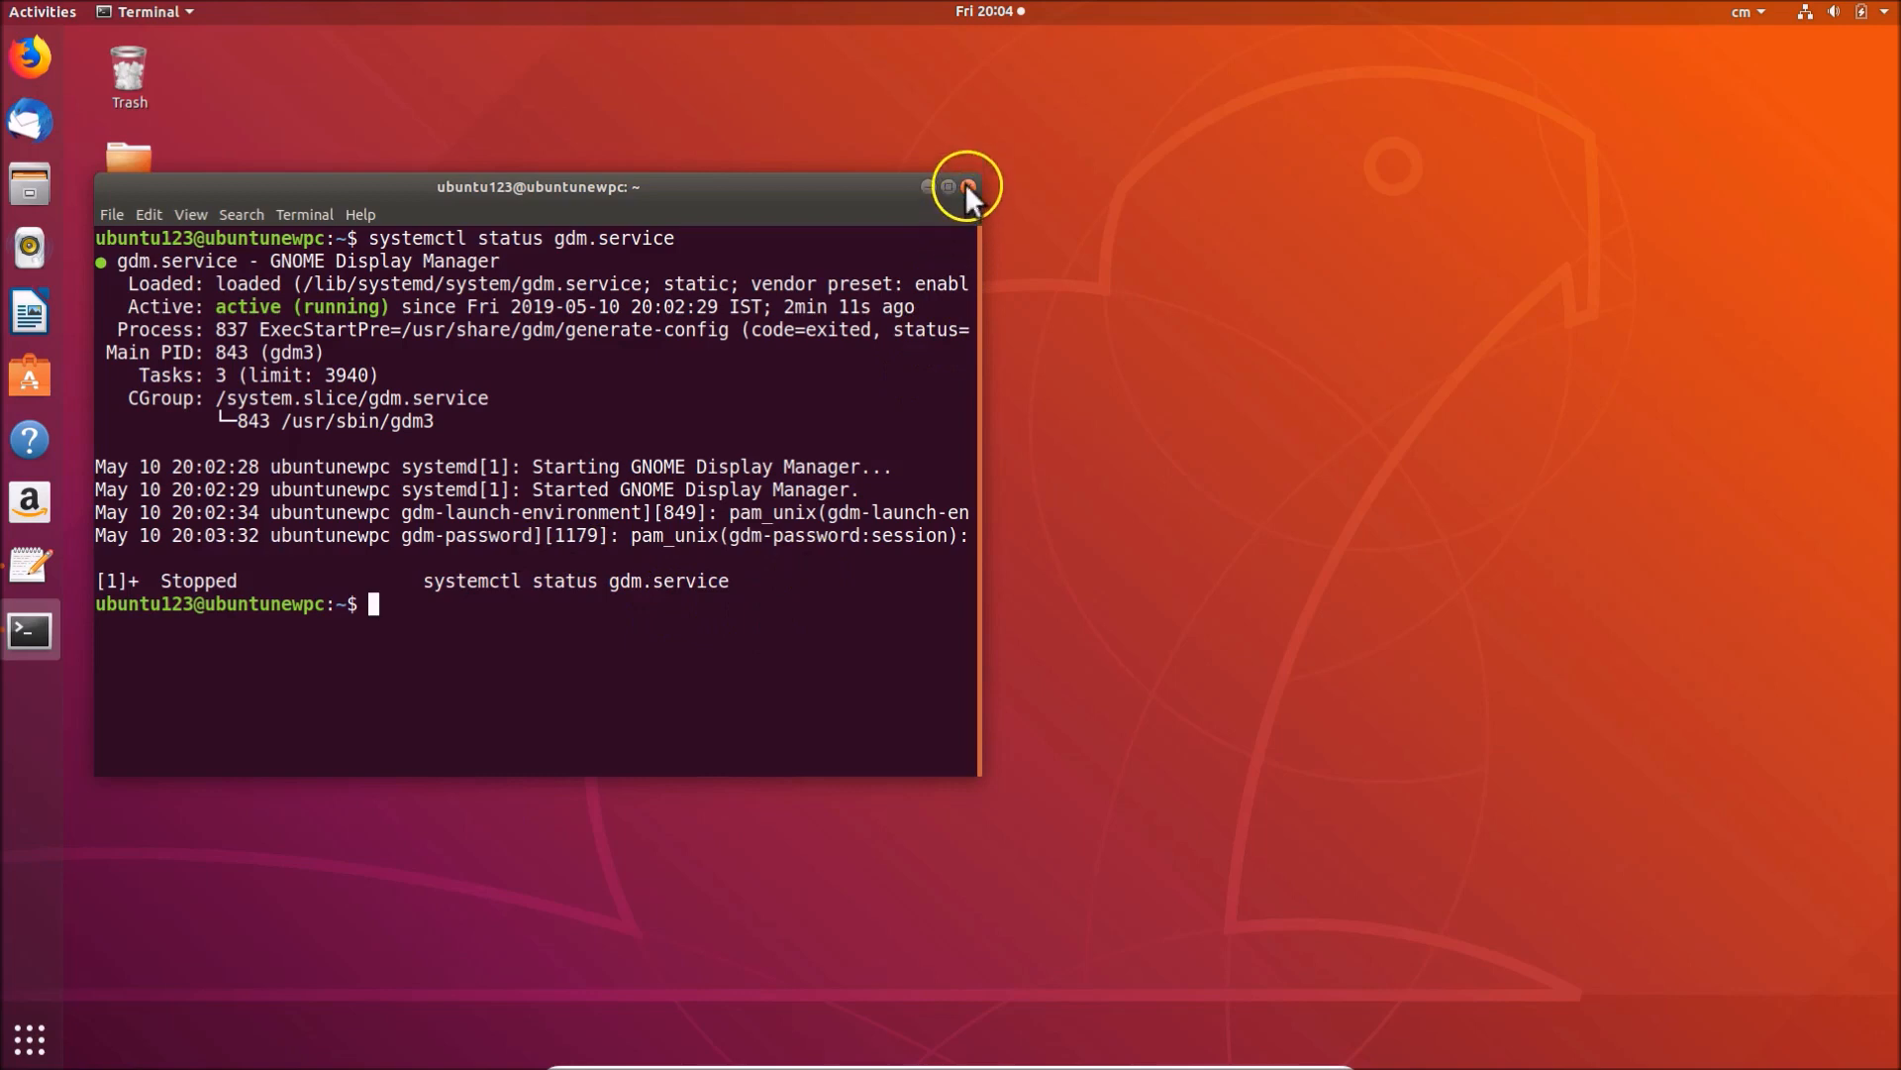
{"action": "left_click", "coordinate": [969, 187]}
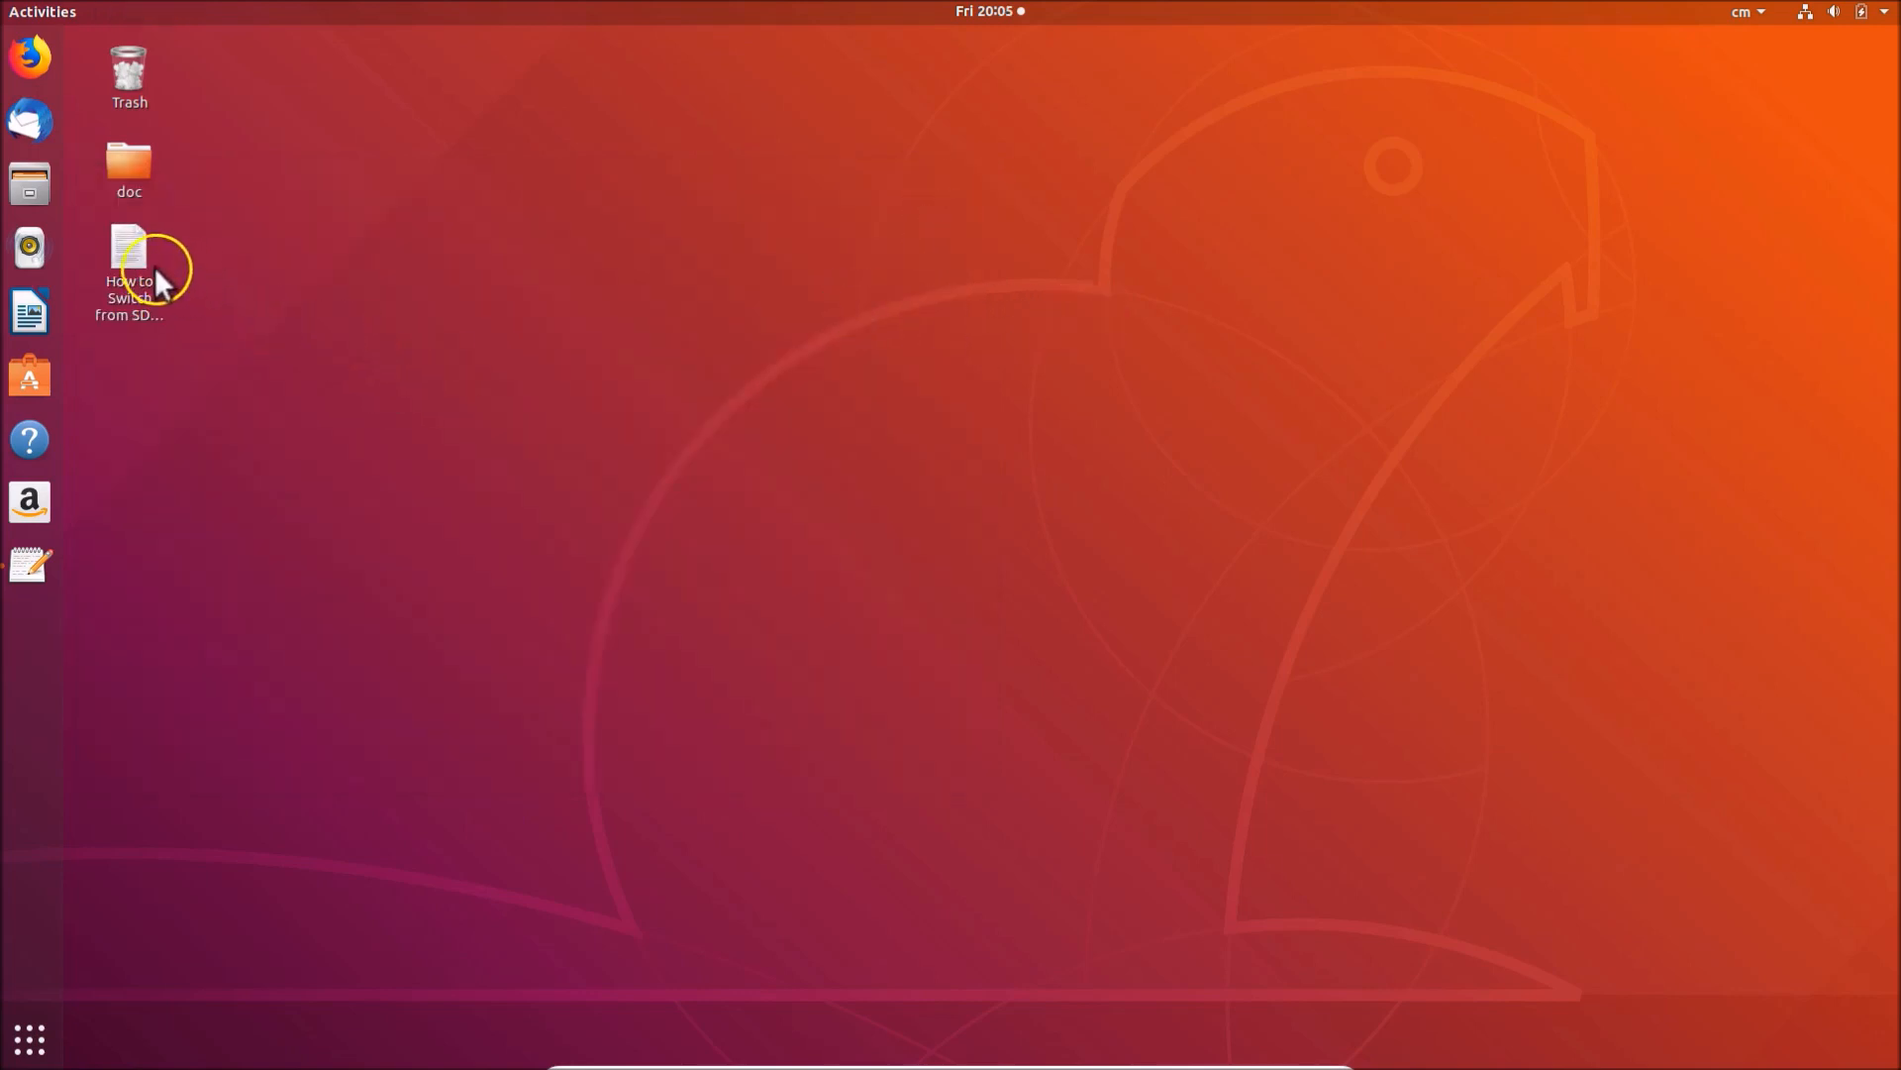
- Reopen the GDM3 switching notes in gedit and clear the text selection
{"action": "left_click", "coordinate": [129, 255]}
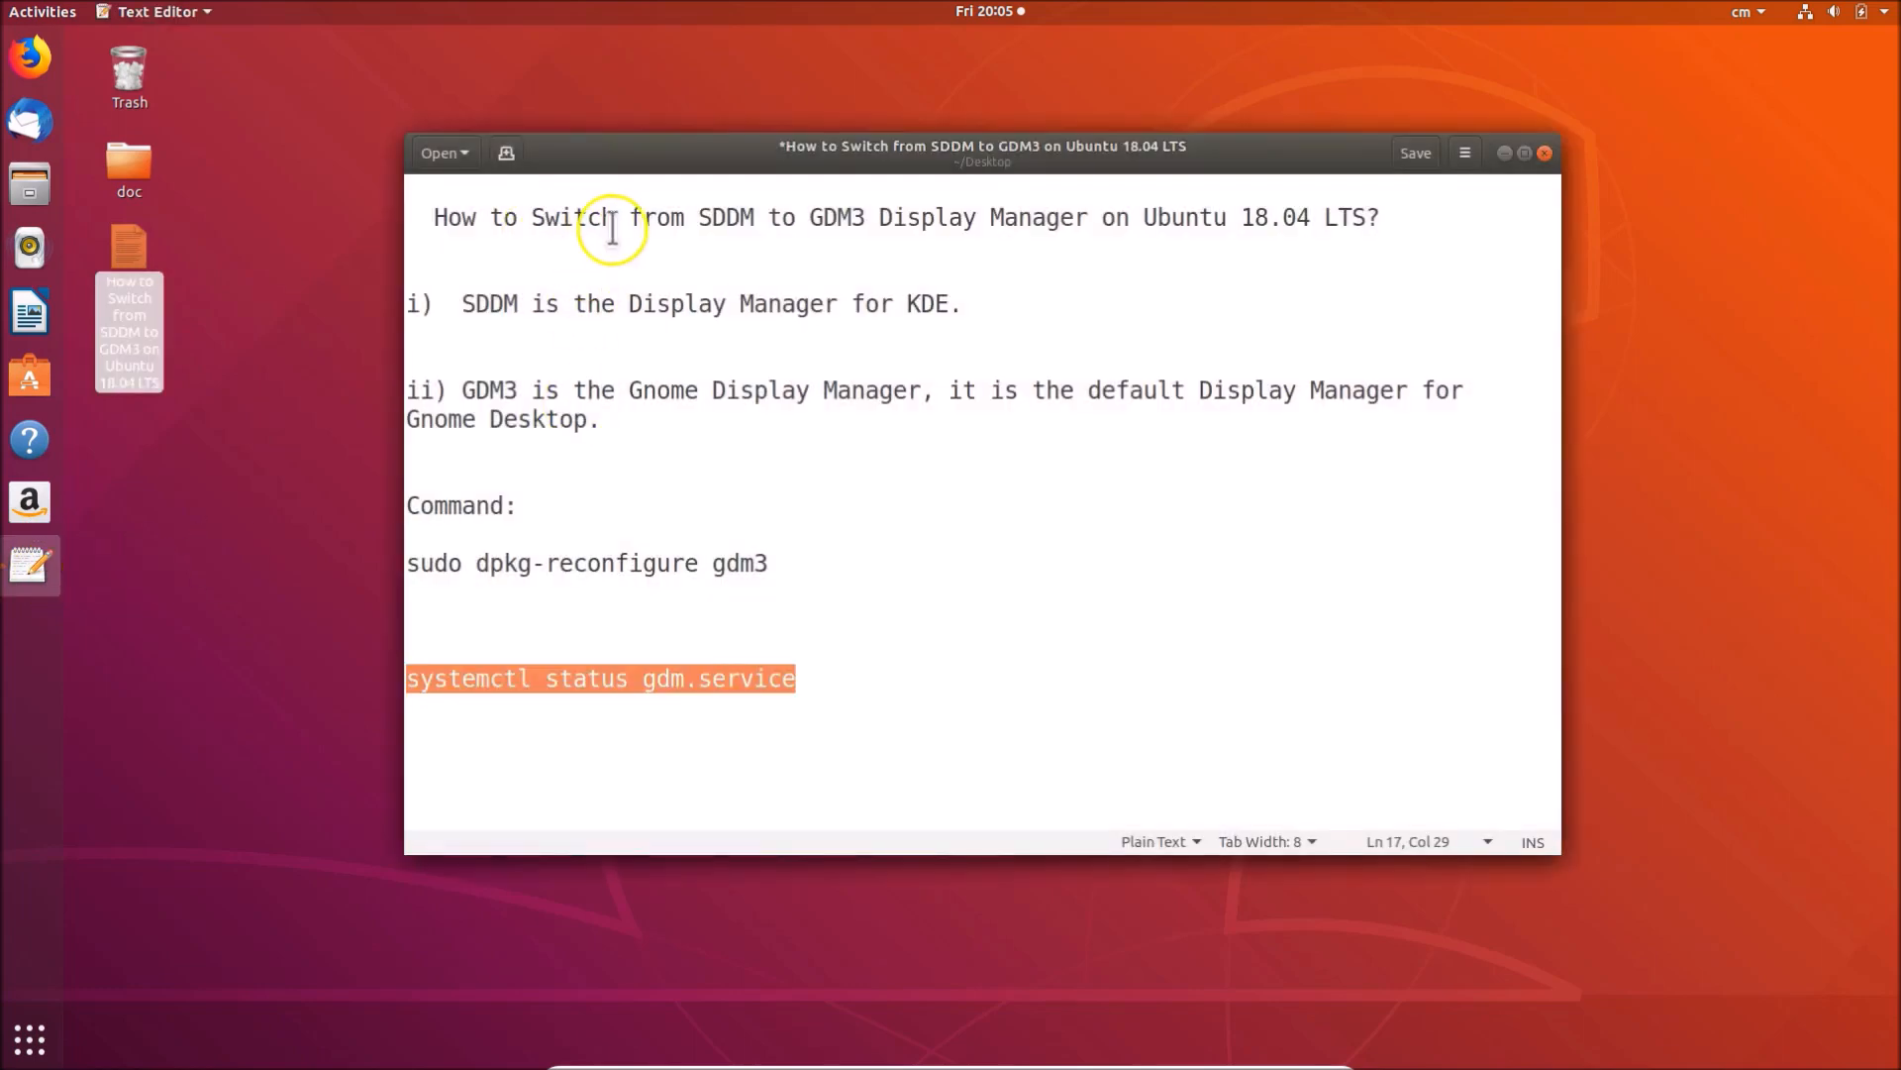
{"action": "left_click", "coordinate": [921, 218]}
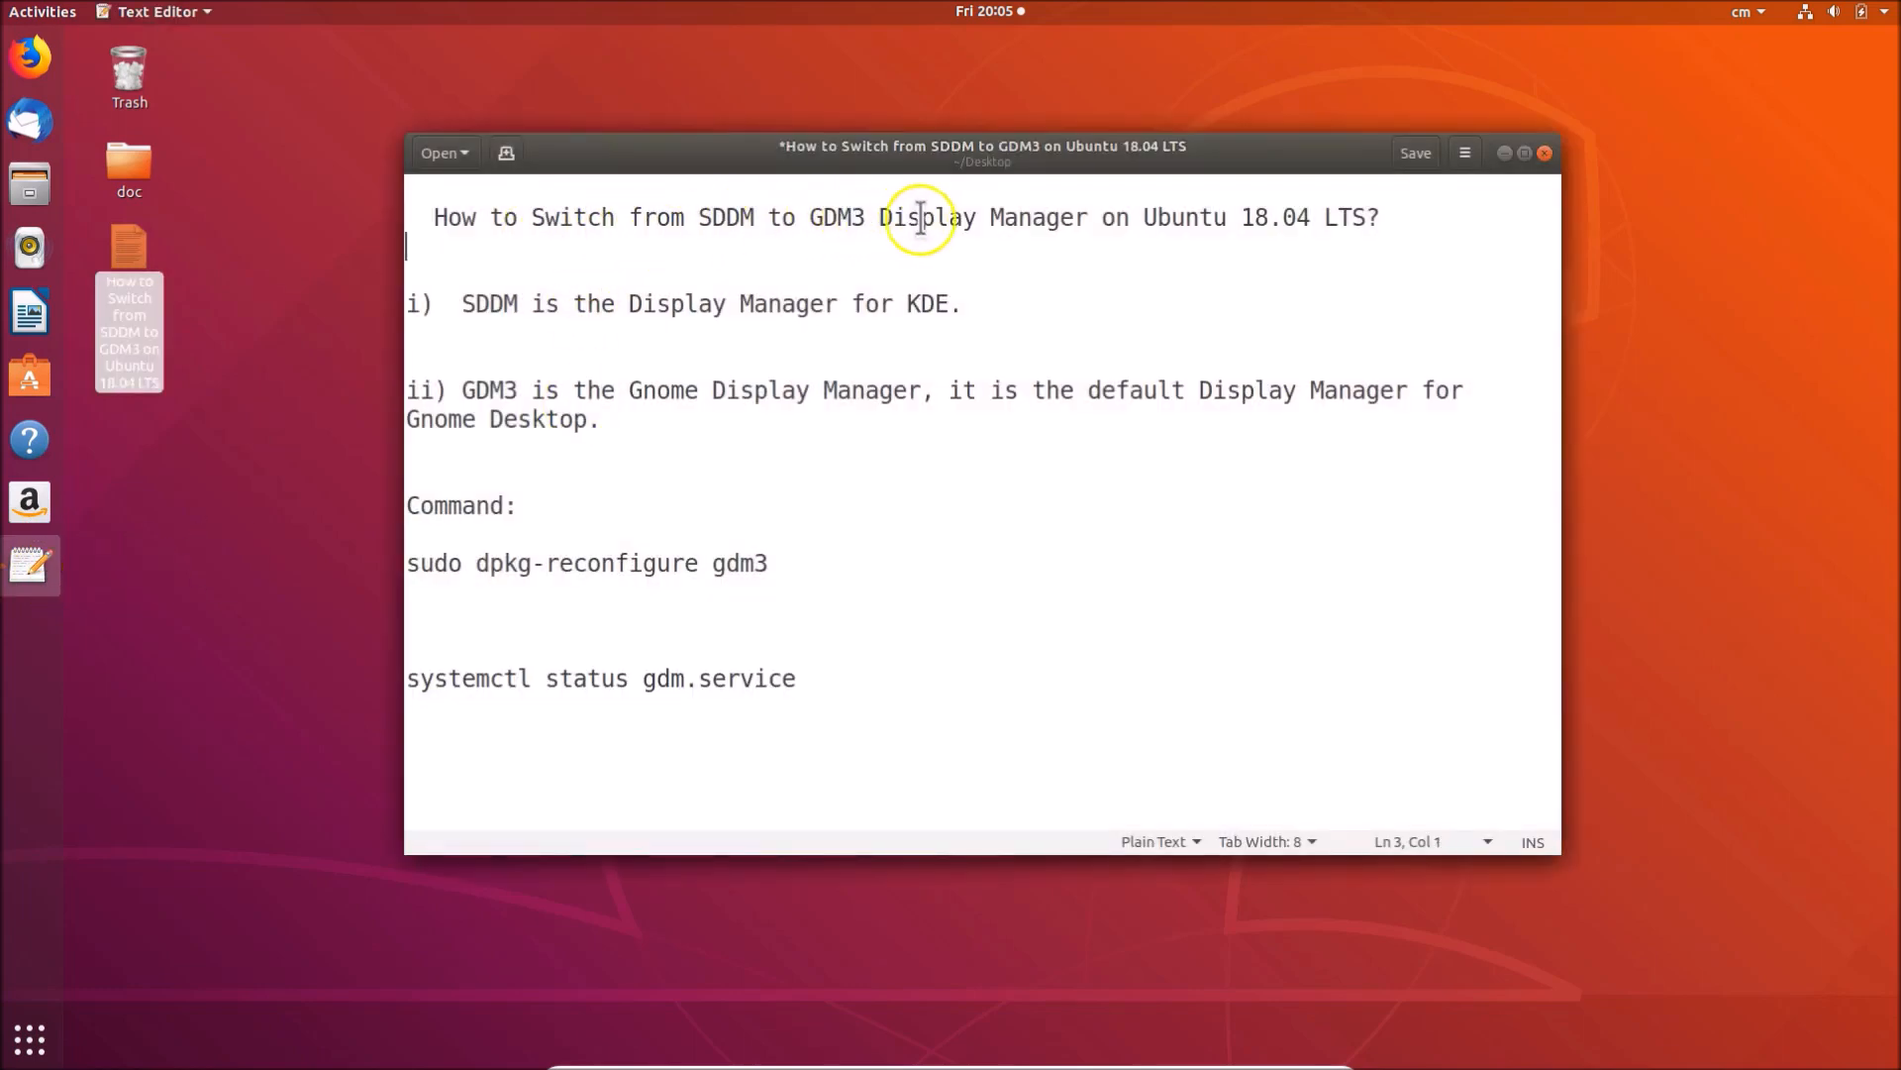
{"action": "mouse_move", "coordinate": [1355, 218]}
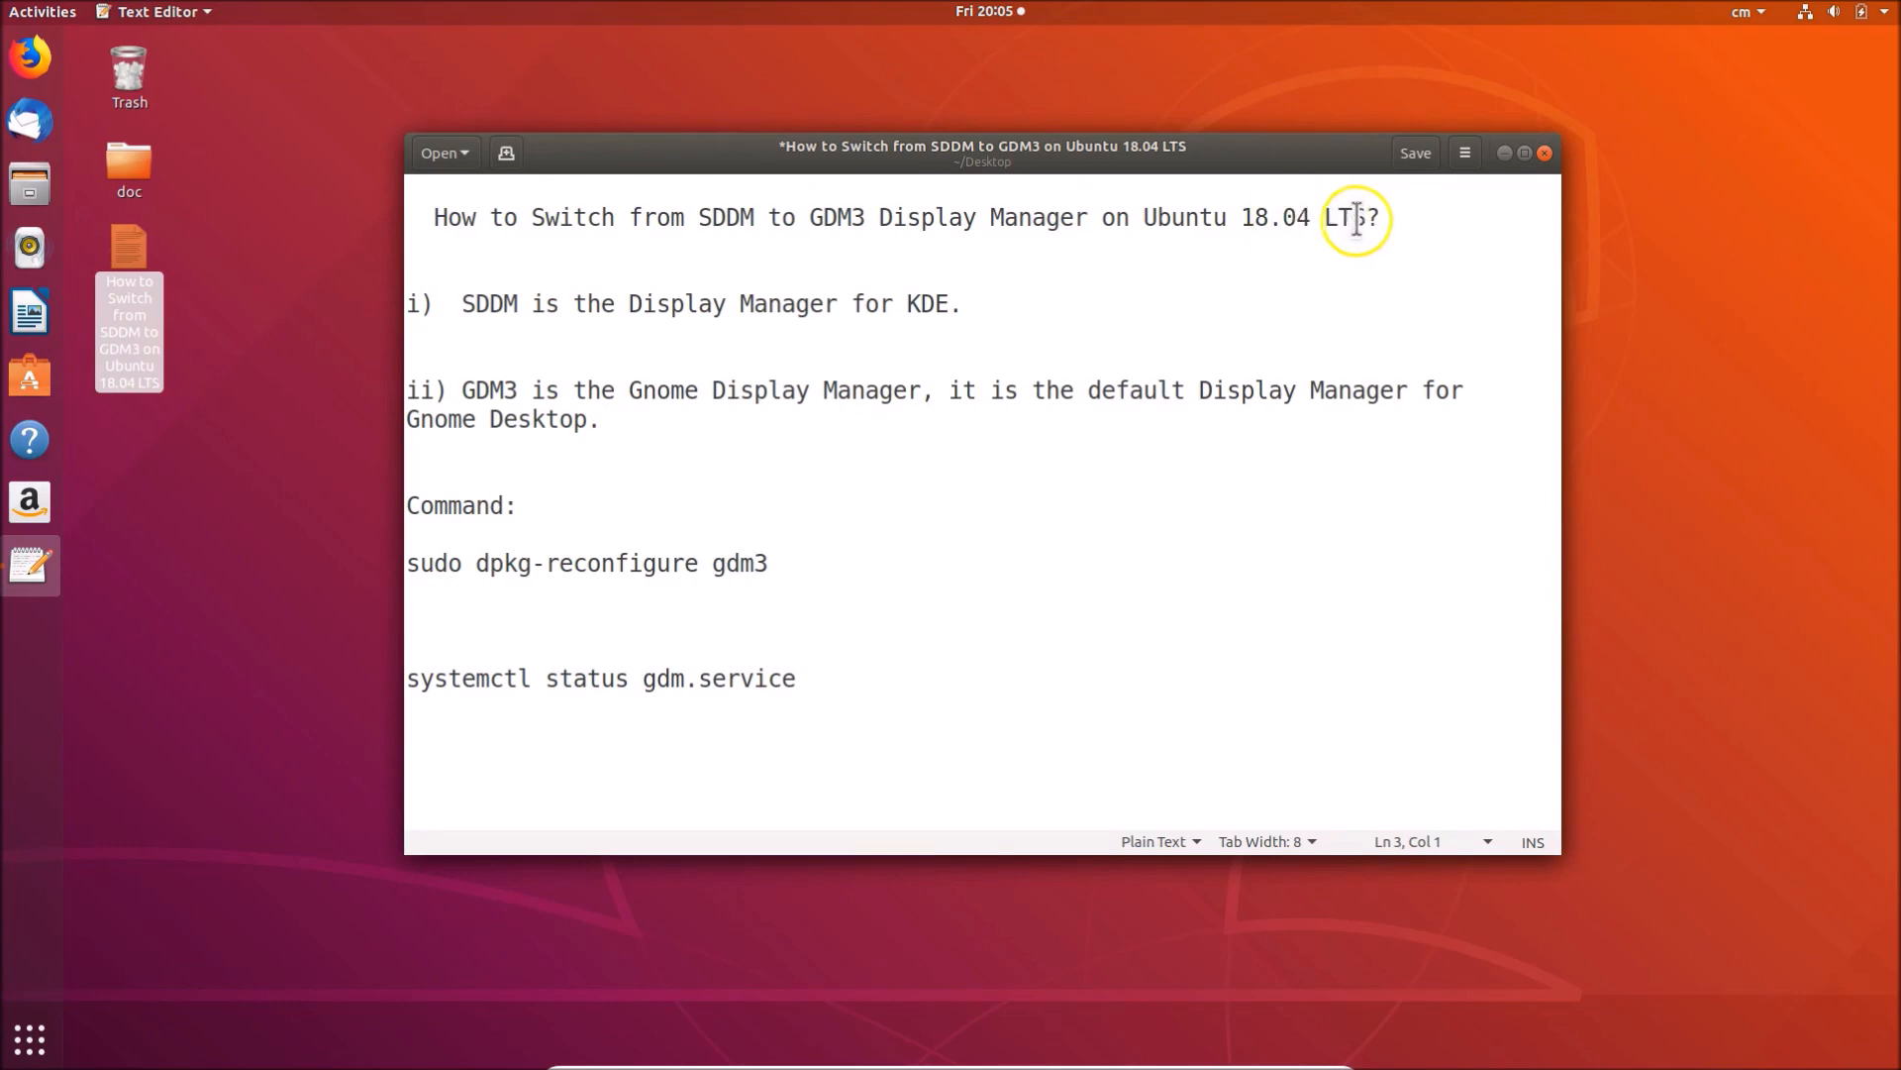